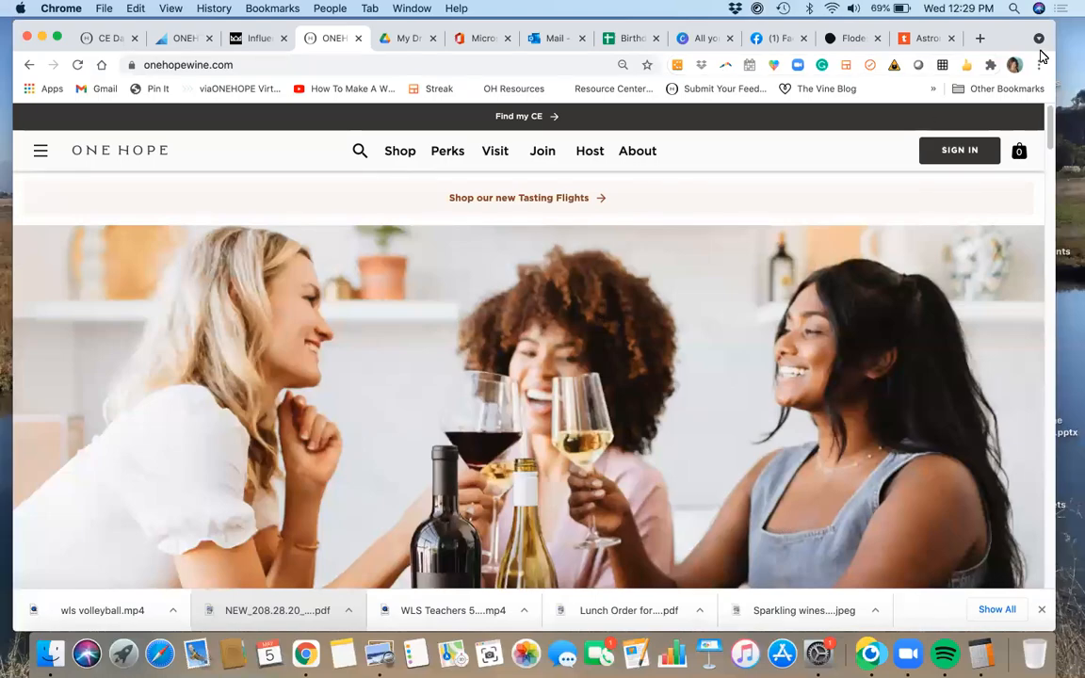
mouse_move(947, 121)
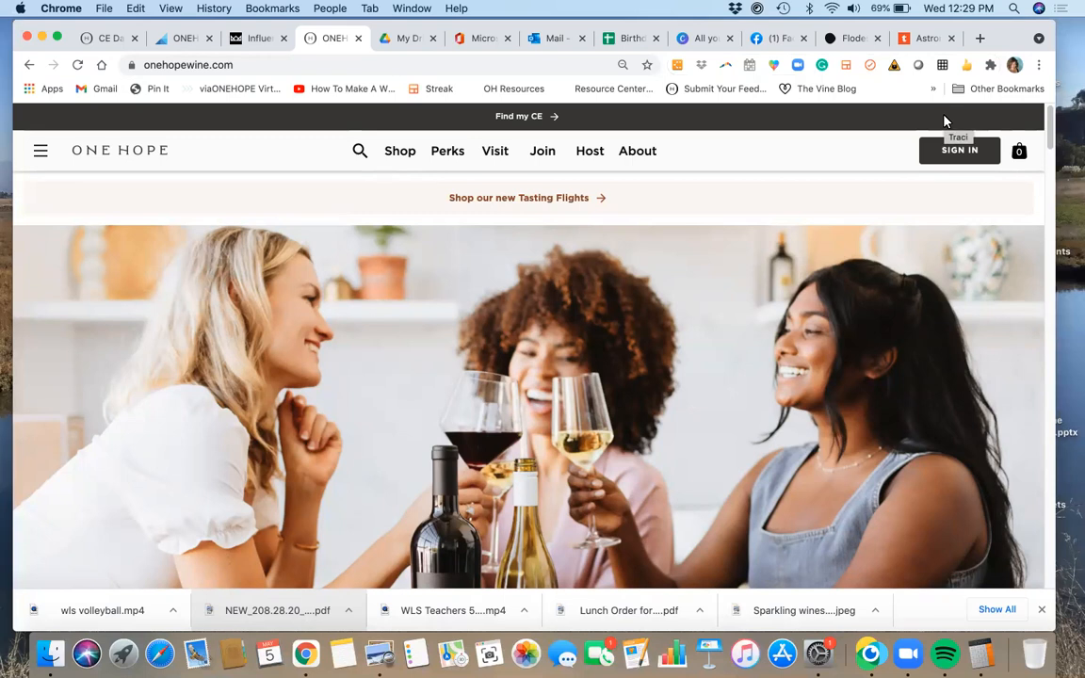
mouse_move(734, 143)
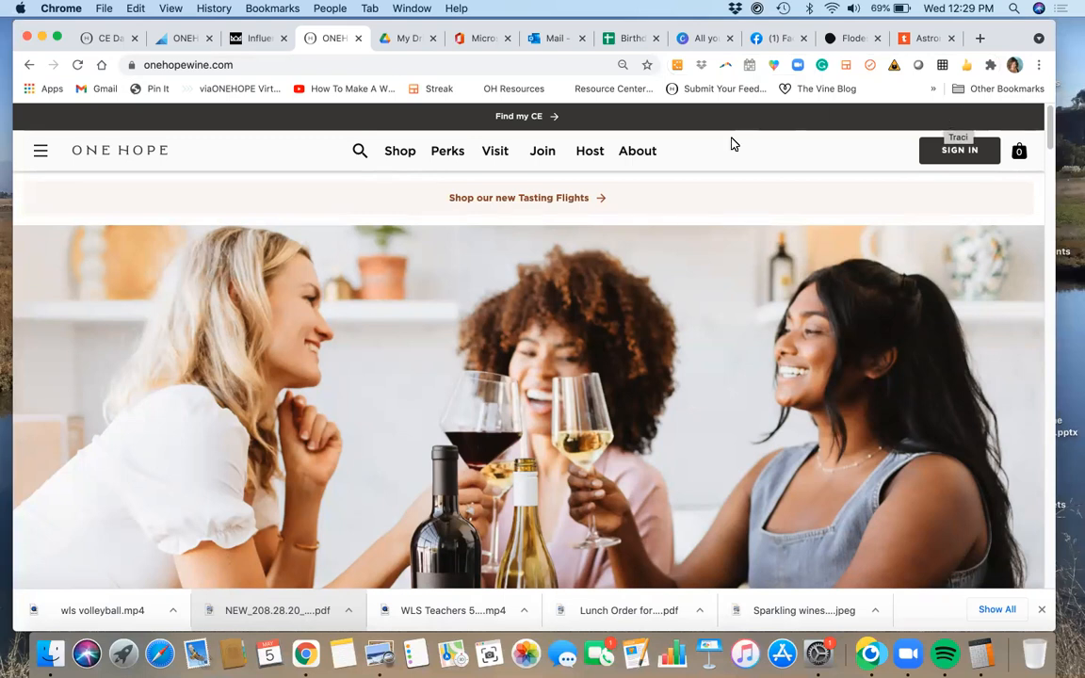
mouse_move(748, 182)
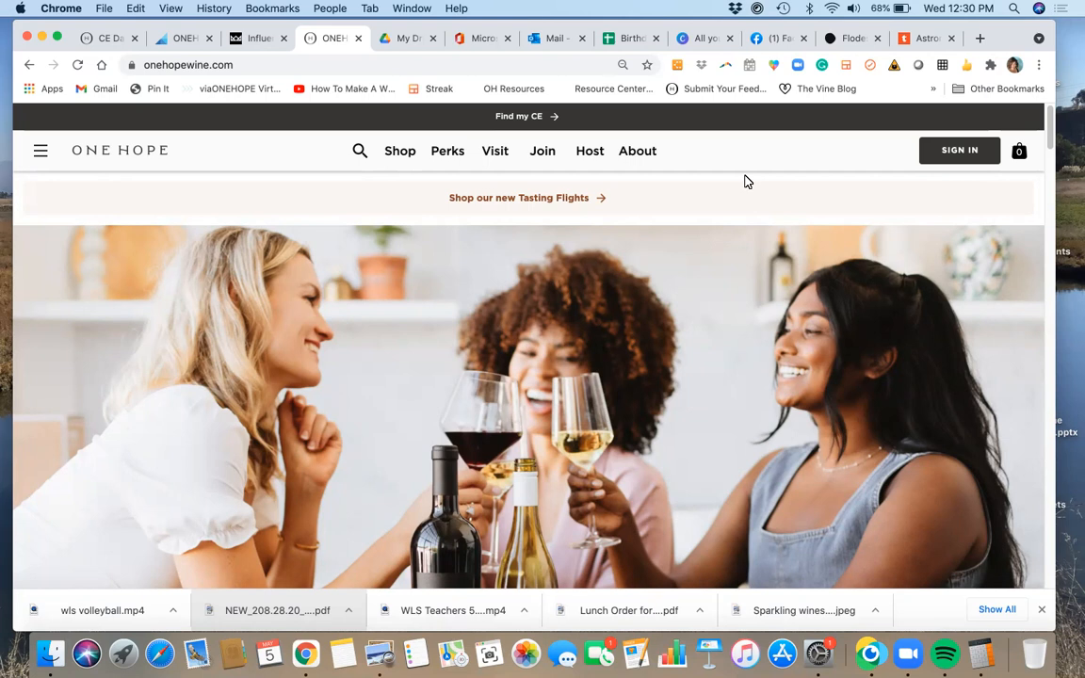
mouse_move(584, 197)
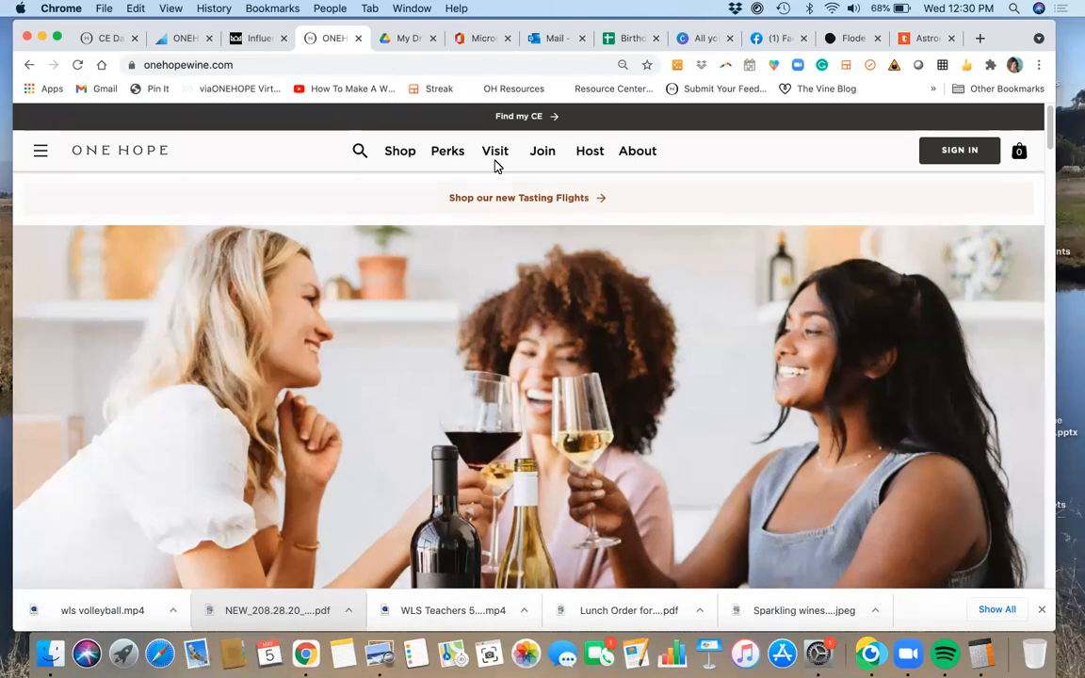
mouse_move(1022, 149)
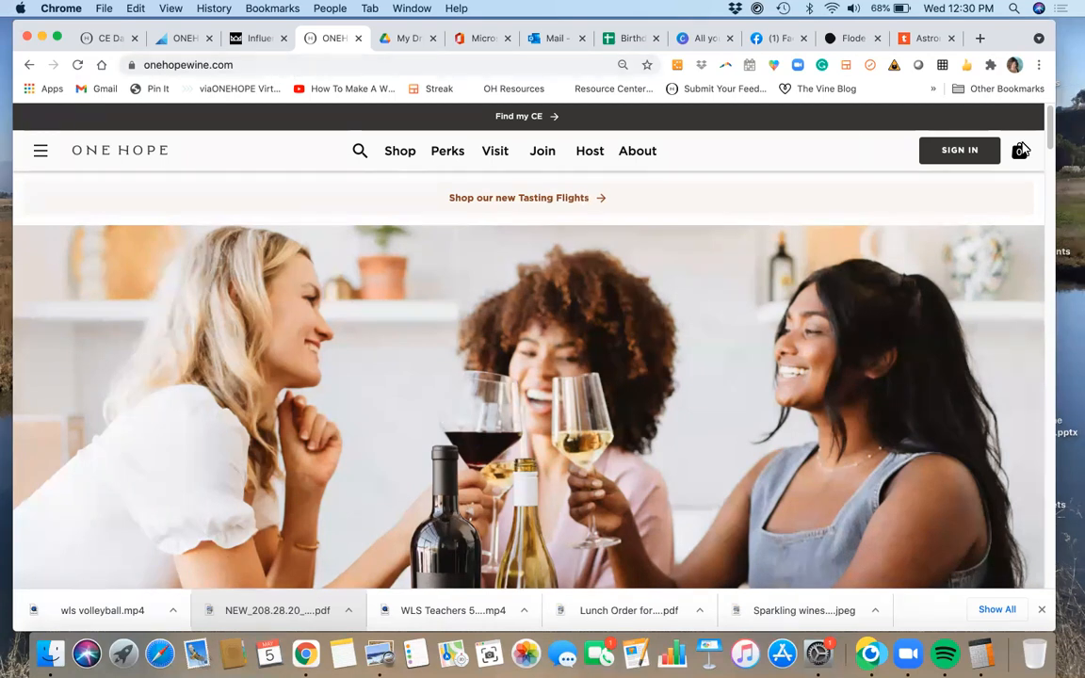
mouse_move(960, 150)
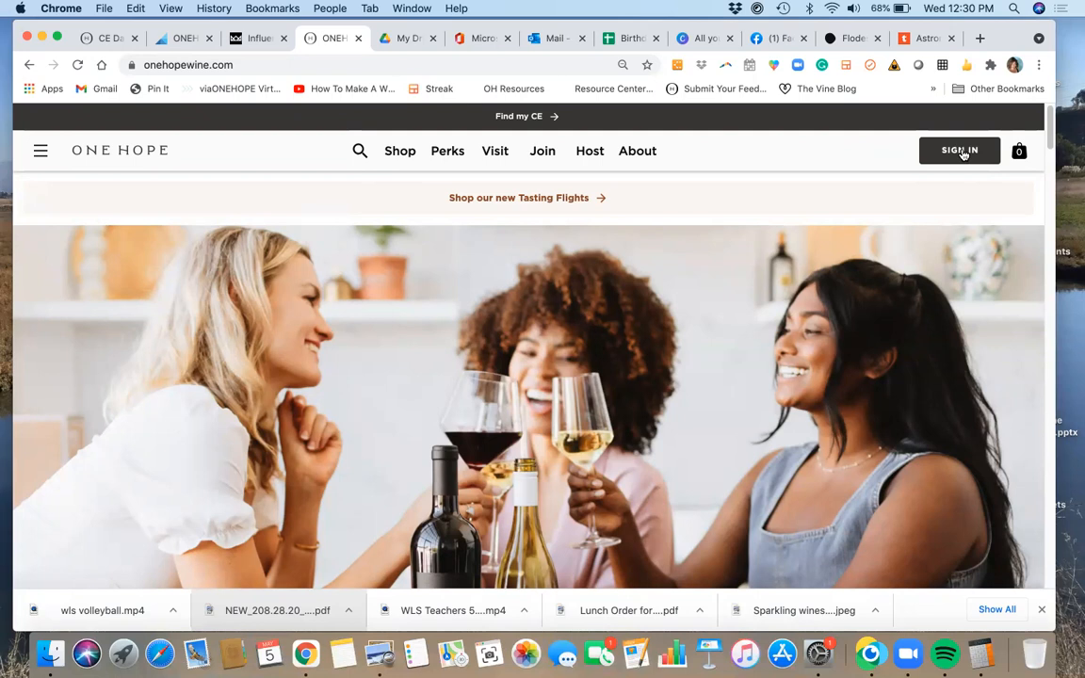
Sign in to ONEHOPE with the Google account to reach the CE dashboard.
left_click(960, 150)
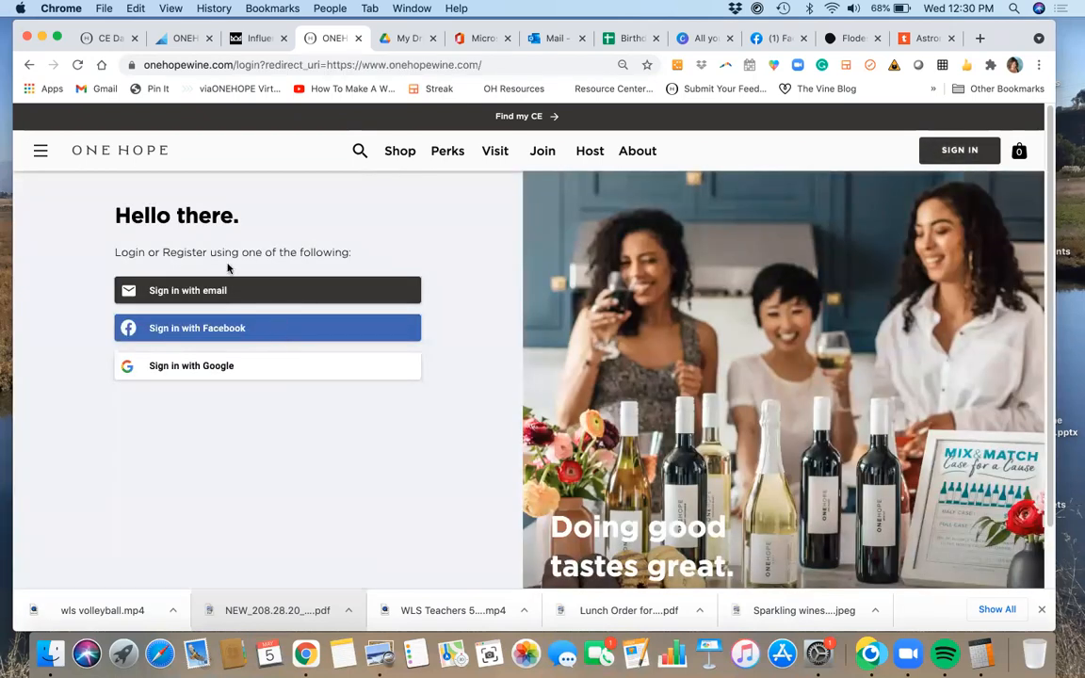
mouse_move(230, 359)
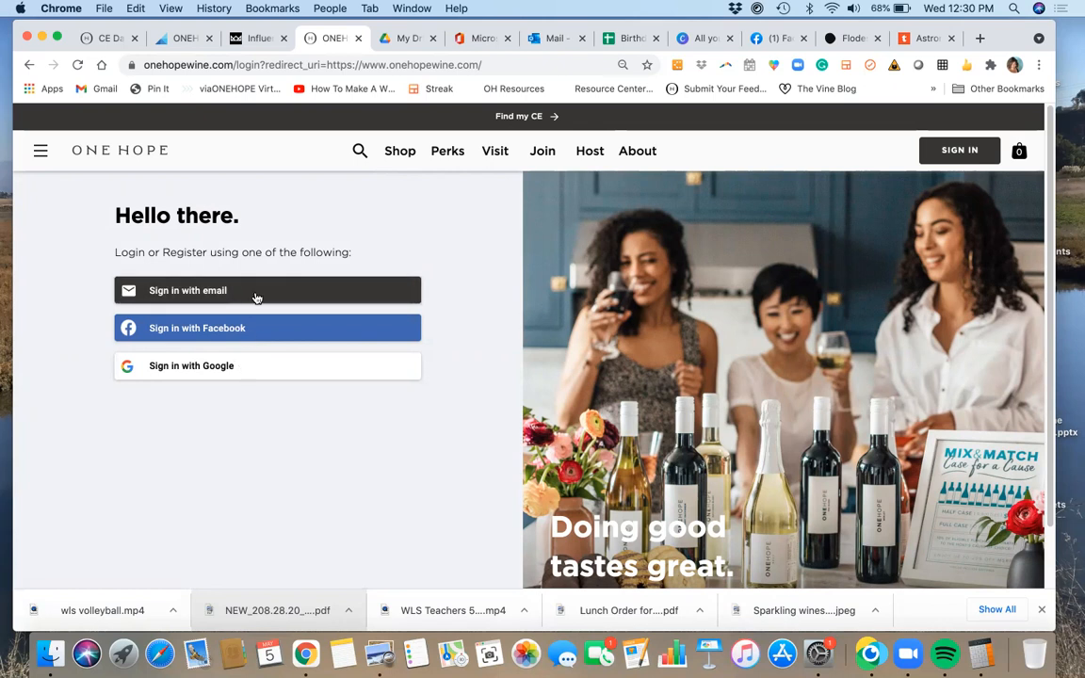
mouse_move(240, 367)
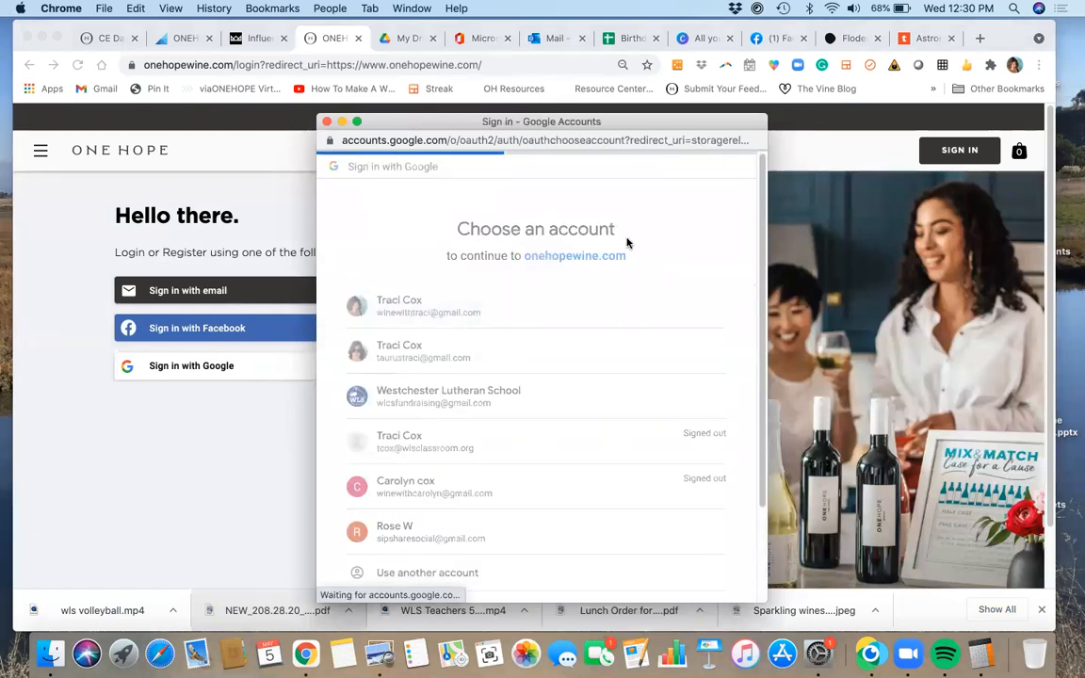
left_click(327, 120)
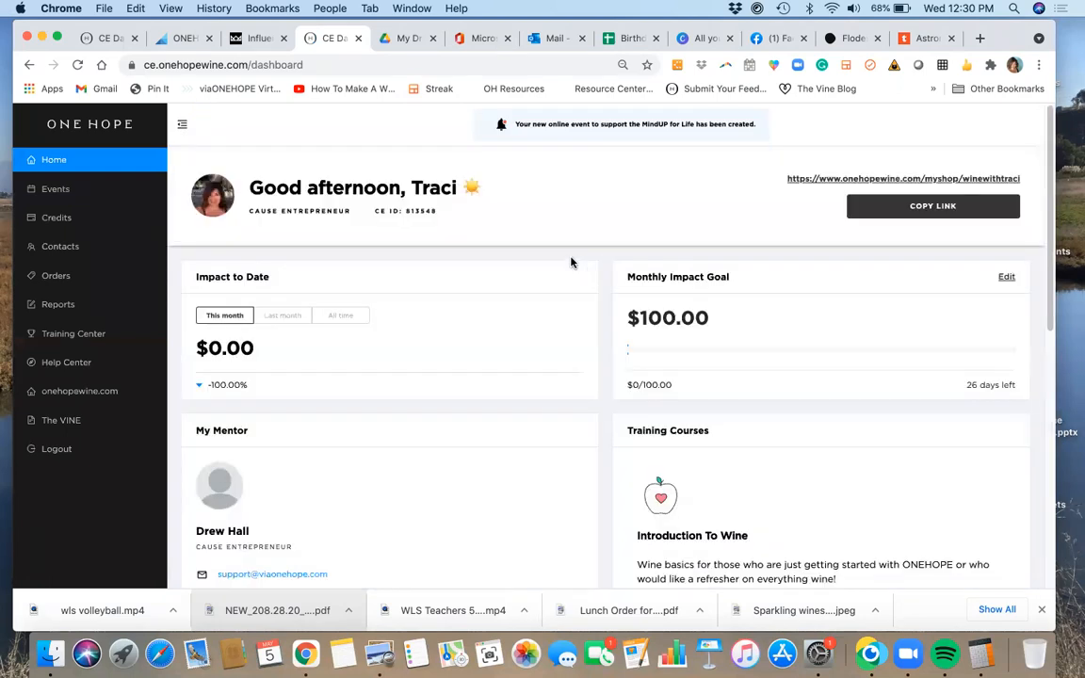
mouse_move(565, 196)
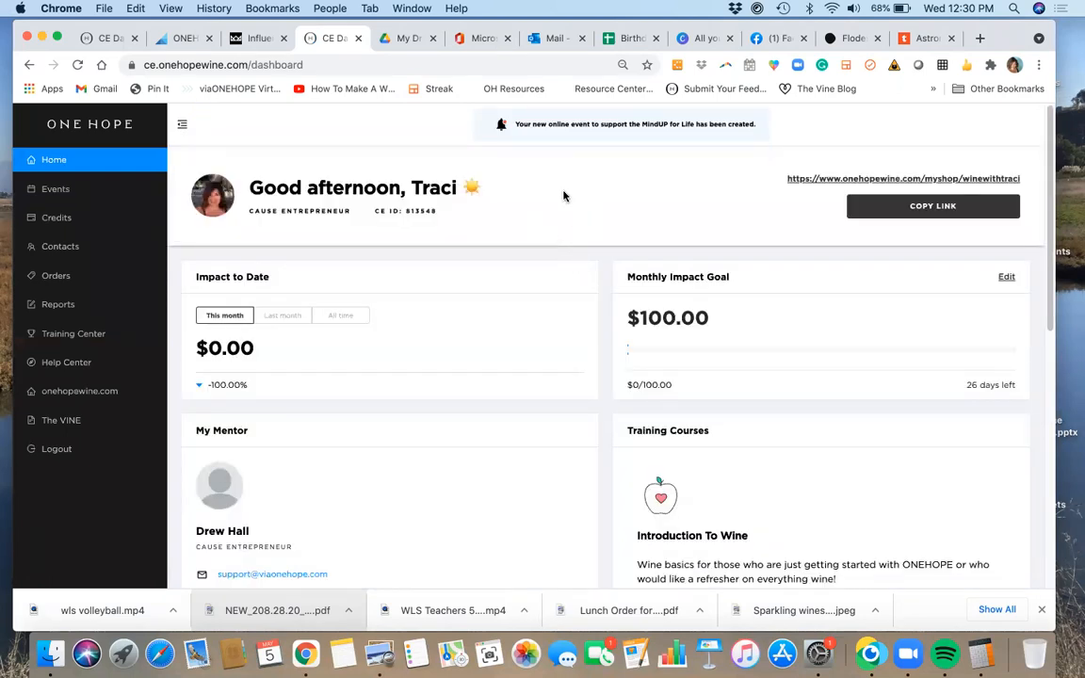
mouse_move(593, 236)
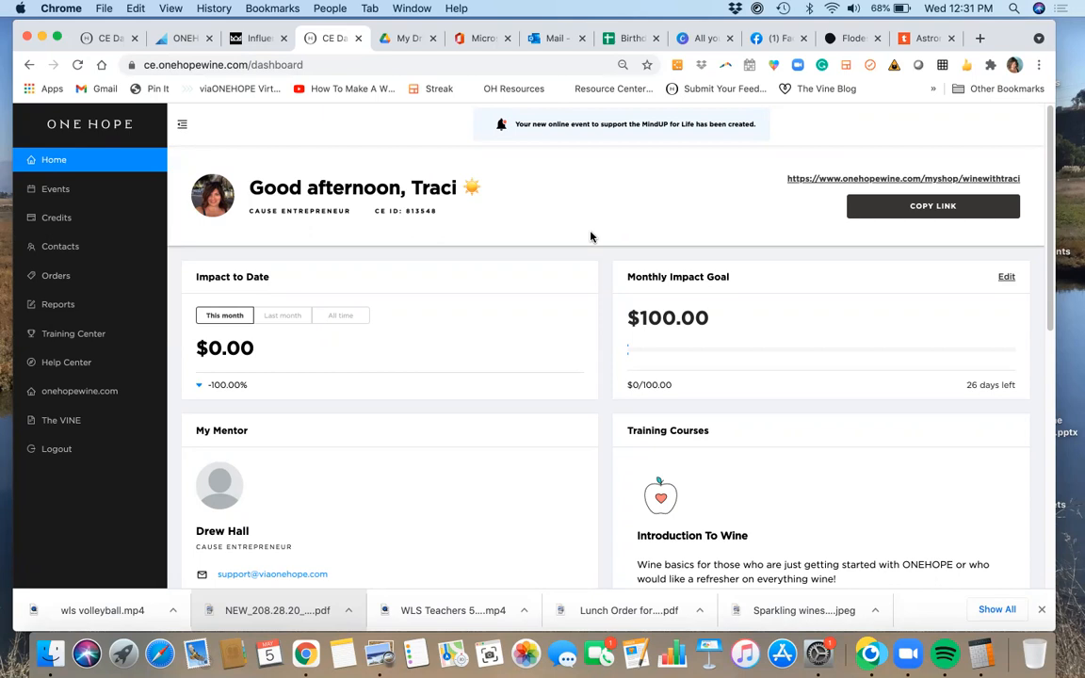
mouse_move(586, 234)
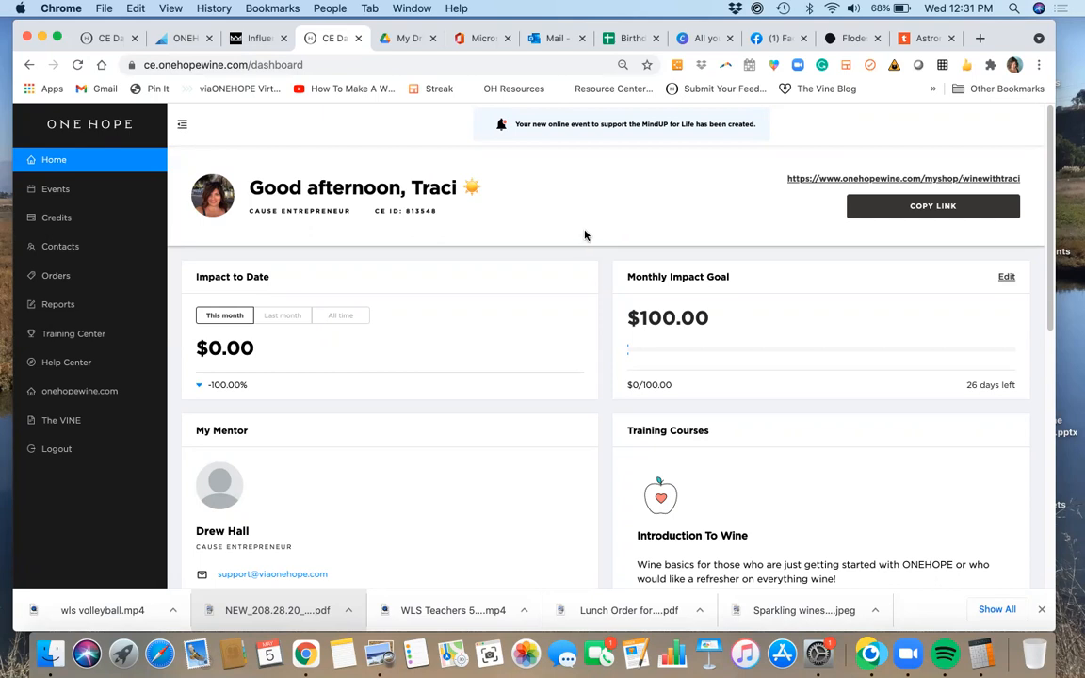
mouse_move(608, 247)
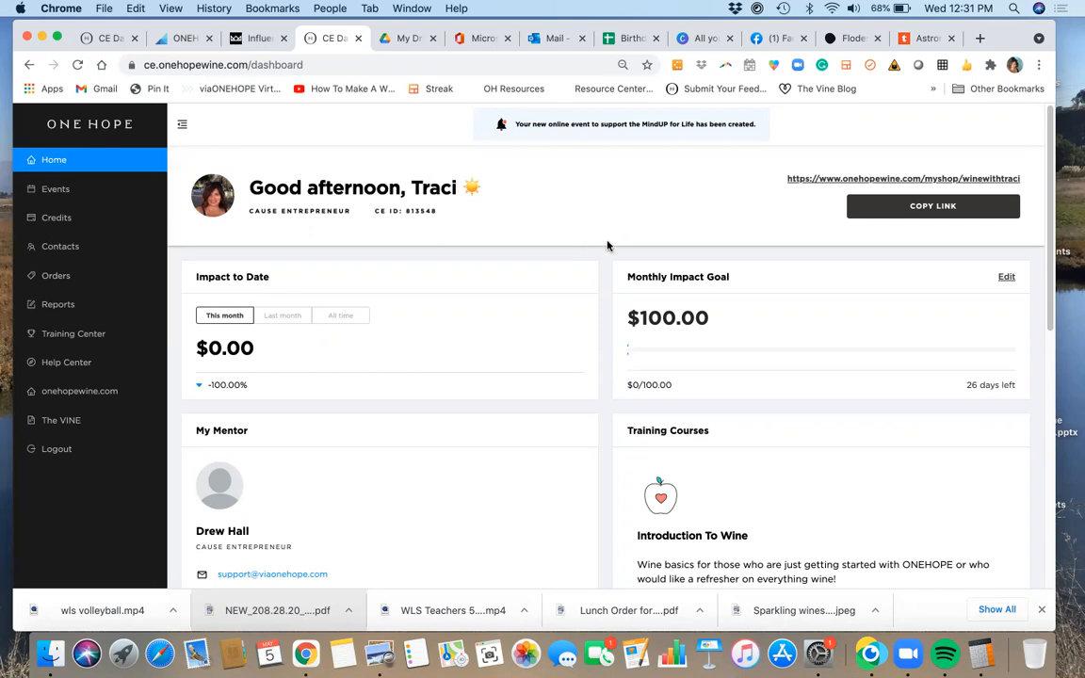
mouse_move(507, 361)
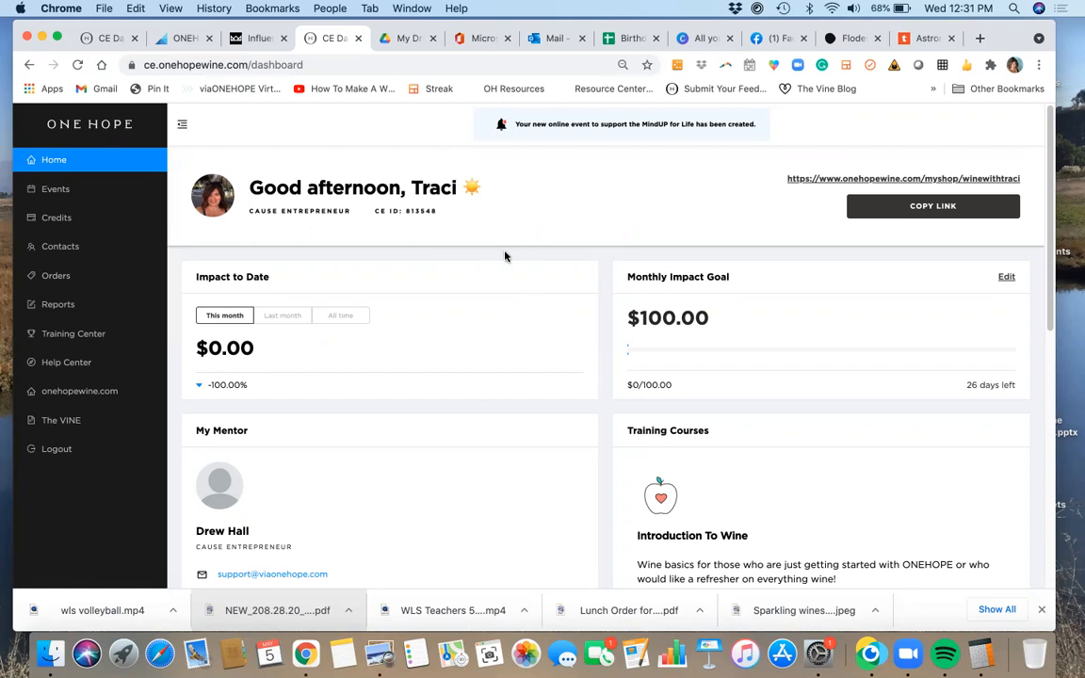
mouse_move(355, 175)
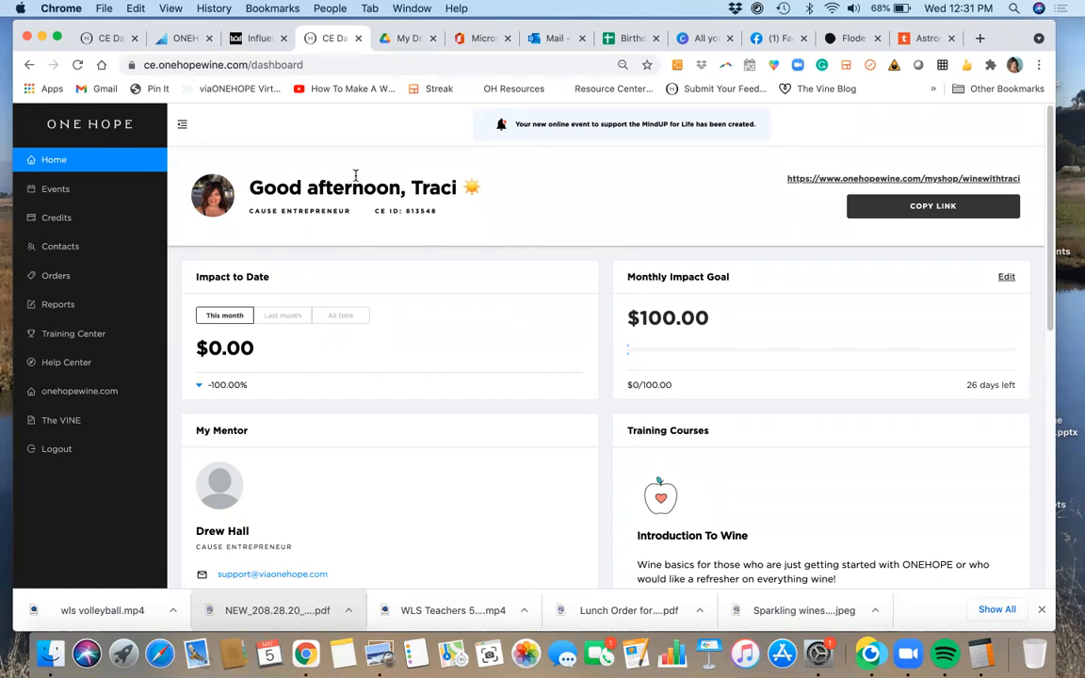
mouse_move(432, 224)
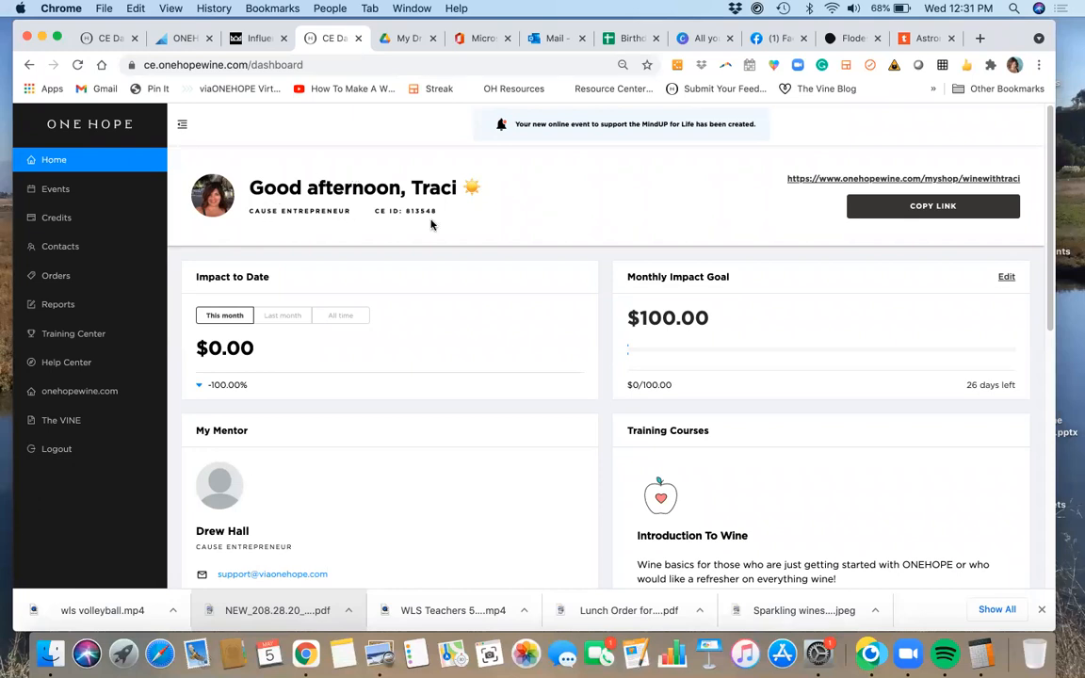
mouse_move(787, 162)
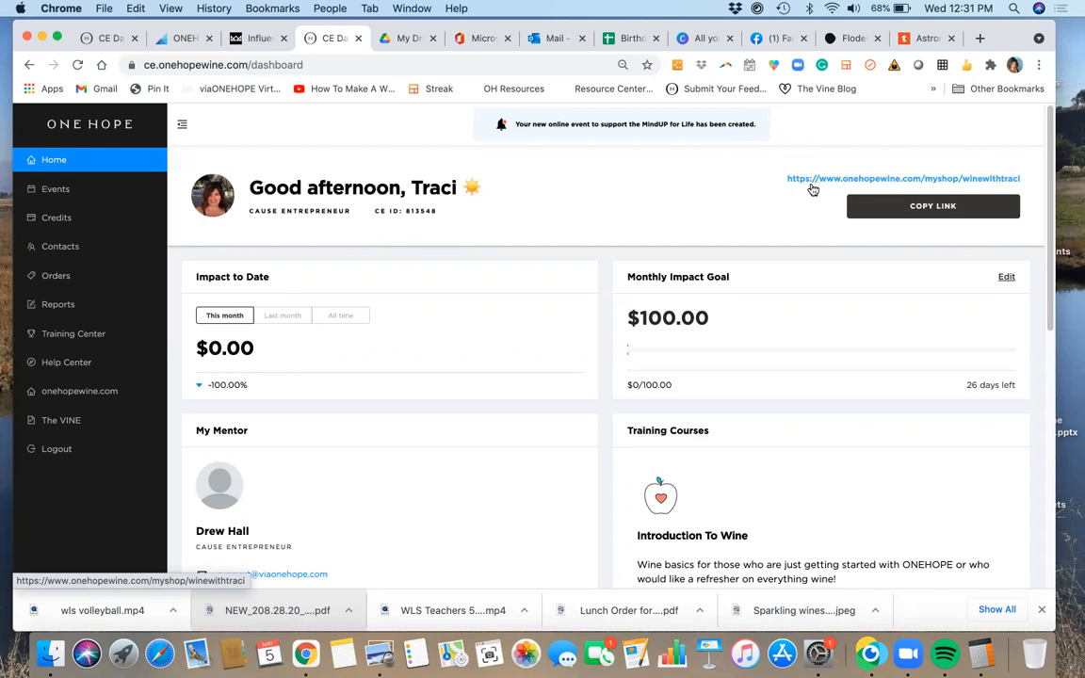
Open the myshop link and scroll to the Join My Team and Shop With Me options.
left_click(903, 178)
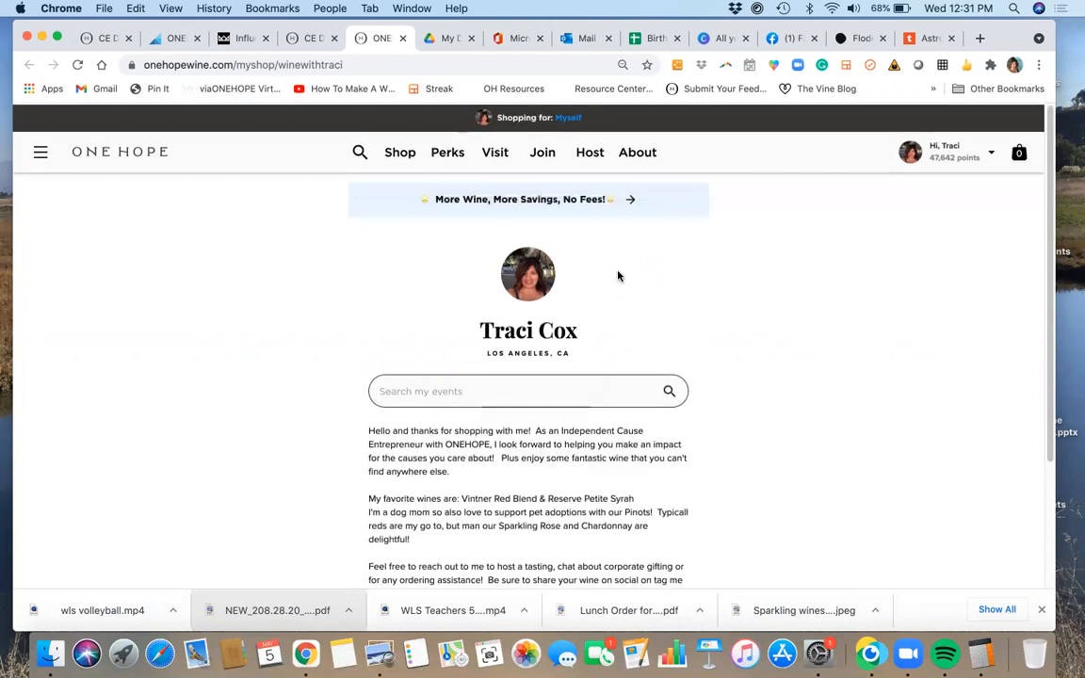
scroll("down", 3)
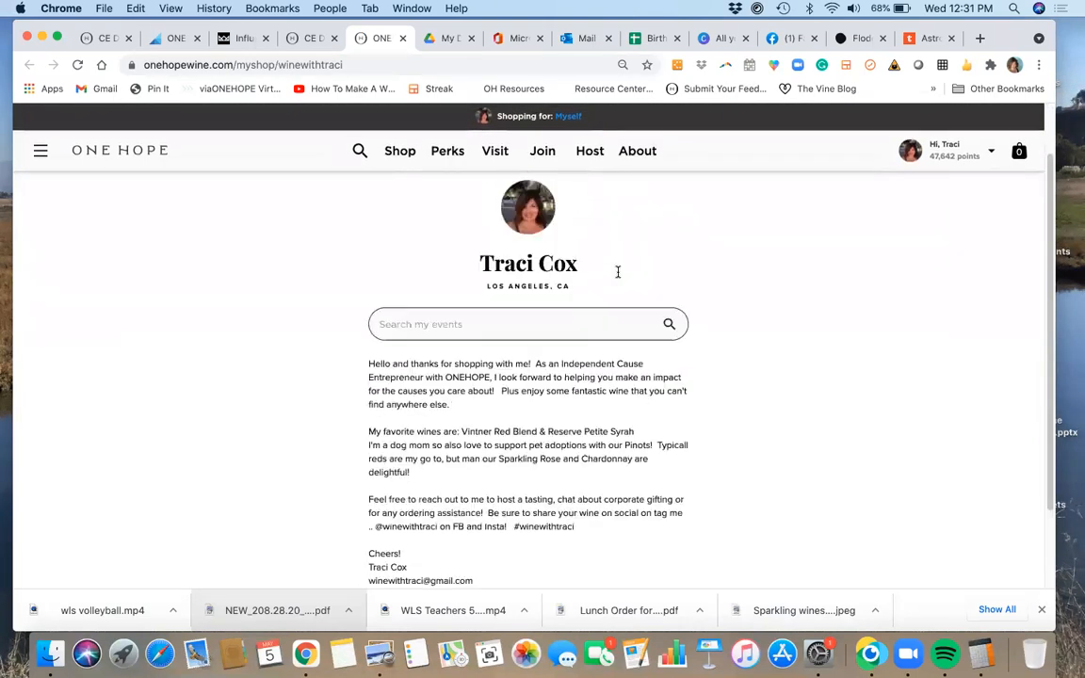
scroll("down", 3)
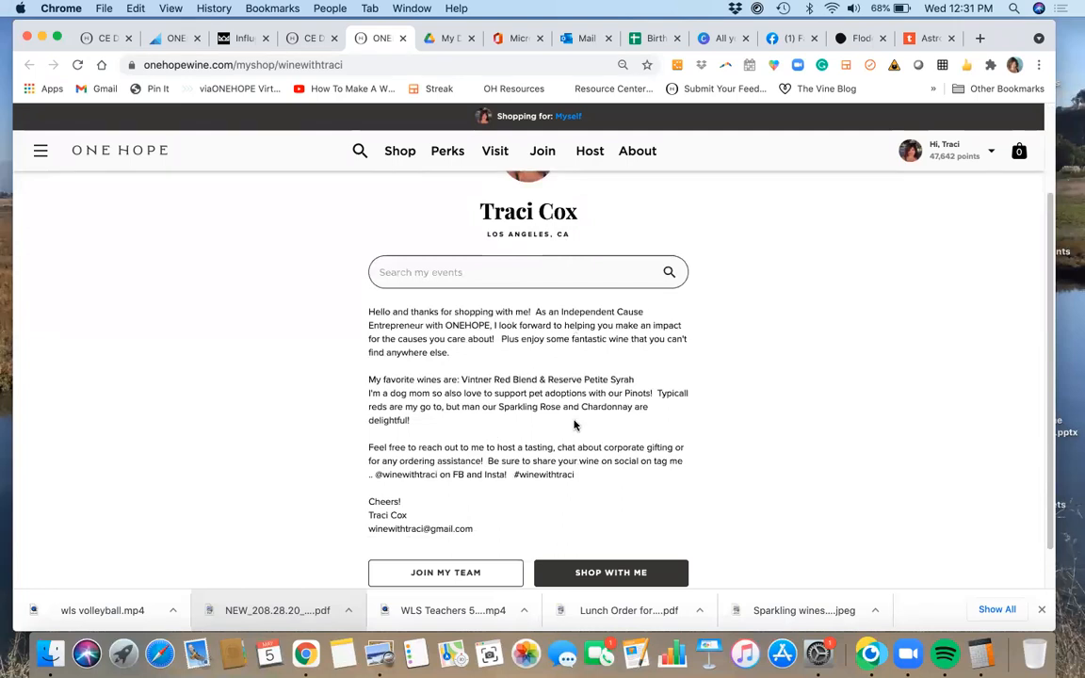
scroll("down", 3)
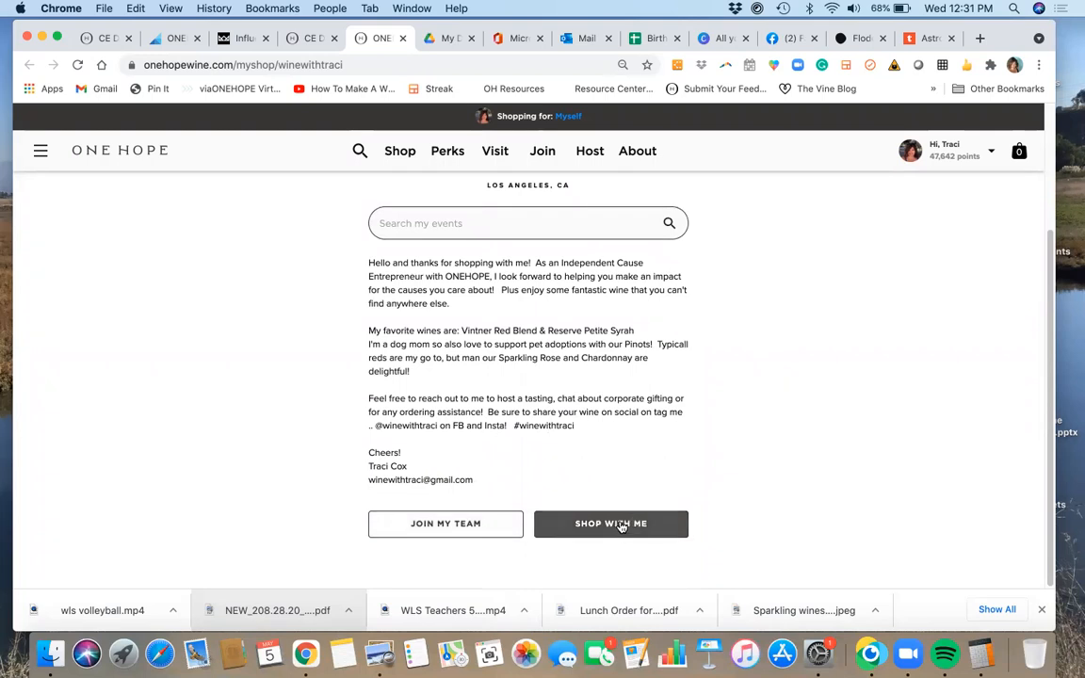
mouse_move(221, 81)
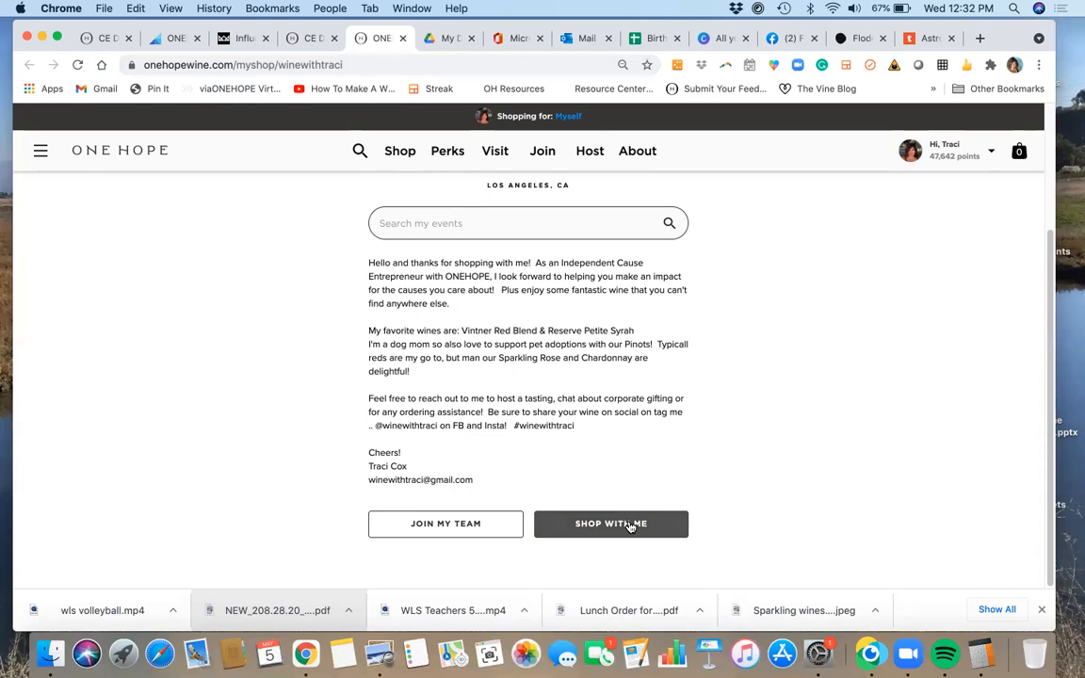
Open Shop All from the personal shop and browse the wine categories and mixed collections.
left_click(610, 524)
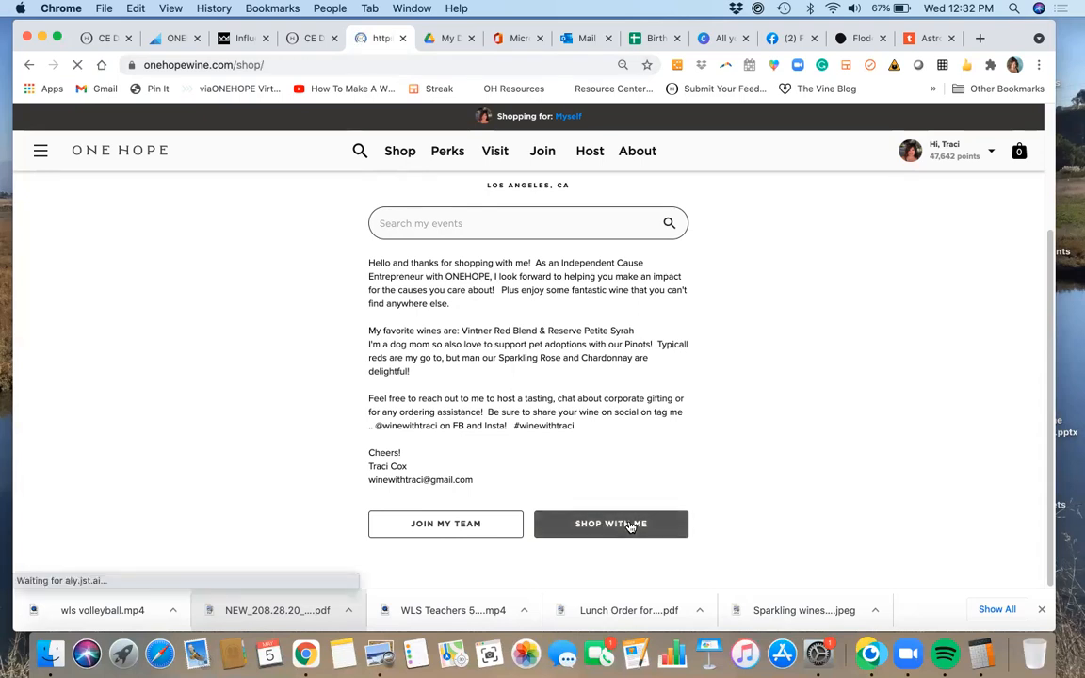
left_click(611, 523)
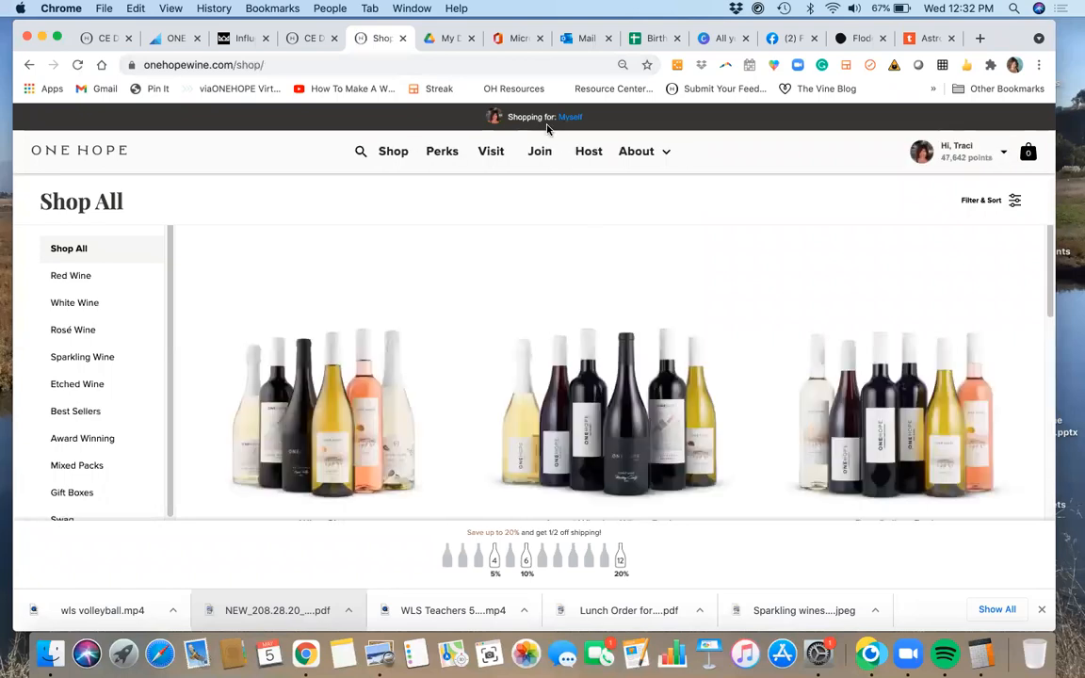
mouse_move(619, 122)
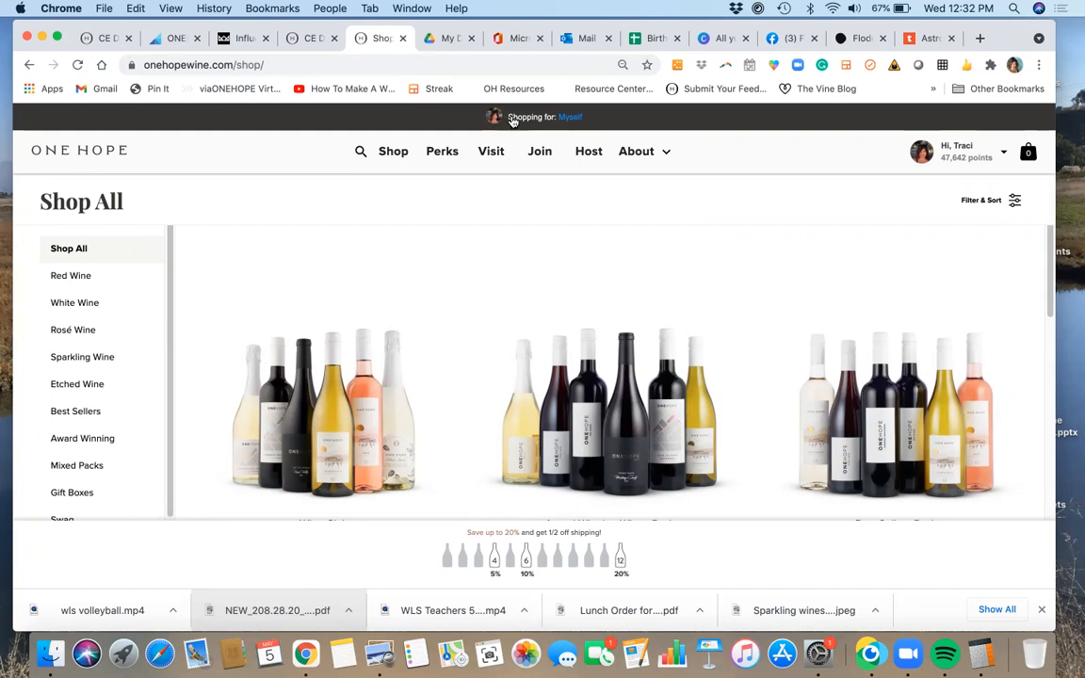
mouse_move(584, 137)
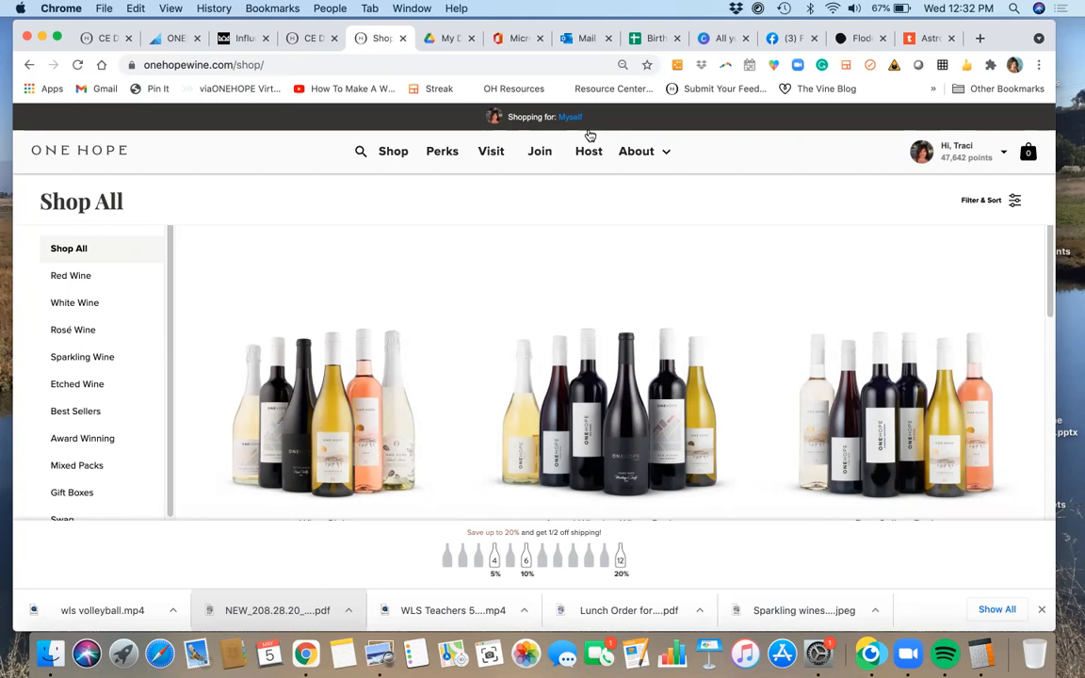
scroll("down", 3)
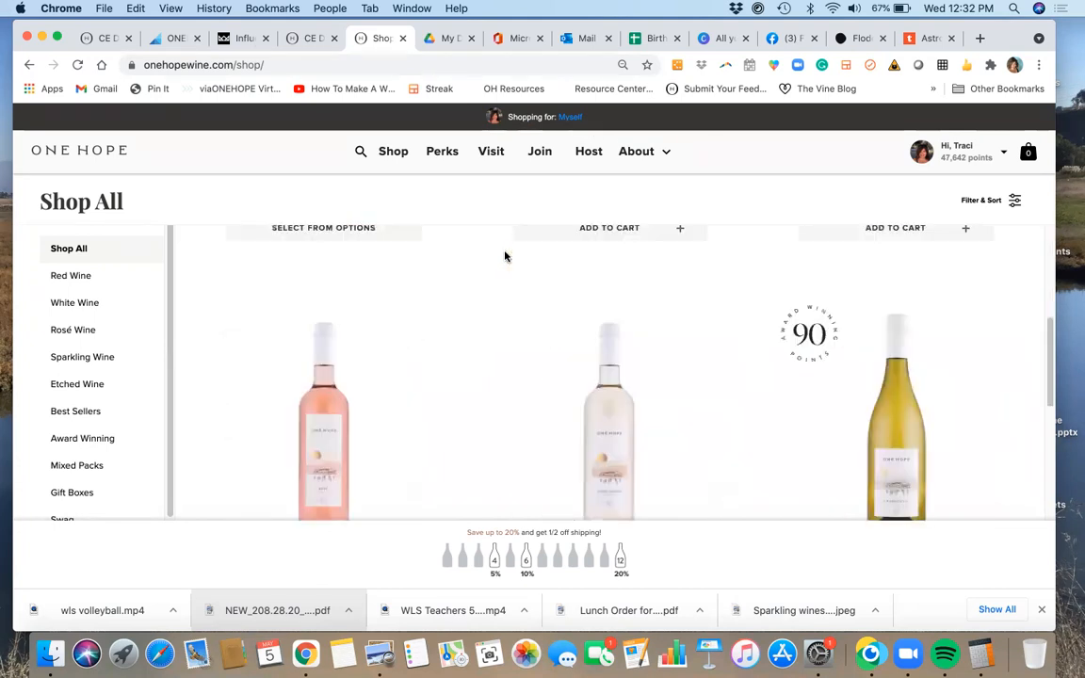
scroll("down", 3)
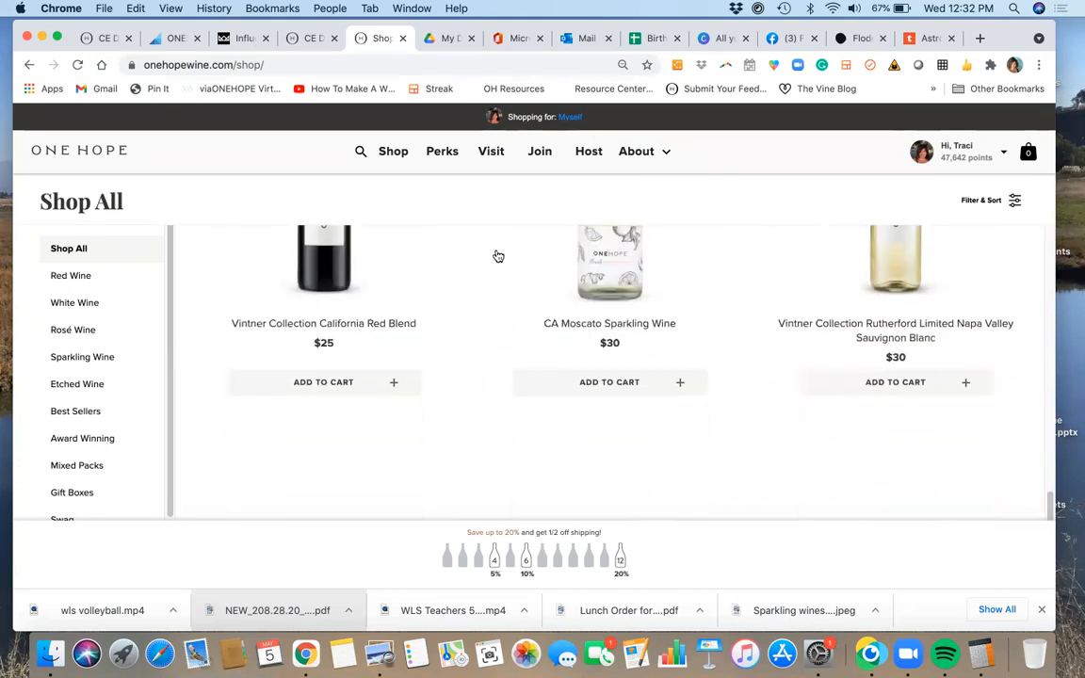
scroll("up", 3)
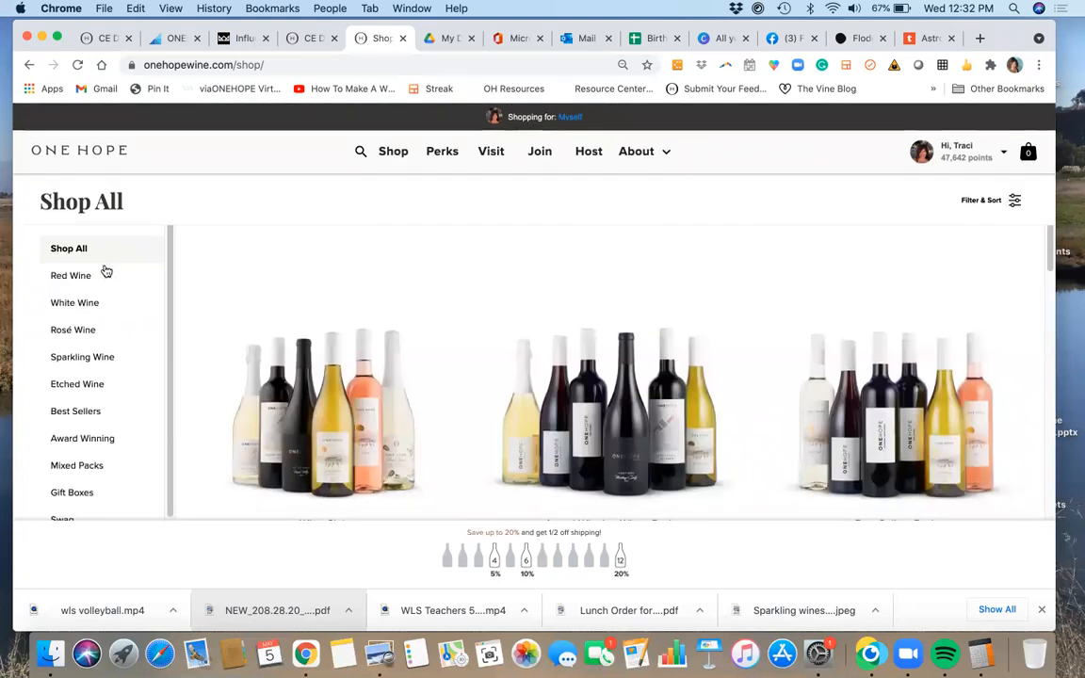
Filter to Red Wine and browse reds like Merlot, Pinot Noir and Shiraz.
left_click(71, 275)
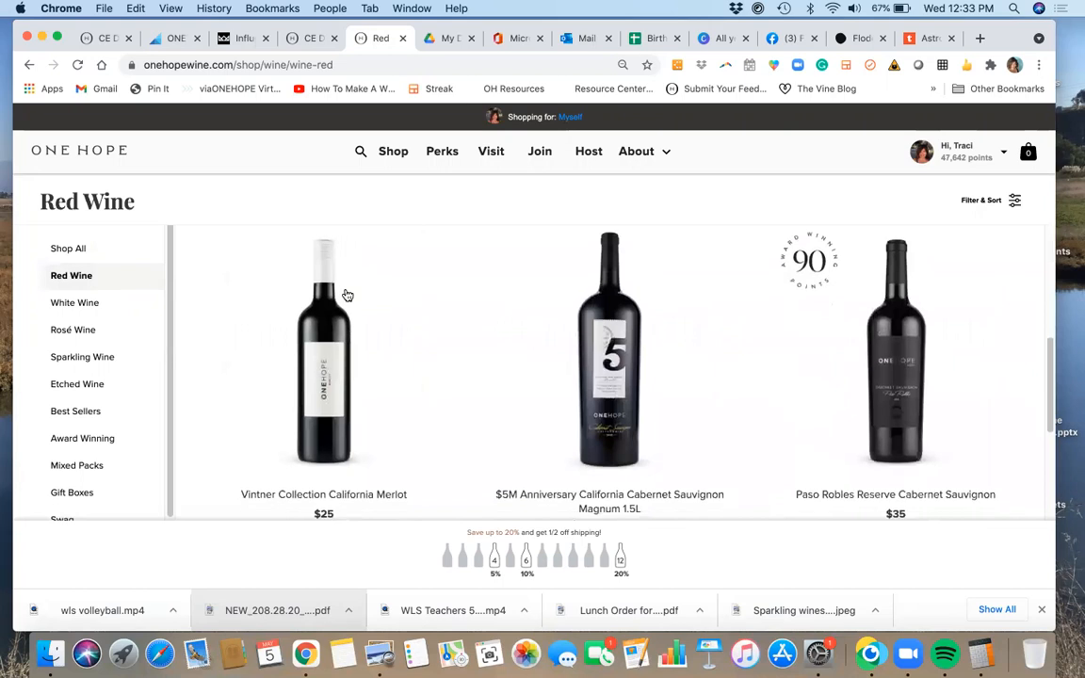
scroll("down", 3)
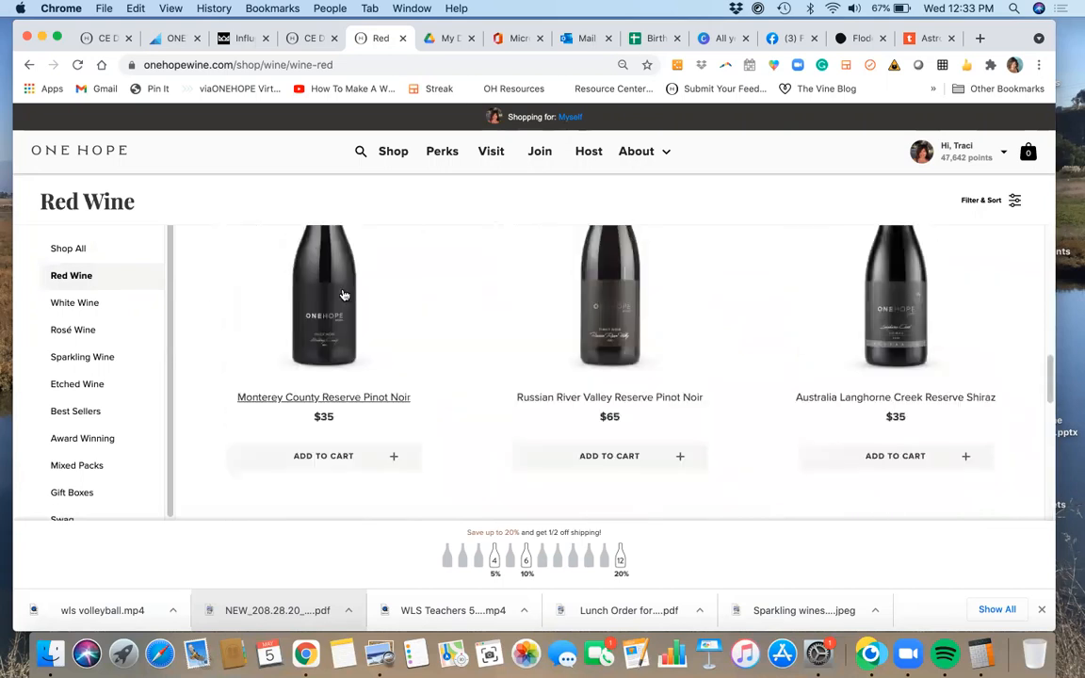
scroll("down", 3)
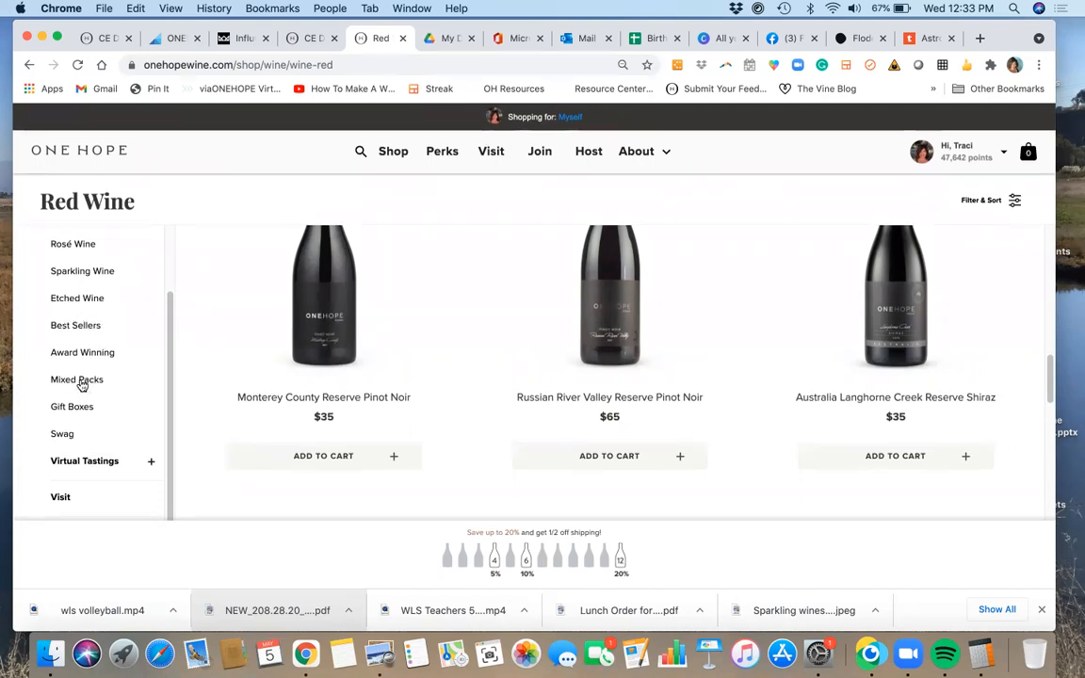
Show Mixed Packs and browse Wine Club, Moscato Lovers and Reserve Reds packs.
left_click(76, 378)
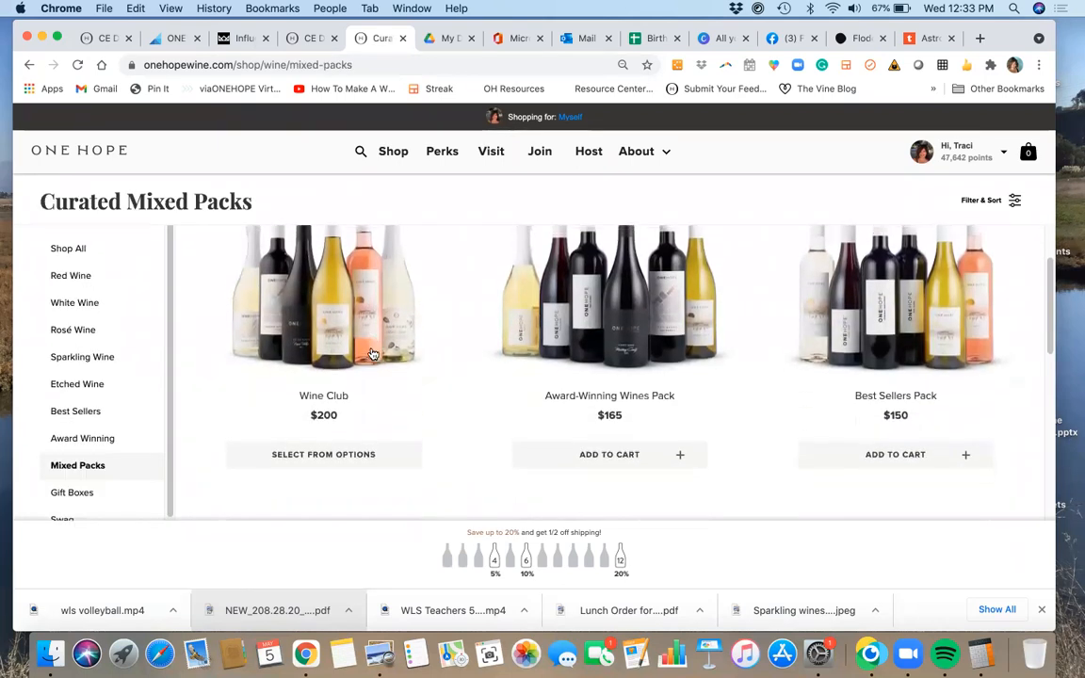
scroll("up", 3)
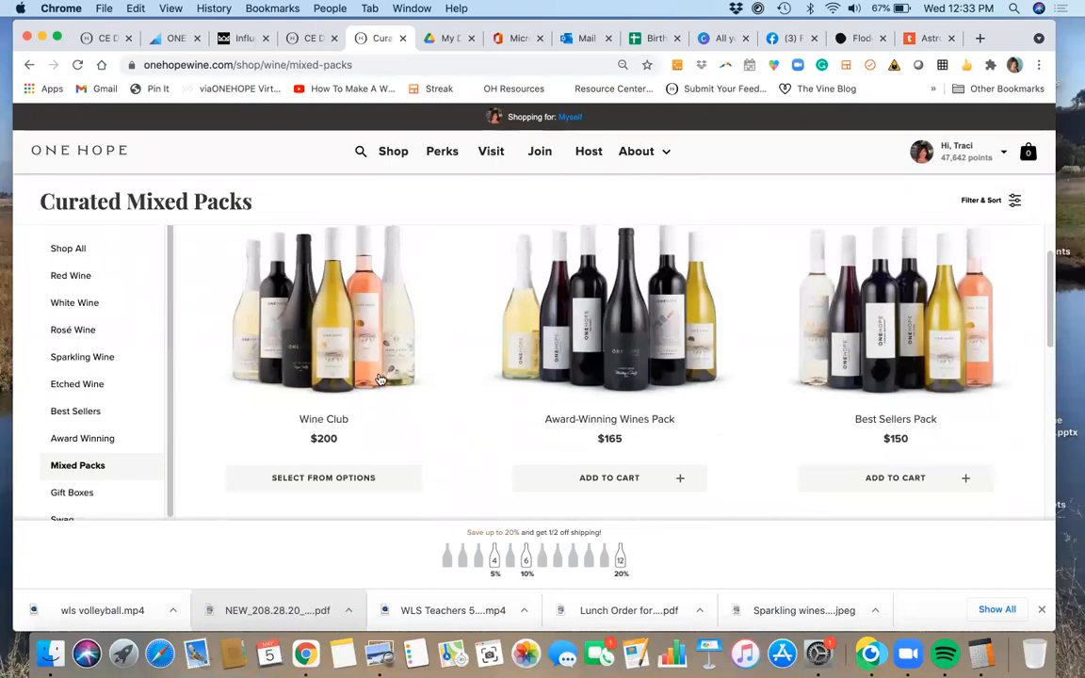
mouse_move(335, 375)
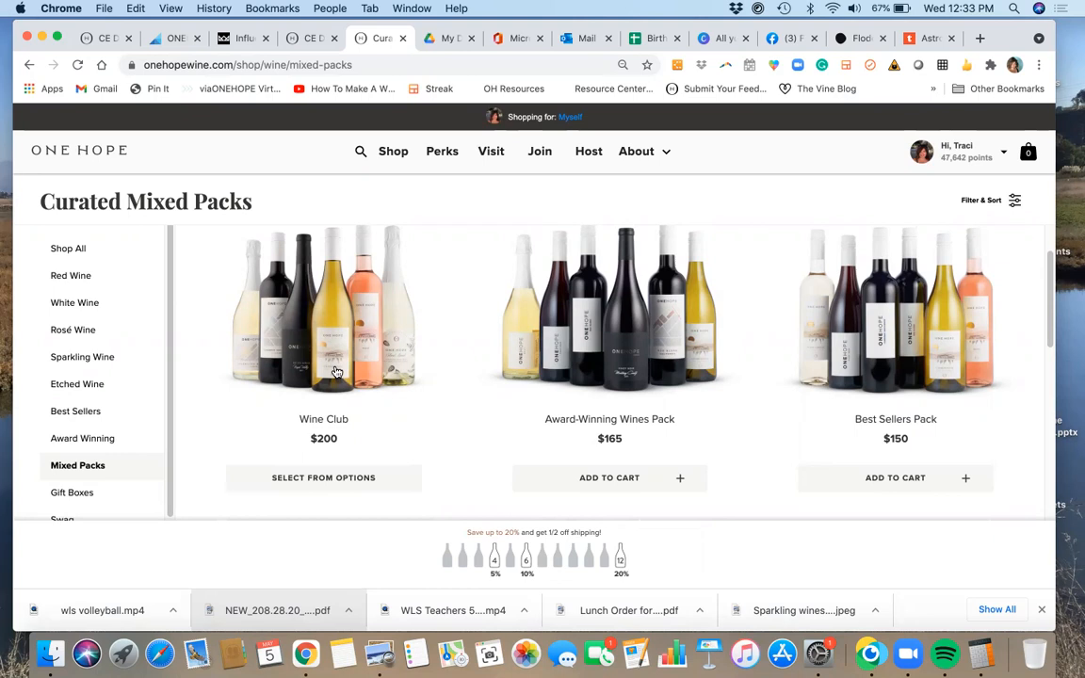
mouse_move(678, 323)
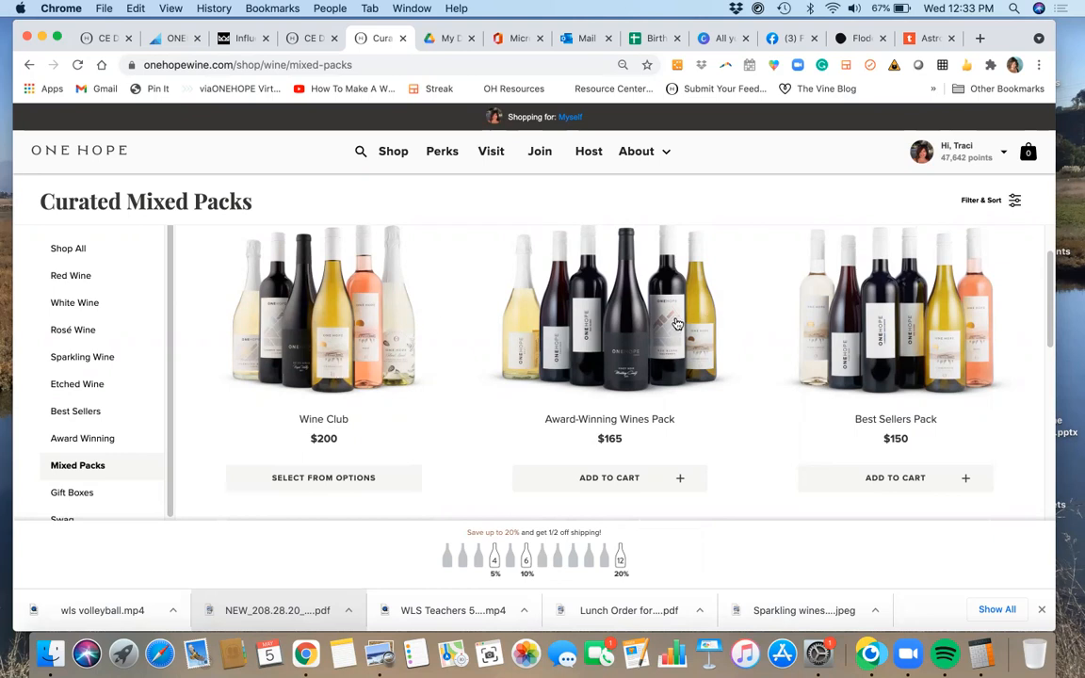
mouse_move(693, 332)
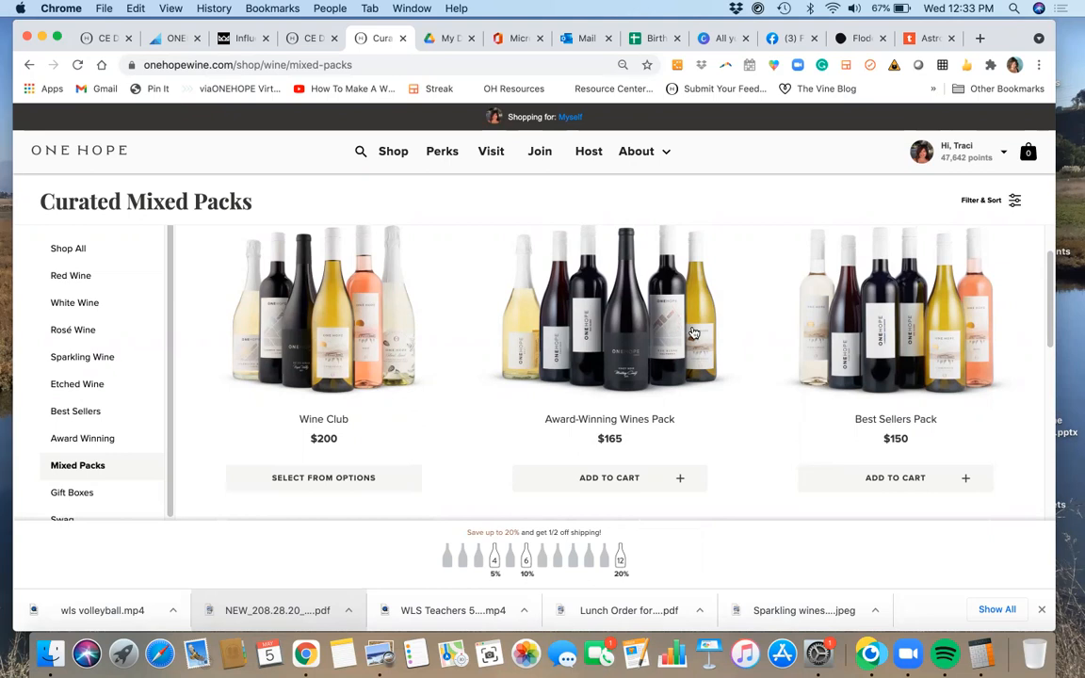
mouse_move(988, 336)
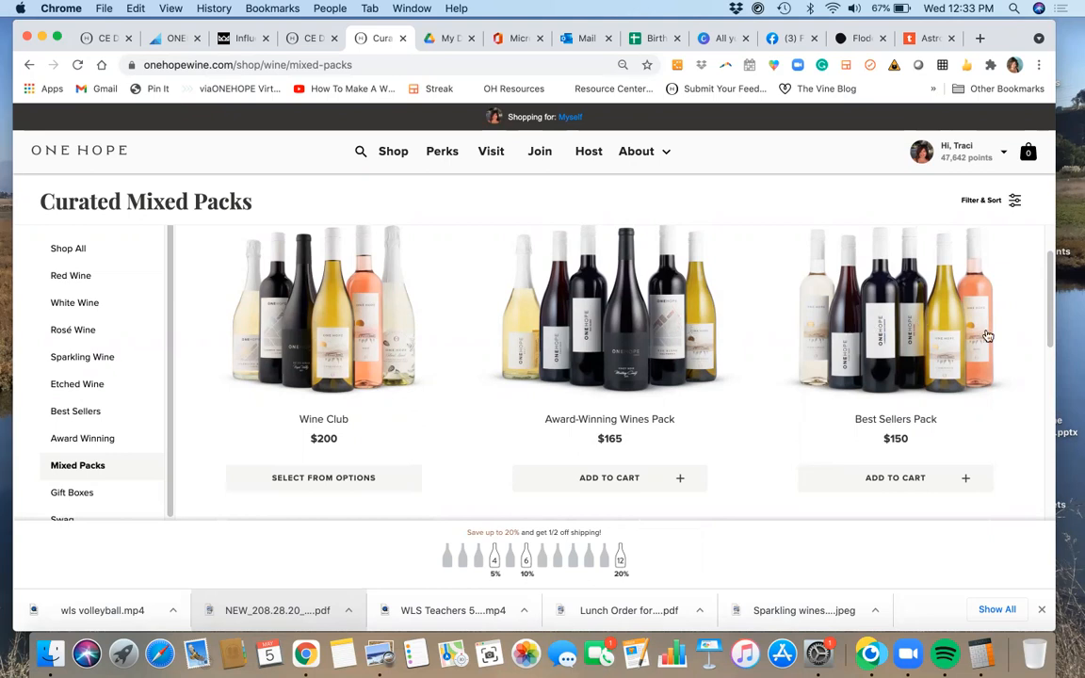
mouse_move(857, 331)
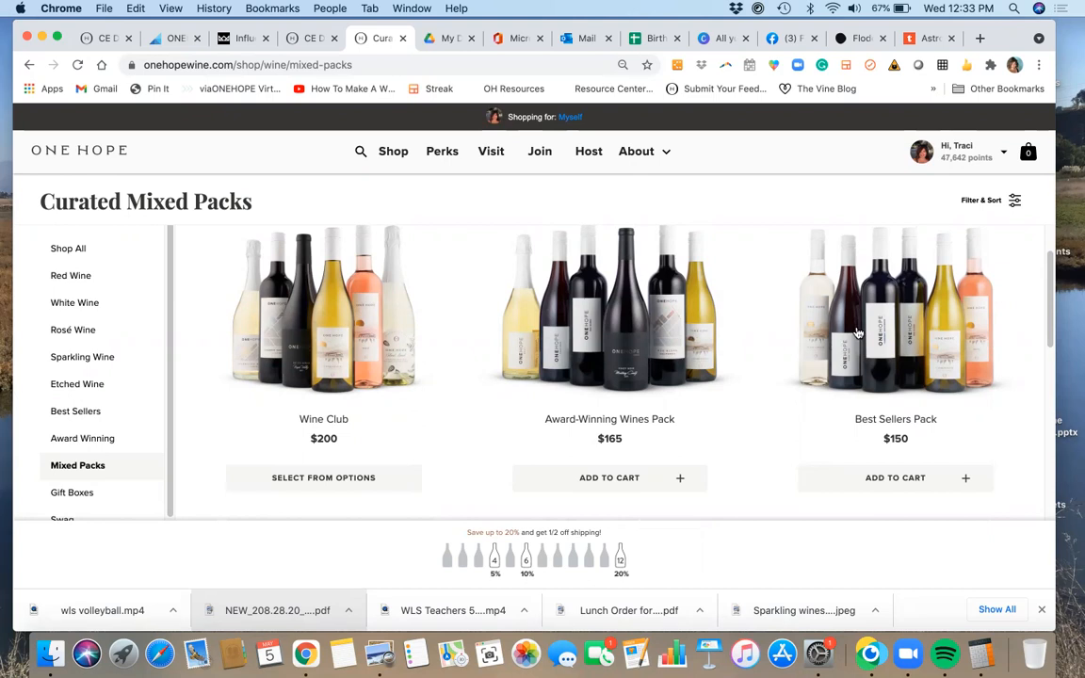
mouse_move(952, 335)
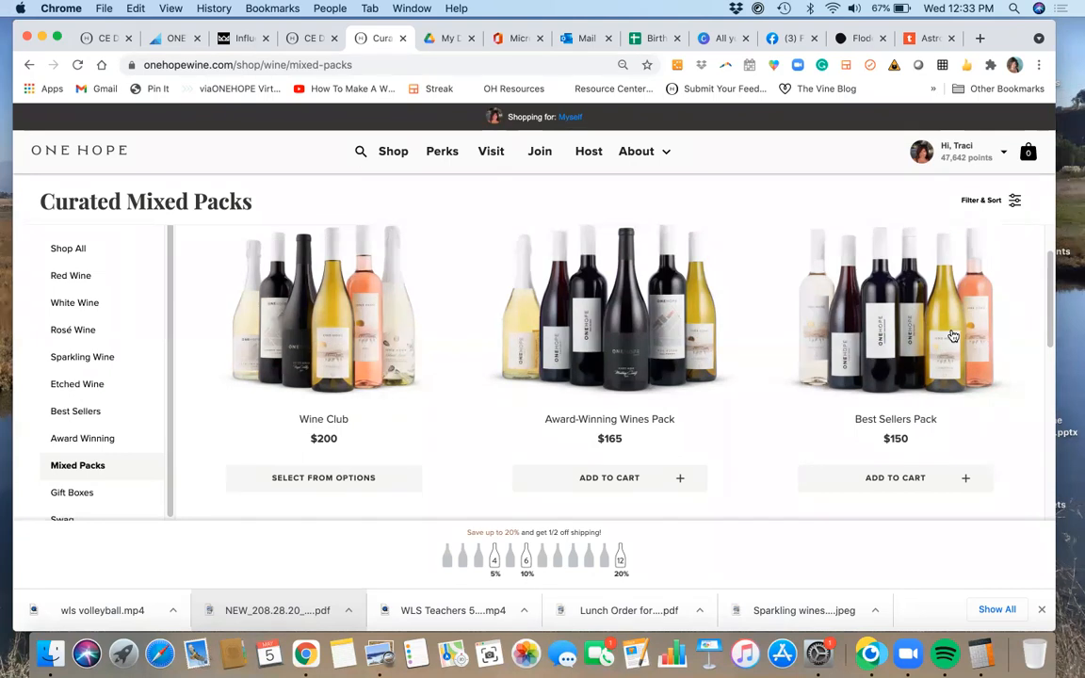
mouse_move(965, 374)
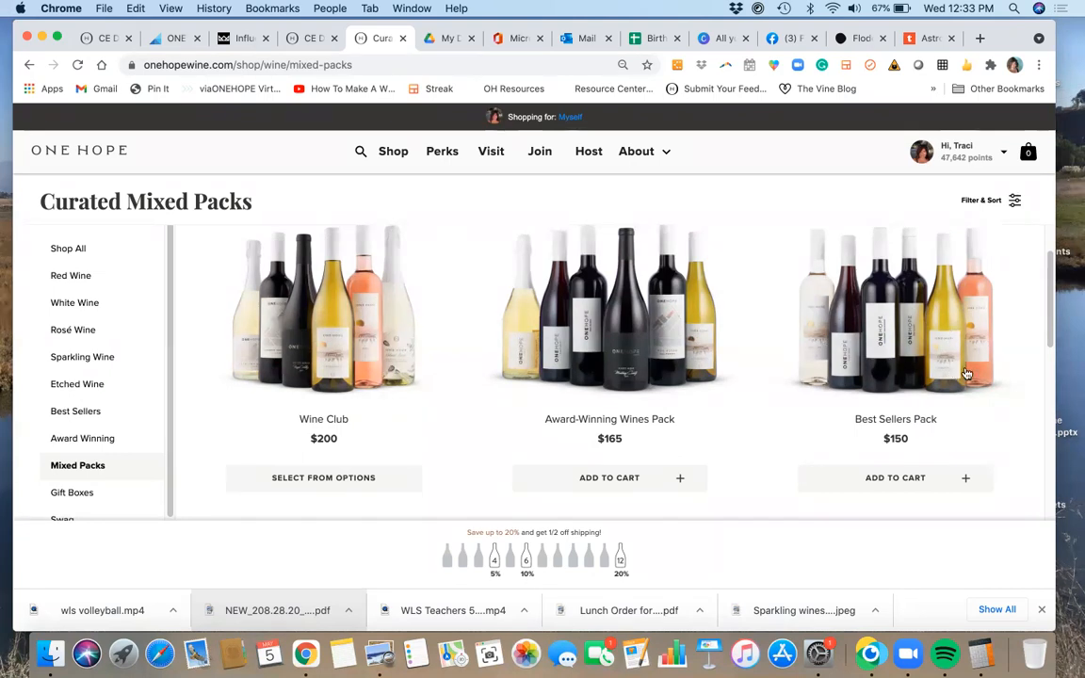
mouse_move(938, 376)
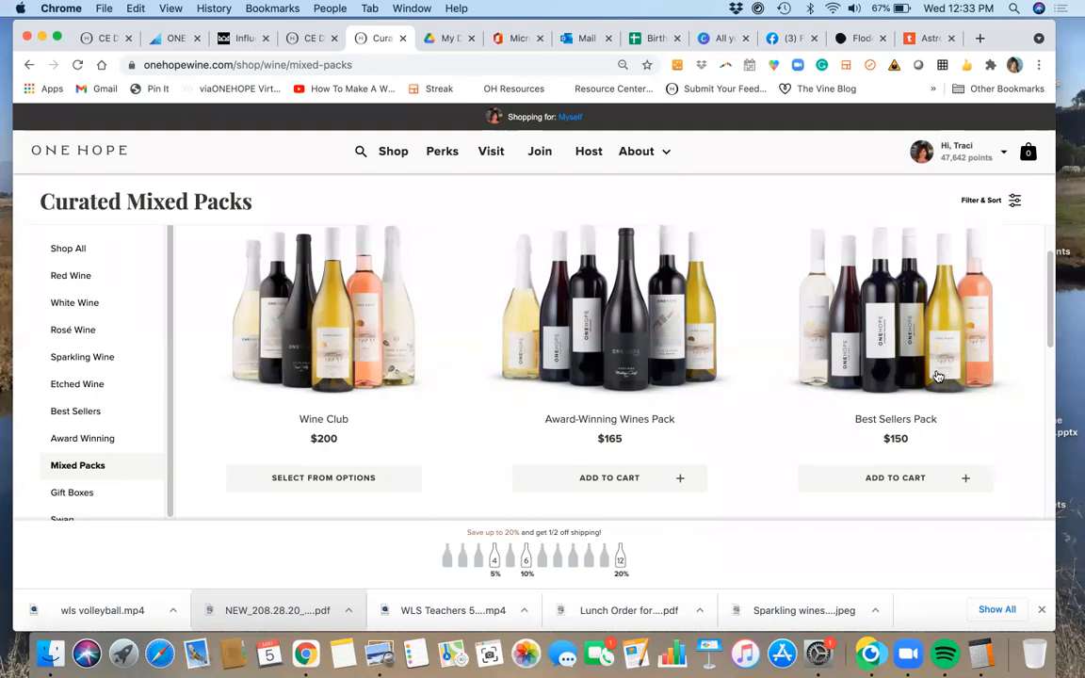
scroll("down", 3)
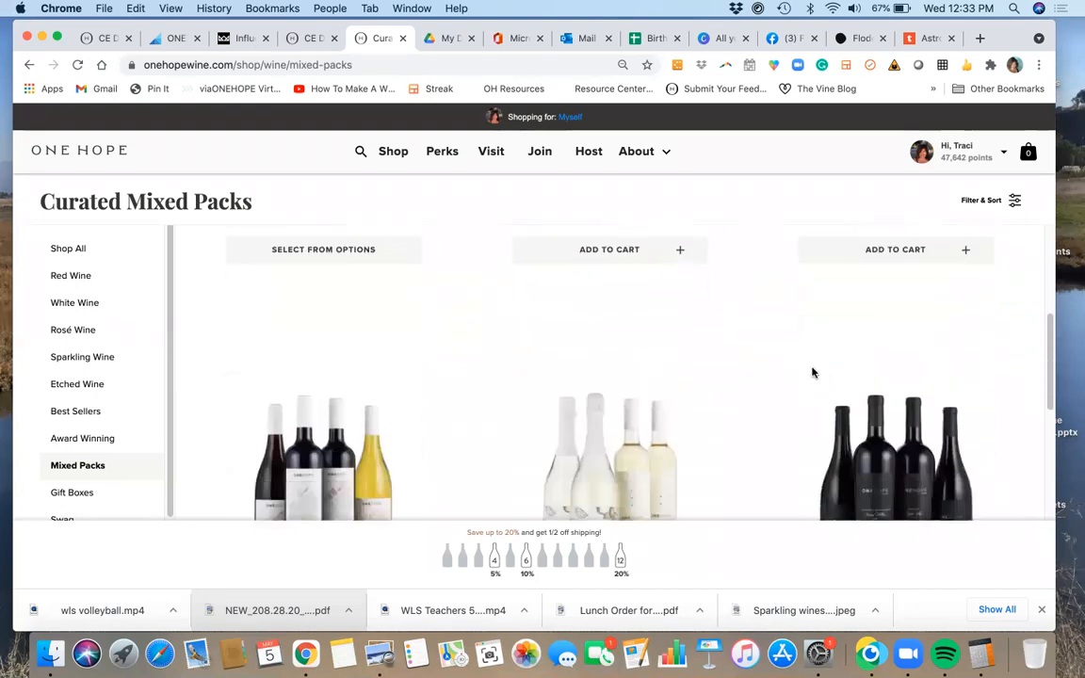
scroll("down", 3)
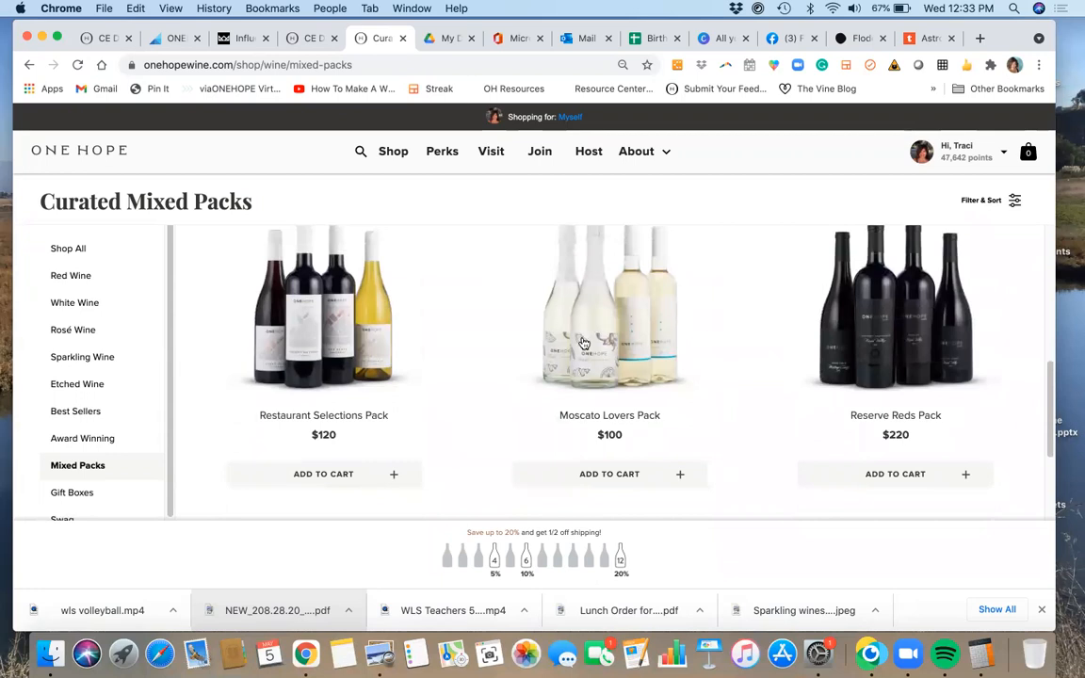
mouse_move(958, 341)
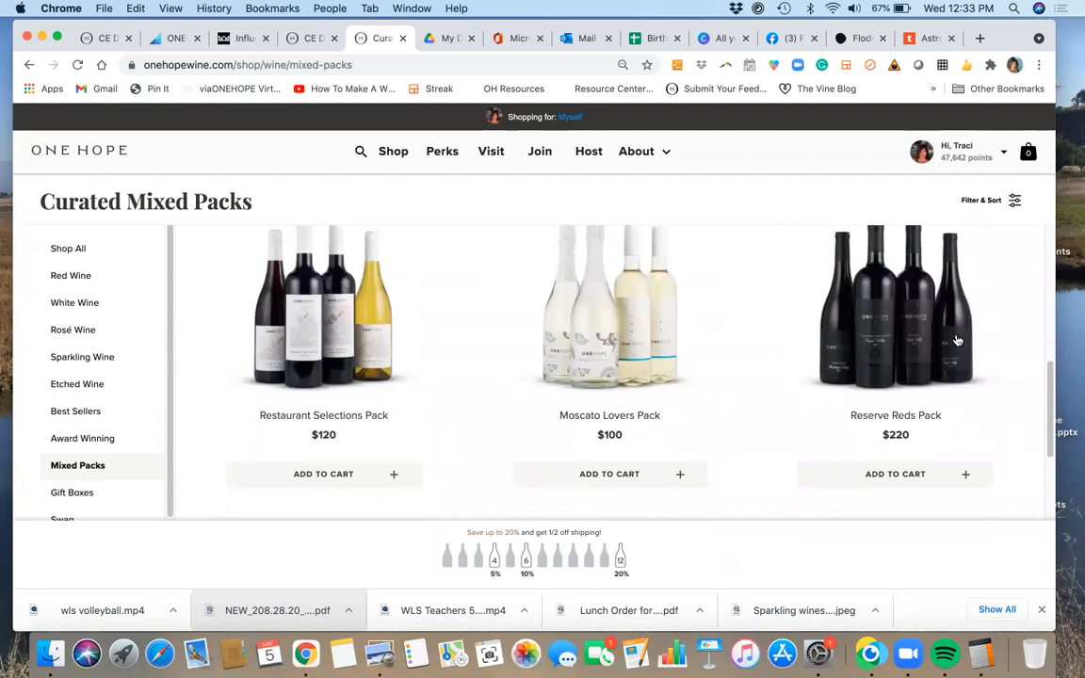
mouse_move(342, 351)
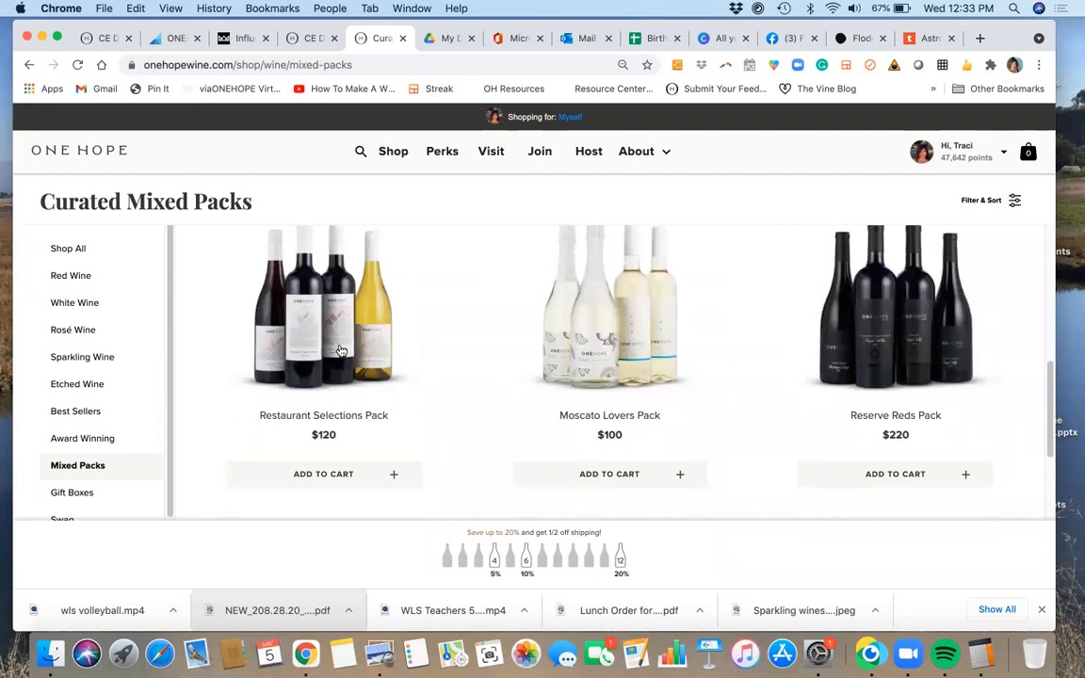
mouse_move(673, 351)
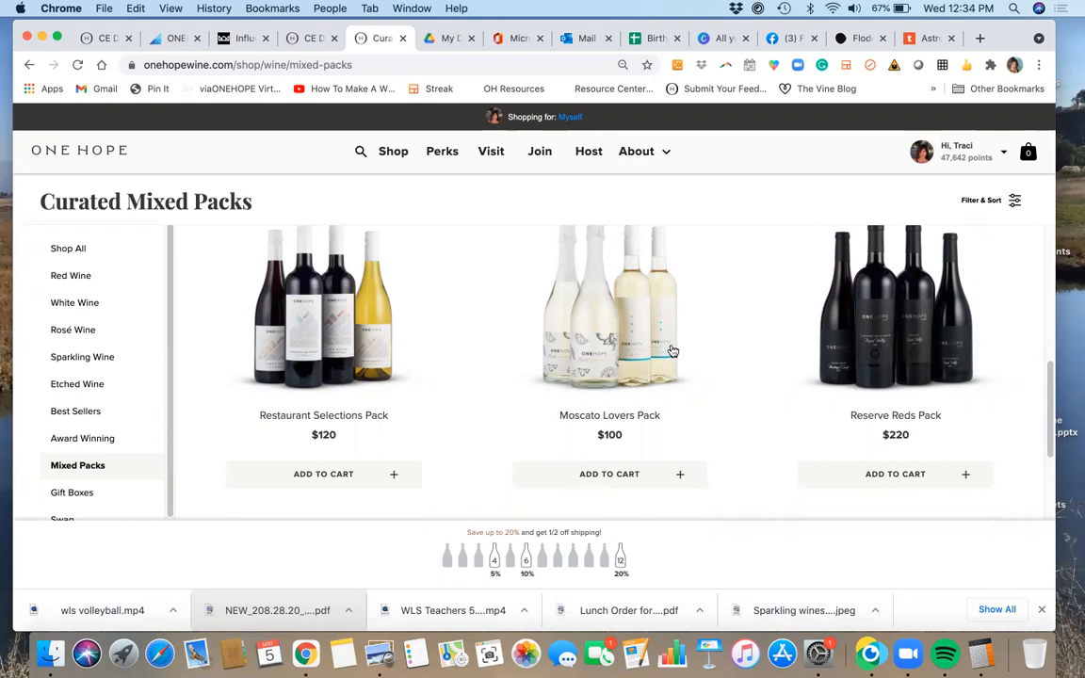
mouse_move(615, 339)
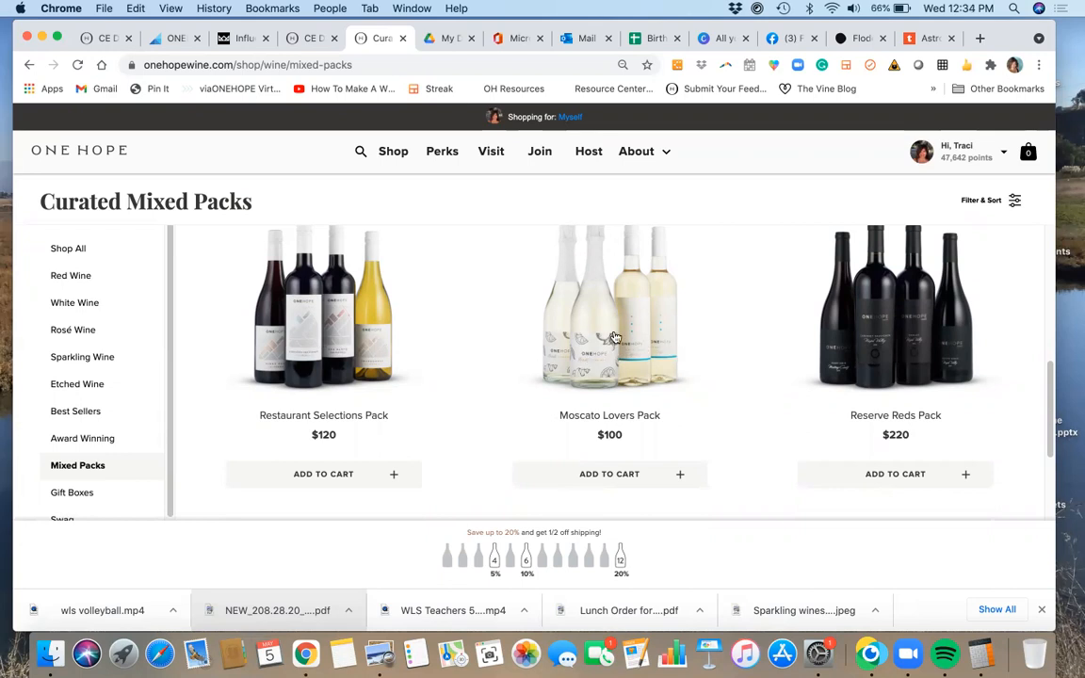
Add the $100 Moscato Lovers Pack to the cart from its product page.
left_click(609, 306)
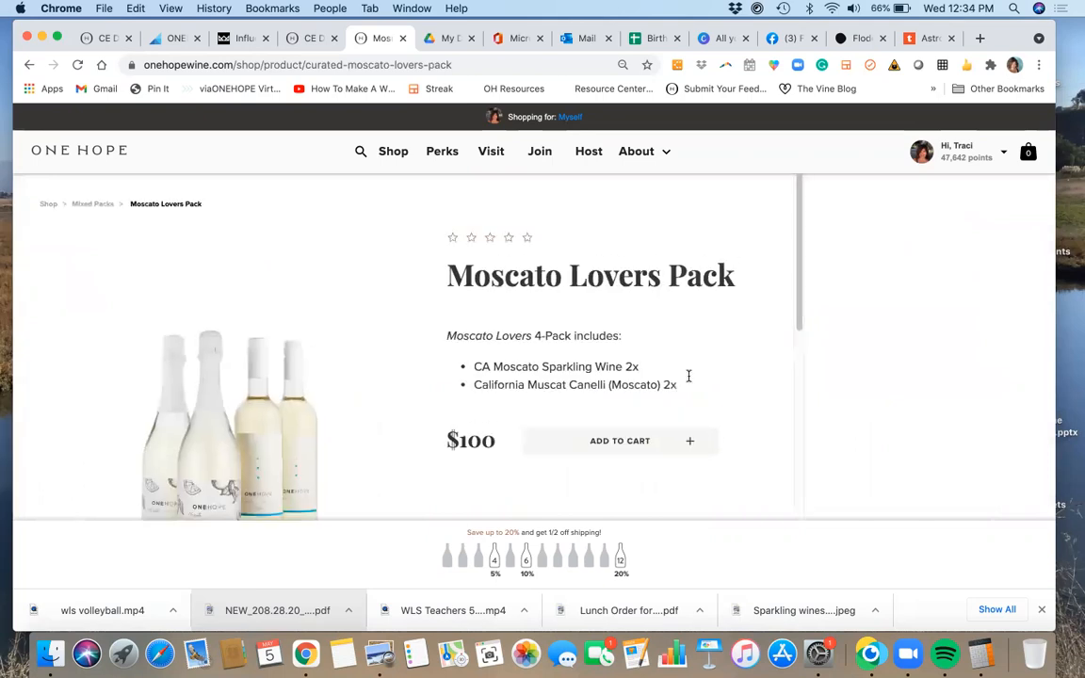
scroll("down", 3)
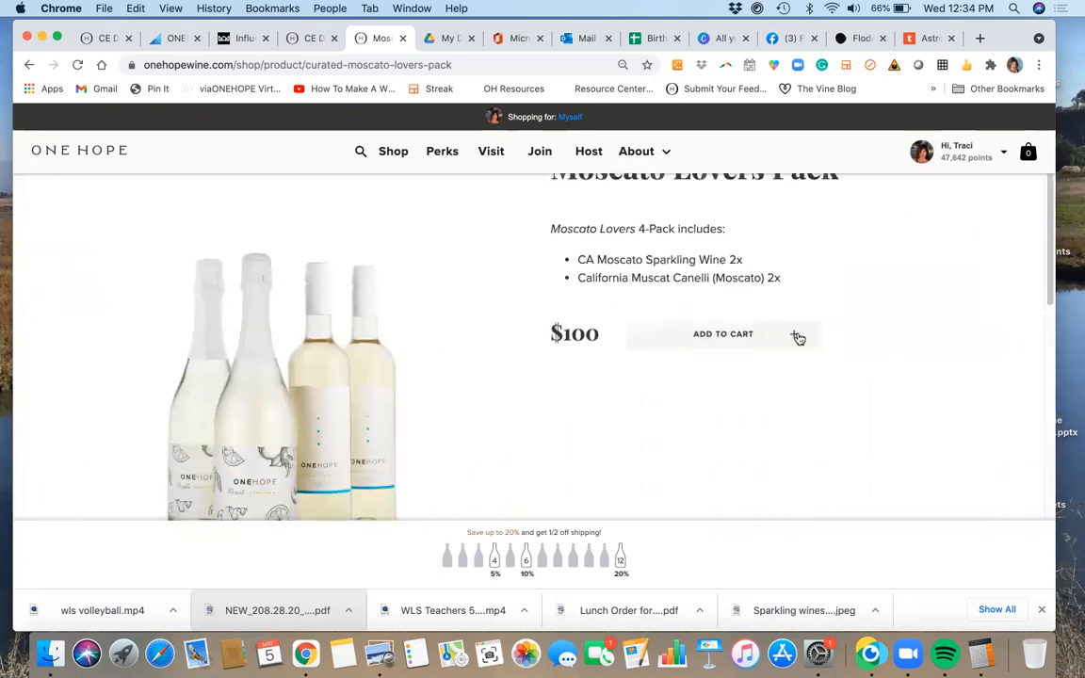
left_click(723, 333)
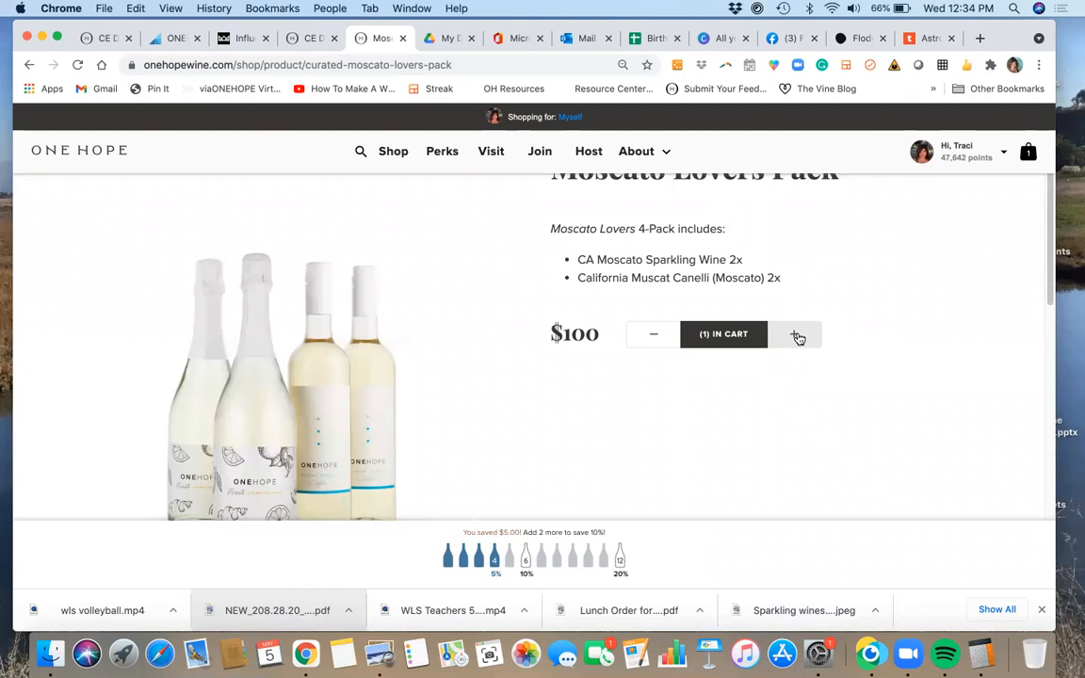
mouse_move(1028, 155)
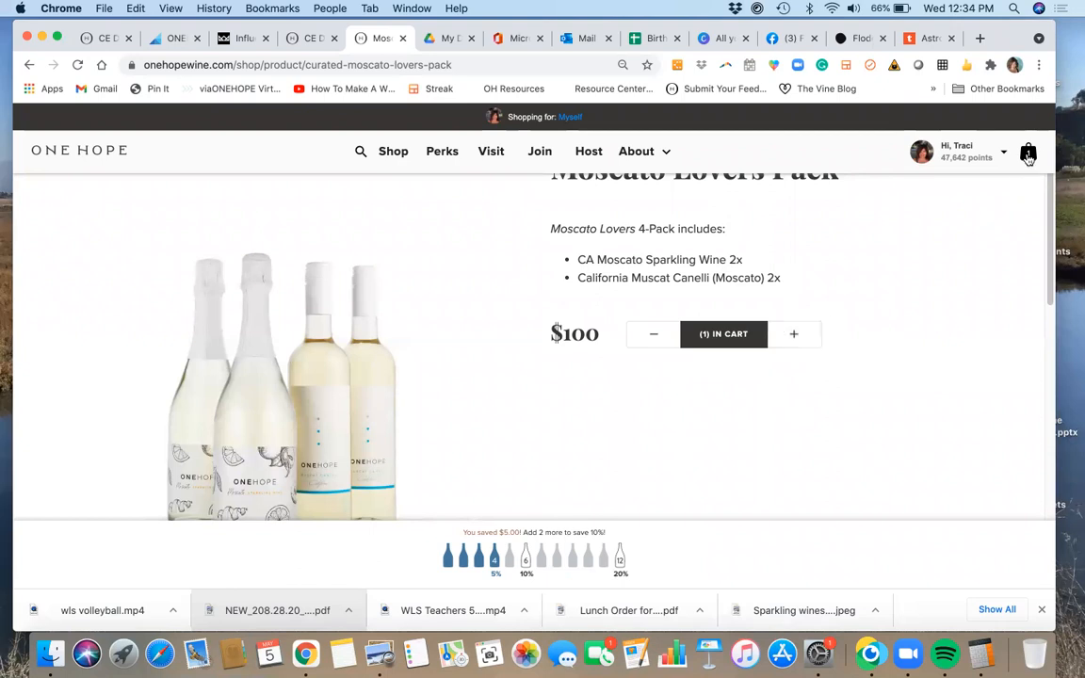
Open the cart panel showing the Moscato Lovers Pack at $95.00.
left_click(1028, 151)
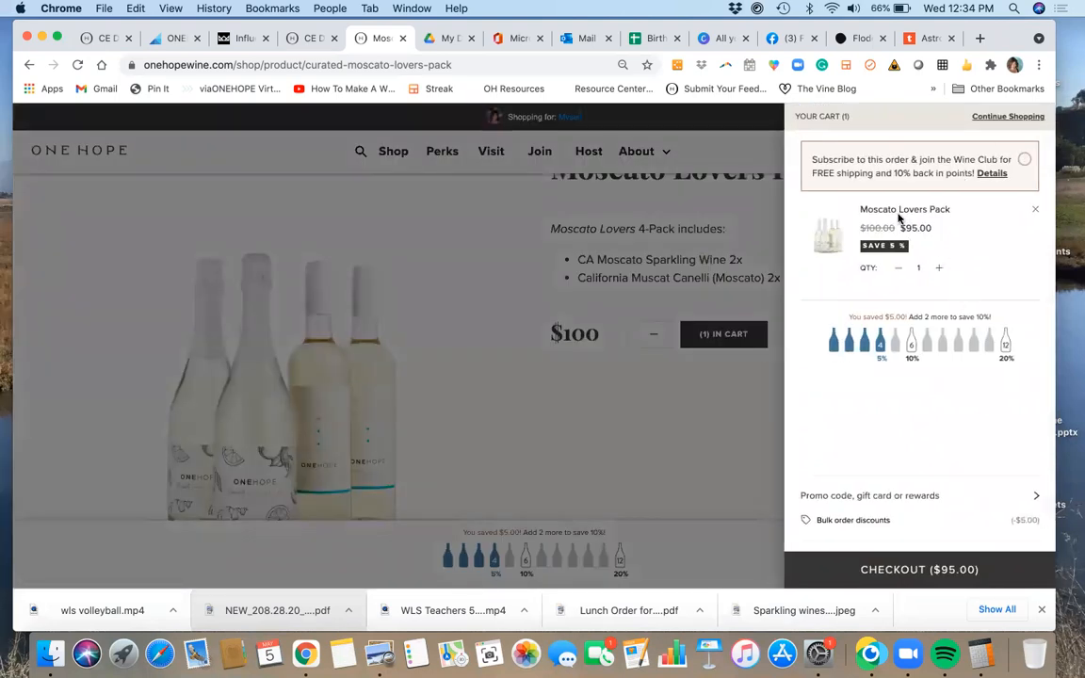
mouse_move(762, 291)
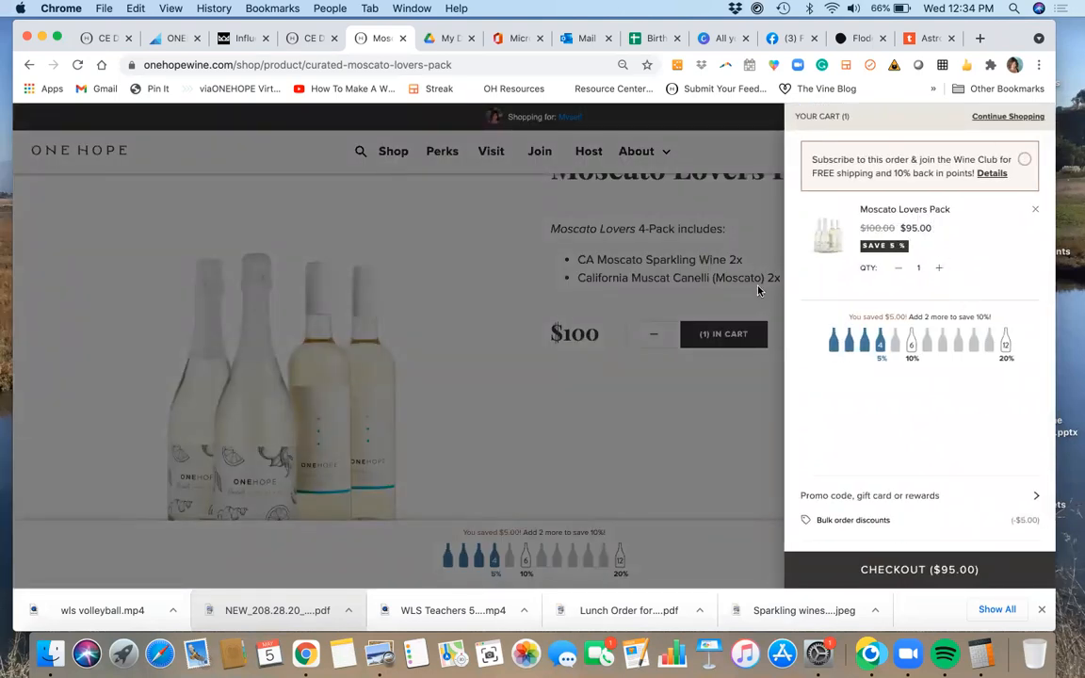
mouse_move(836, 332)
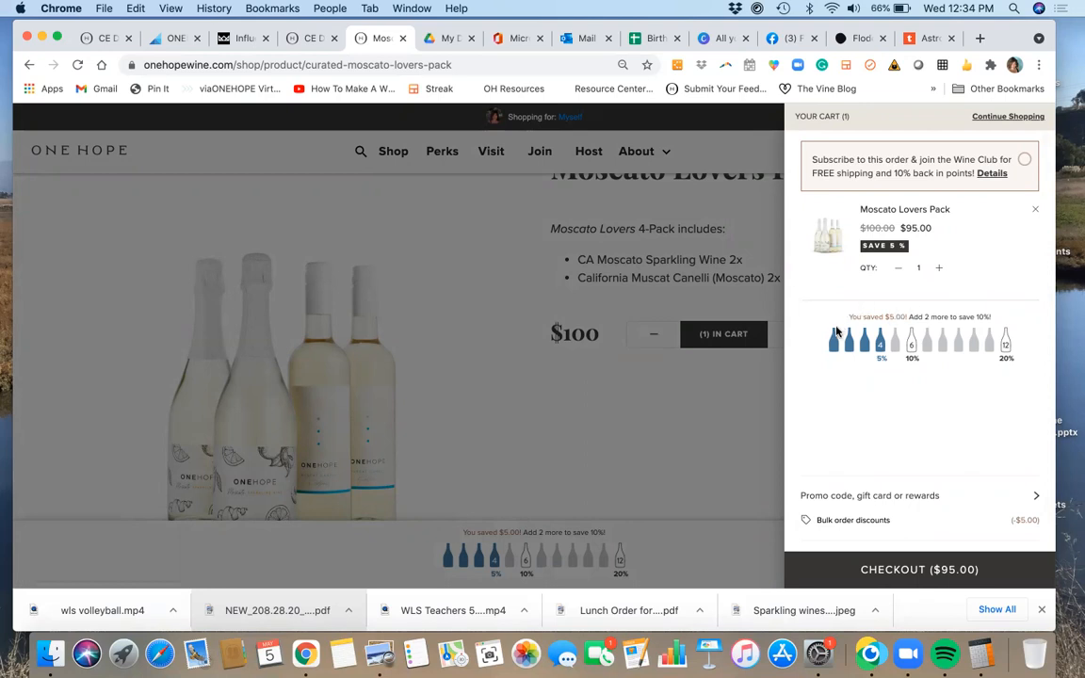
mouse_move(904, 377)
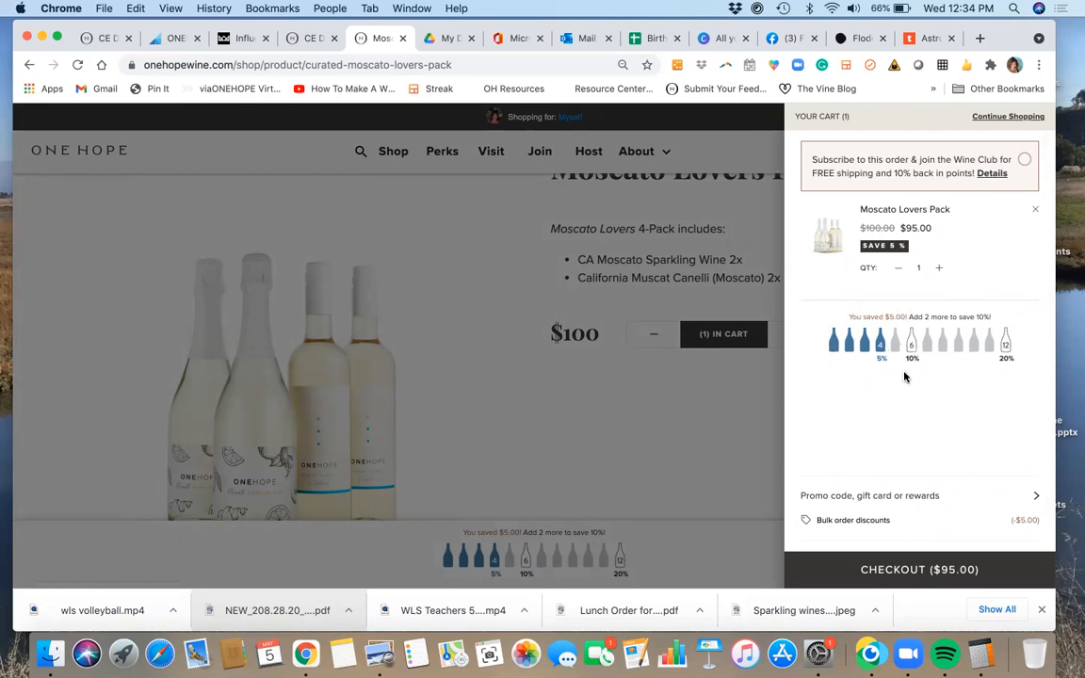
mouse_move(912, 356)
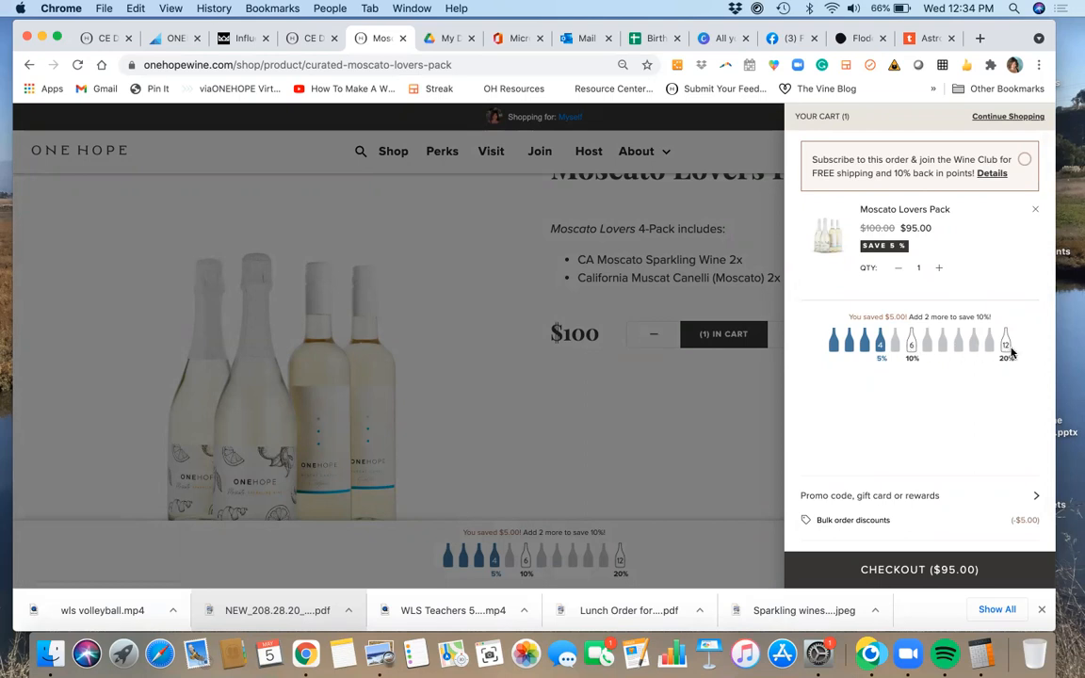
mouse_move(1020, 253)
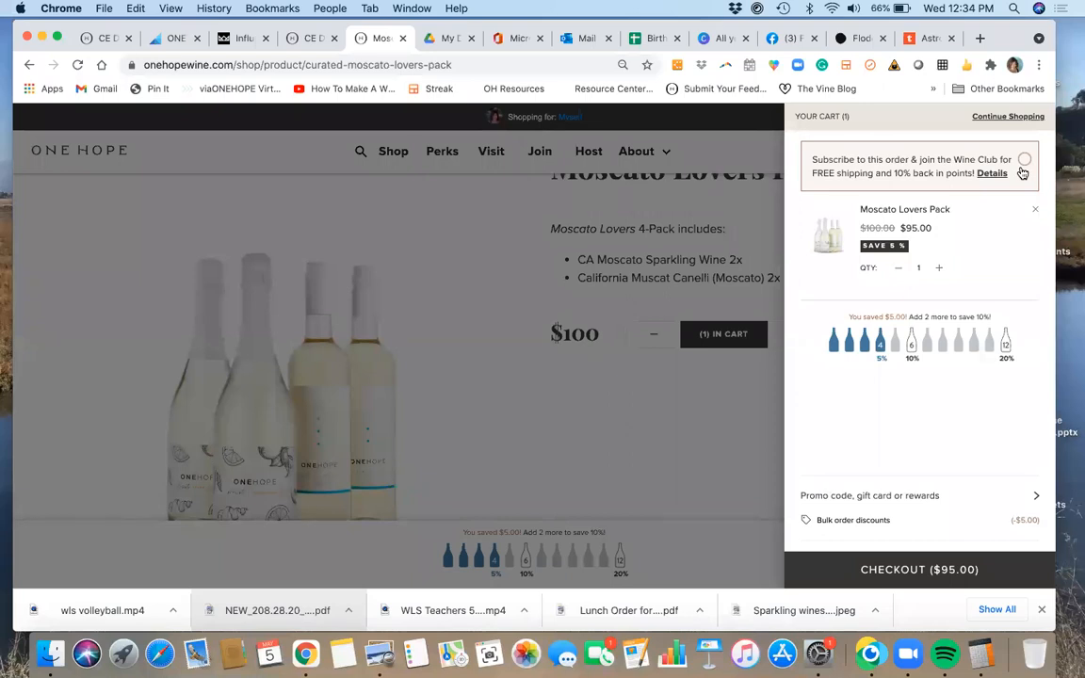
mouse_move(992, 174)
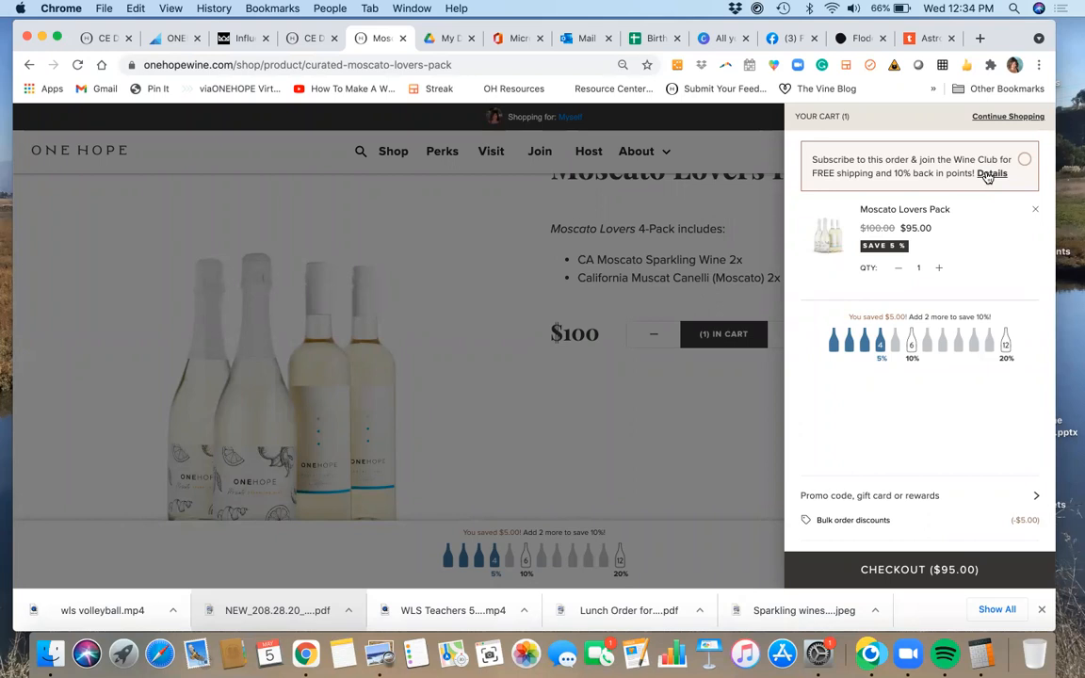
Show the Wine Club subscription details on free shipping and double rewards points.
left_click(992, 174)
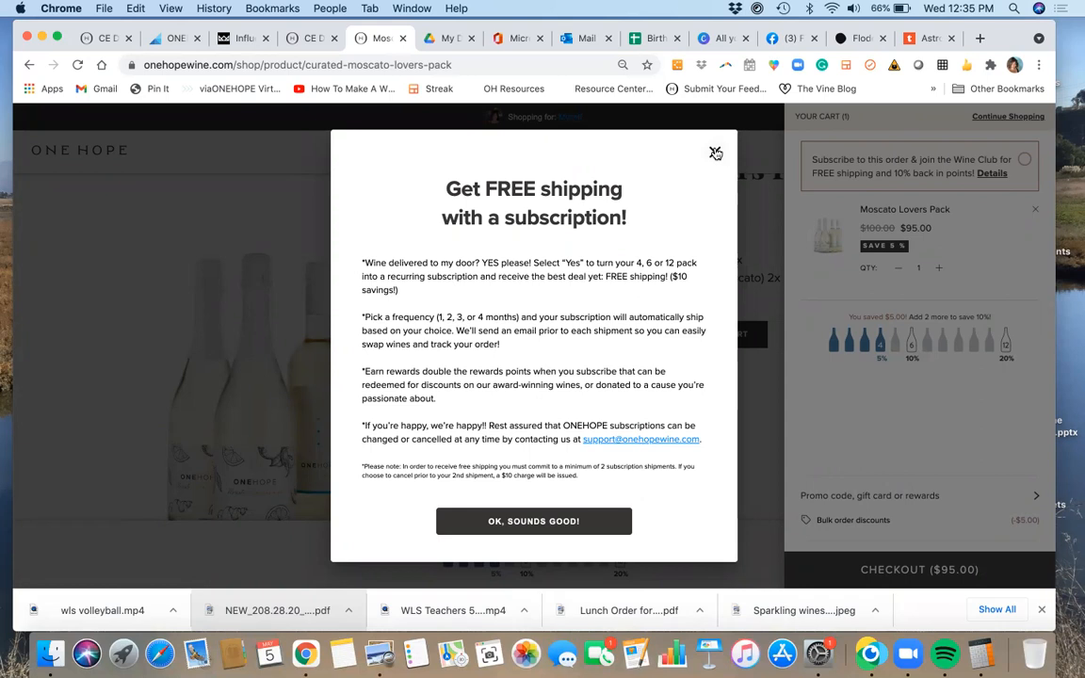
mouse_move(714, 156)
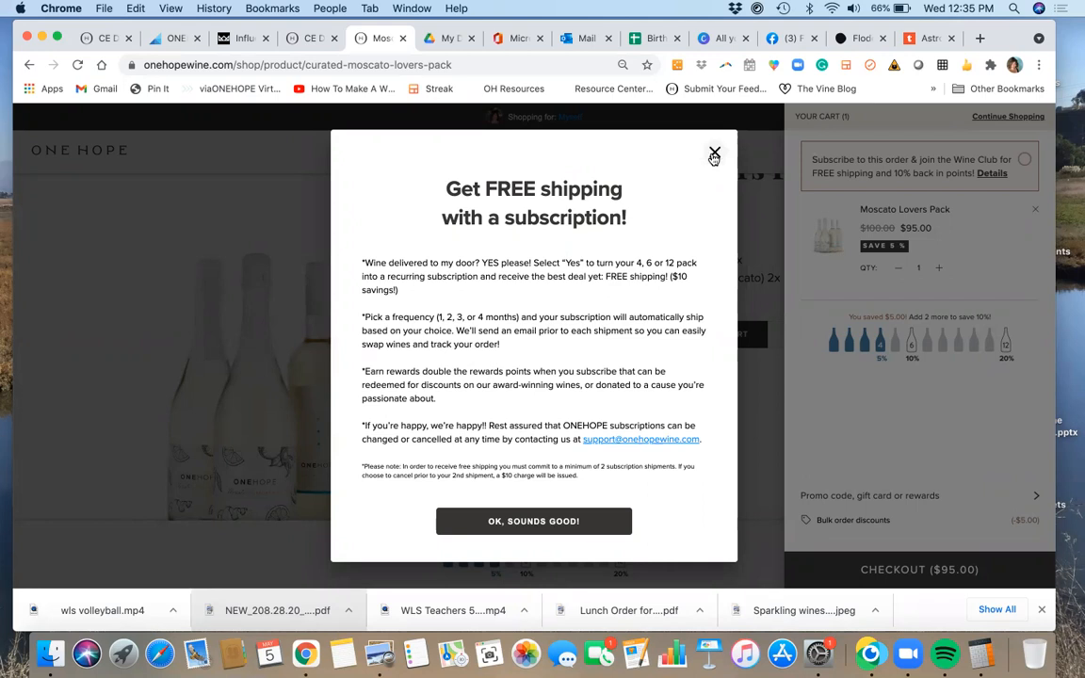
Dismiss the subscription pop-up and scroll to the You May Also Like wines.
left_click(714, 153)
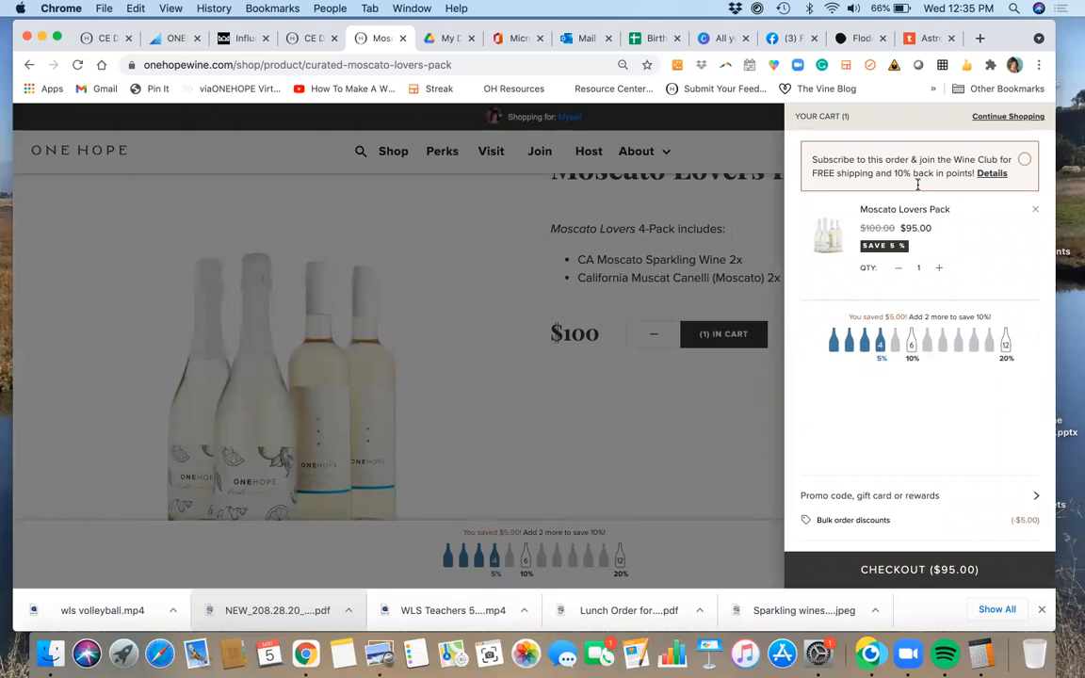
mouse_move(745, 413)
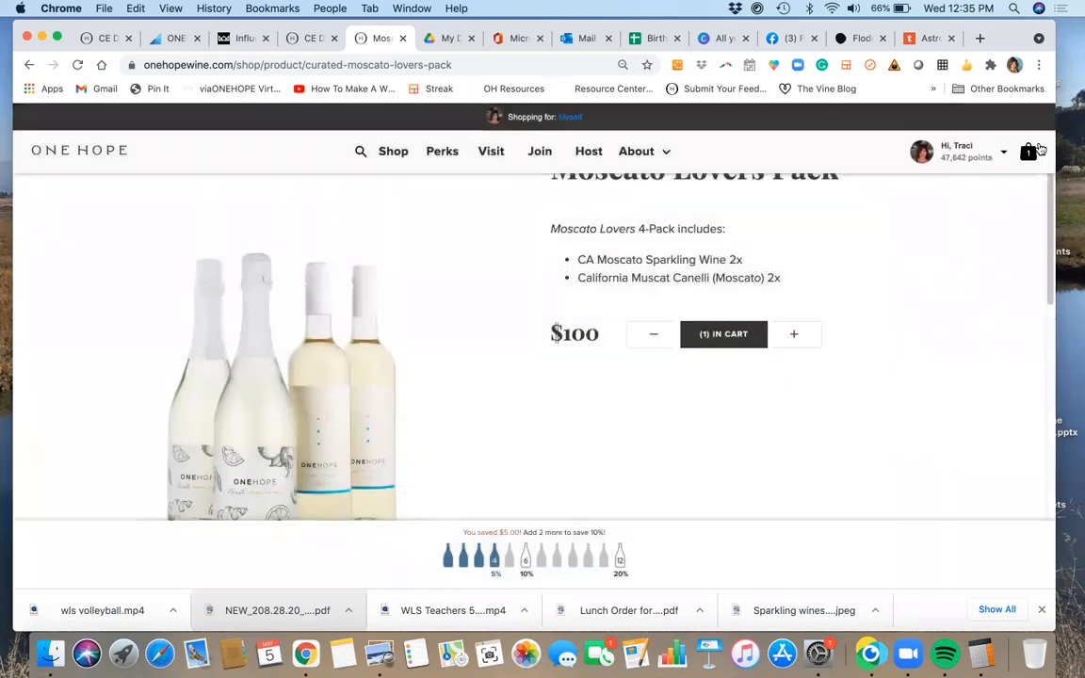
mouse_move(938, 167)
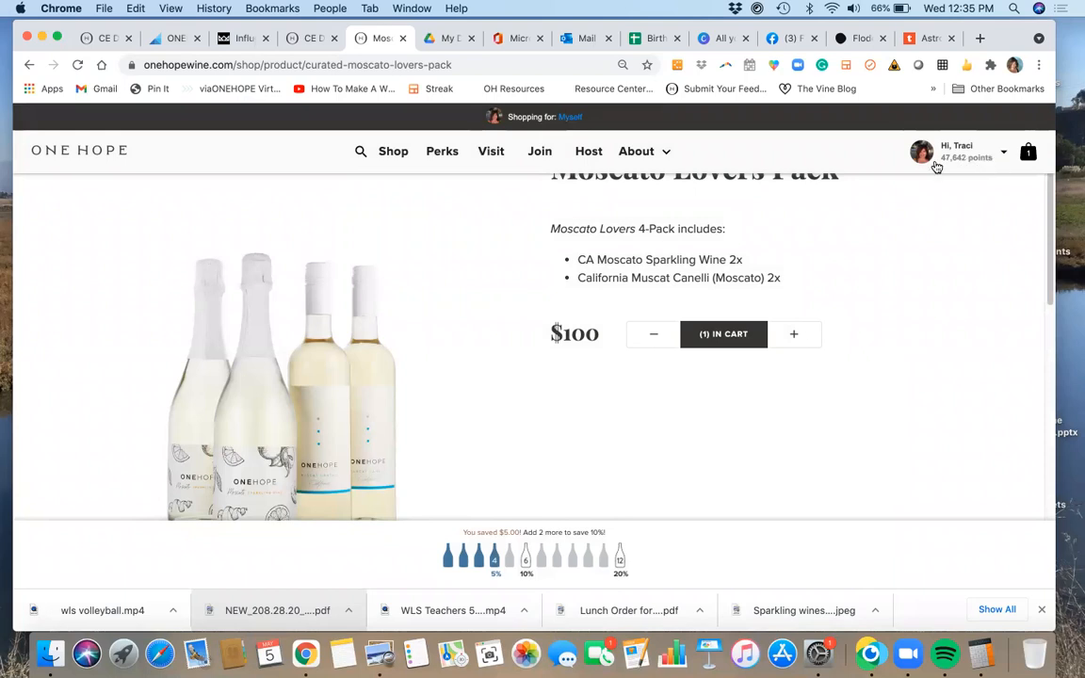
mouse_move(994, 164)
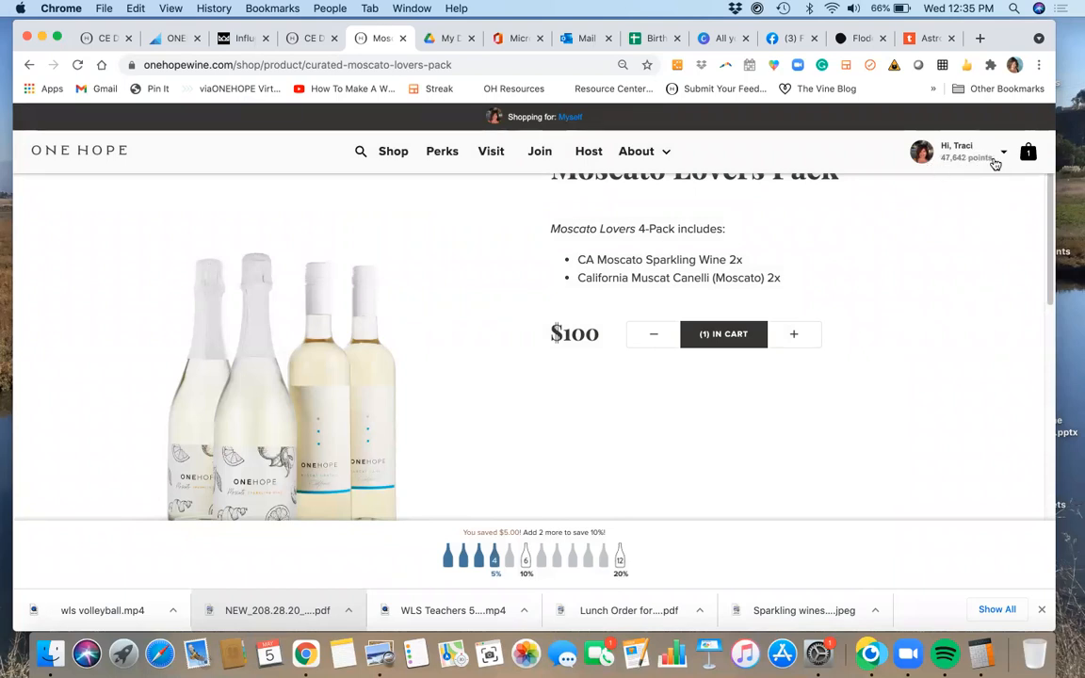
mouse_move(972, 243)
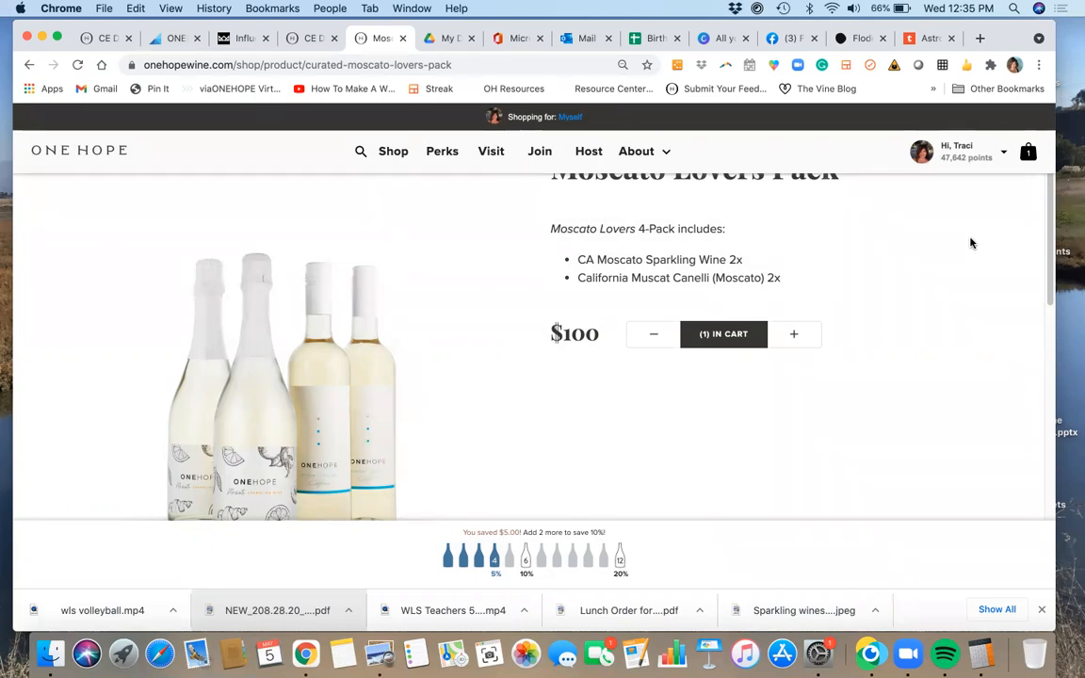
mouse_move(409, 139)
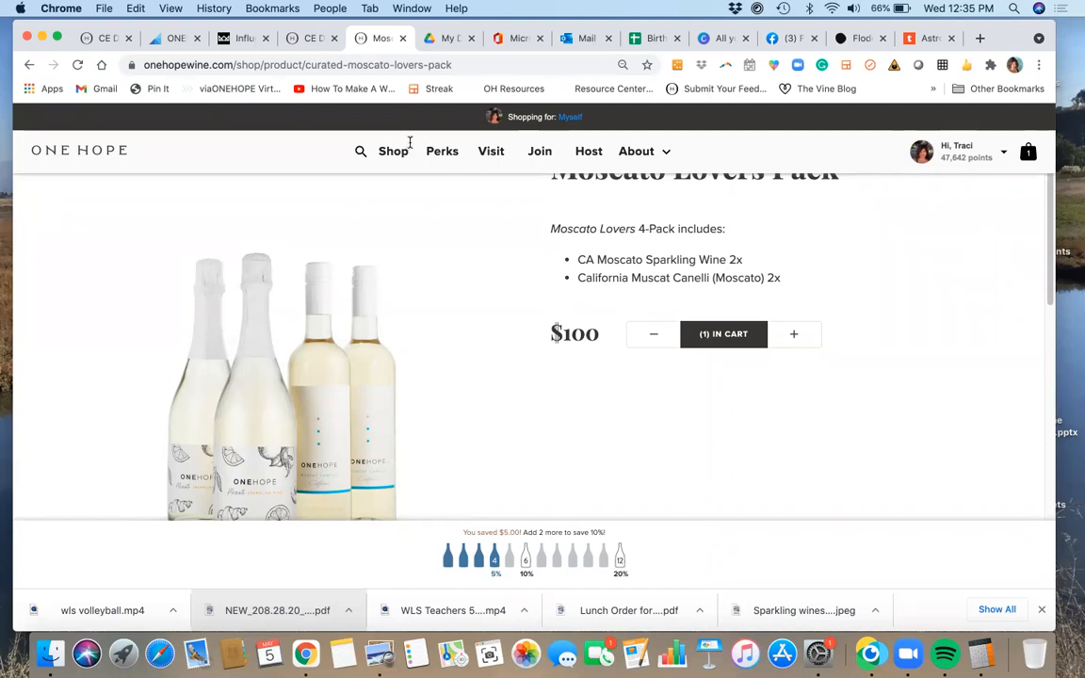
mouse_move(520, 151)
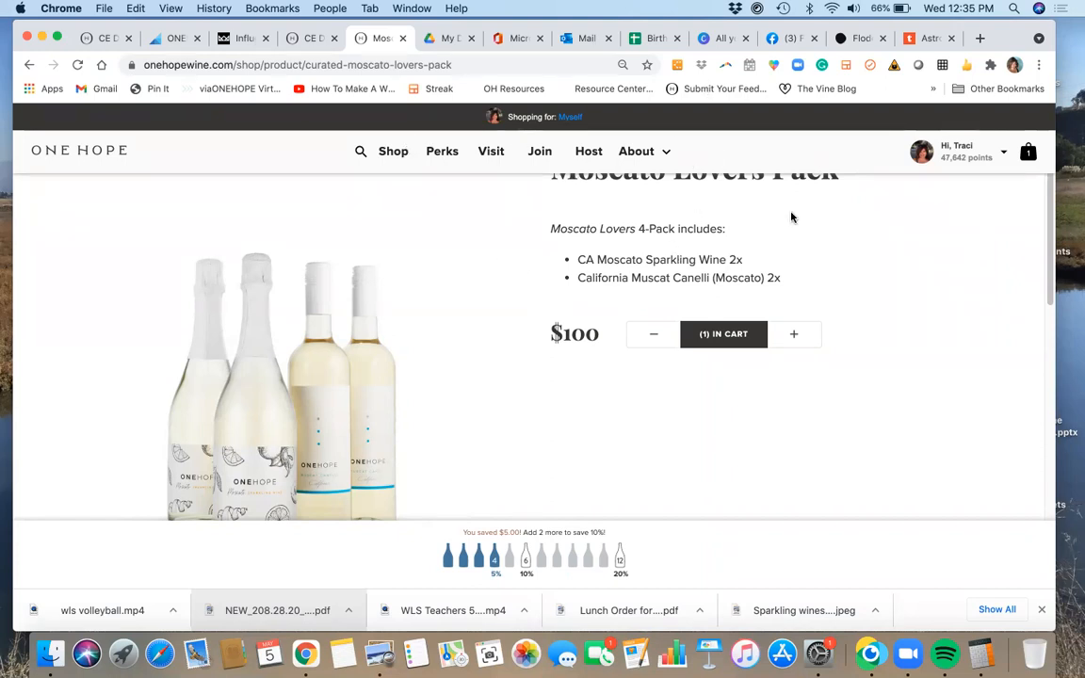
scroll("down", 3)
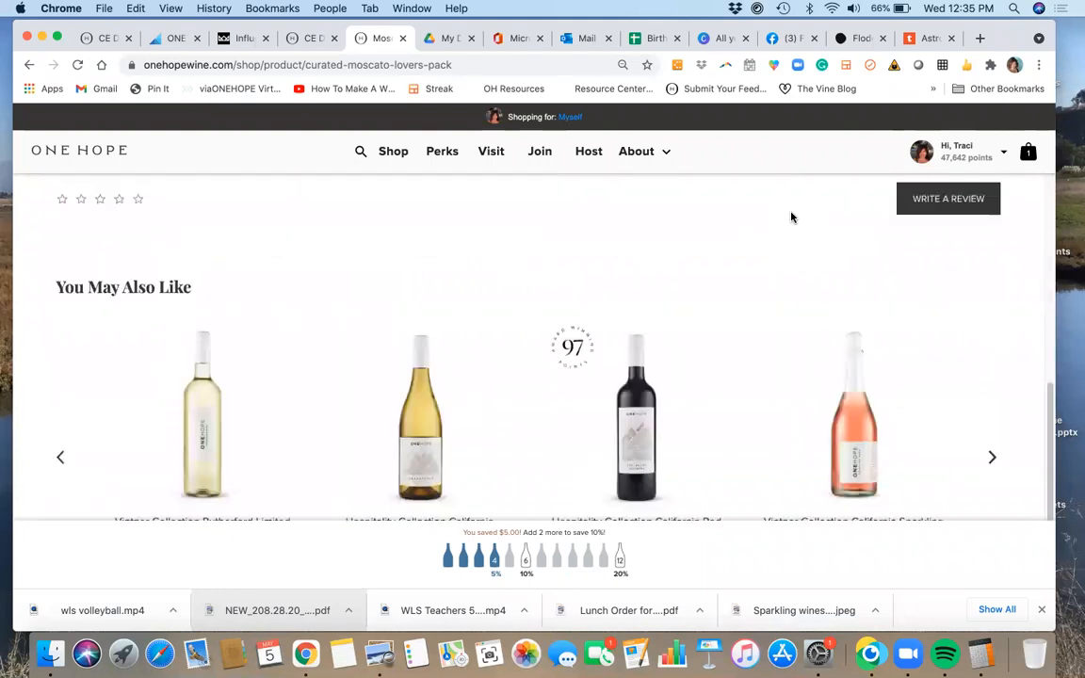
scroll("down", 3)
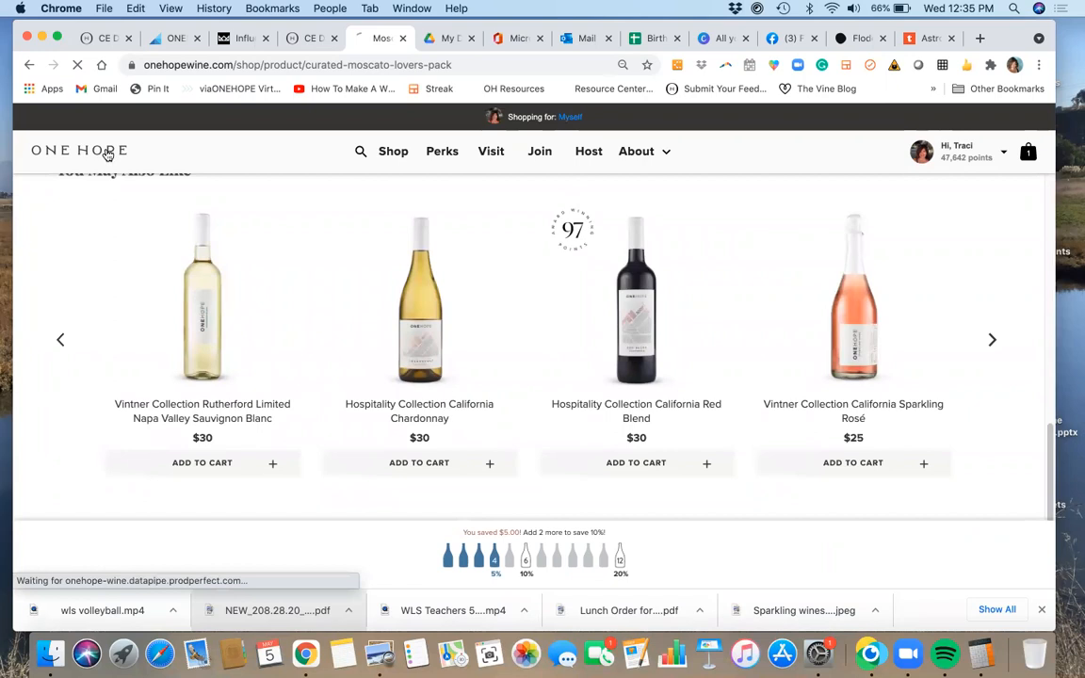
Go to the ONEHOPE home page and scroll down to the footer links.
left_click(79, 150)
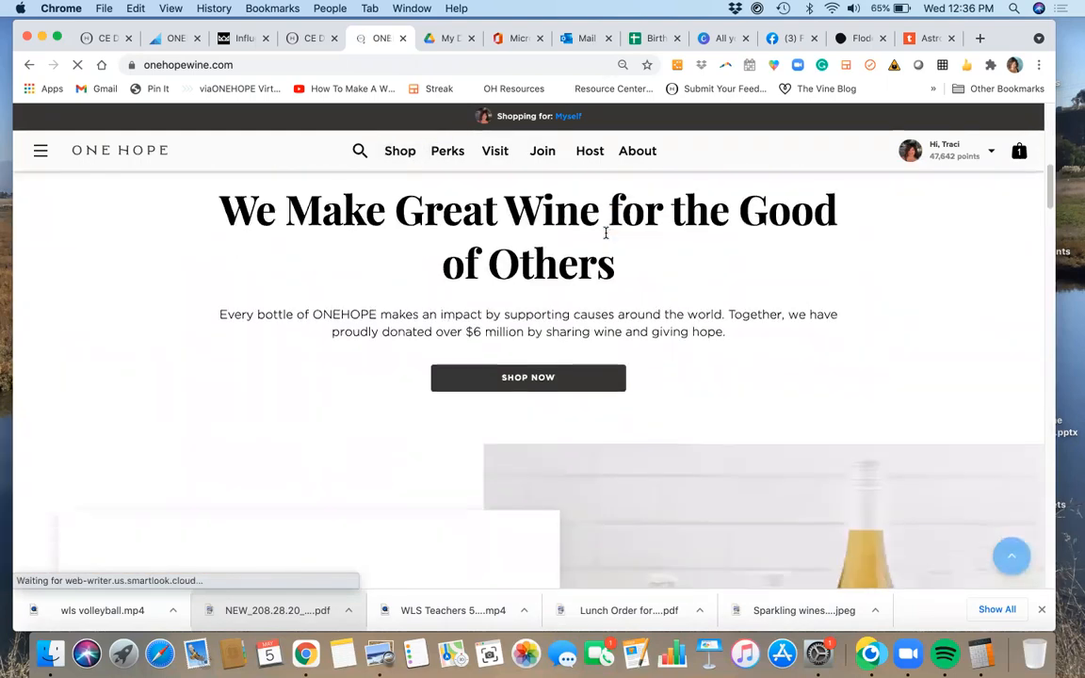
scroll("down", 3)
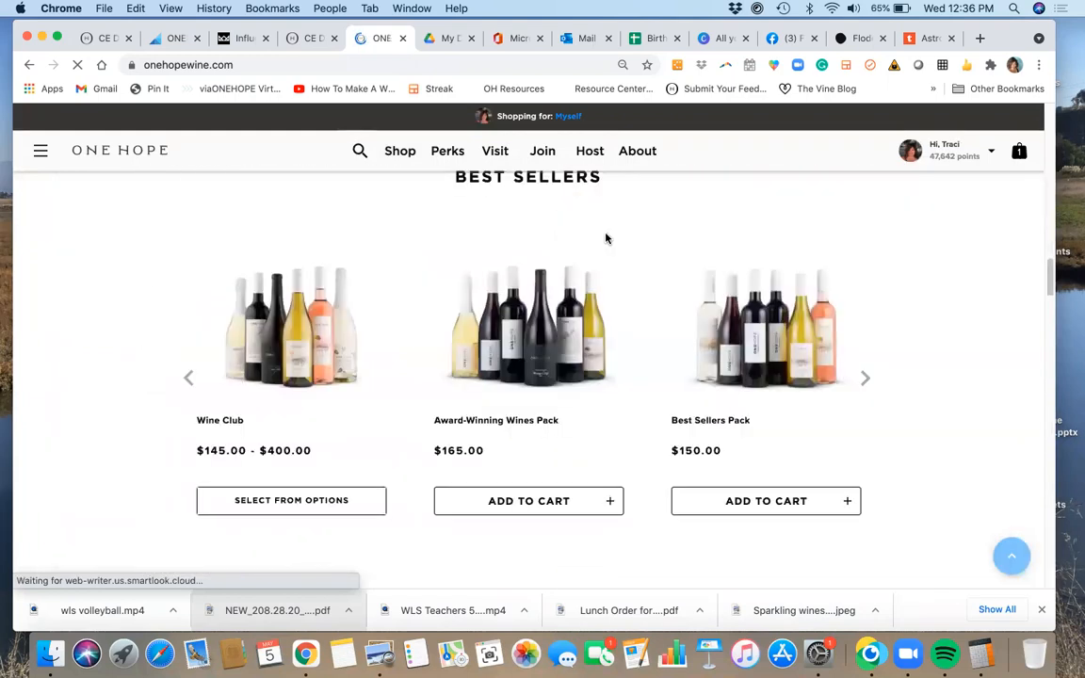
scroll("down", 3)
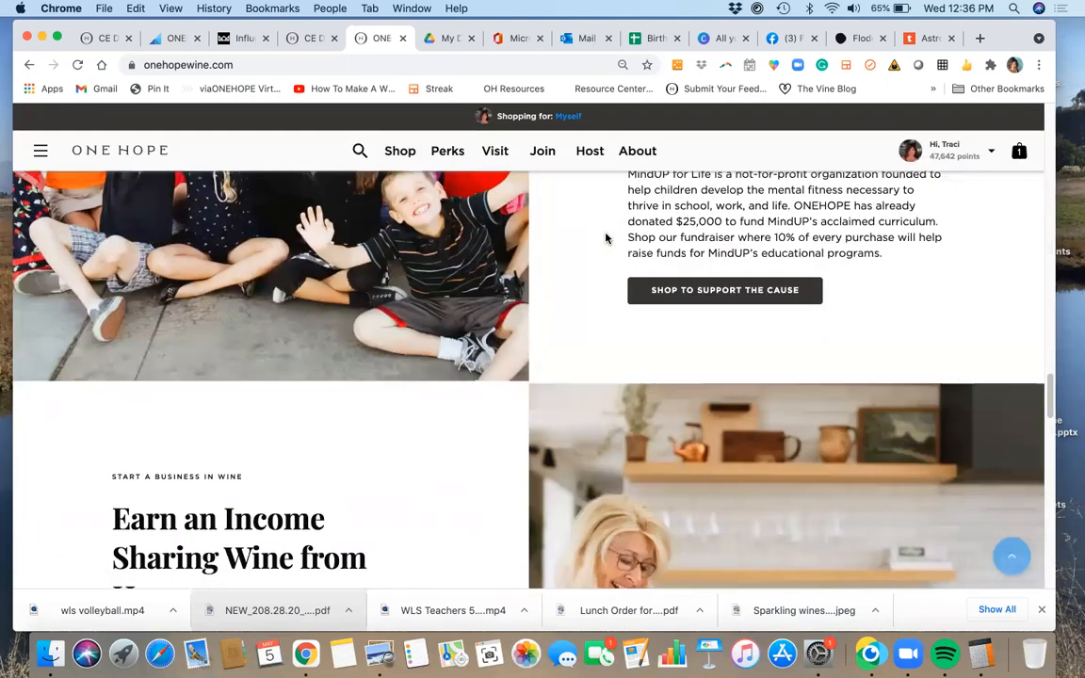
scroll("down", 3)
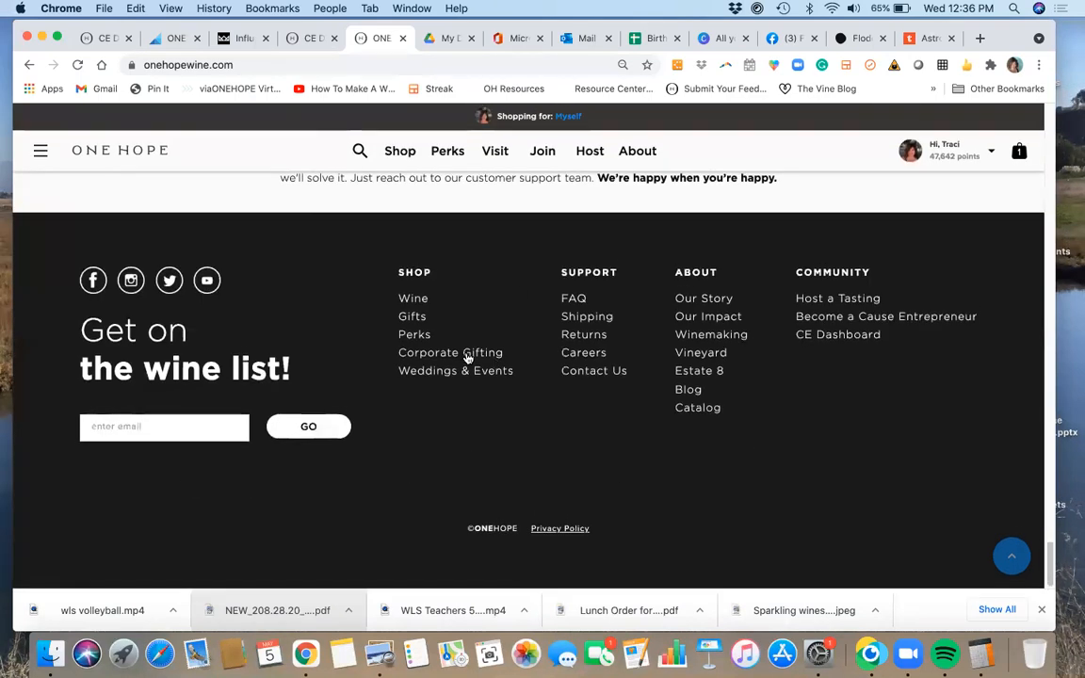
mouse_move(688, 389)
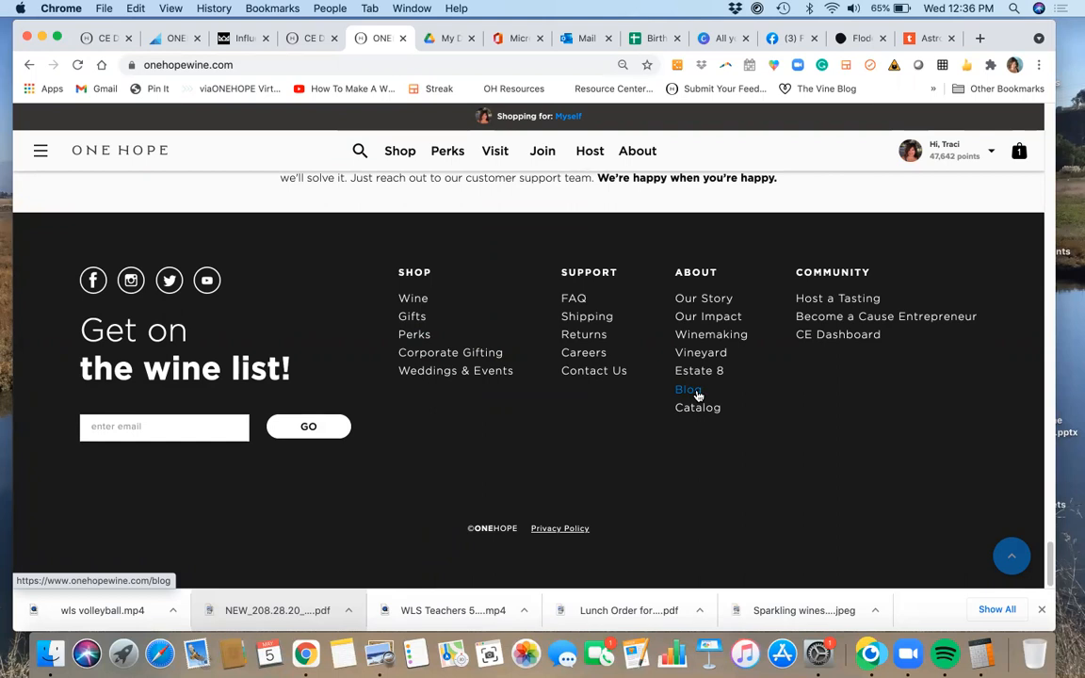
mouse_move(509, 342)
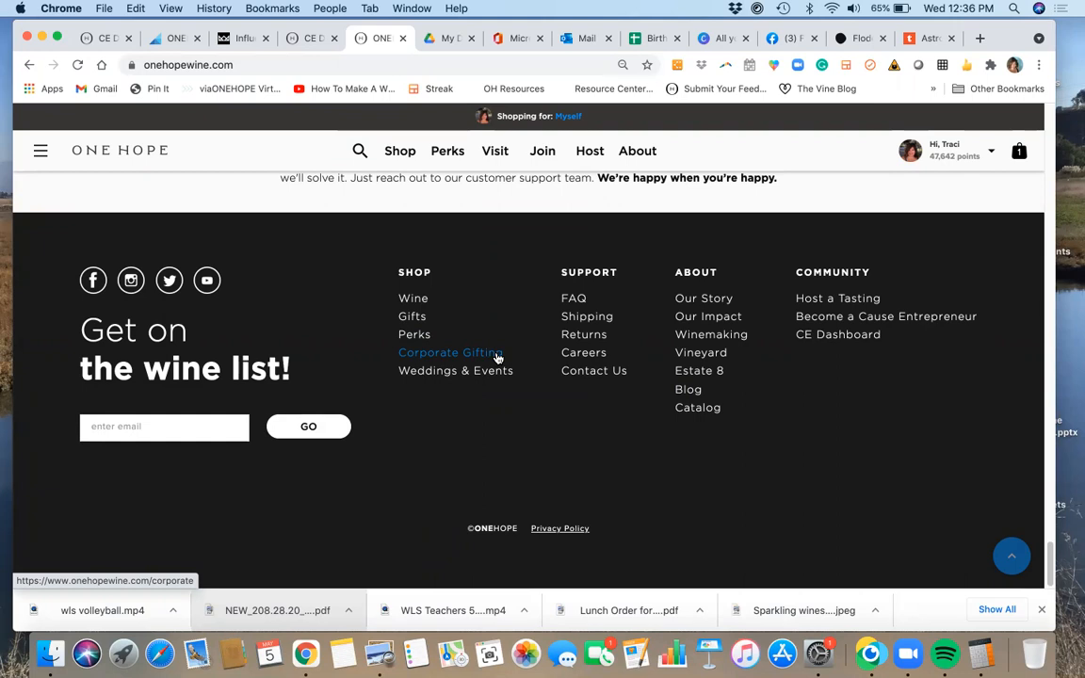
mouse_move(662, 278)
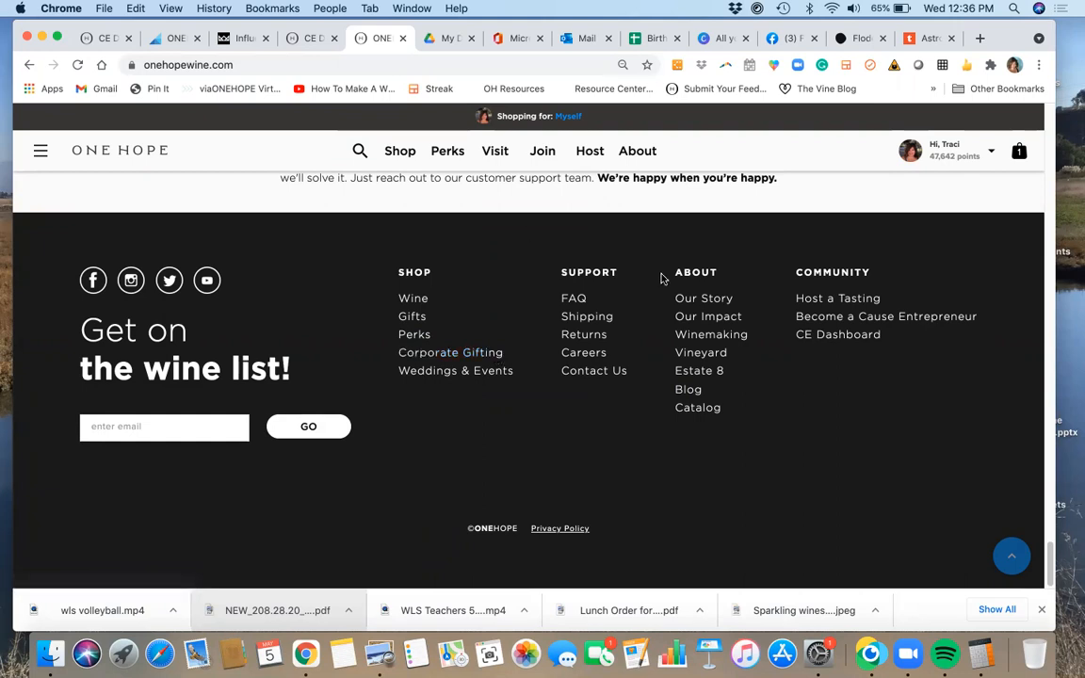
mouse_move(982, 171)
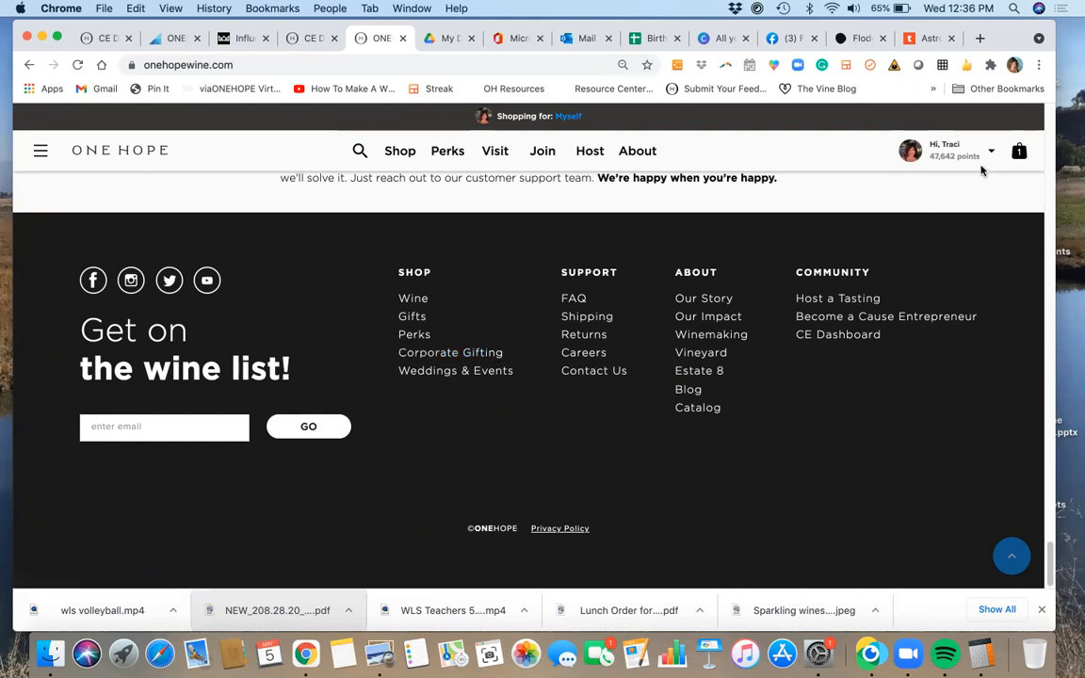
Open the account name dropdown to reveal CE Back Office, Profile, Orders and Rewards.
left_click(948, 150)
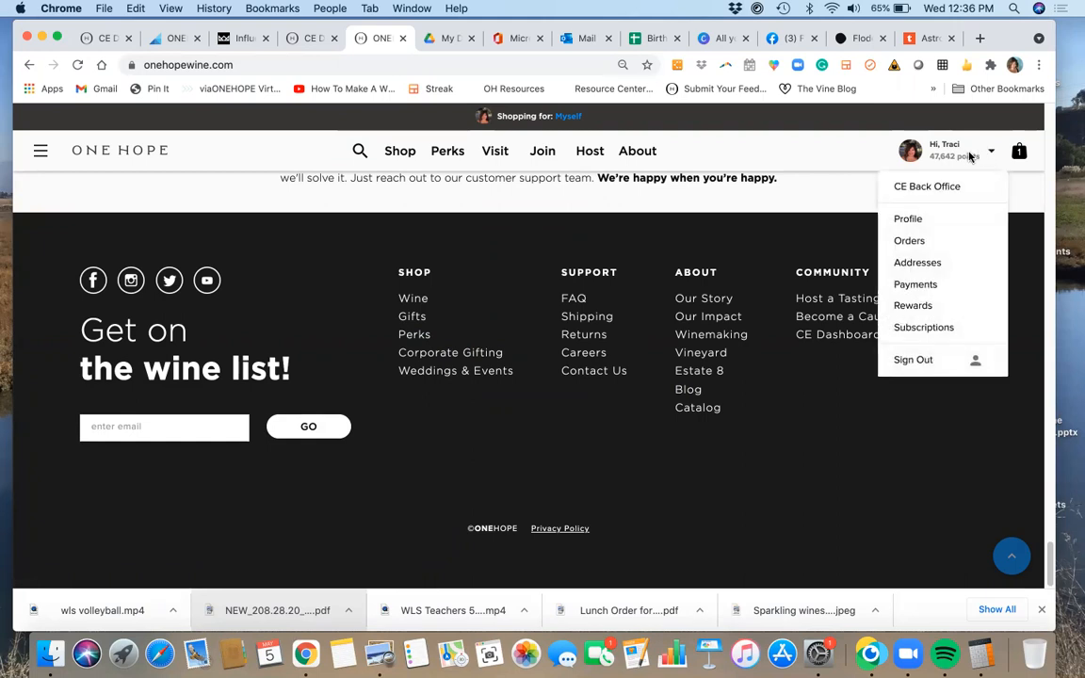
mouse_move(926, 187)
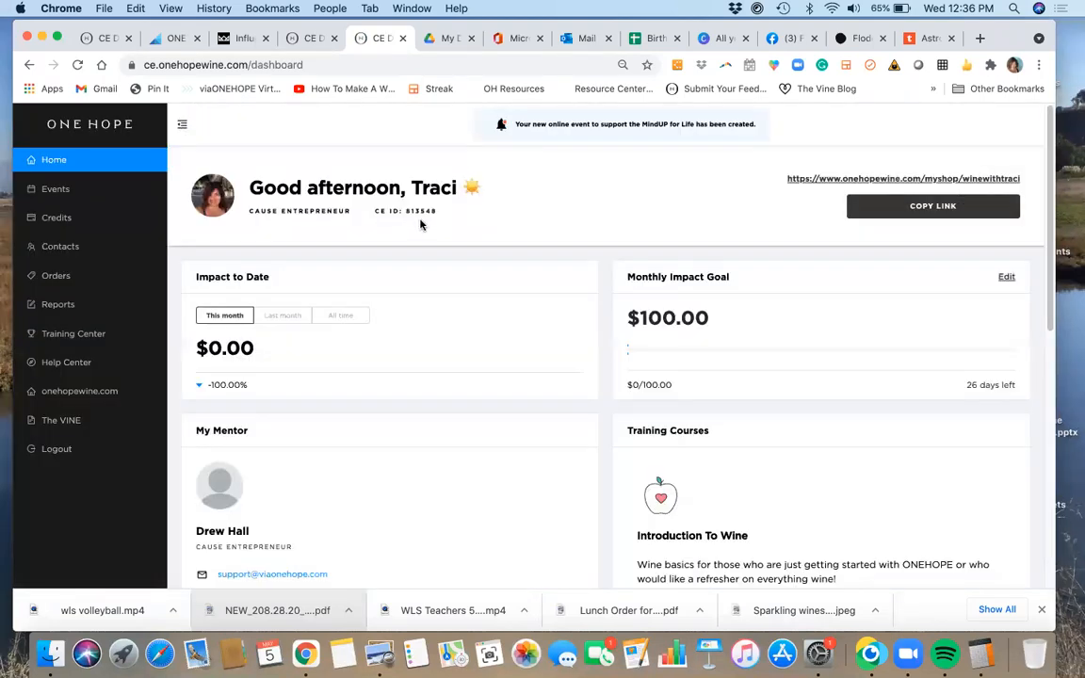
mouse_move(342, 479)
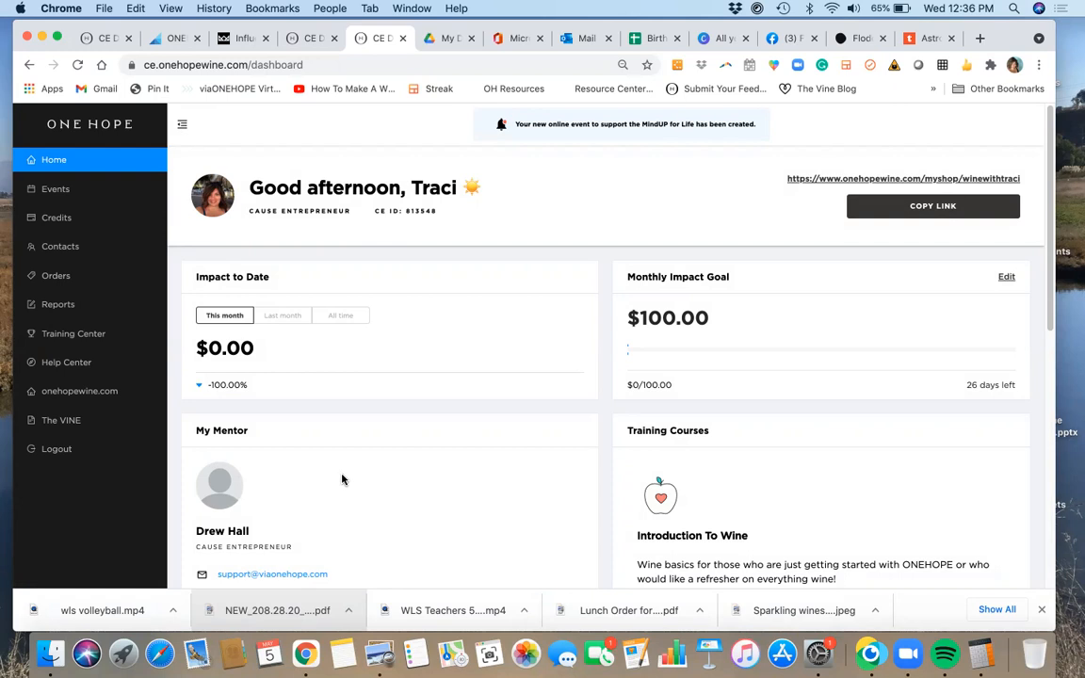
mouse_move(521, 376)
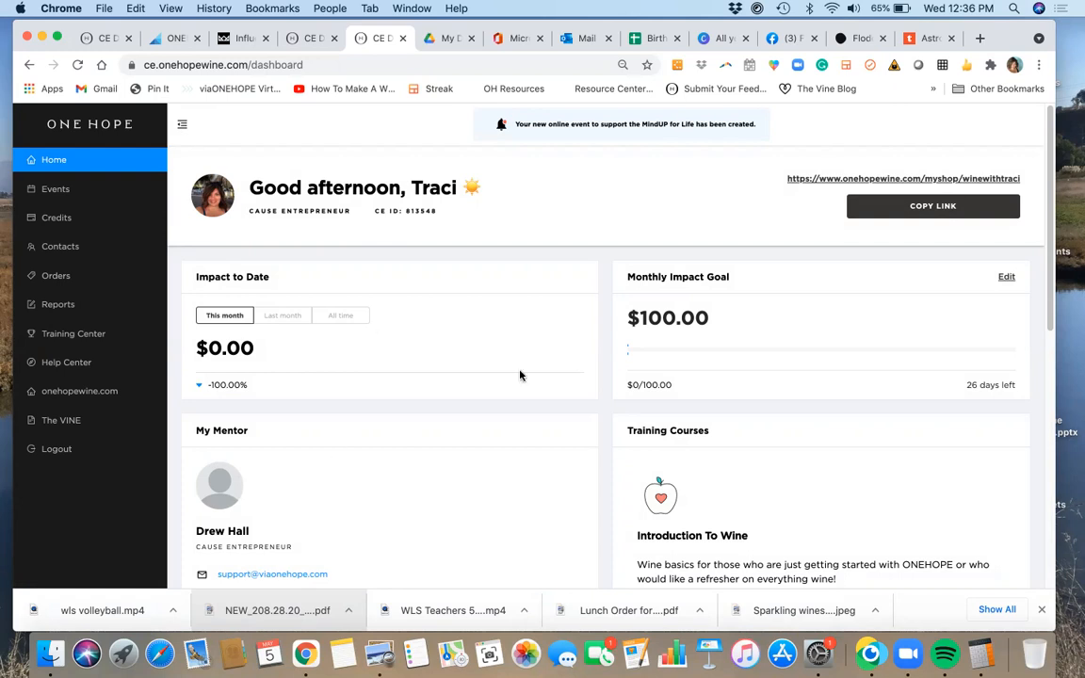
Scroll the CE dashboard home past Impact to Date, Monthly Impact Goal and My Mentor.
scroll("down", 3)
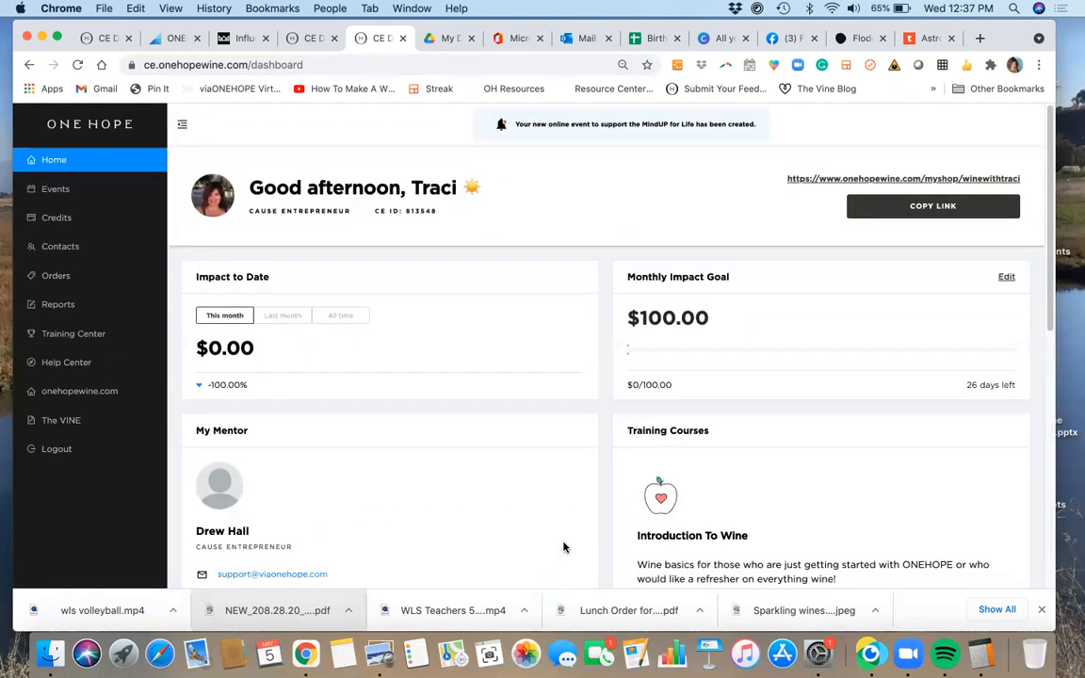
mouse_move(506, 145)
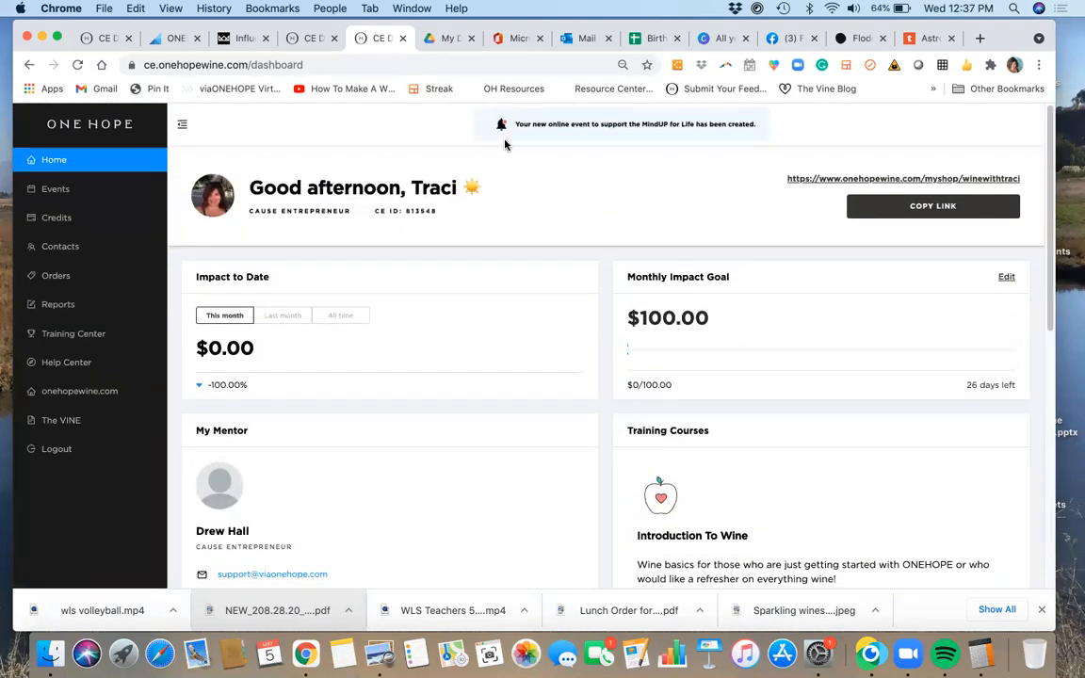
mouse_move(526, 136)
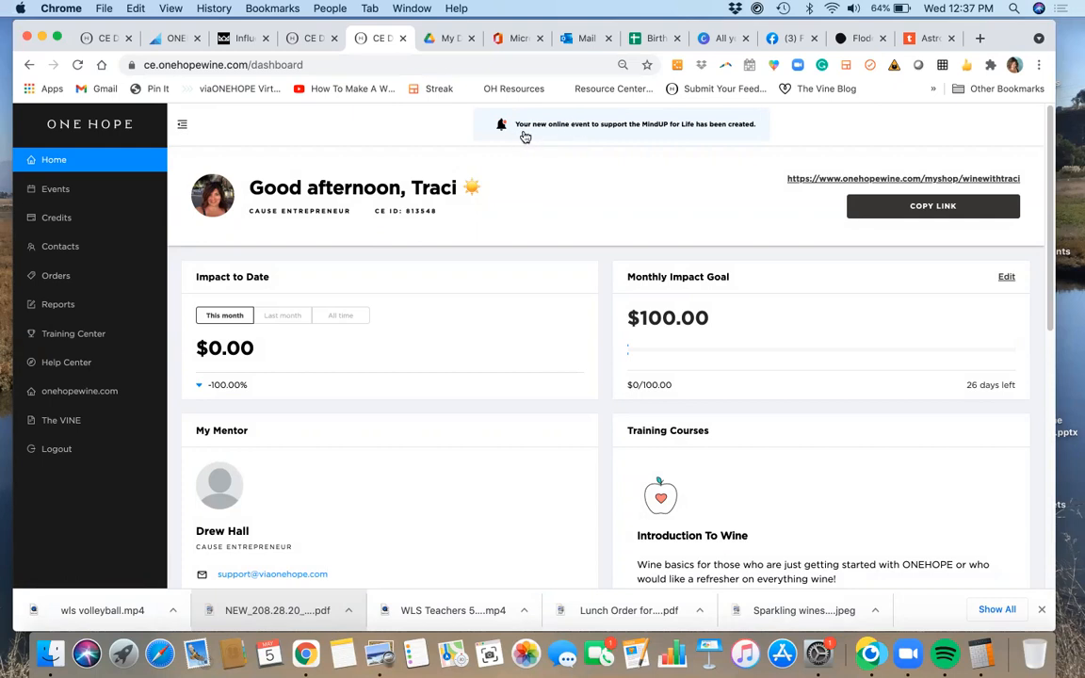
mouse_move(642, 130)
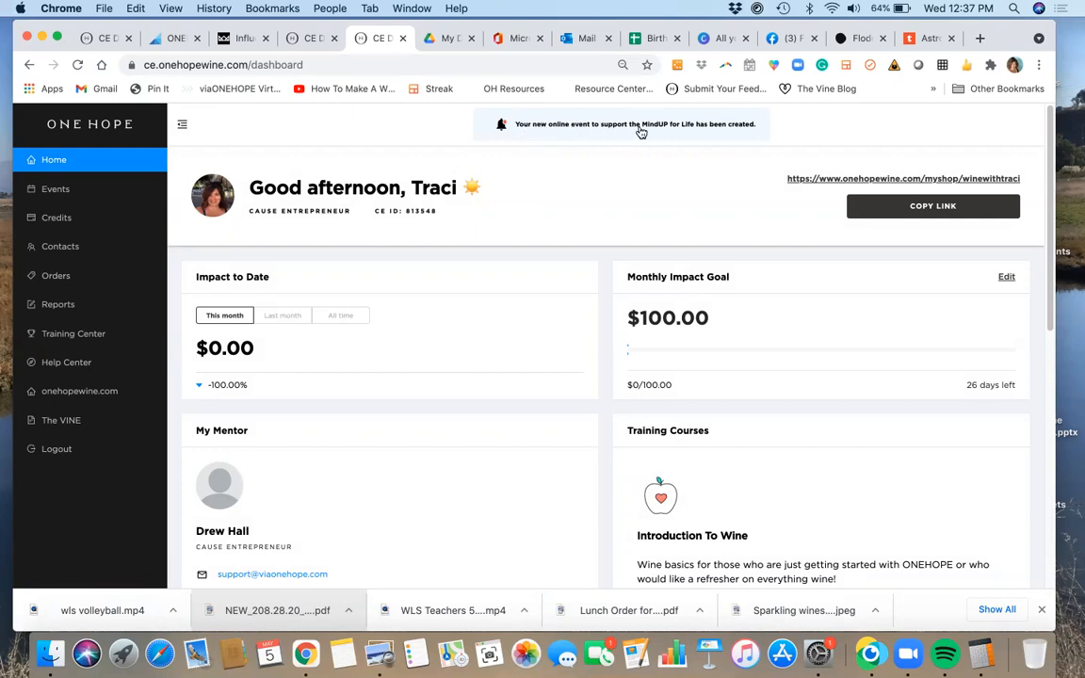
mouse_move(681, 142)
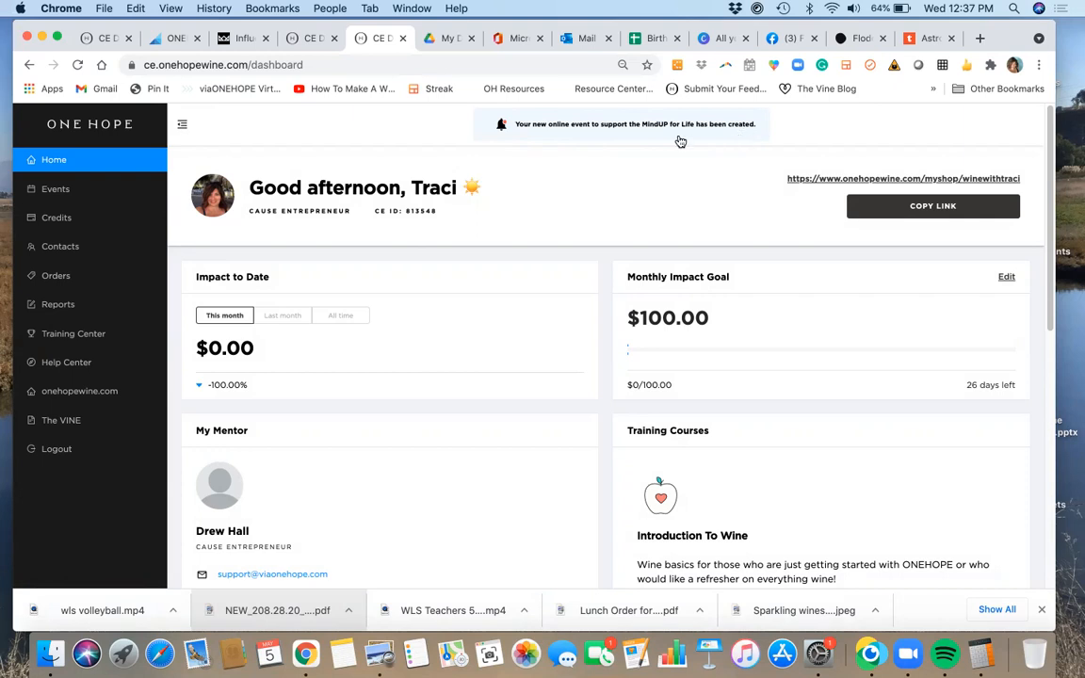
mouse_move(603, 169)
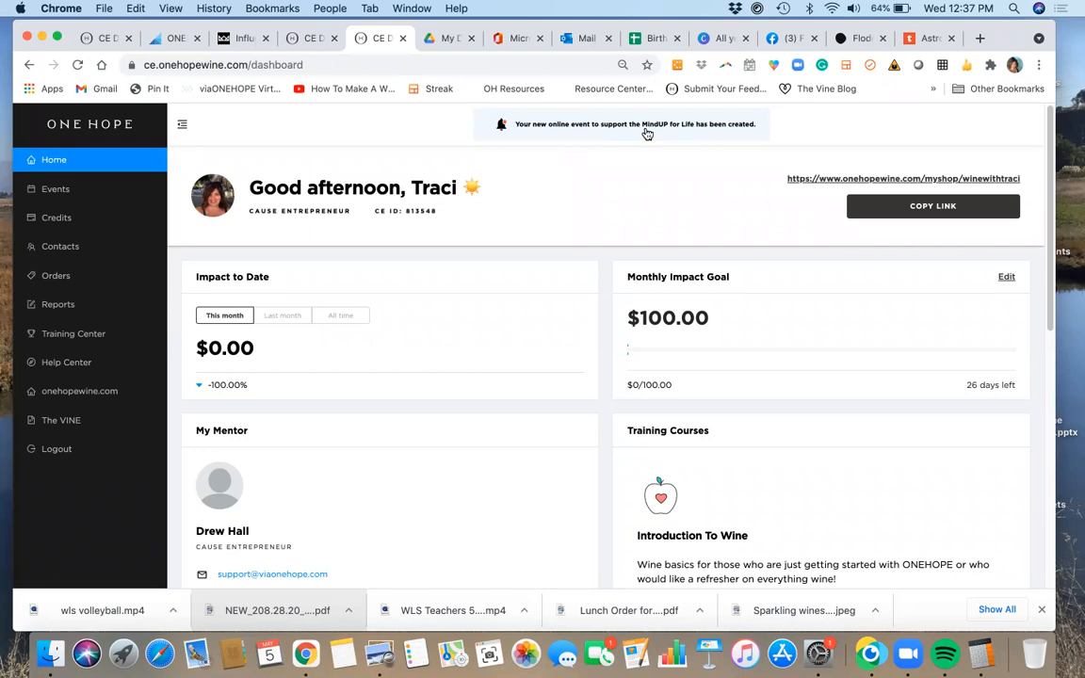
mouse_move(592, 170)
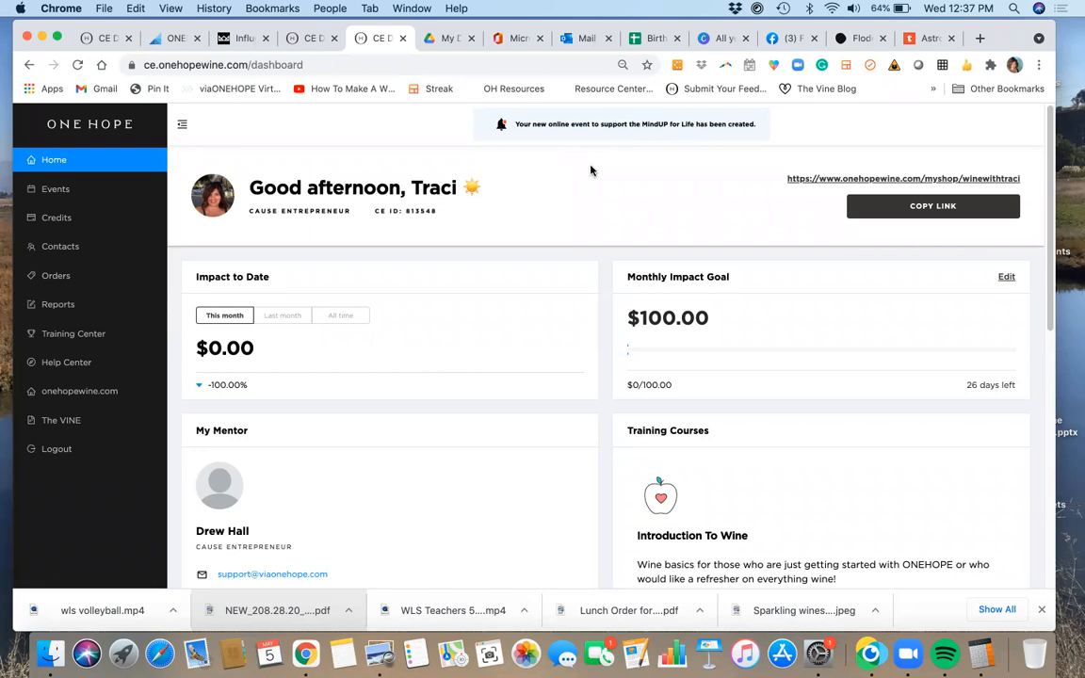
mouse_move(584, 144)
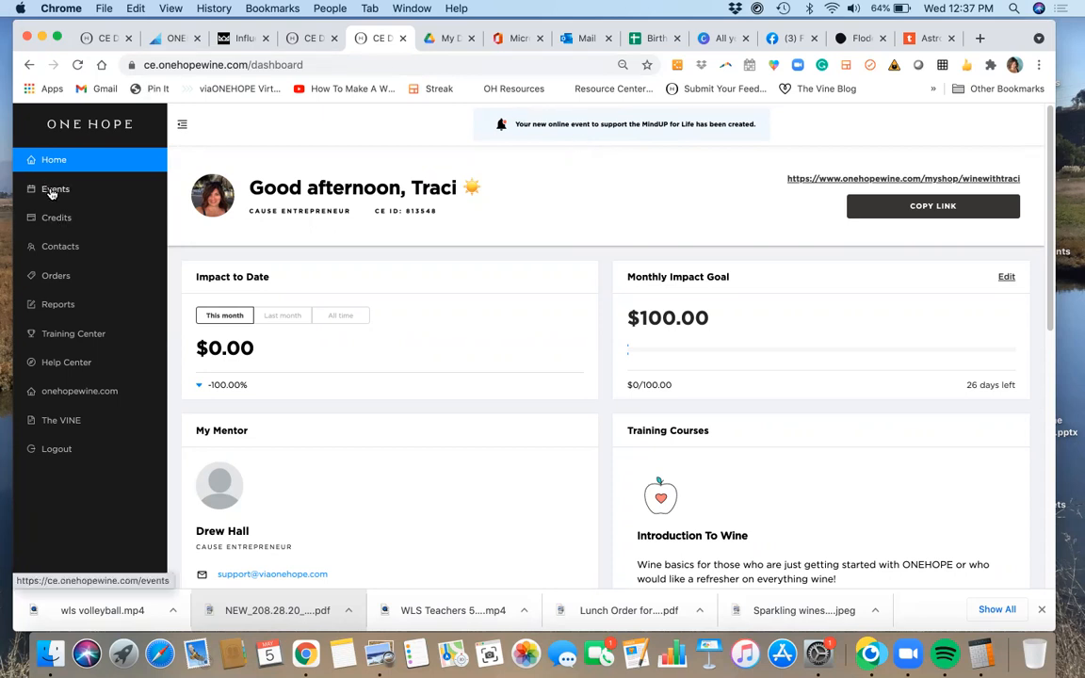
Open Events from the sidebar to list open events with dates and donation statuses.
left_click(55, 190)
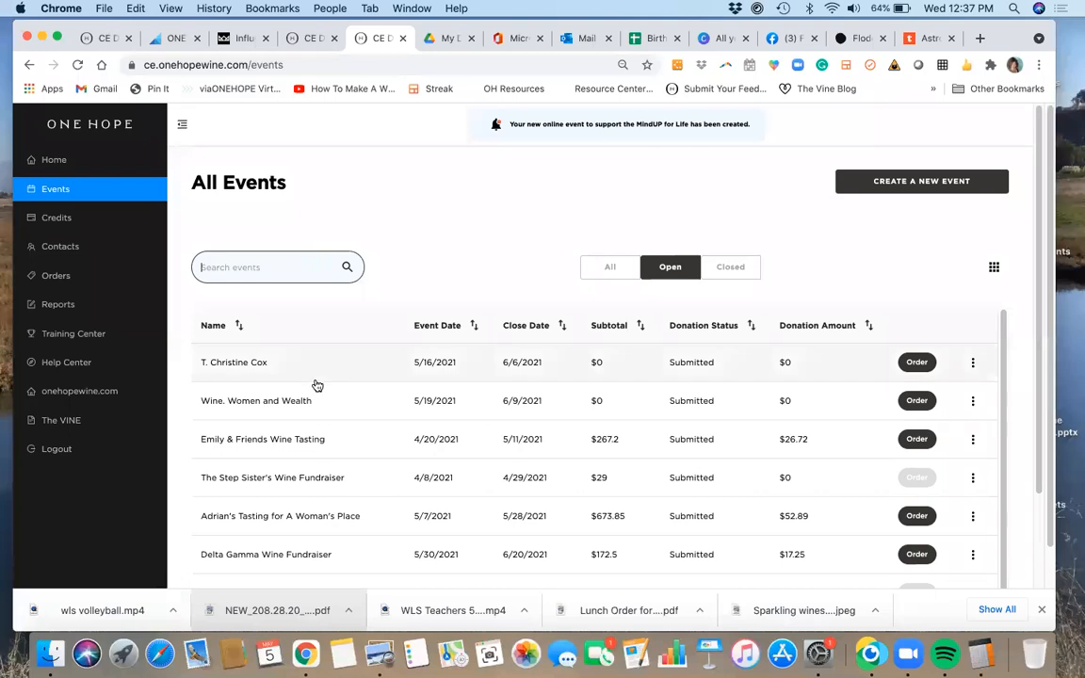
mouse_move(313, 372)
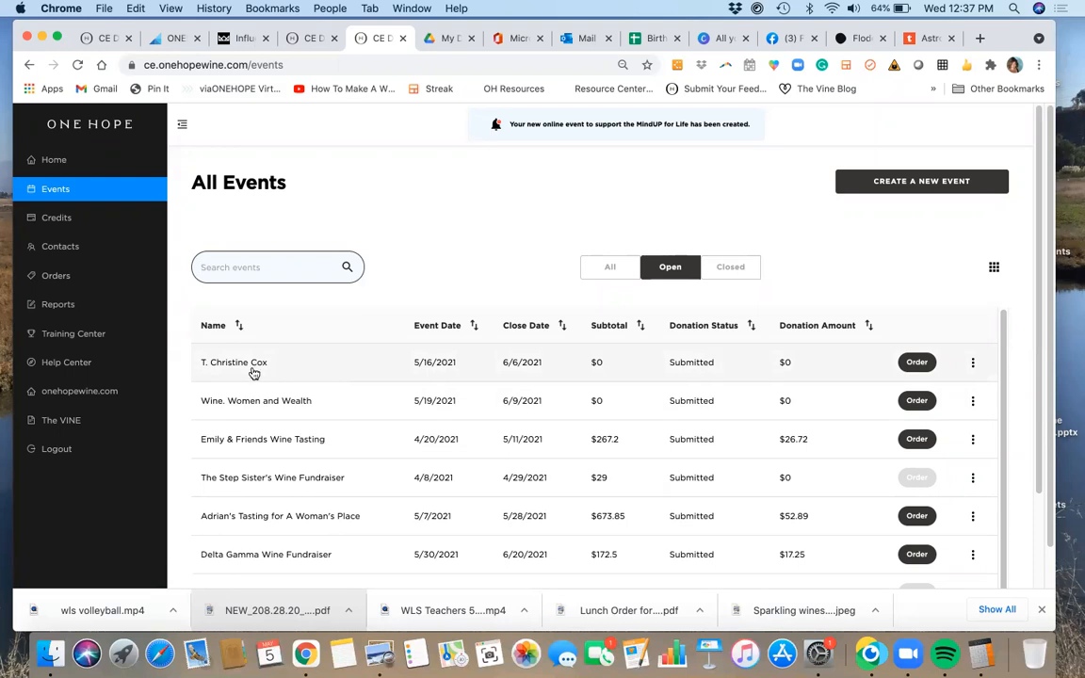
left_click(234, 362)
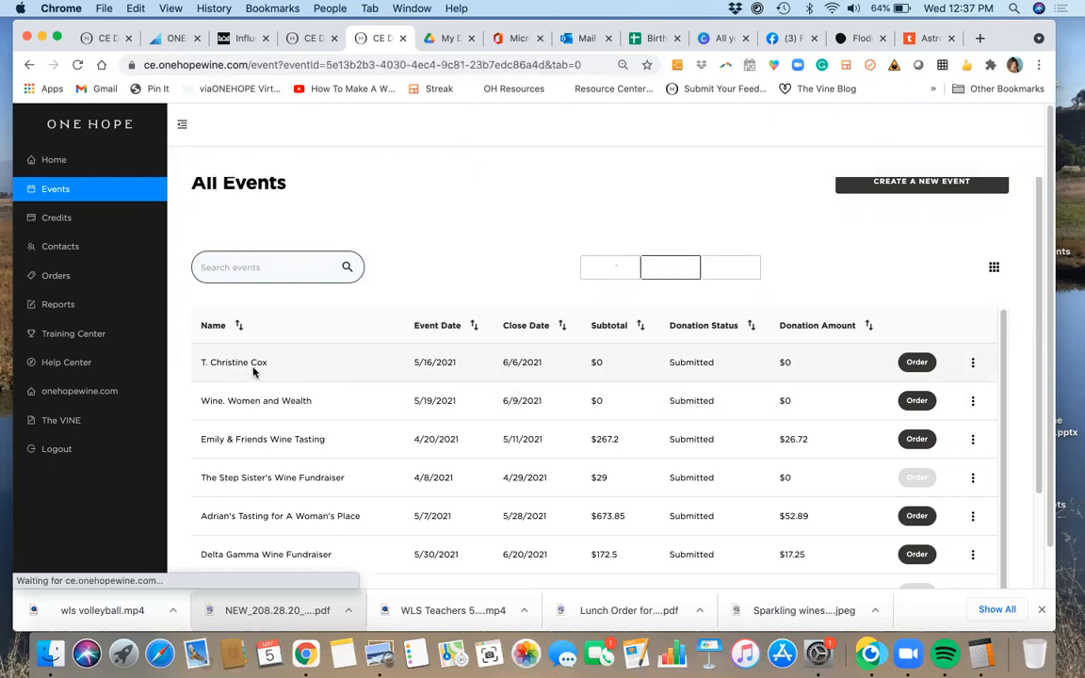
left_click(233, 361)
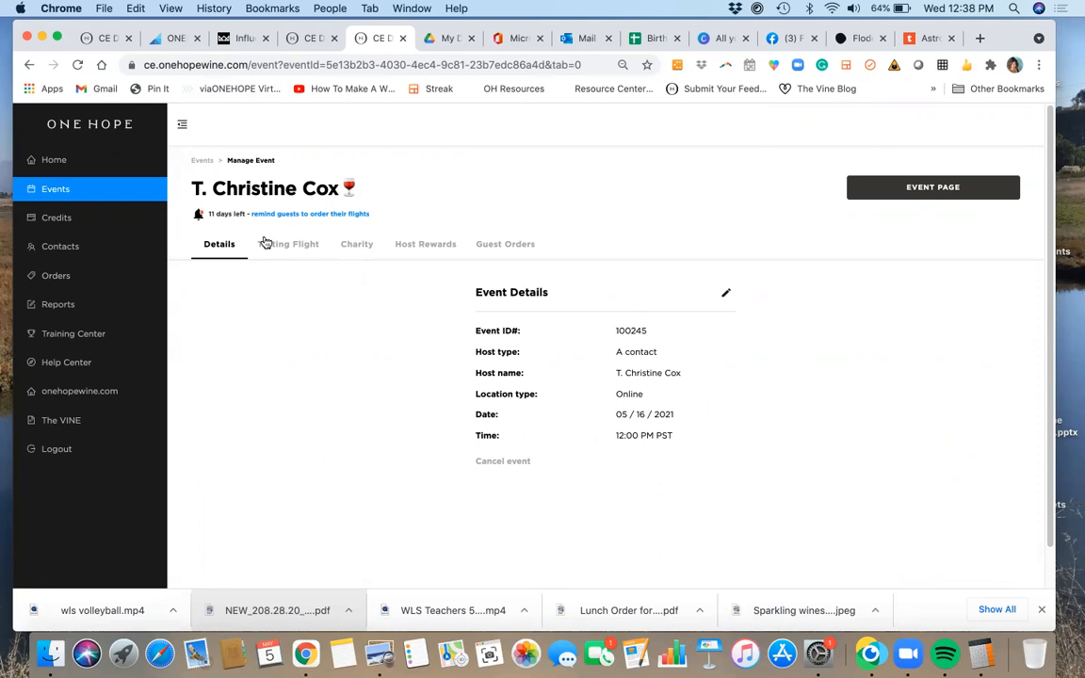
mouse_move(305, 251)
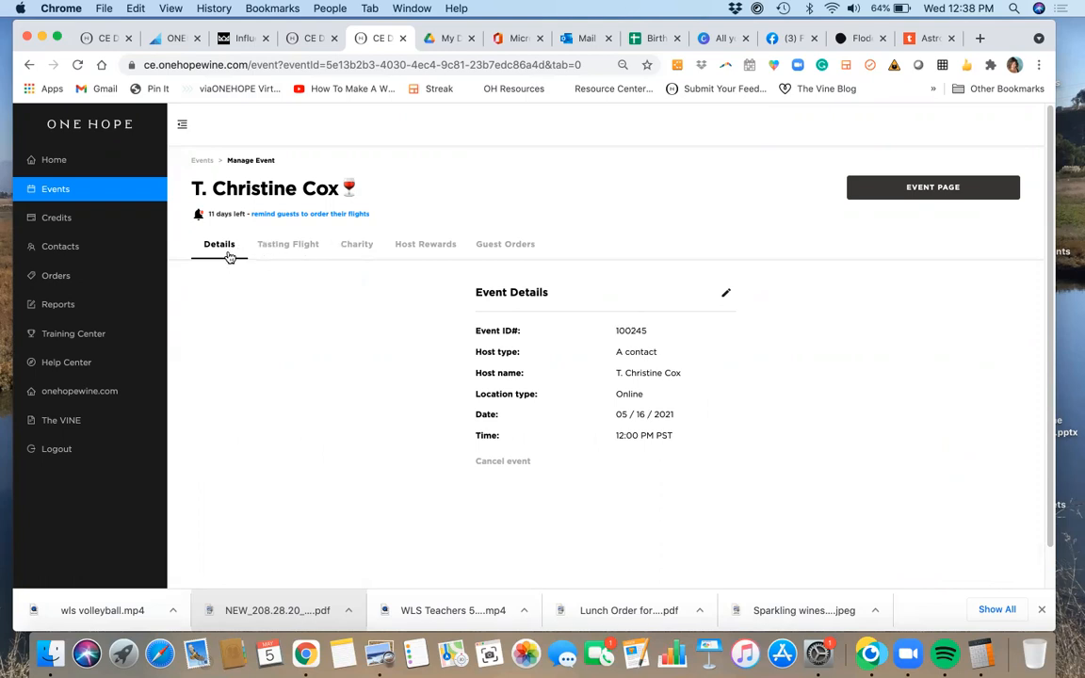
left_click(288, 244)
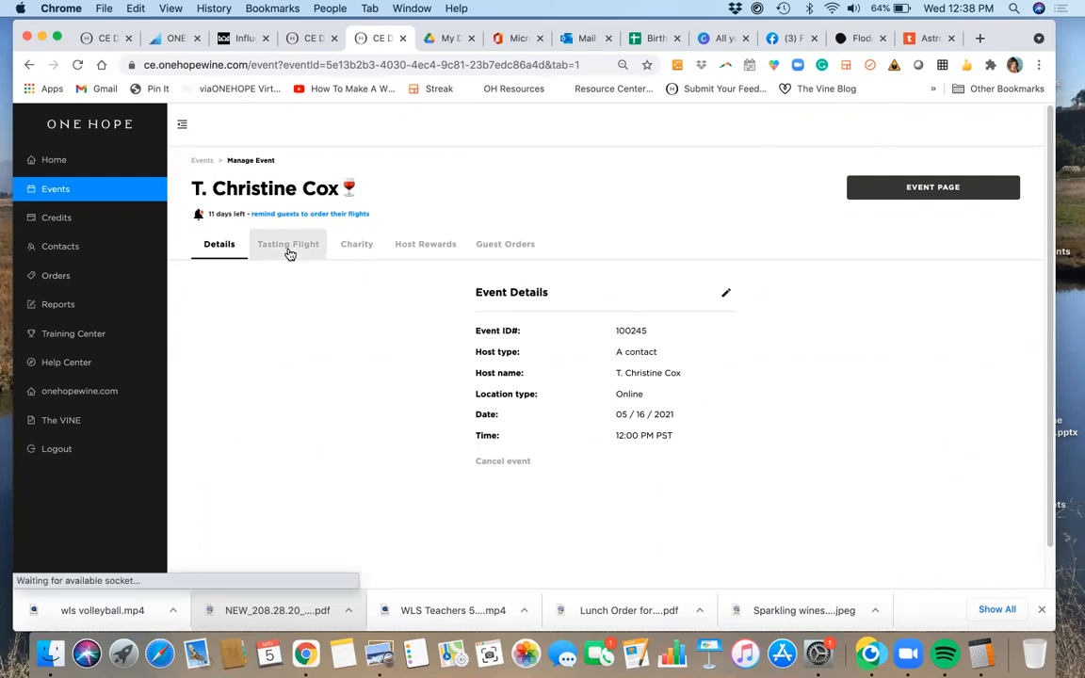
left_click(287, 244)
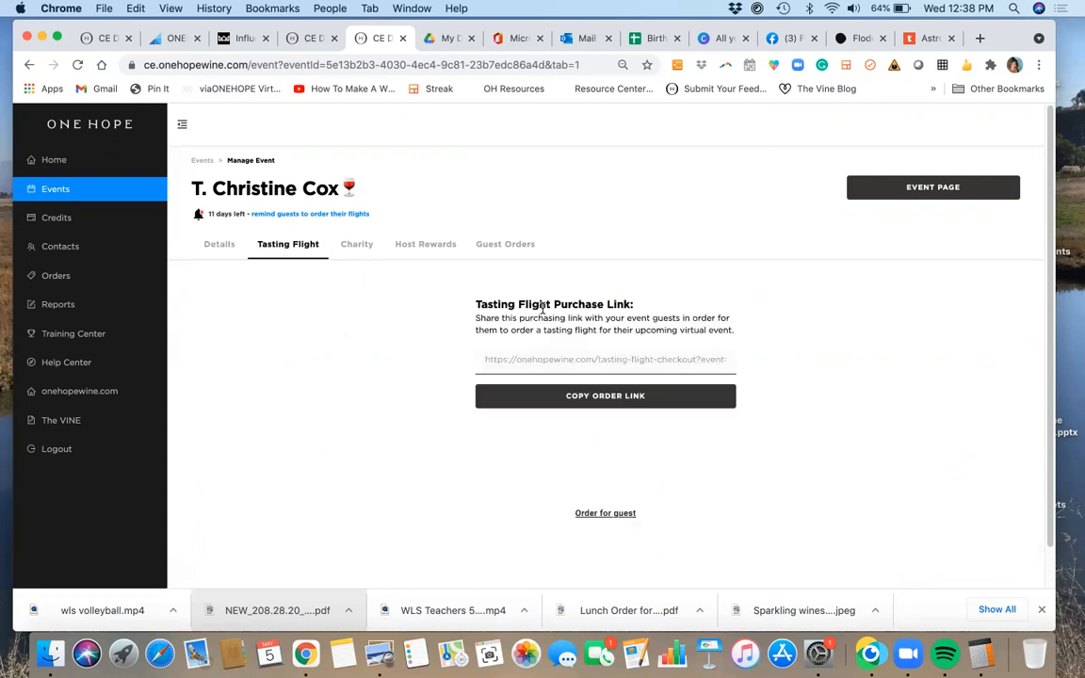
mouse_move(526, 331)
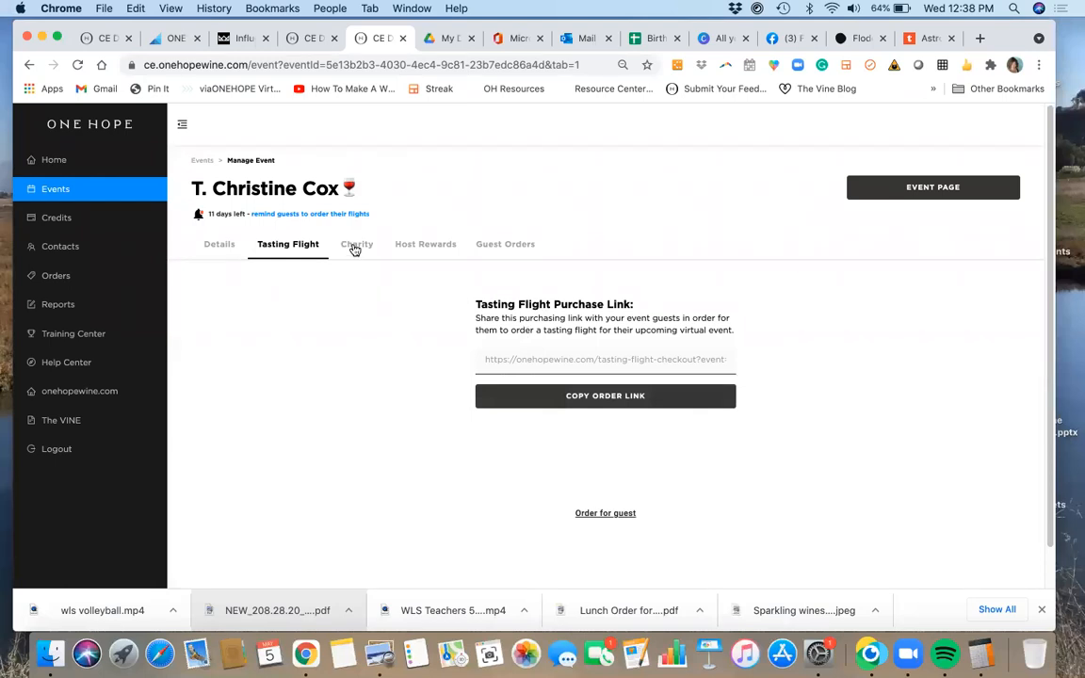
left_click(356, 245)
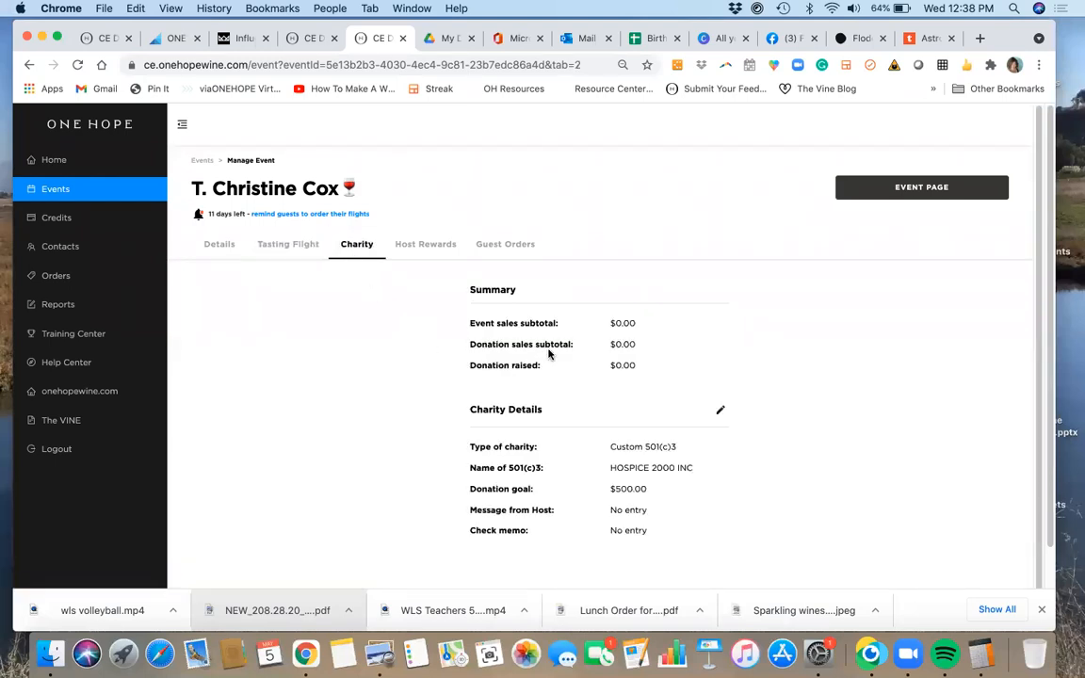
mouse_move(670, 482)
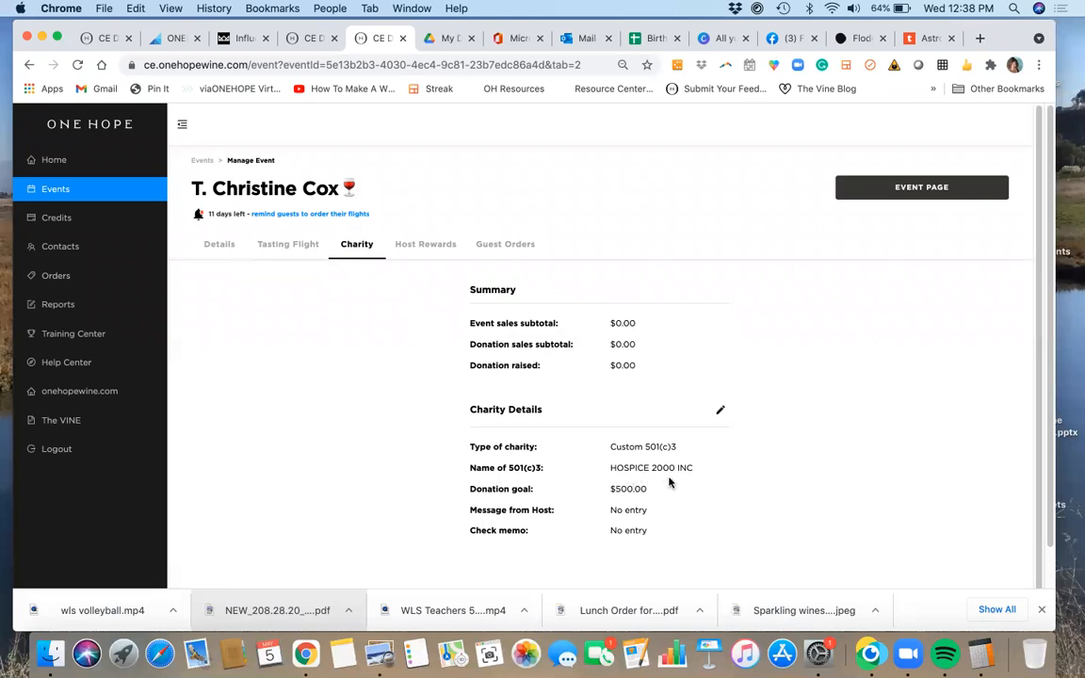
mouse_move(448, 474)
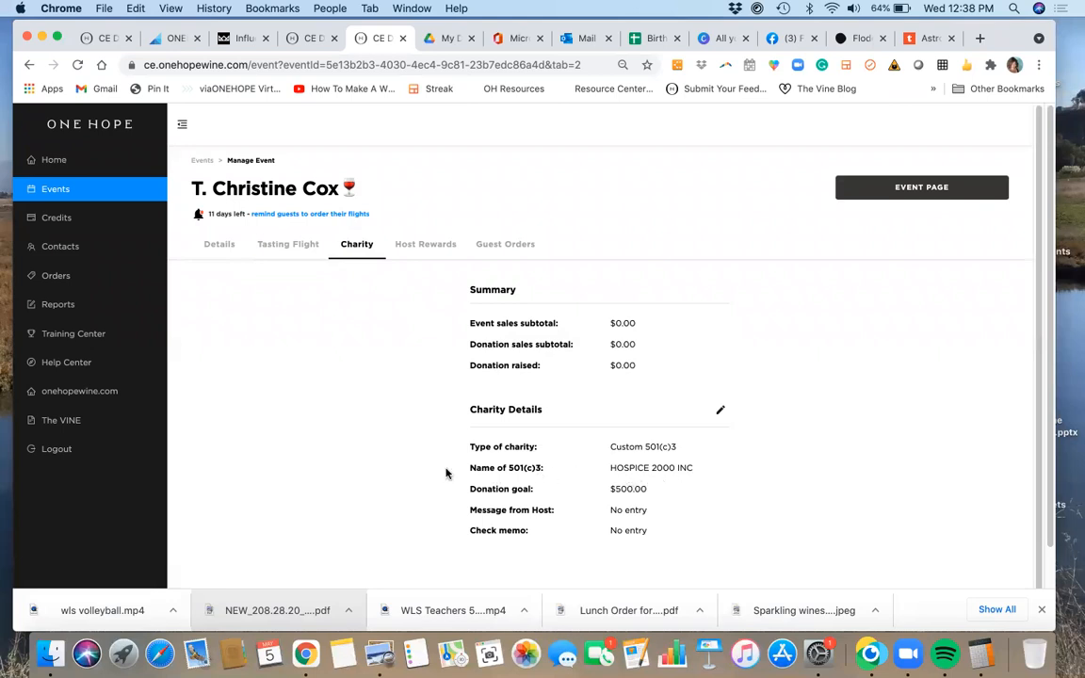
mouse_move(425, 249)
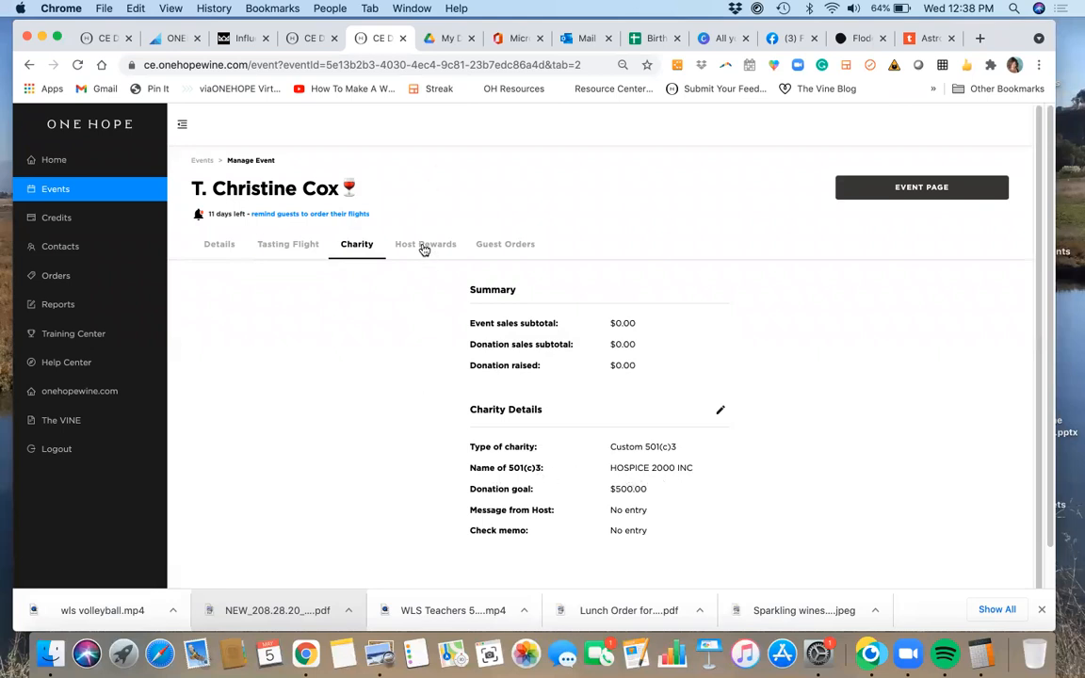
left_click(426, 244)
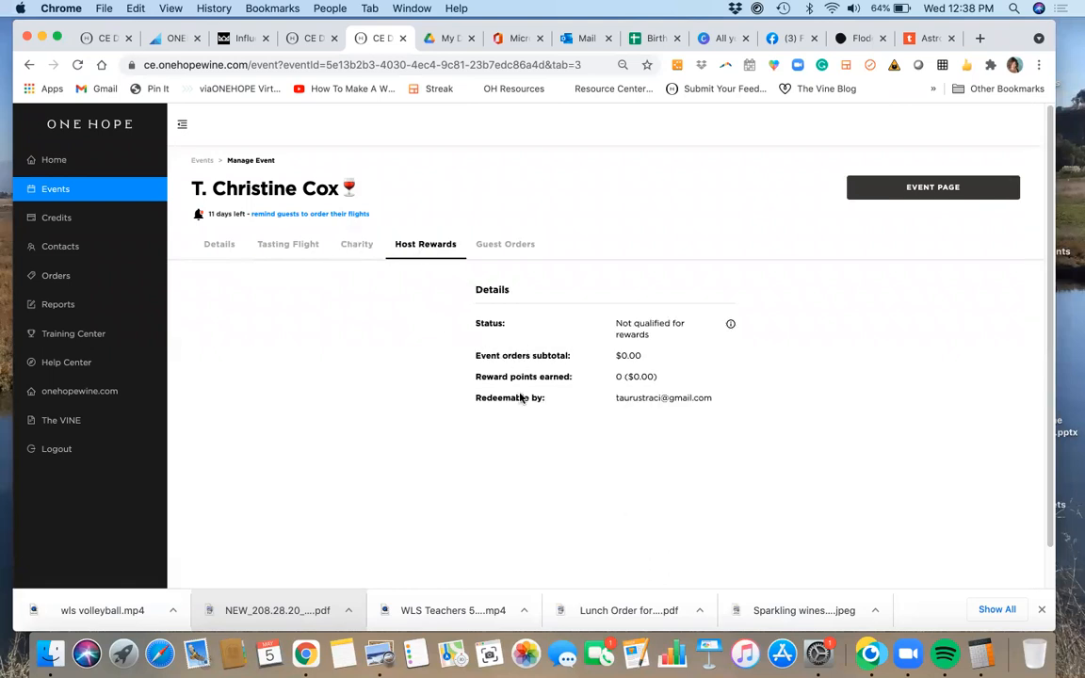
mouse_move(666, 417)
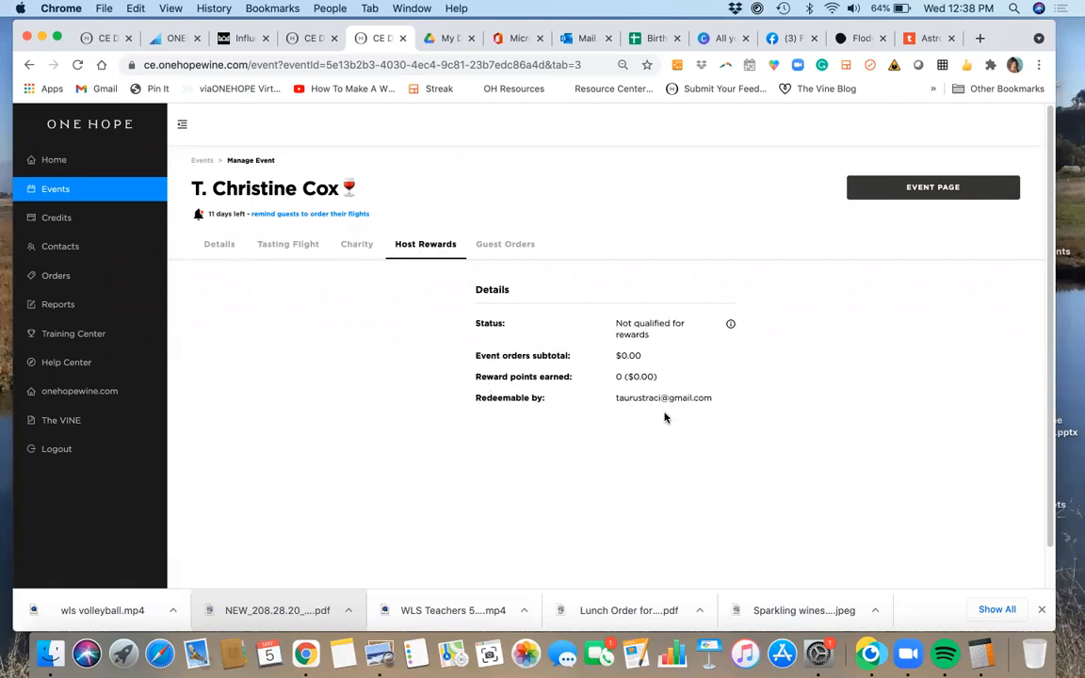
mouse_move(675, 402)
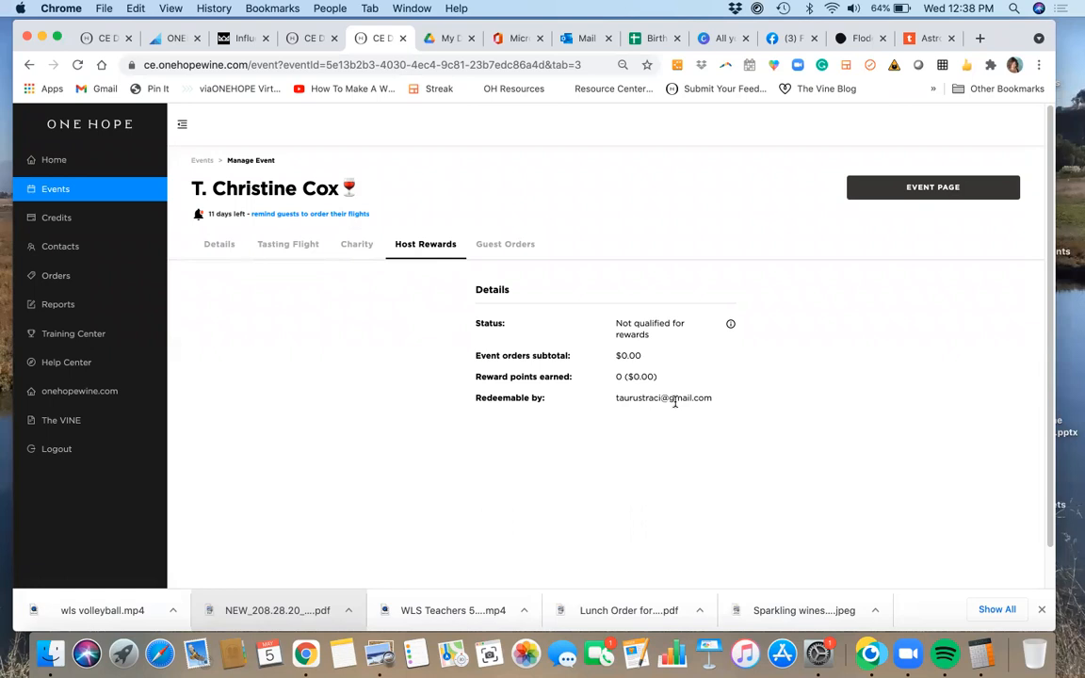
mouse_move(541, 408)
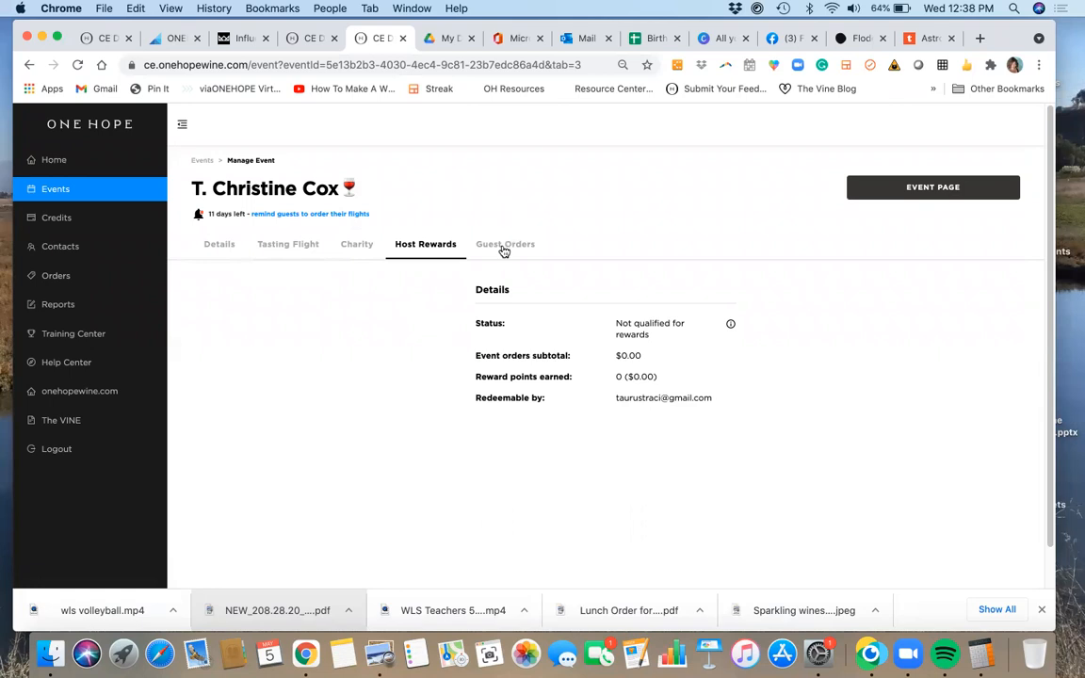
left_click(505, 244)
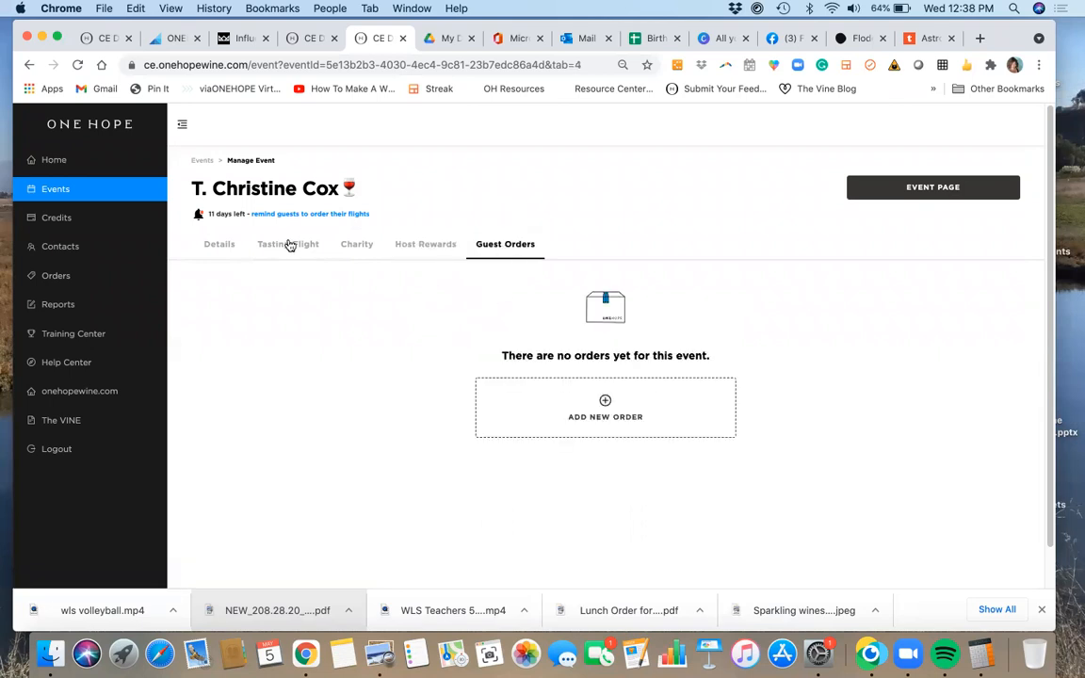
mouse_move(219, 244)
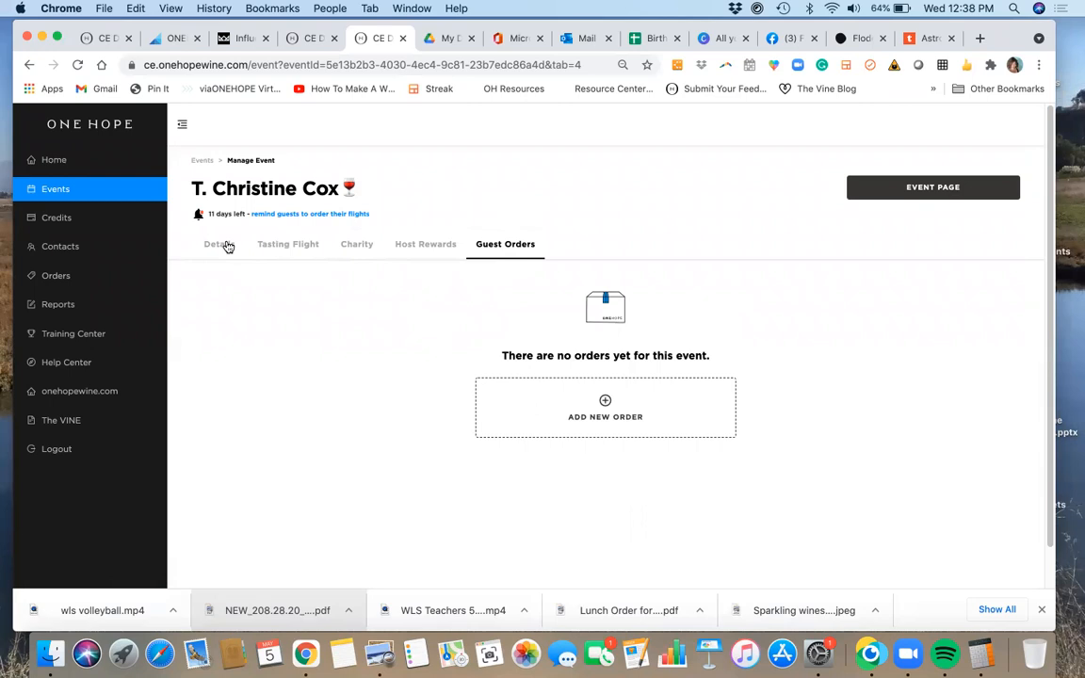
left_click(219, 244)
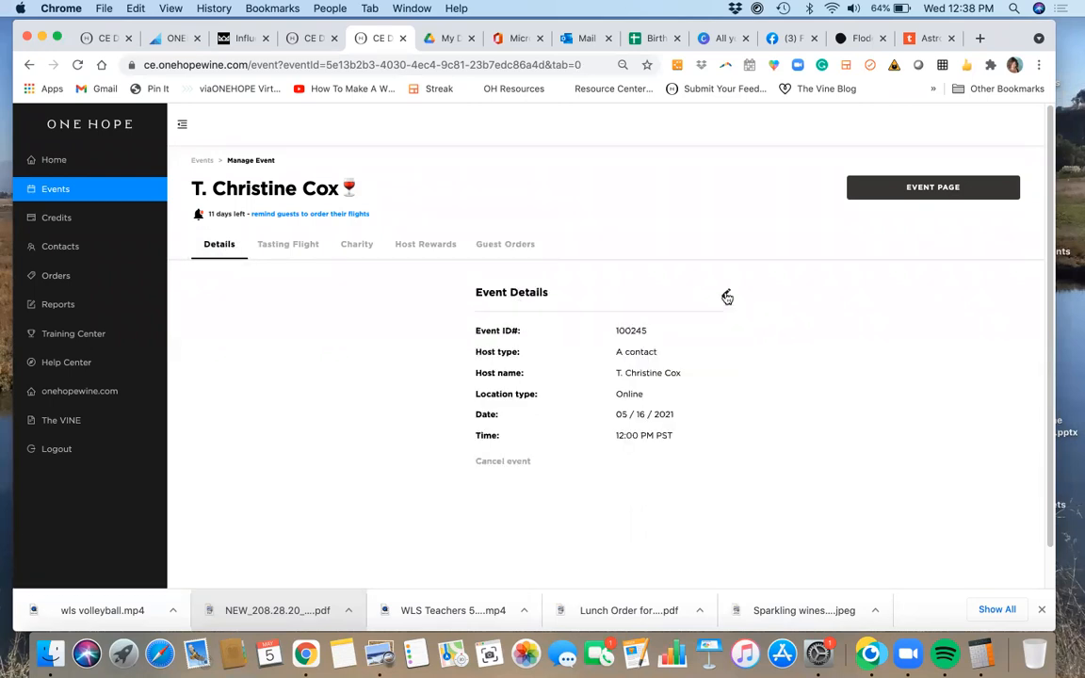
Make the event in-person at 1237 East Arques Avenue, Sunnyvale, CA 94085 and save.
left_click(728, 296)
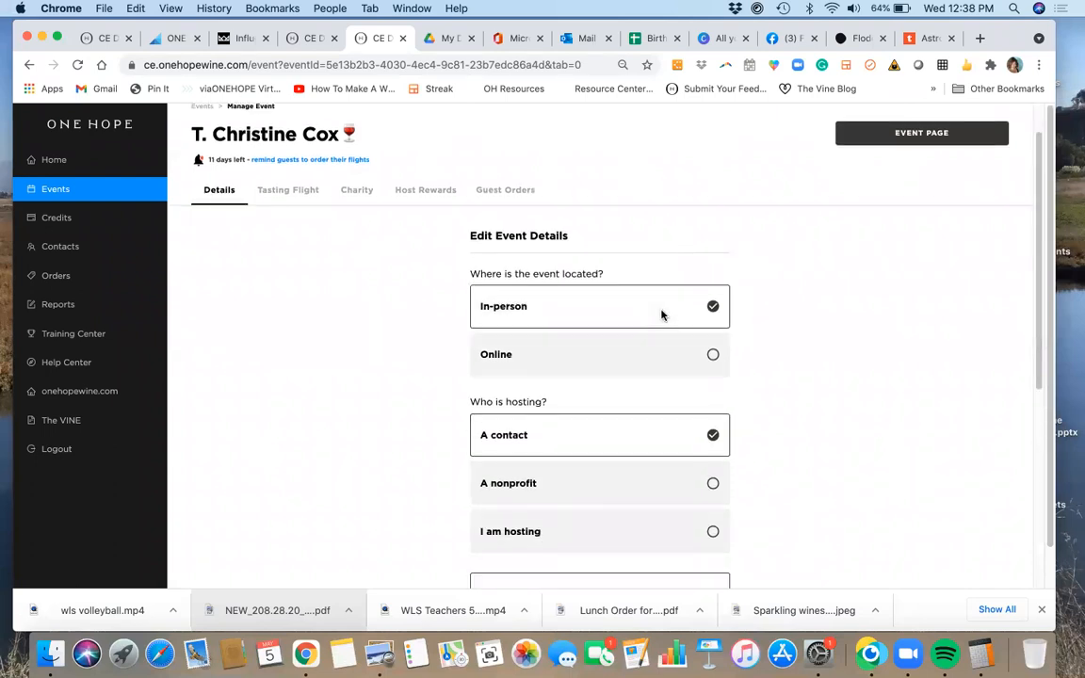
scroll("down", 3)
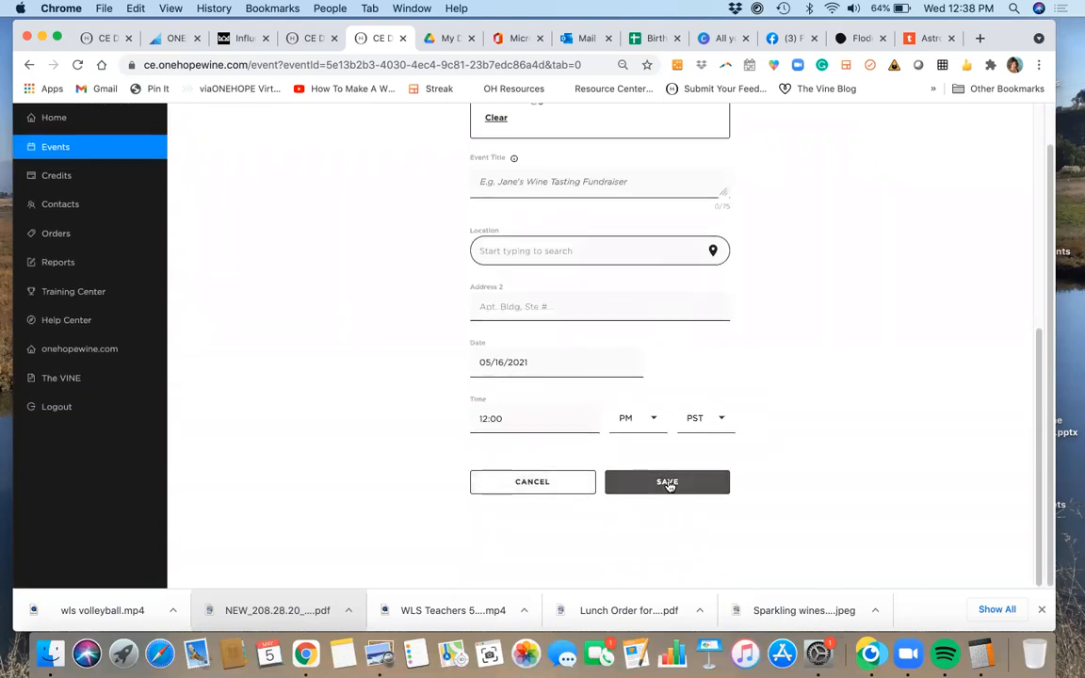
left_click(667, 482)
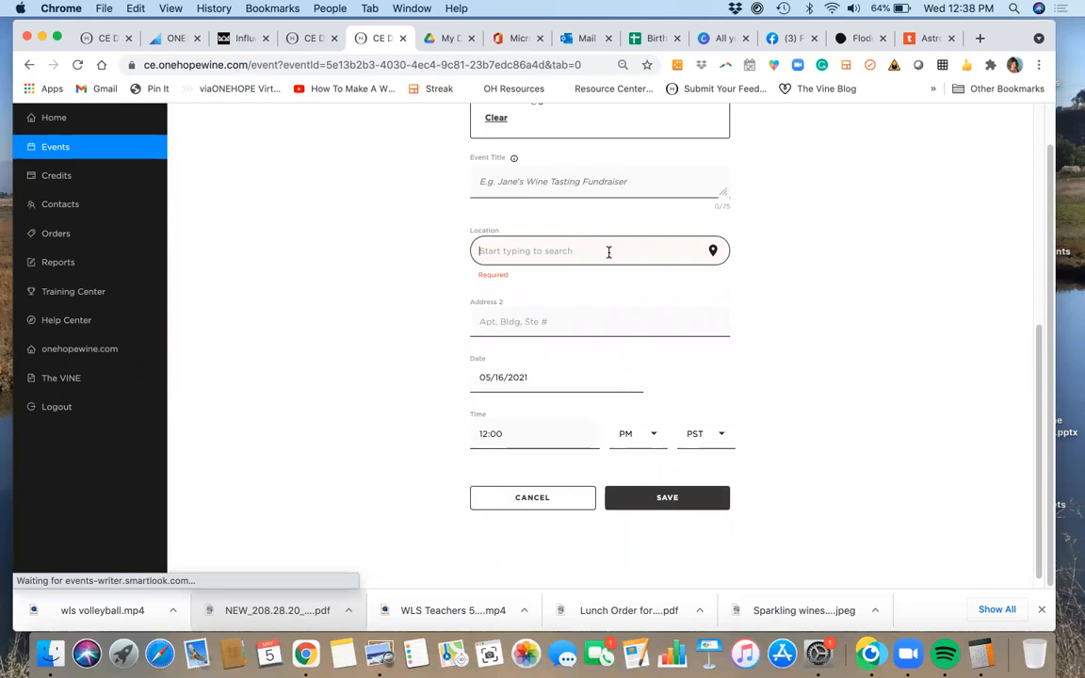
type("1")
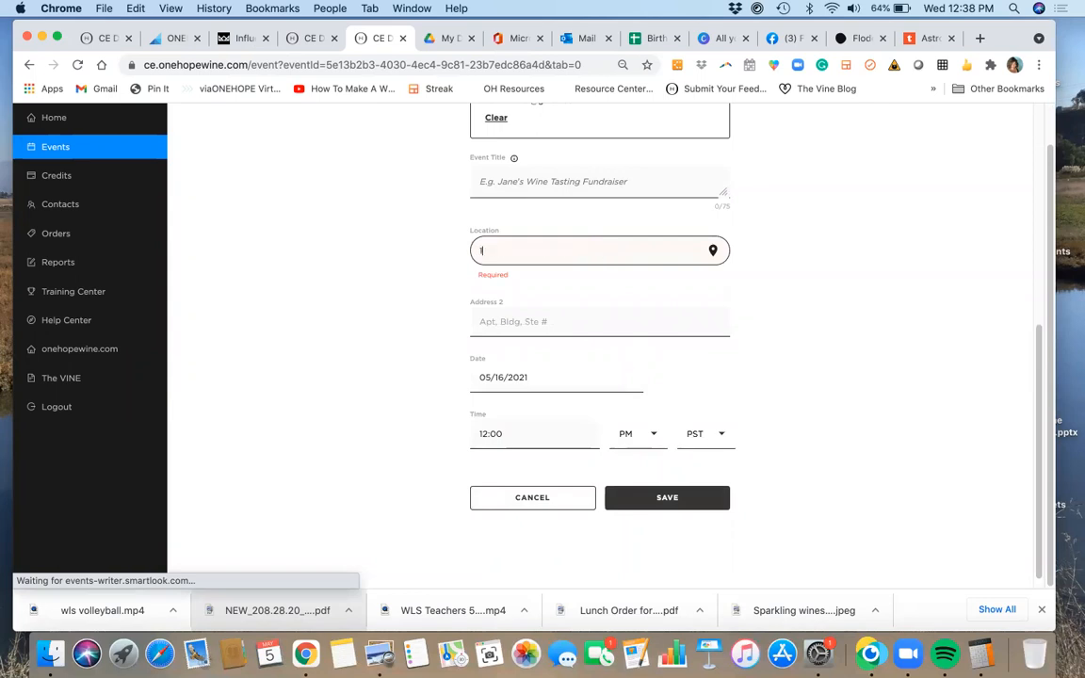
type("23")
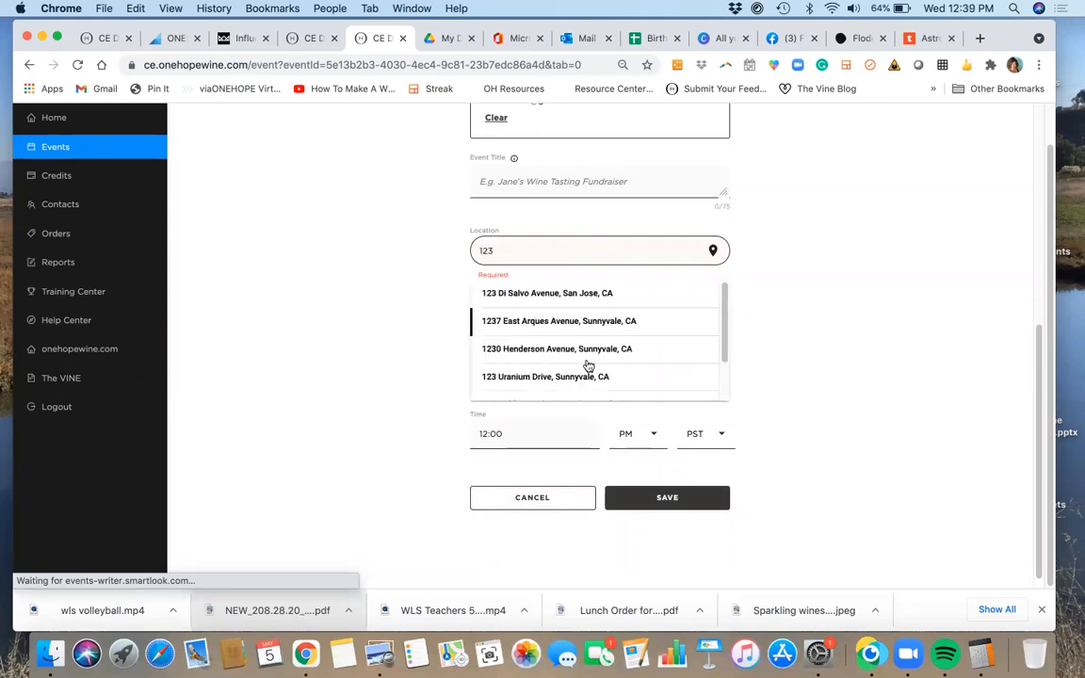
left_click(559, 320)
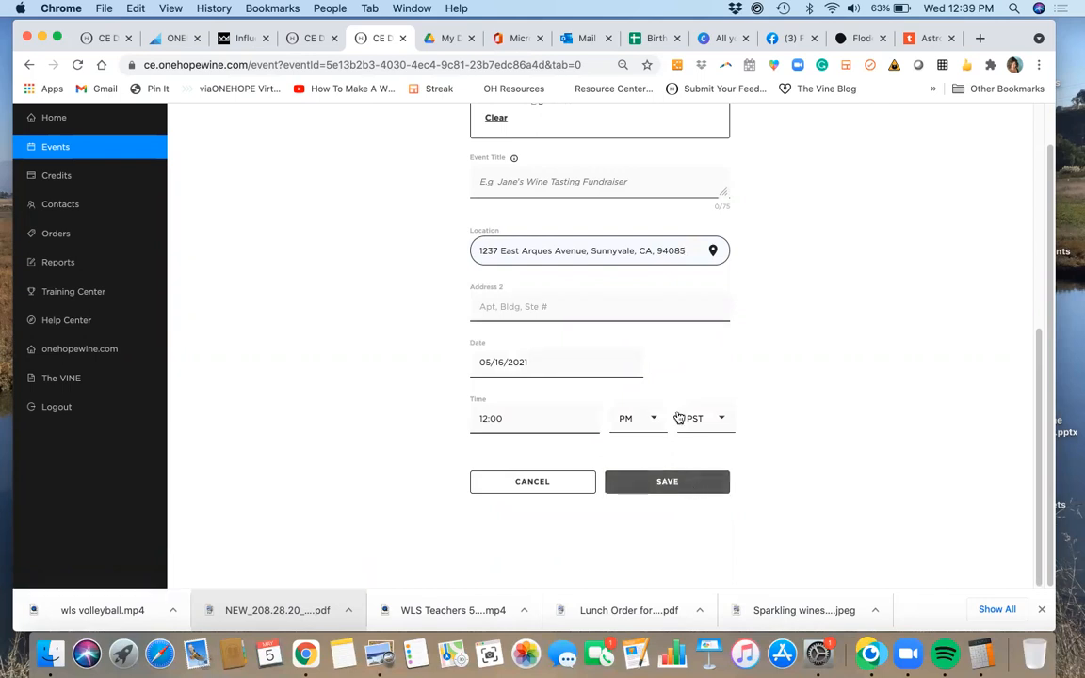
left_click(667, 481)
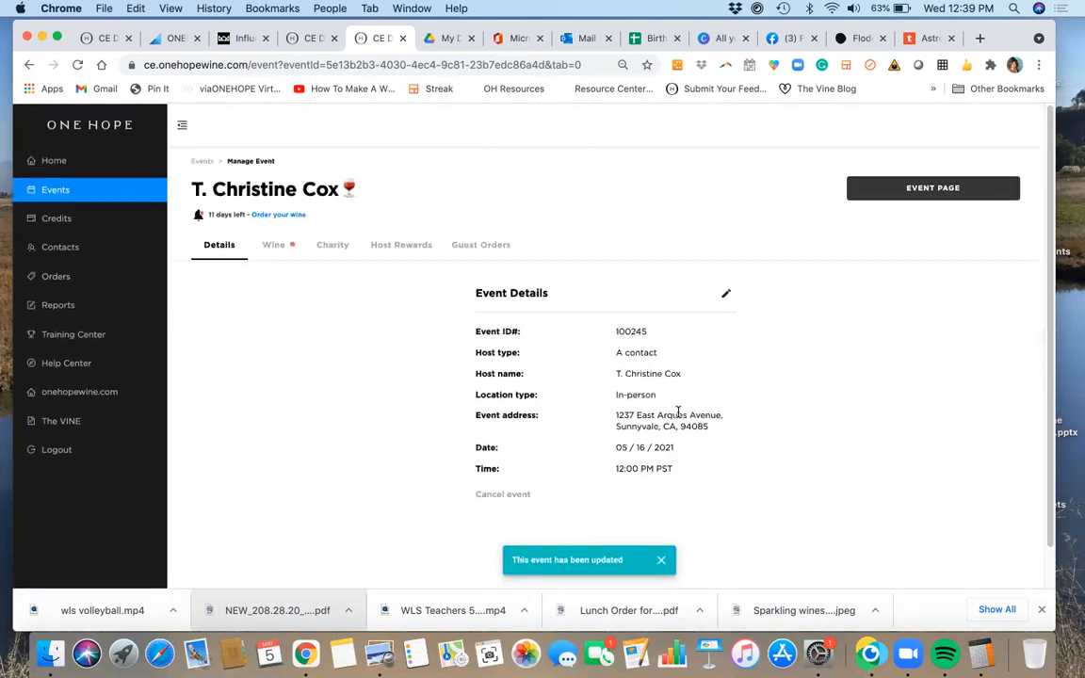
mouse_move(569, 504)
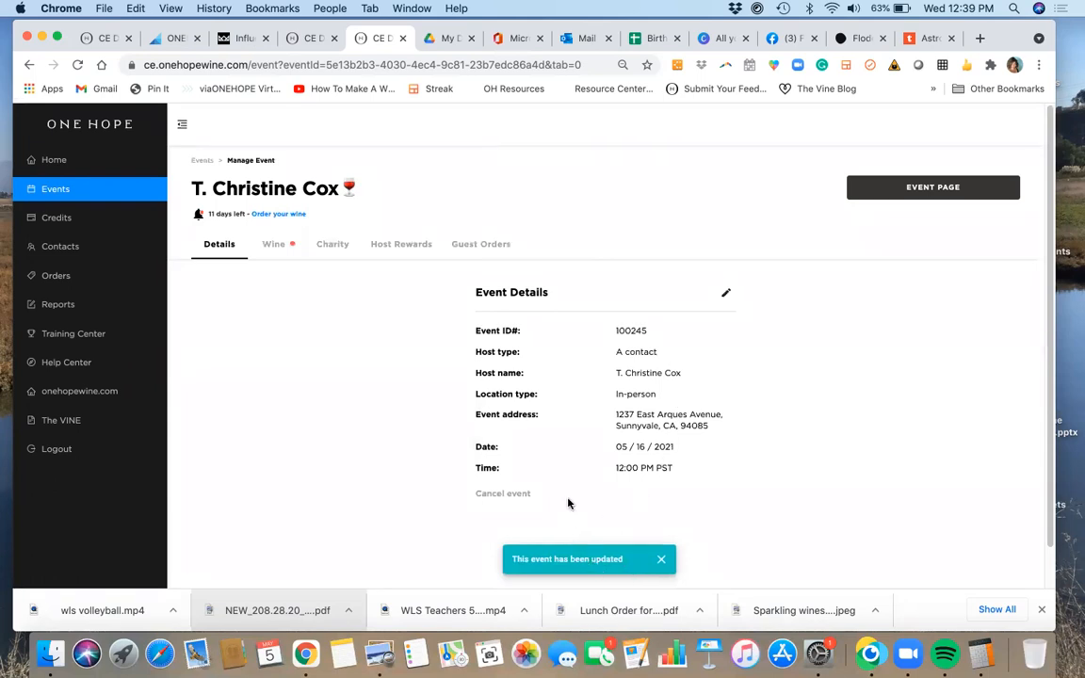
mouse_move(276, 250)
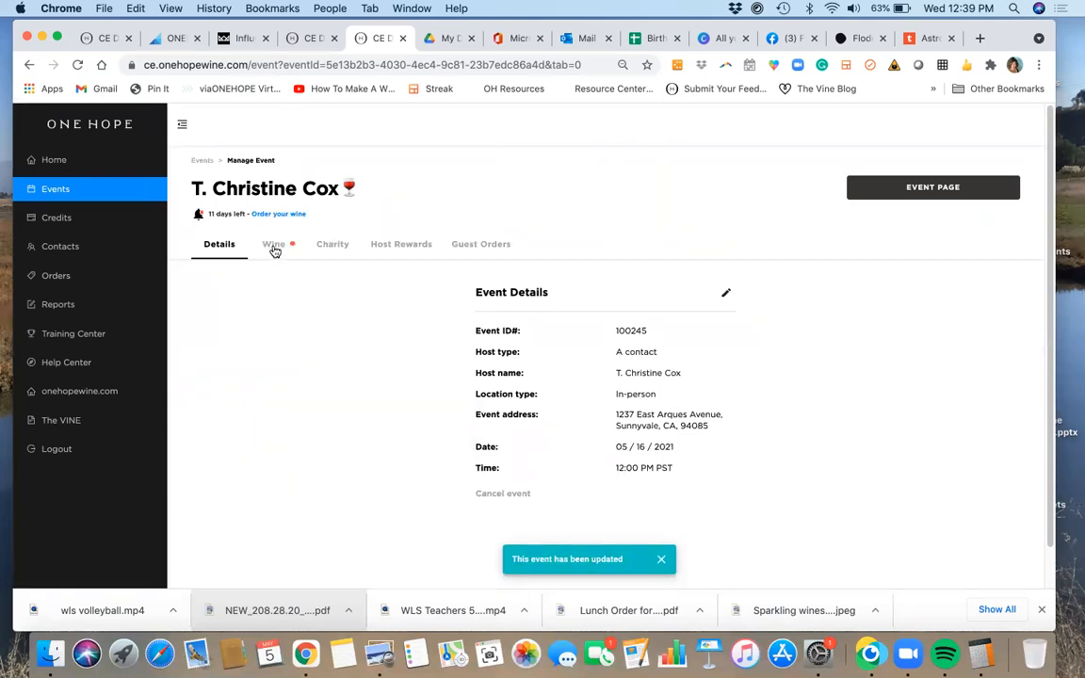
On the event's Wine tab, answer No to needing to order wine.
left_click(273, 244)
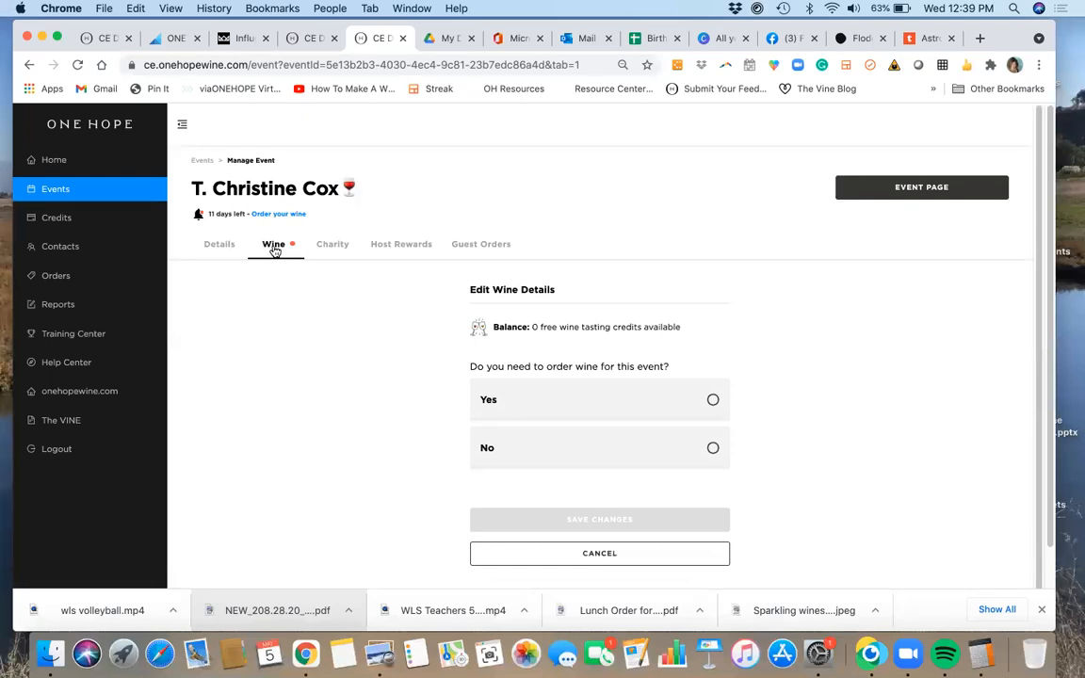
mouse_move(294, 247)
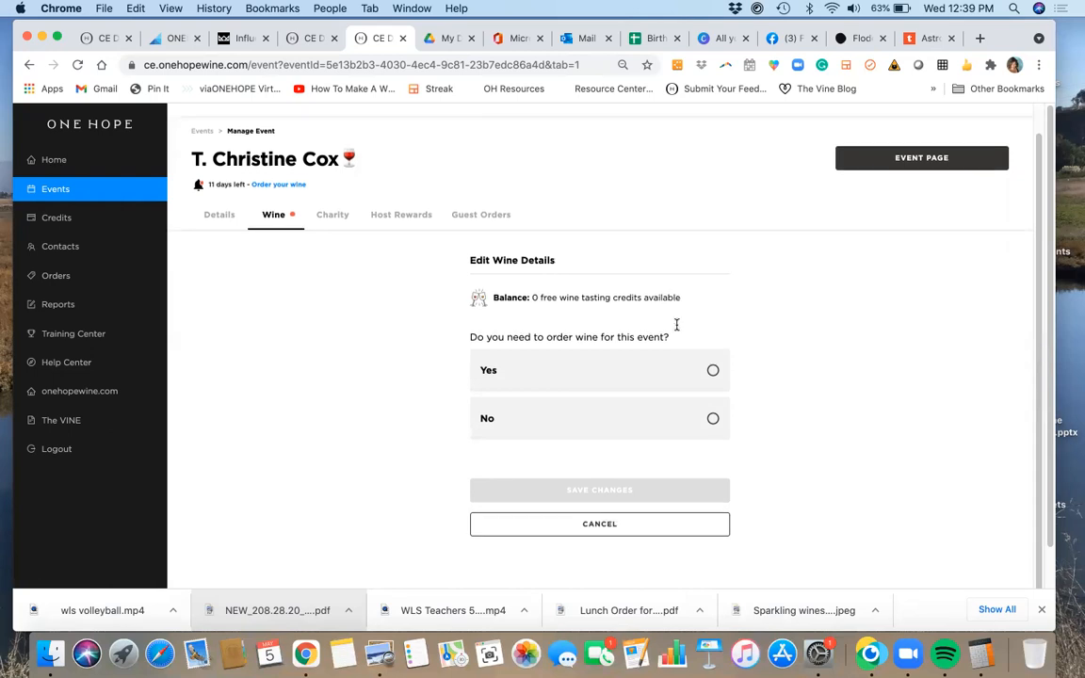
mouse_move(620, 359)
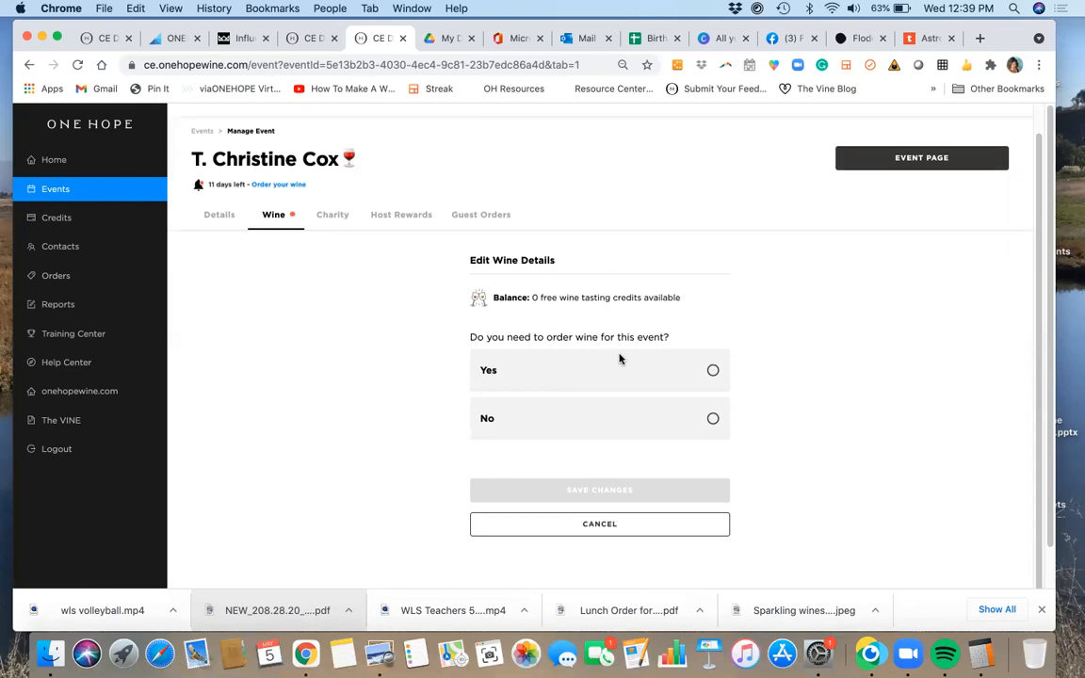
mouse_move(713, 368)
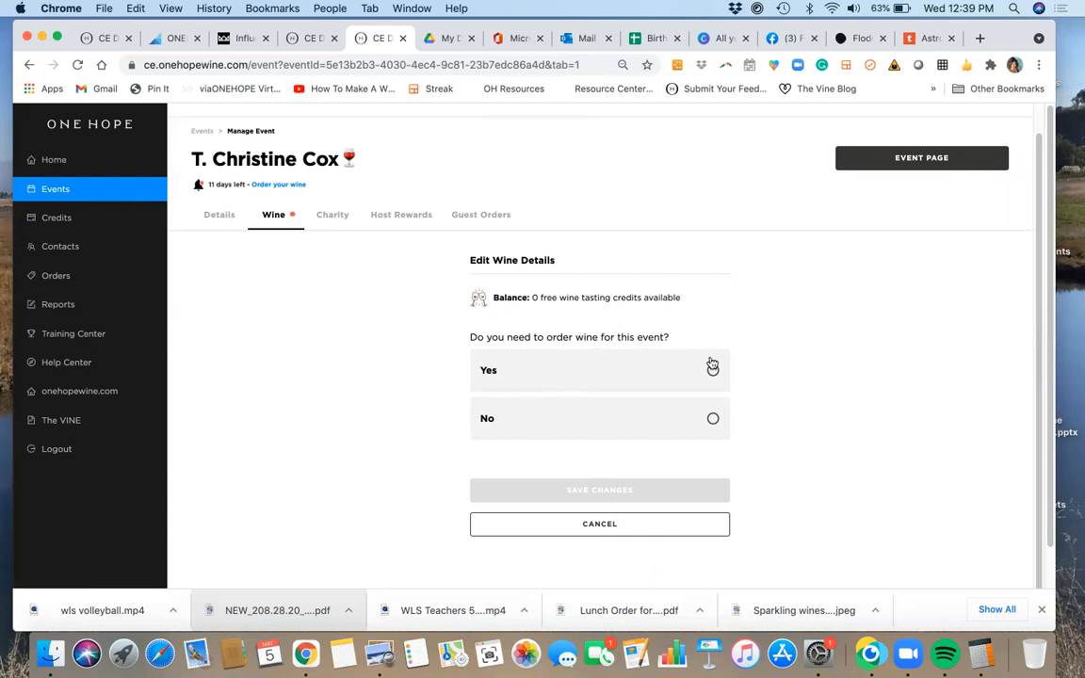
left_click(713, 419)
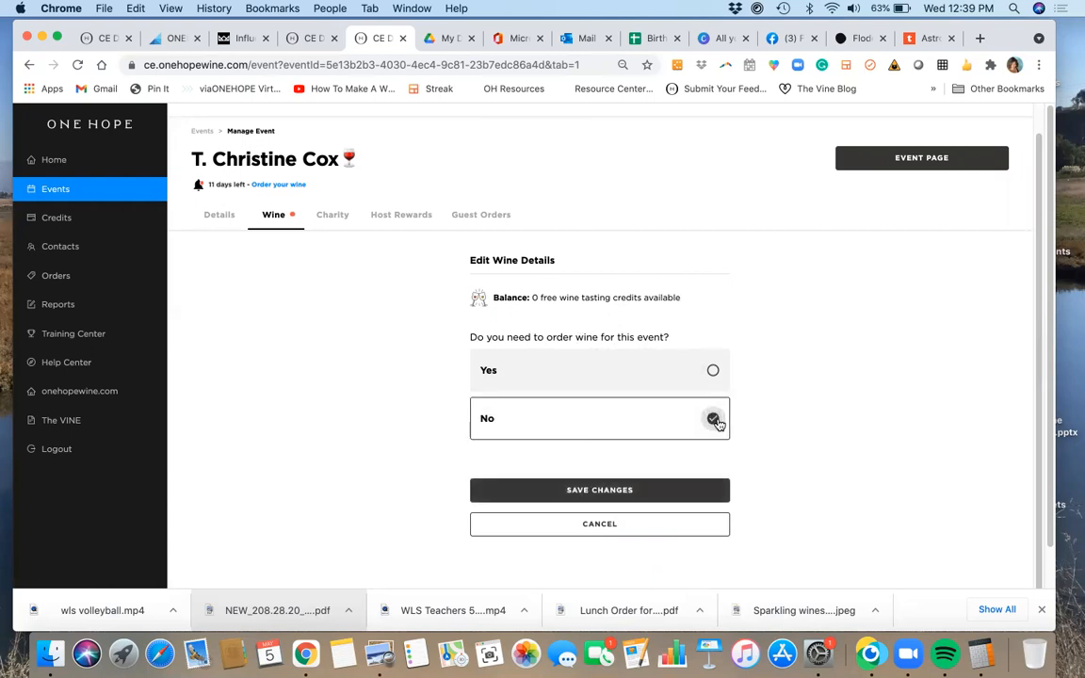
left_click(713, 418)
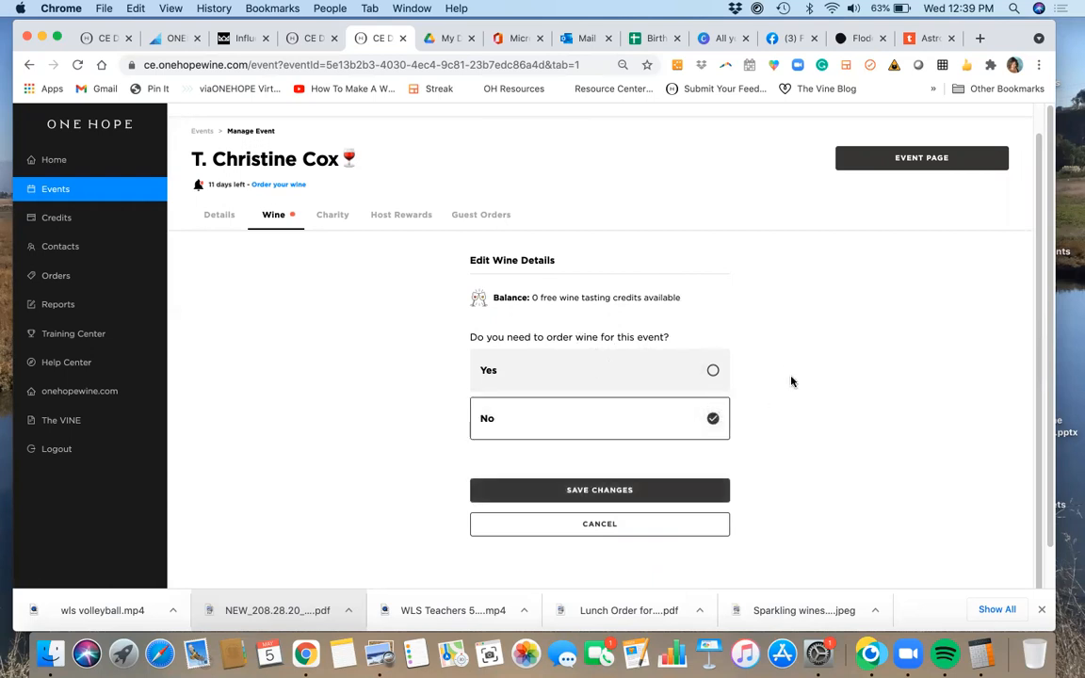
mouse_move(801, 394)
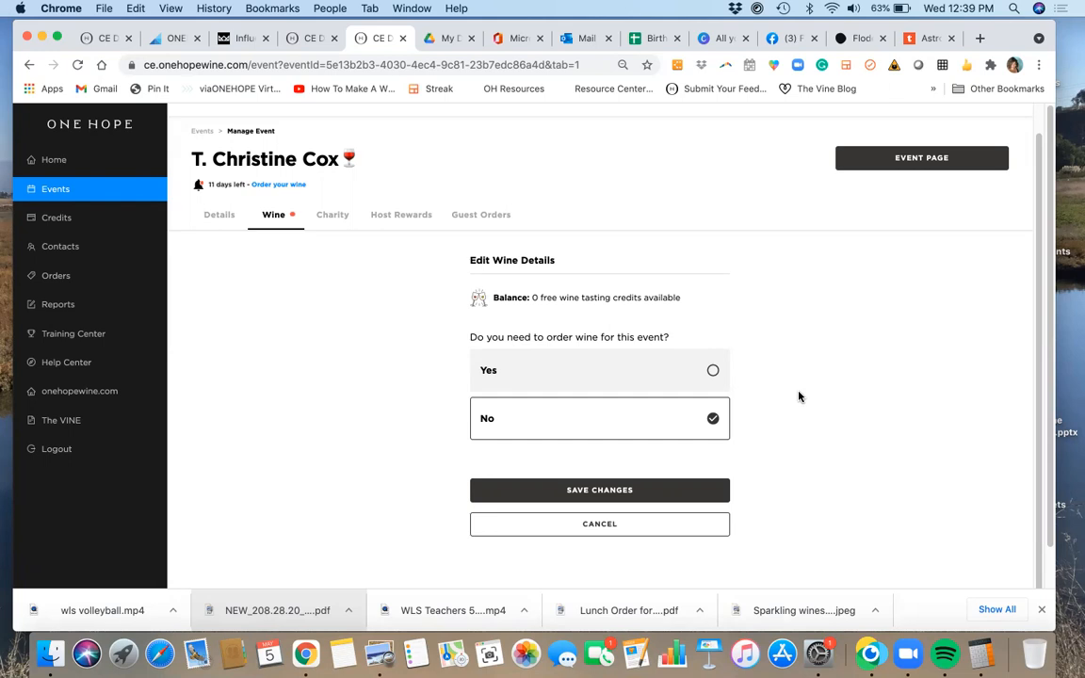
mouse_move(630, 508)
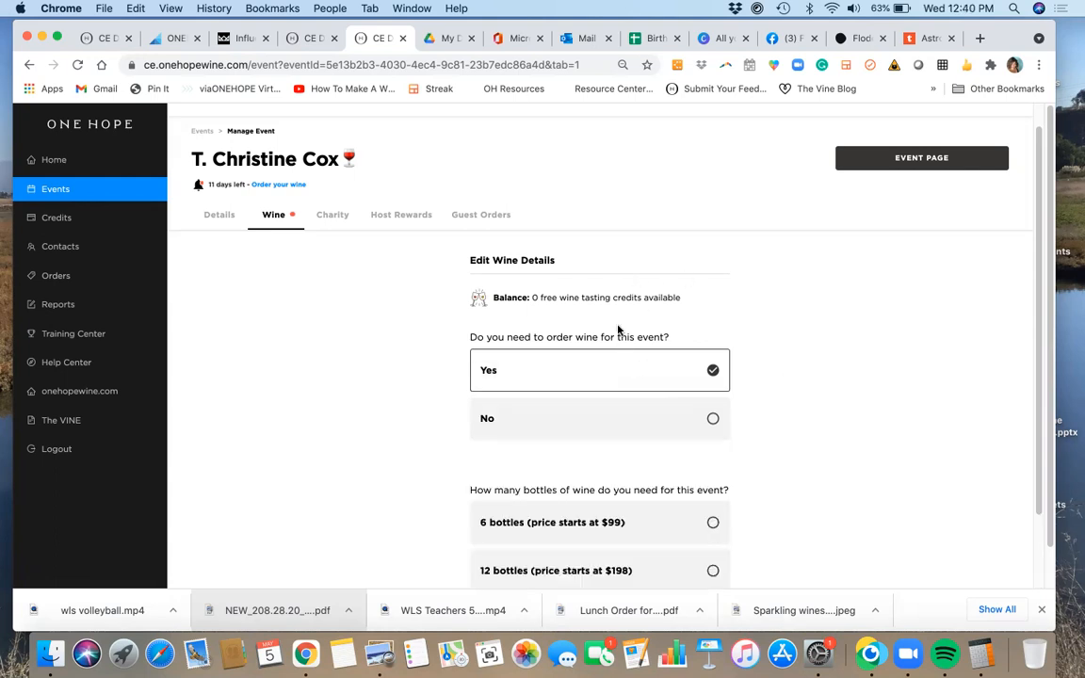
Cancel the Edit Wine Details form, discarding the Yes, 6 bottles and 'I will' choices.
scroll("down", 3)
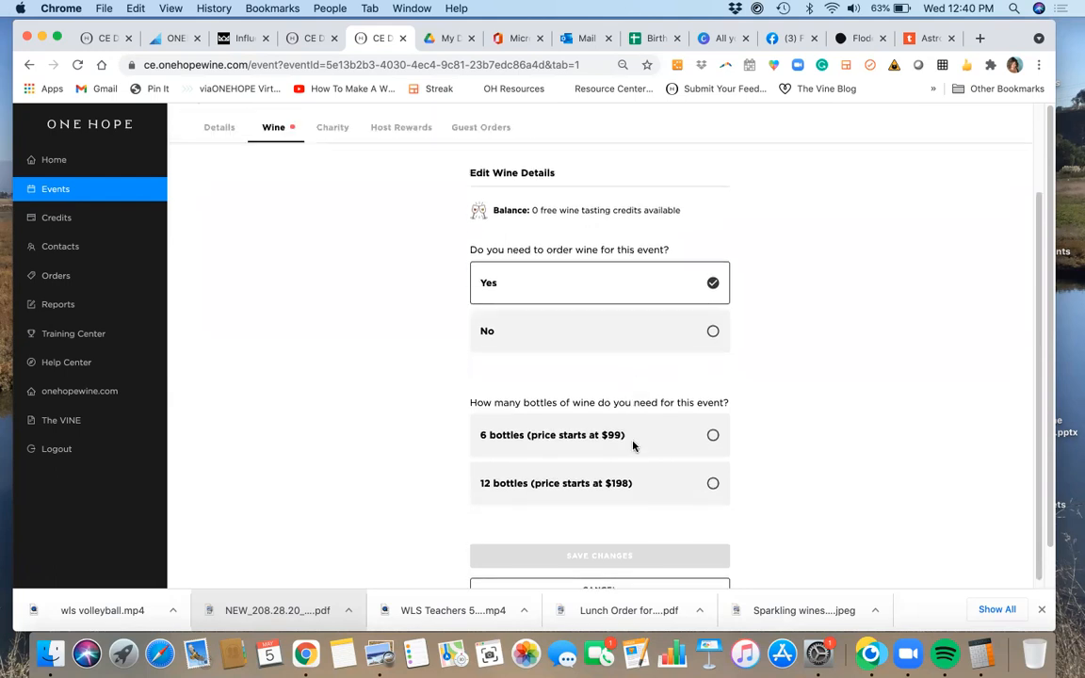
scroll("down", 3)
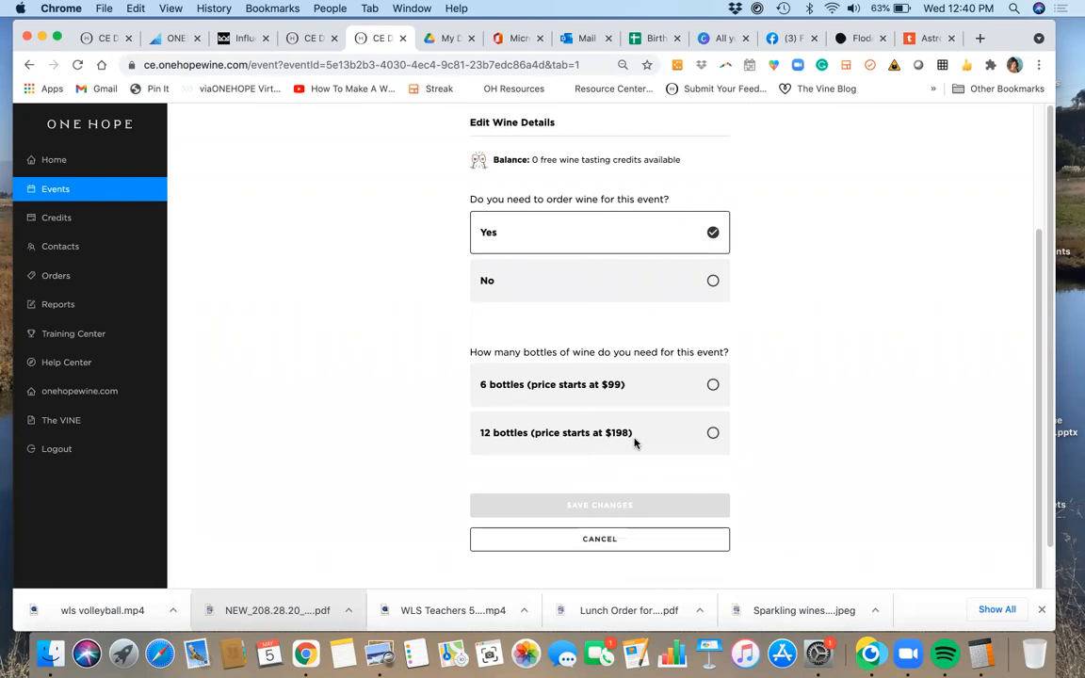
scroll("up", 3)
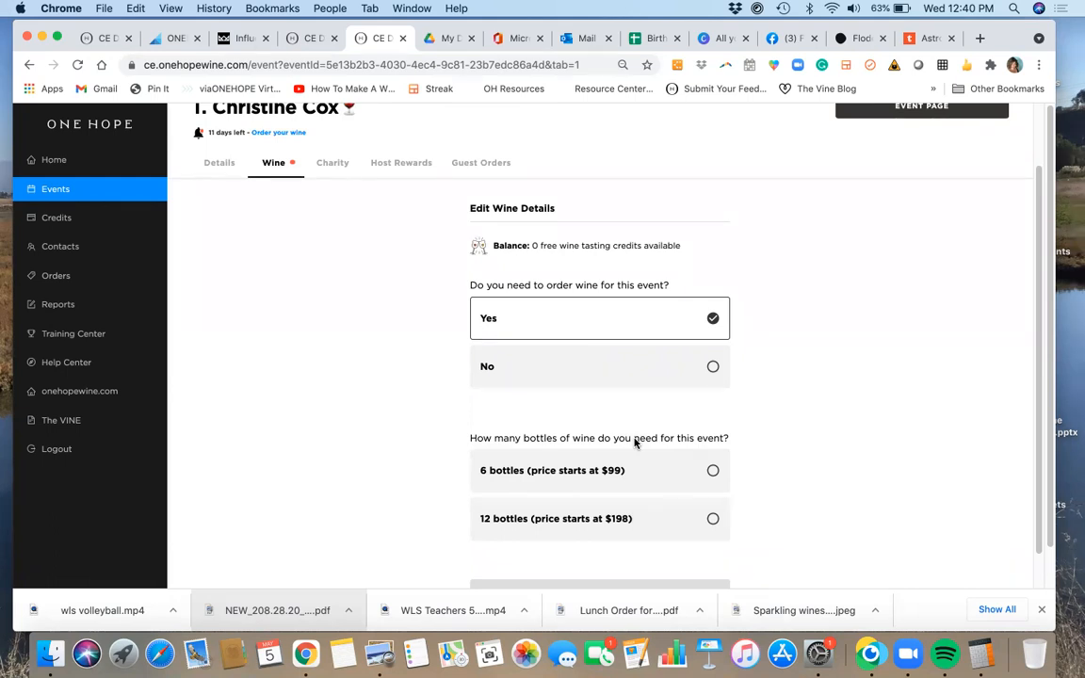
mouse_move(502, 195)
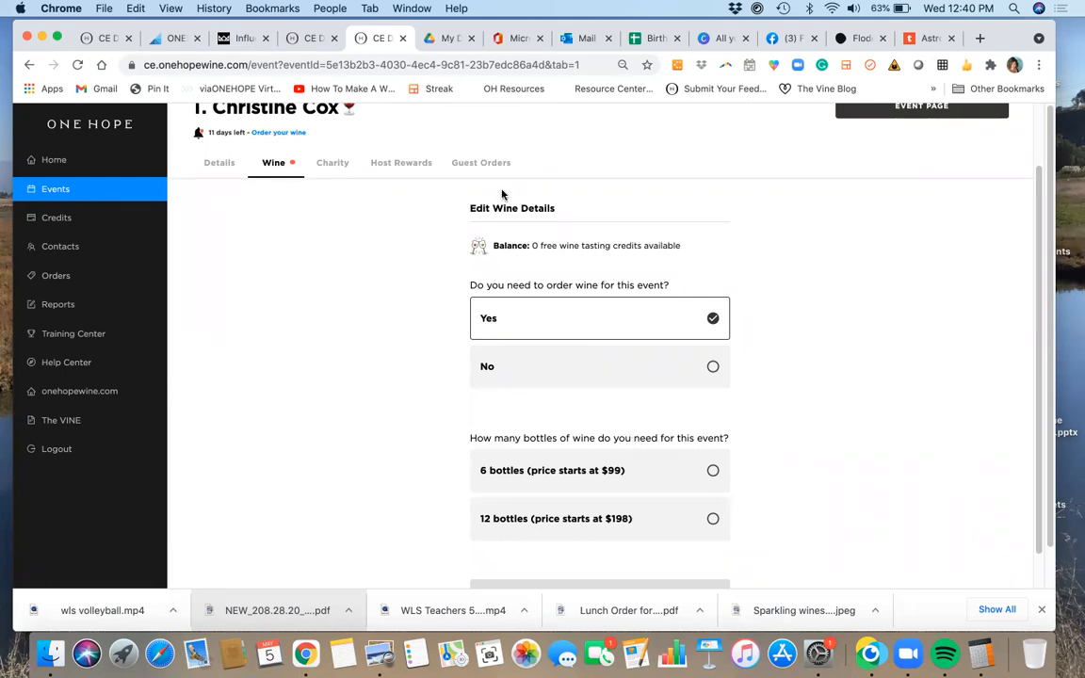
mouse_move(526, 233)
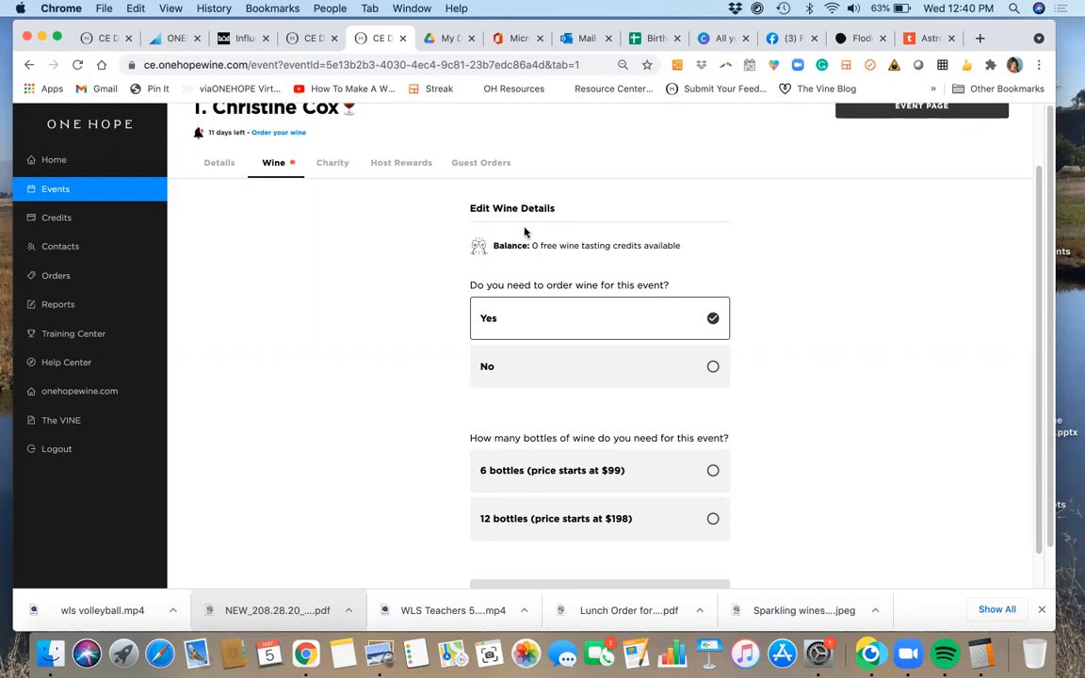
mouse_move(538, 239)
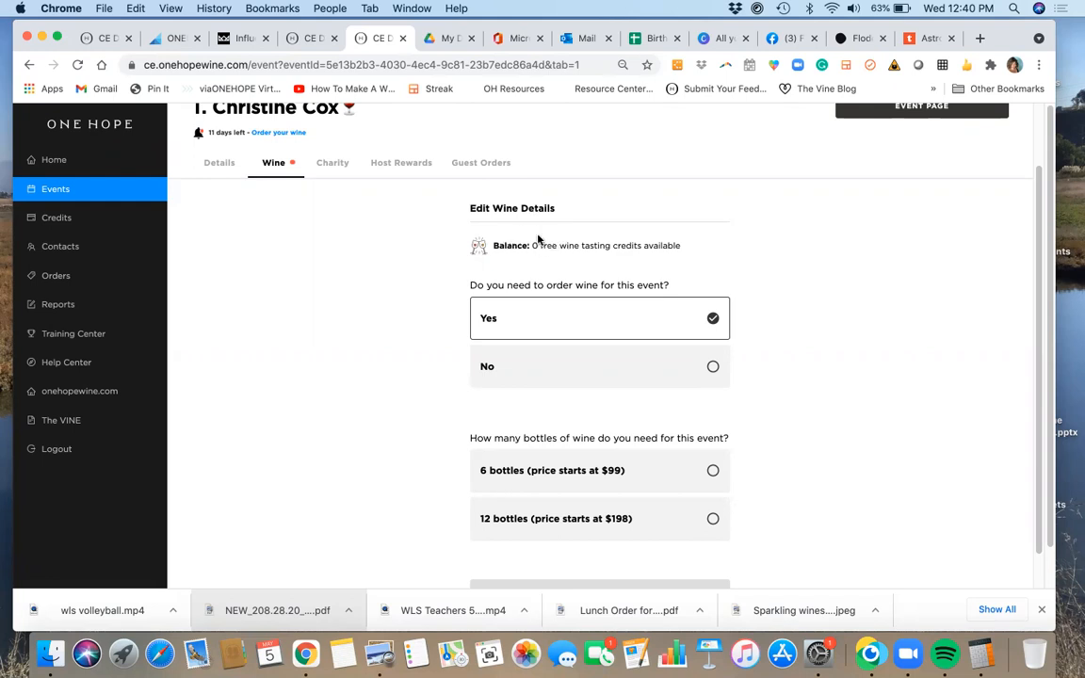
mouse_move(519, 251)
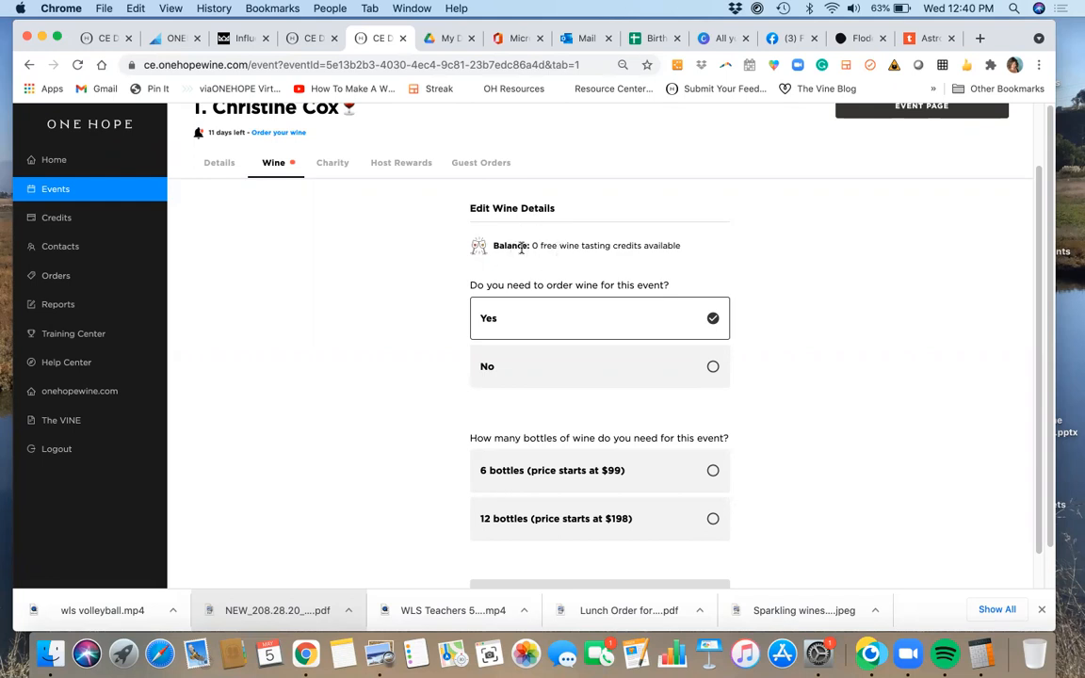
mouse_move(543, 257)
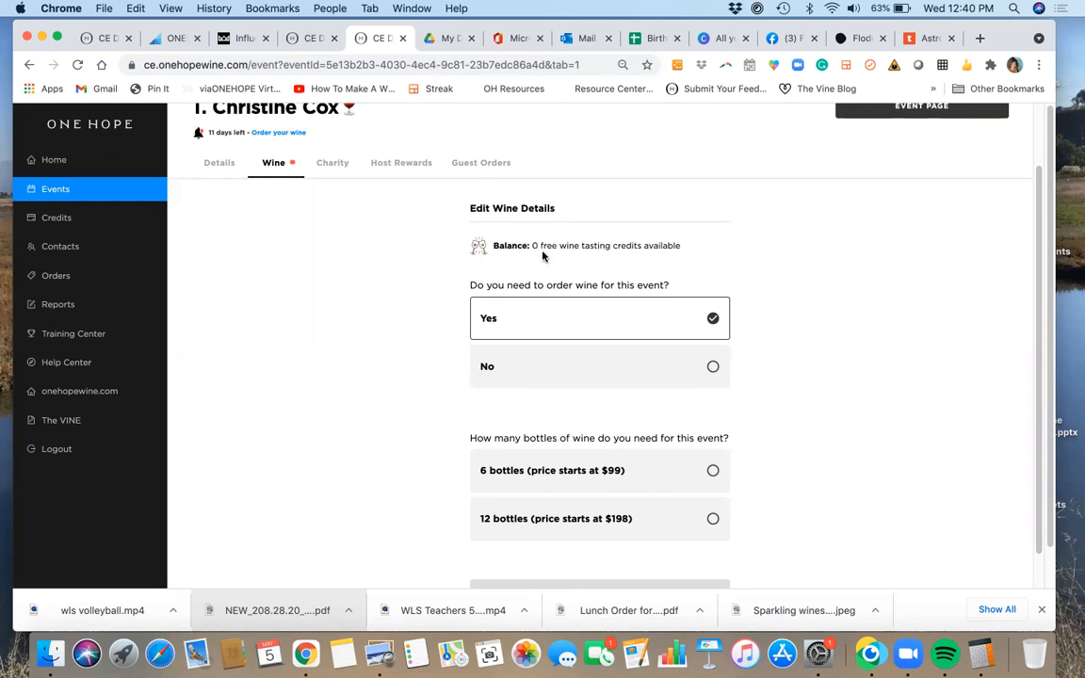
mouse_move(631, 258)
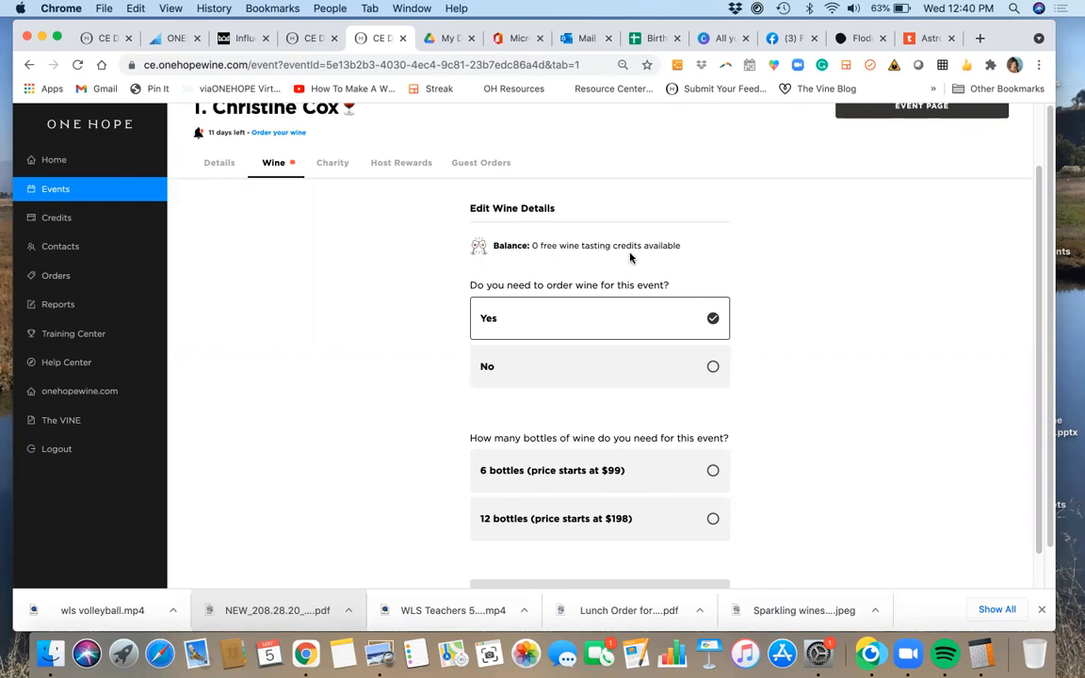
scroll("down", 3)
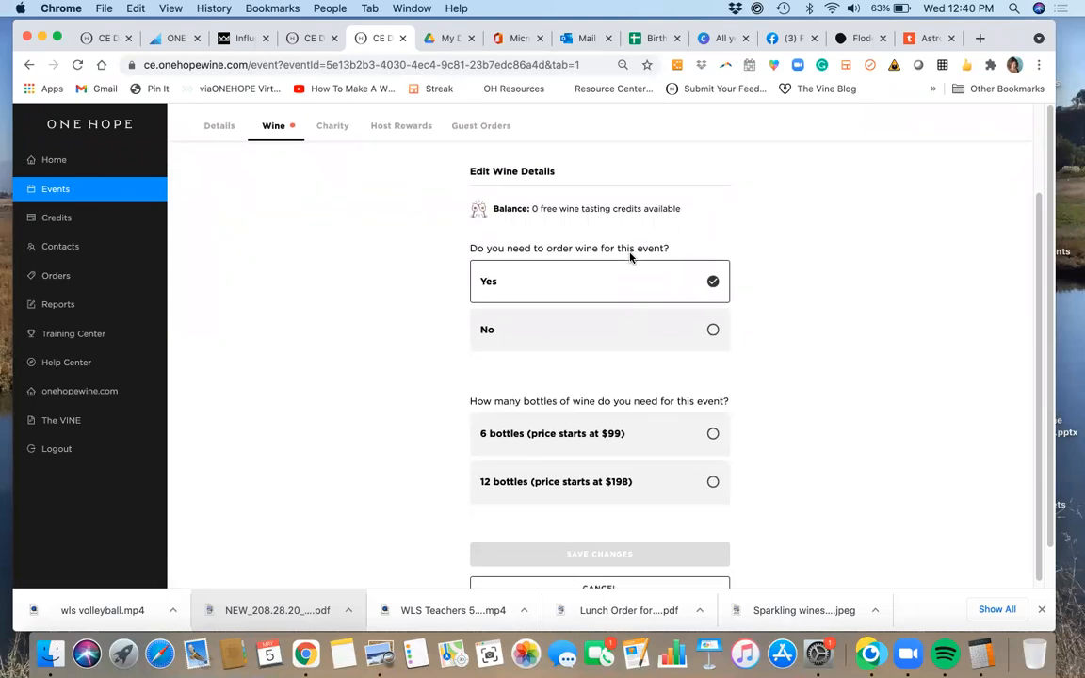
scroll("down", 3)
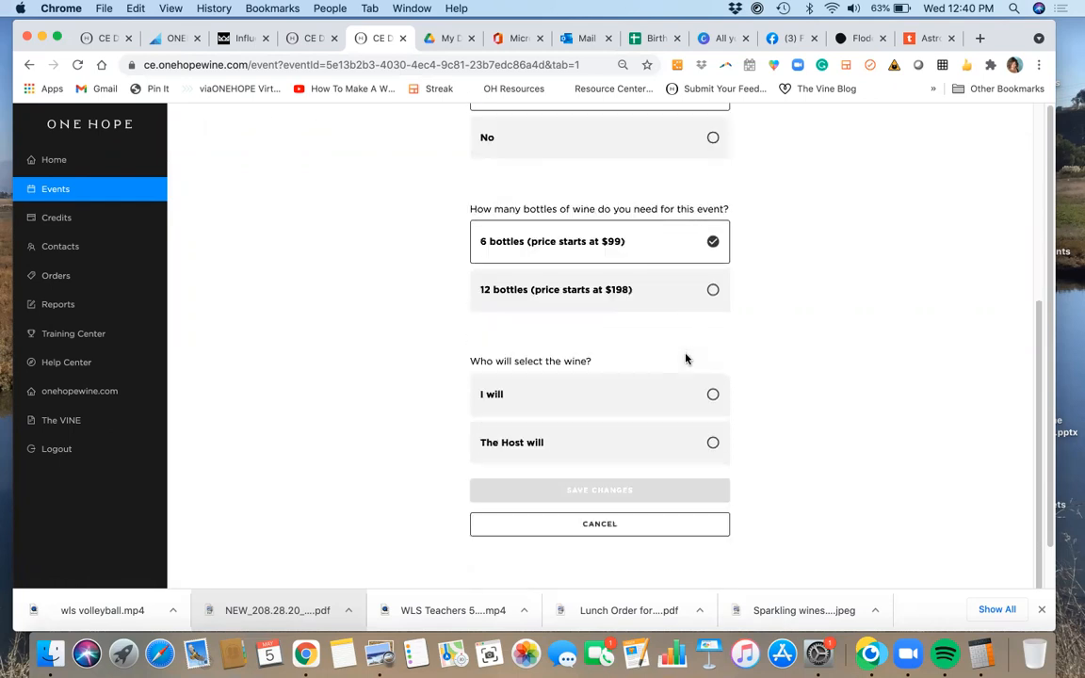
mouse_move(622, 406)
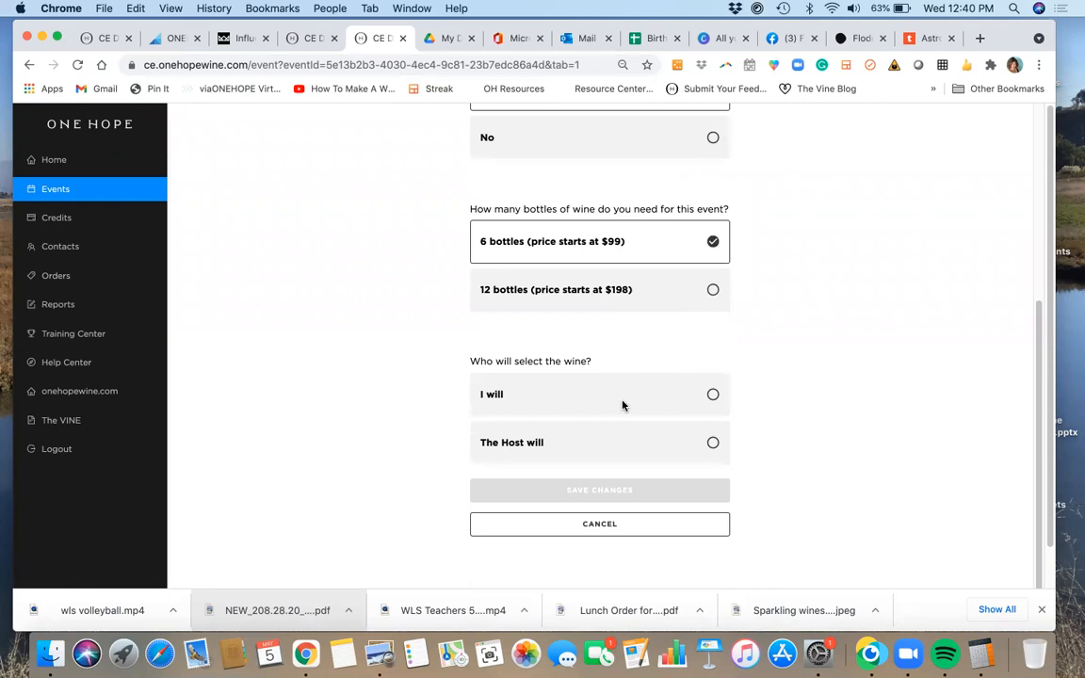
mouse_move(674, 406)
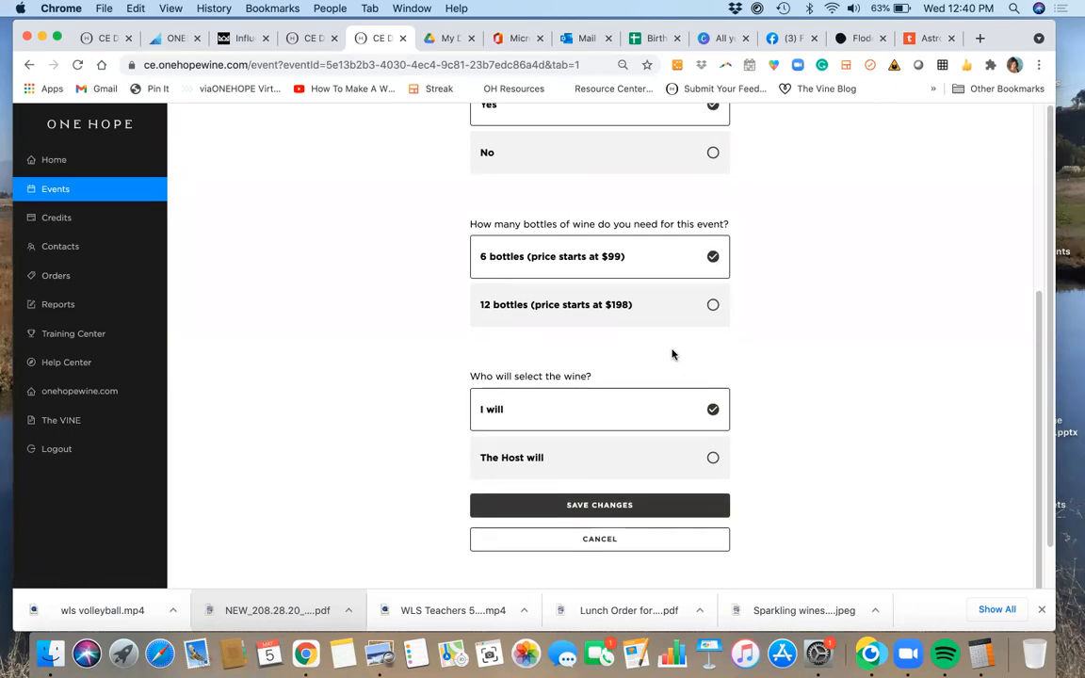
scroll("down", 3)
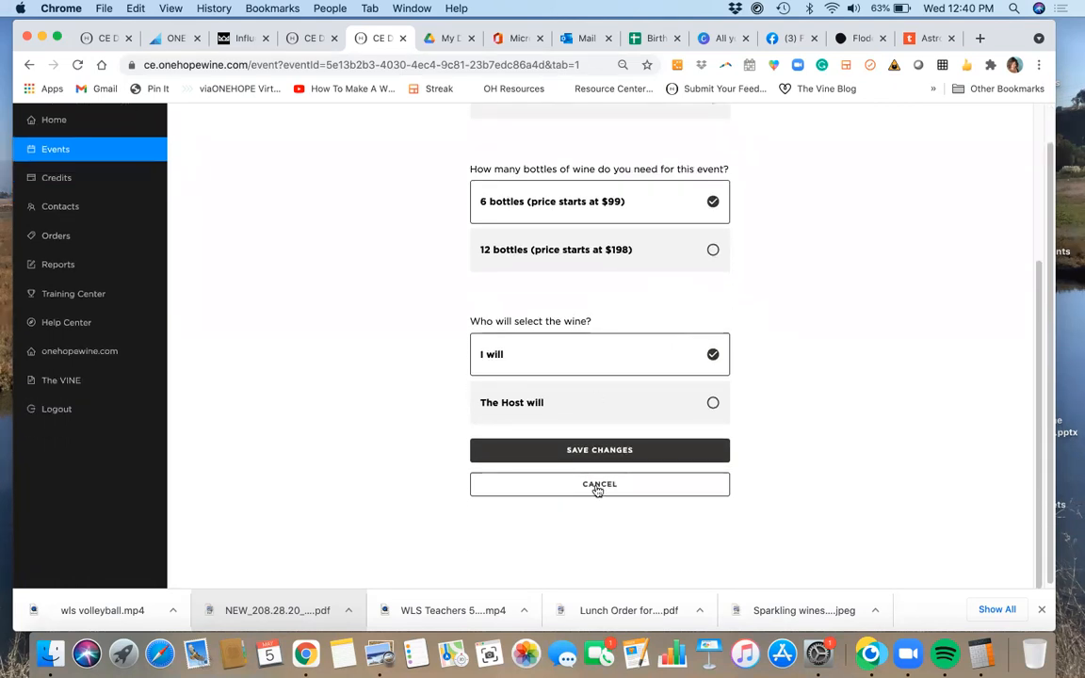
left_click(600, 484)
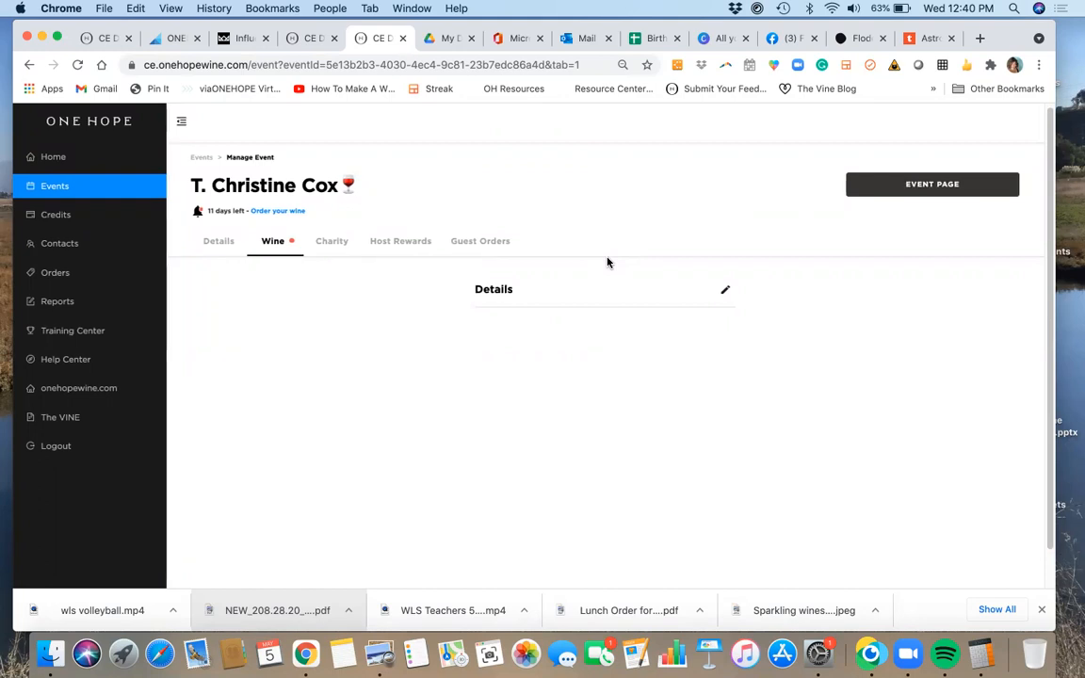
mouse_move(485, 220)
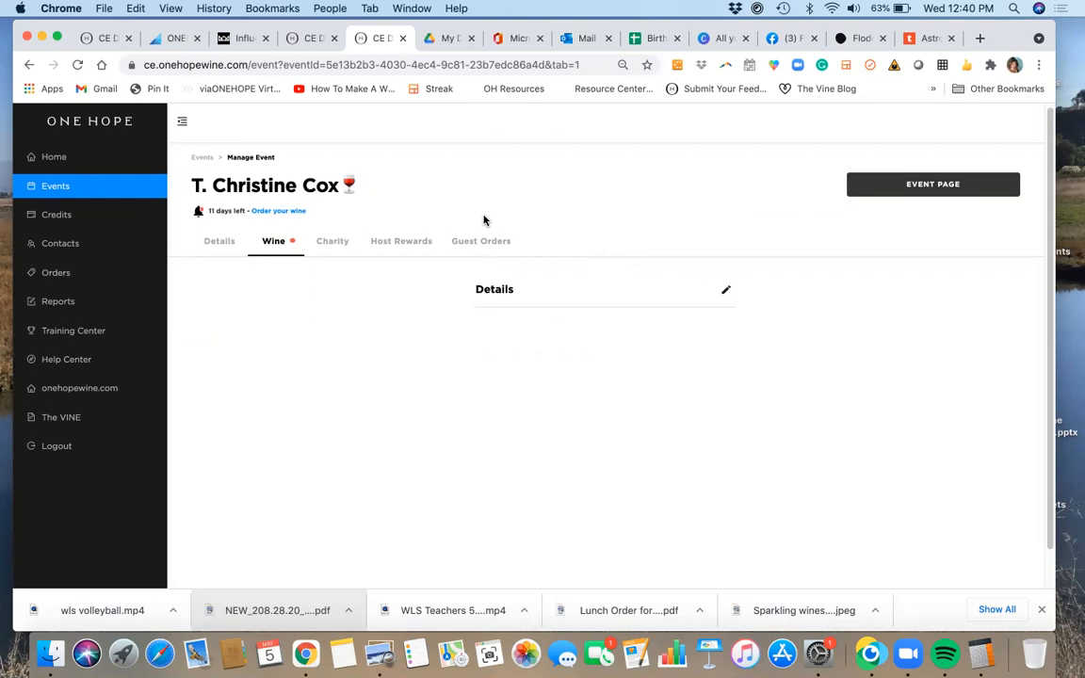
mouse_move(203, 157)
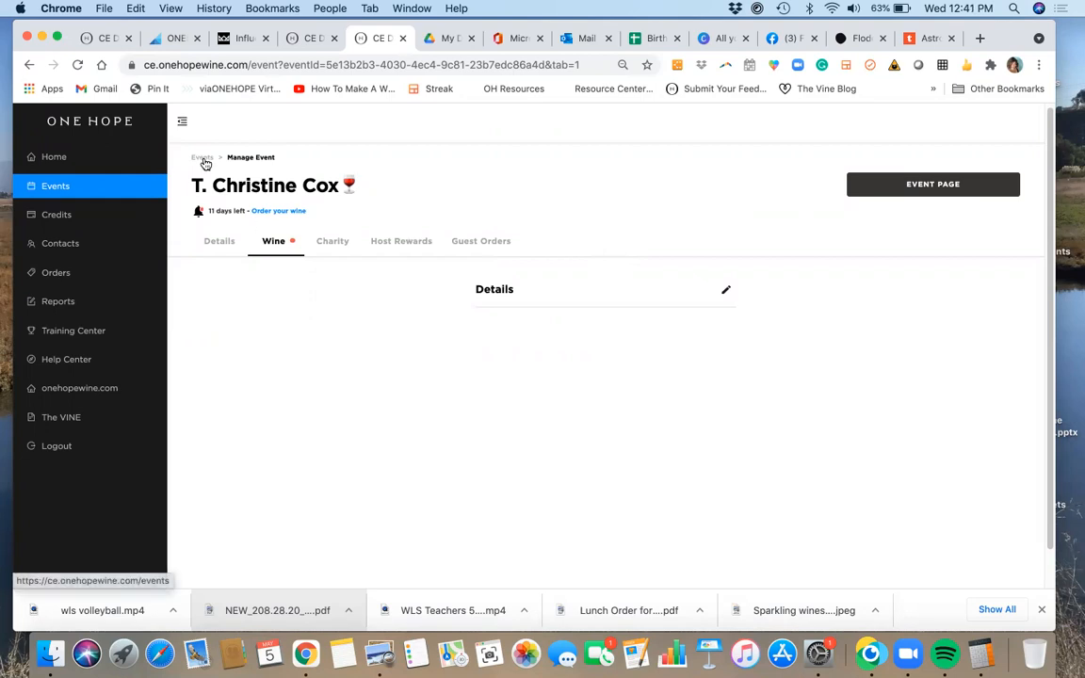
left_click(202, 157)
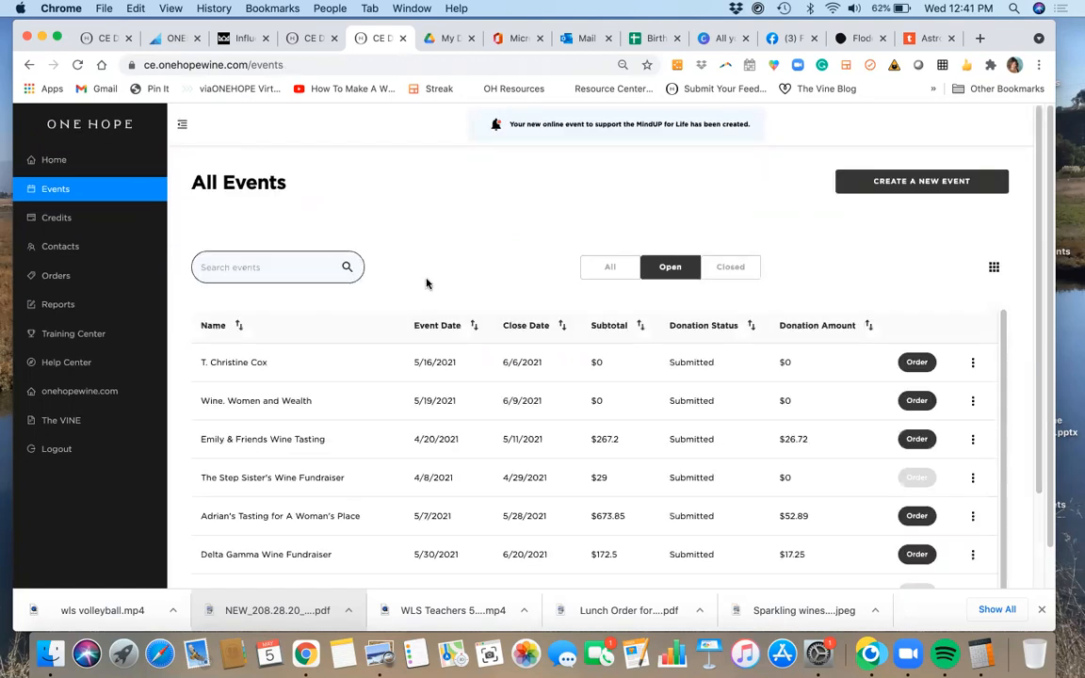
scroll("down", 3)
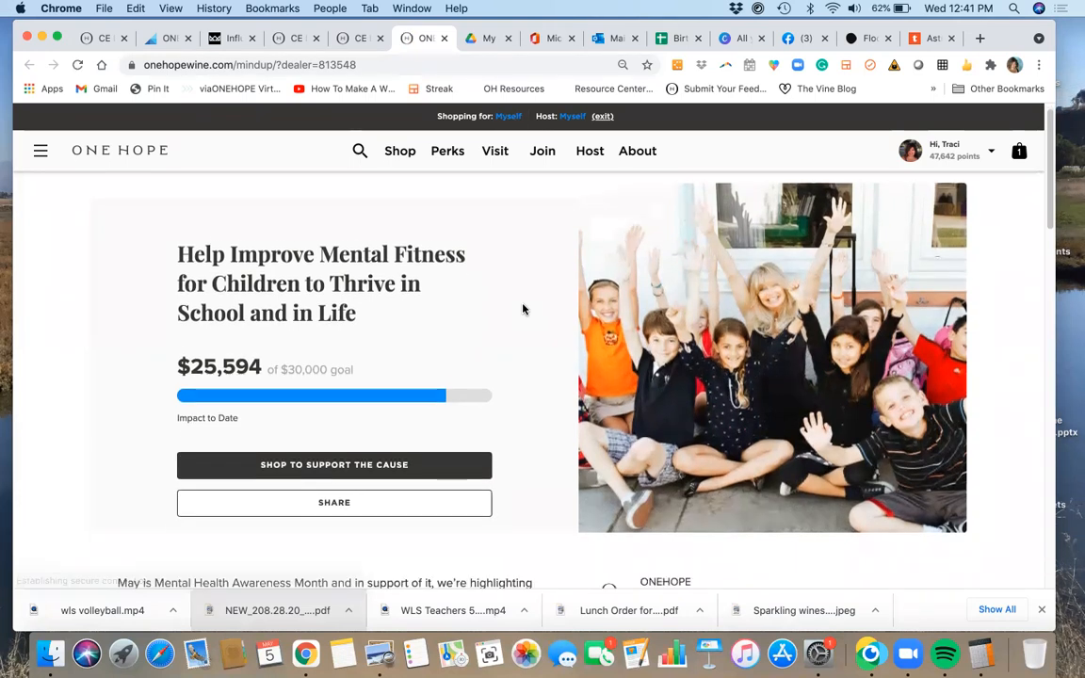
scroll("down", 3)
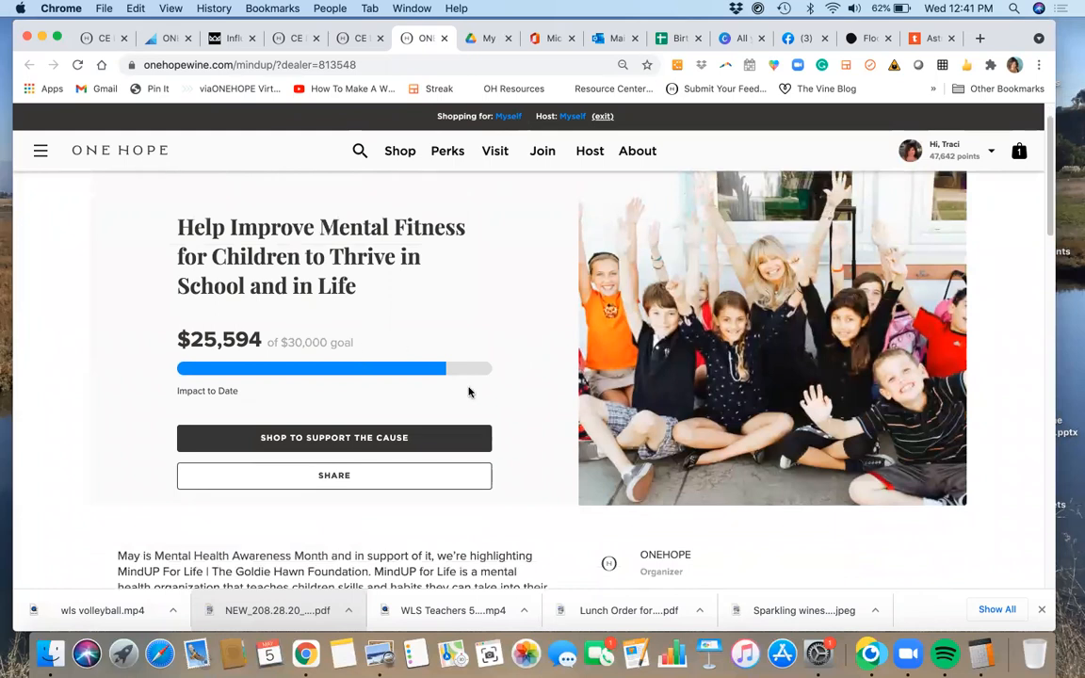
scroll("down", 3)
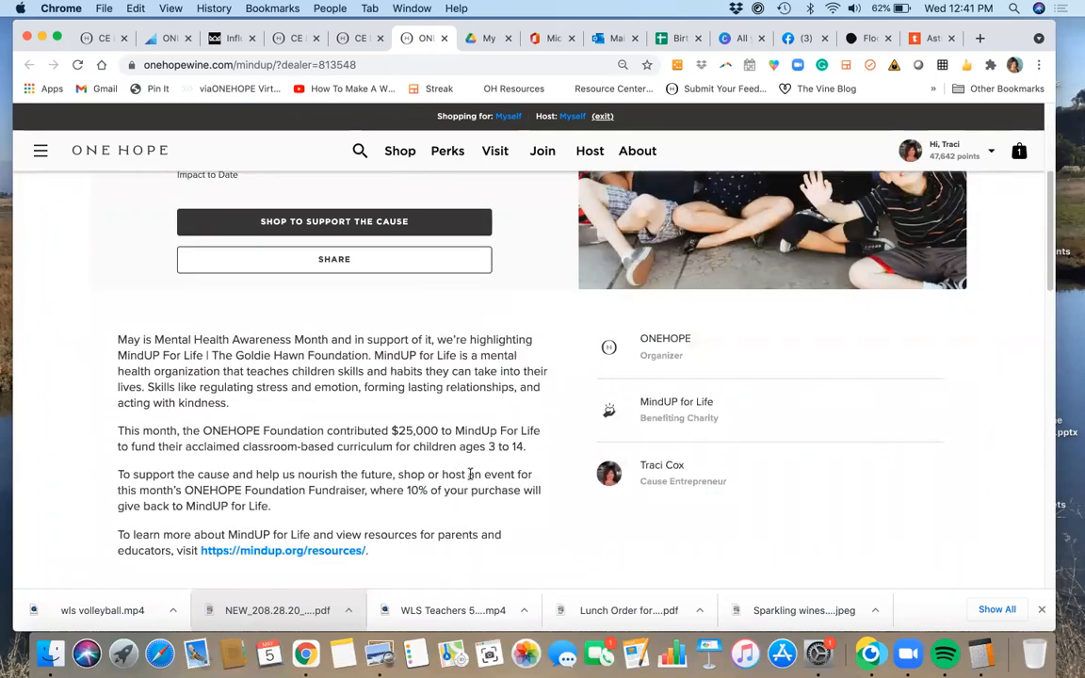
mouse_move(697, 455)
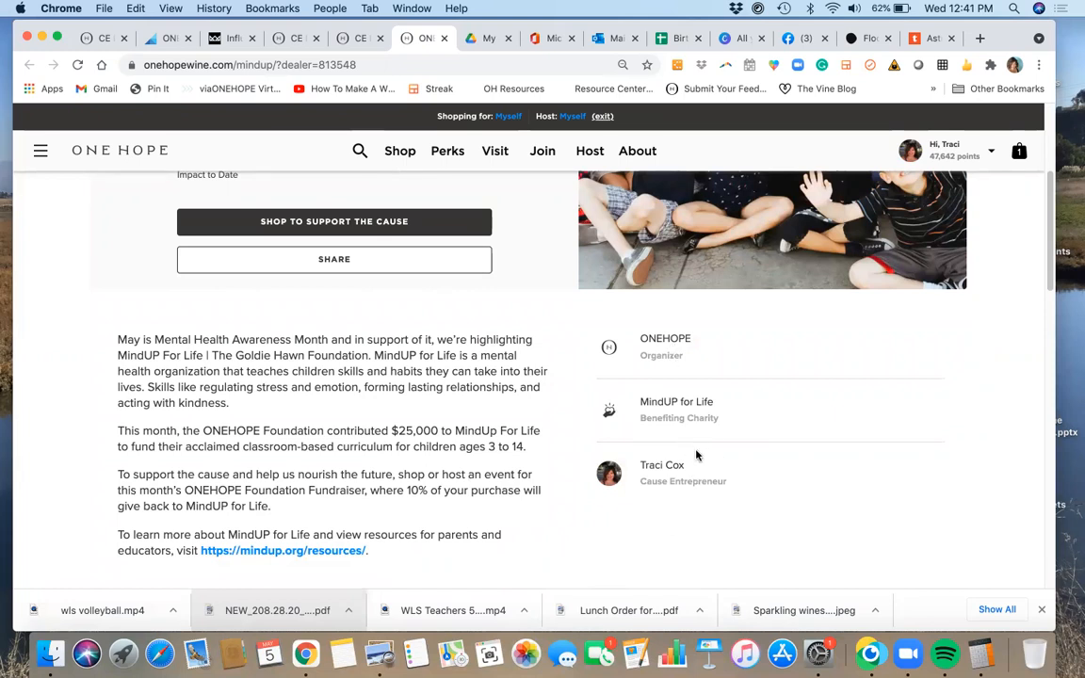
scroll("down", 3)
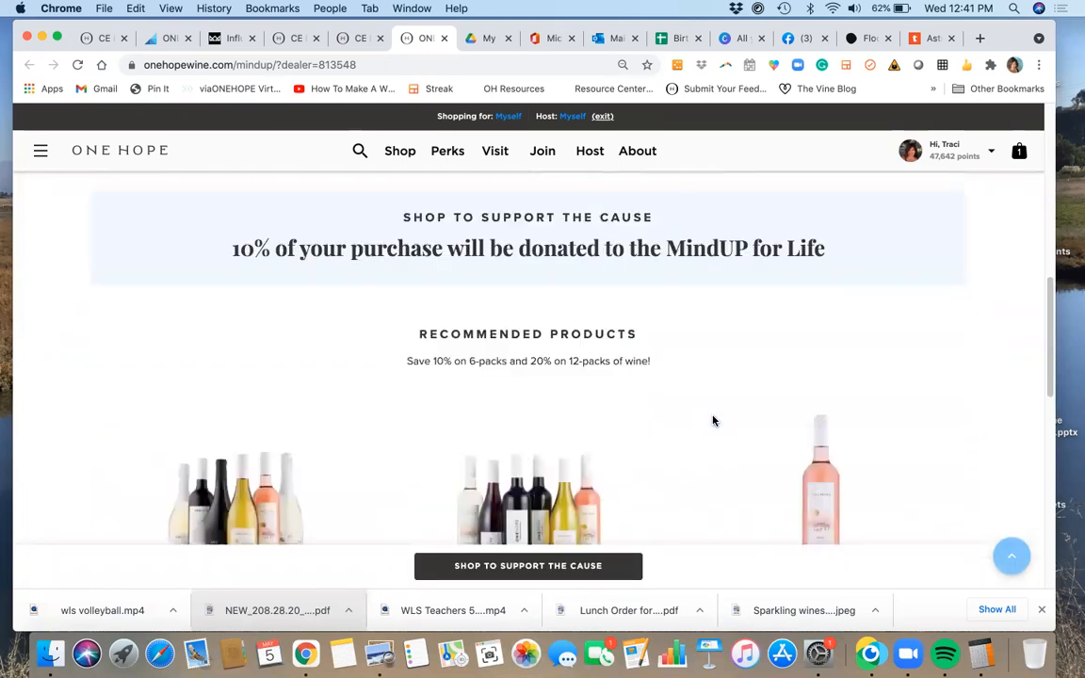
scroll("down", 3)
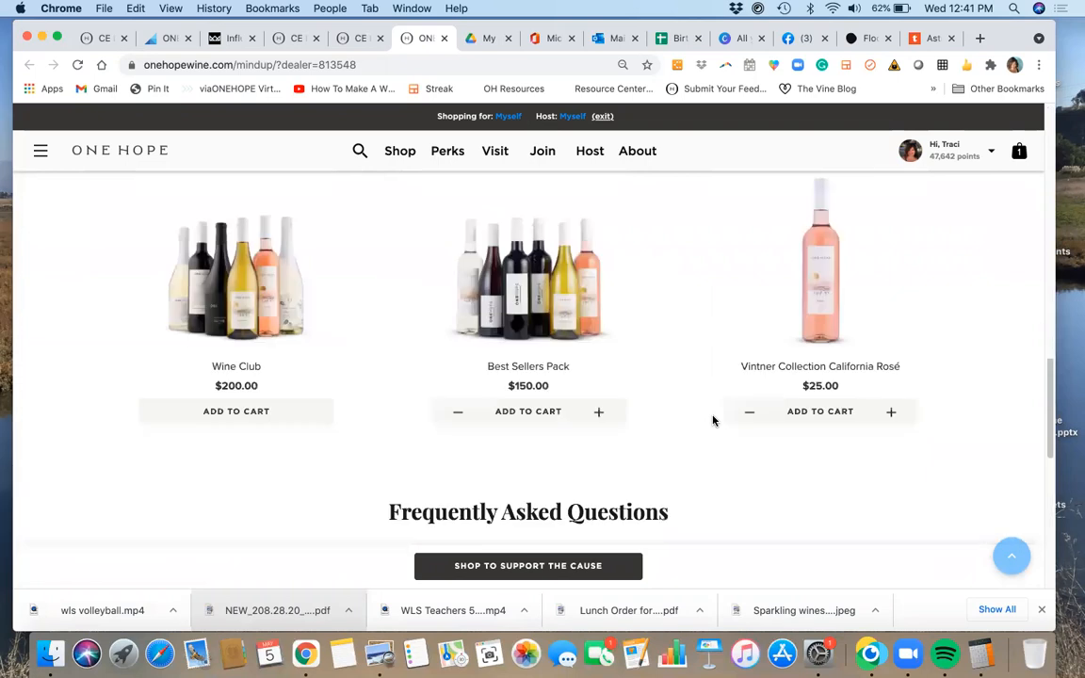
scroll("up", 3)
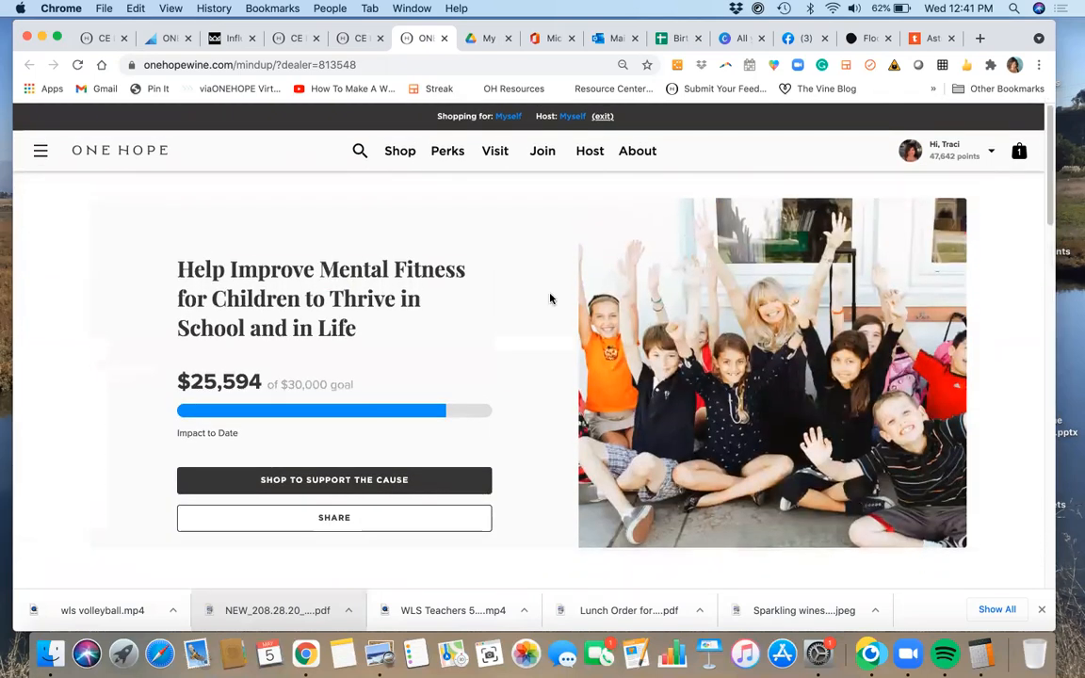
mouse_move(603, 391)
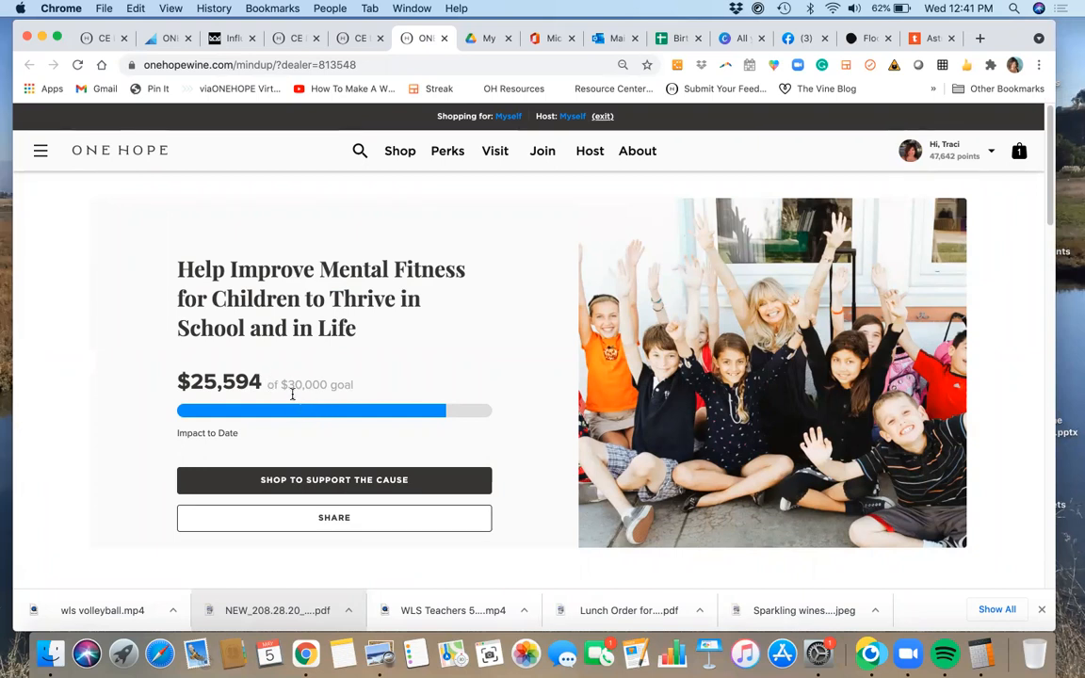
mouse_move(566, 316)
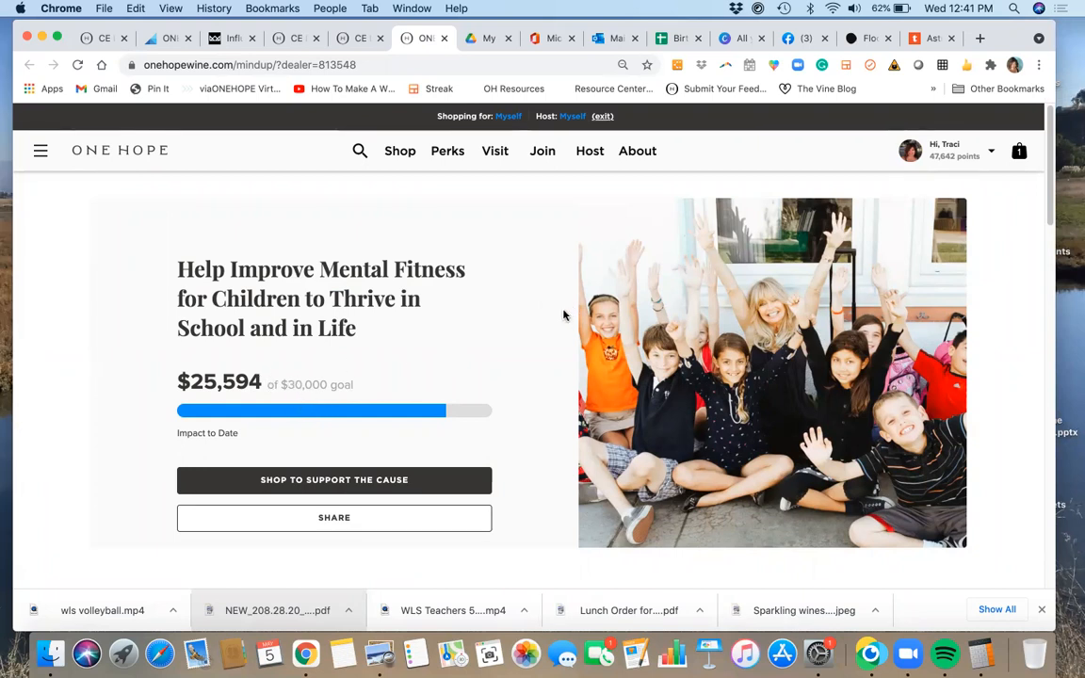
mouse_move(468, 341)
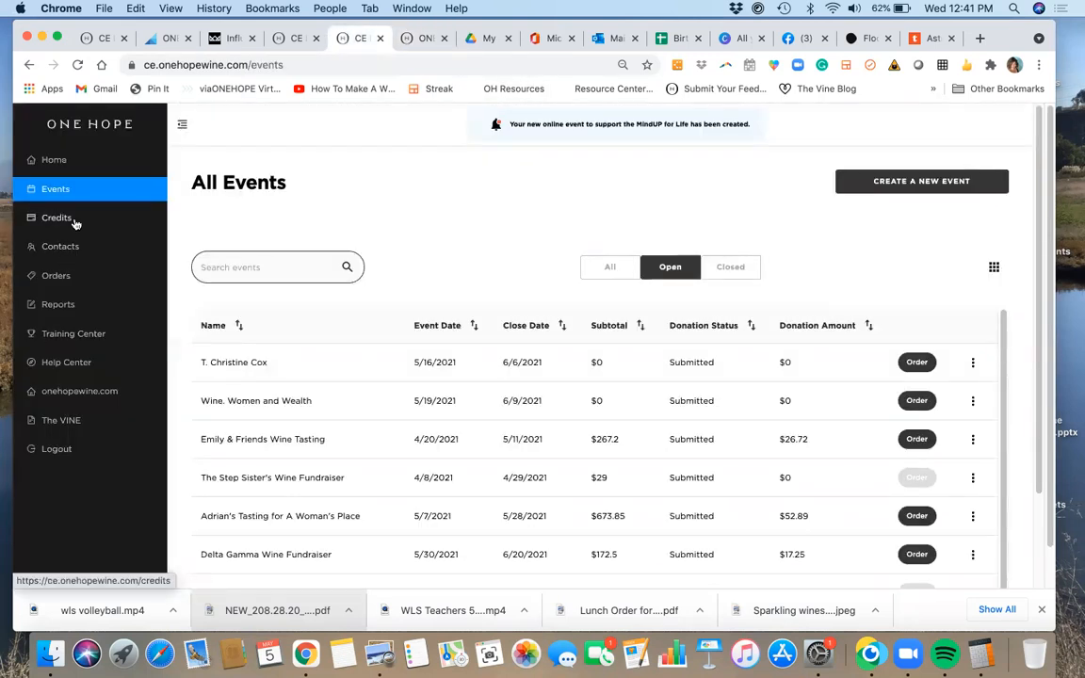
mouse_move(60, 226)
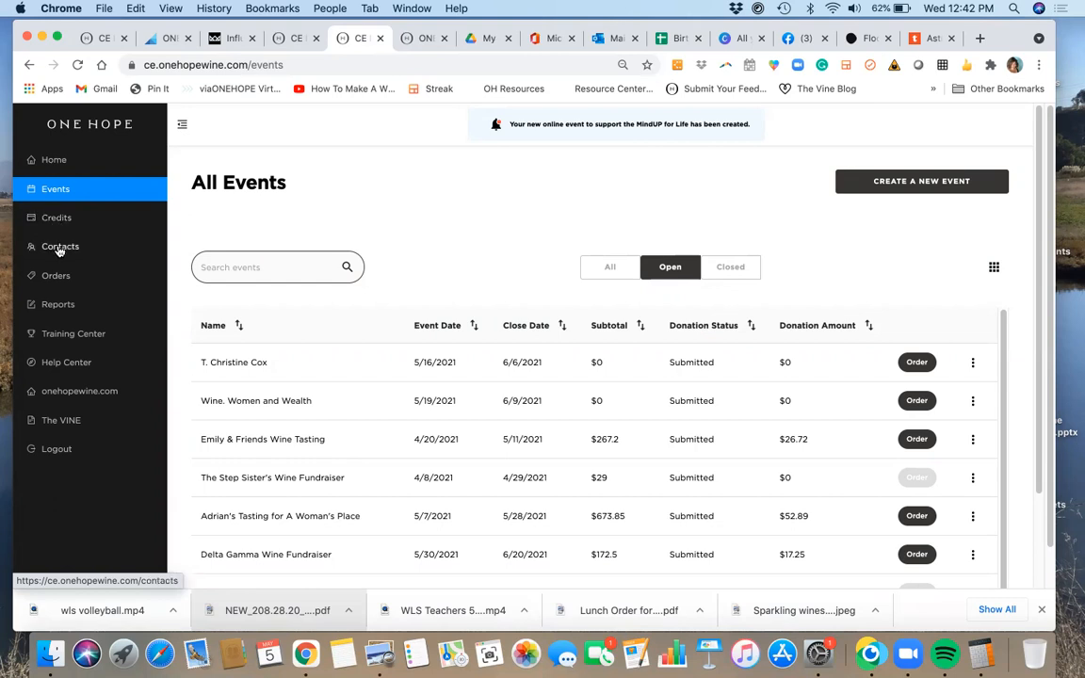
mouse_move(55, 275)
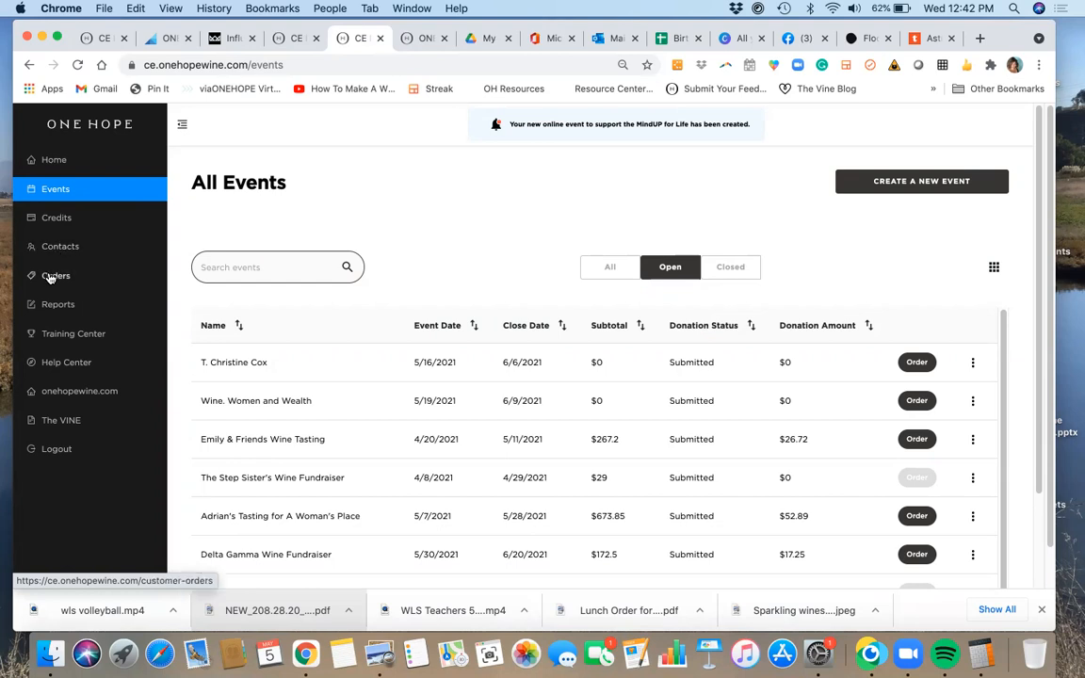
mouse_move(56, 279)
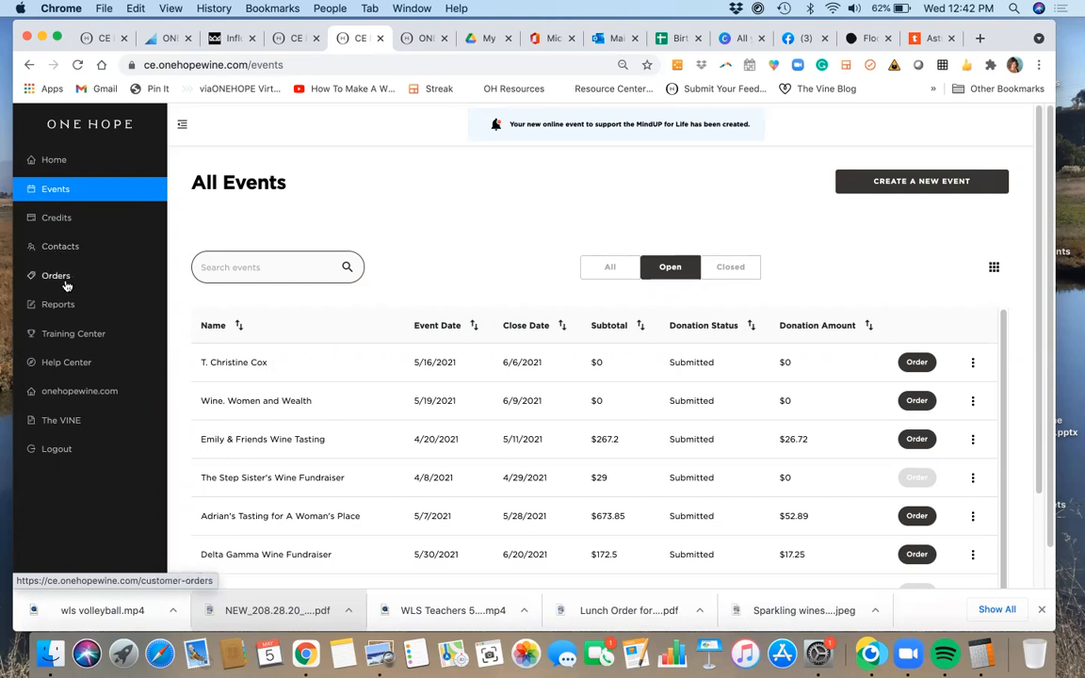
mouse_move(58, 304)
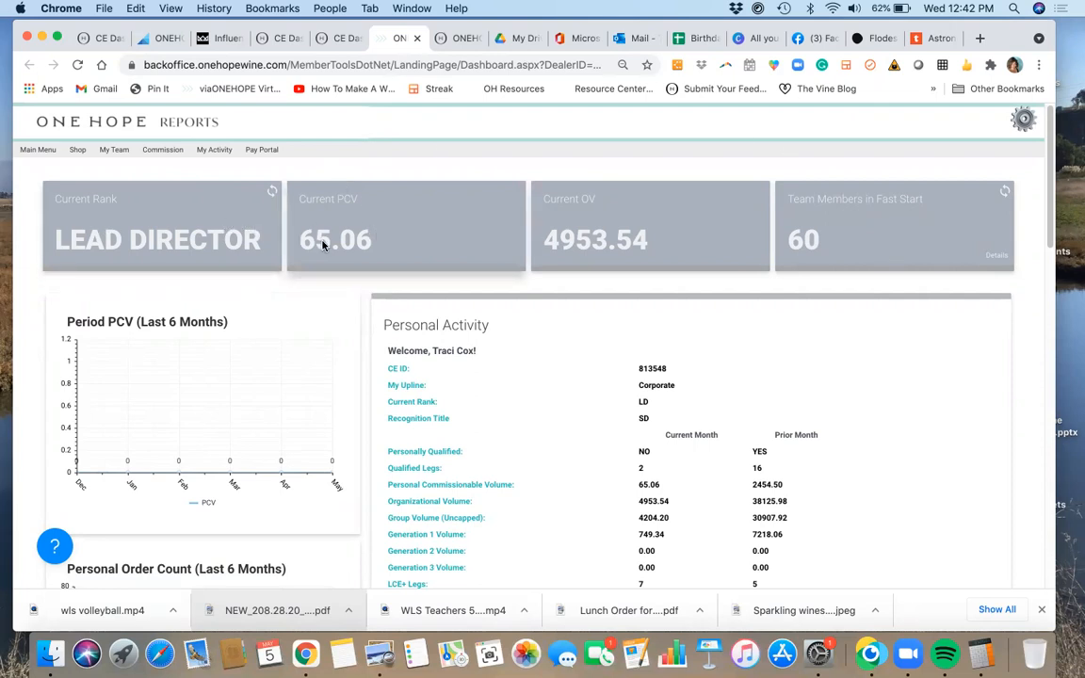
mouse_move(290, 205)
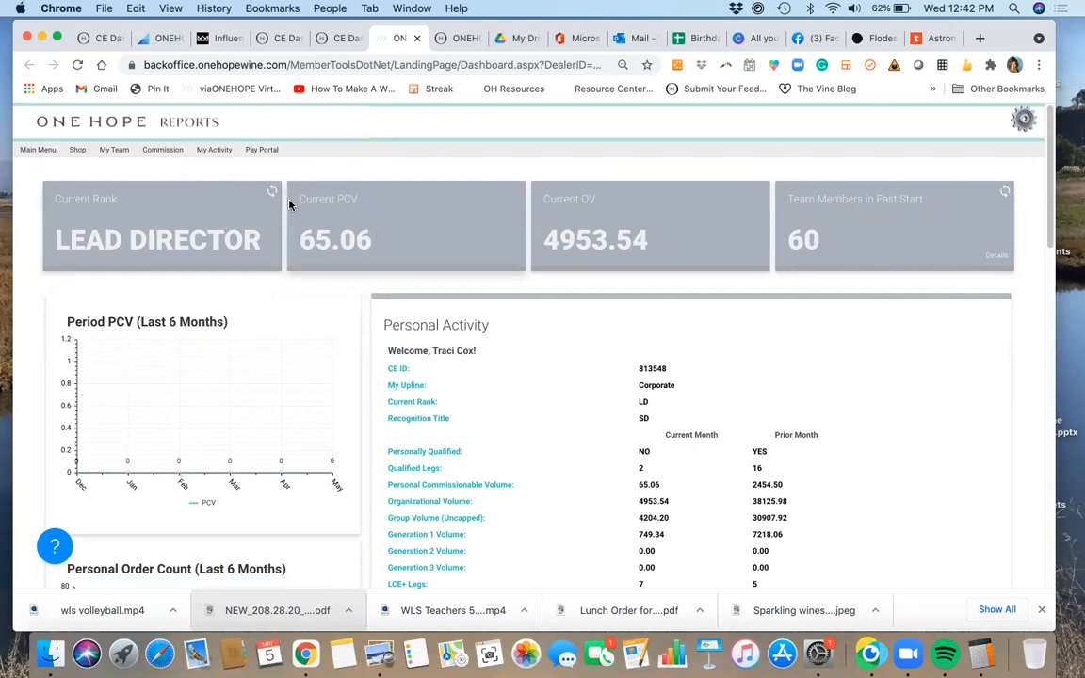
mouse_move(410, 236)
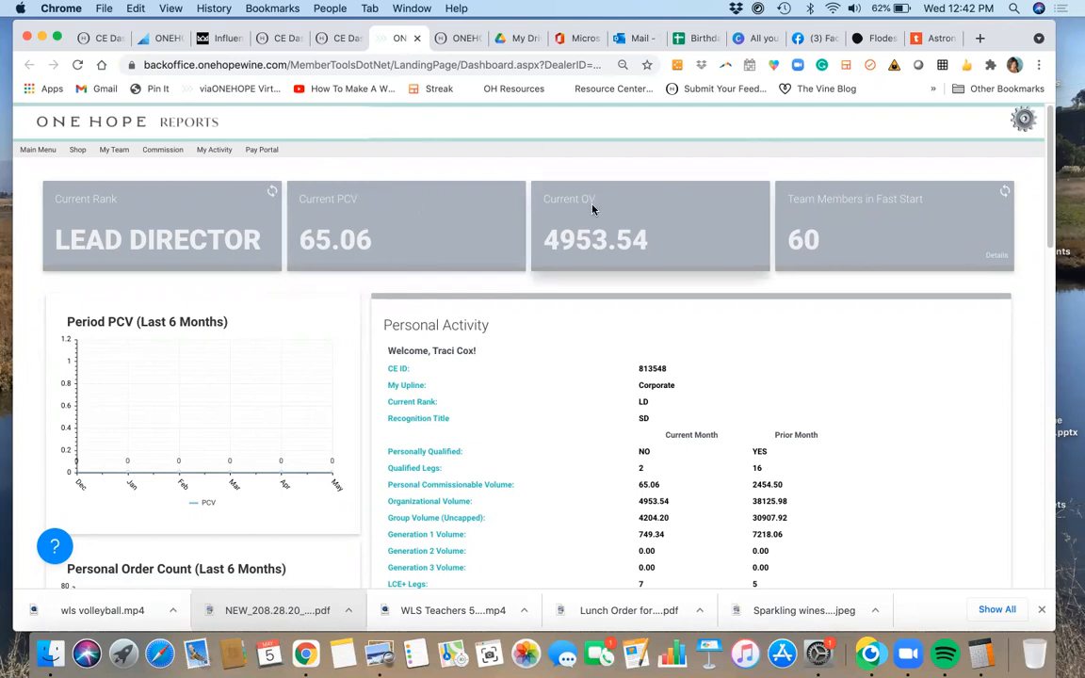
mouse_move(878, 220)
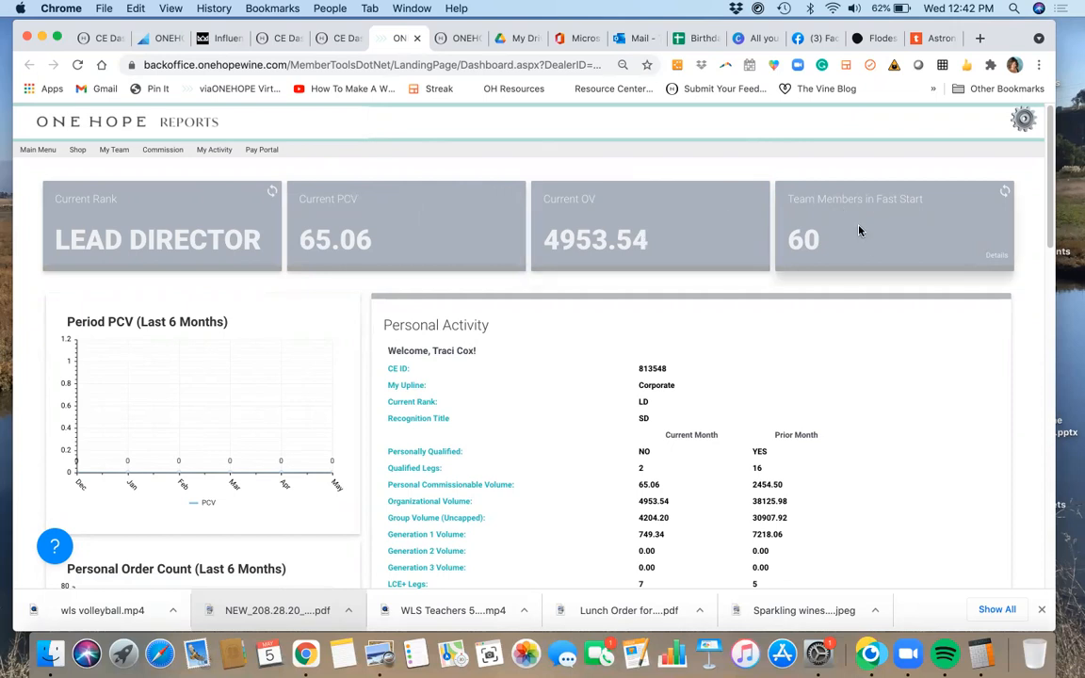
mouse_move(780, 205)
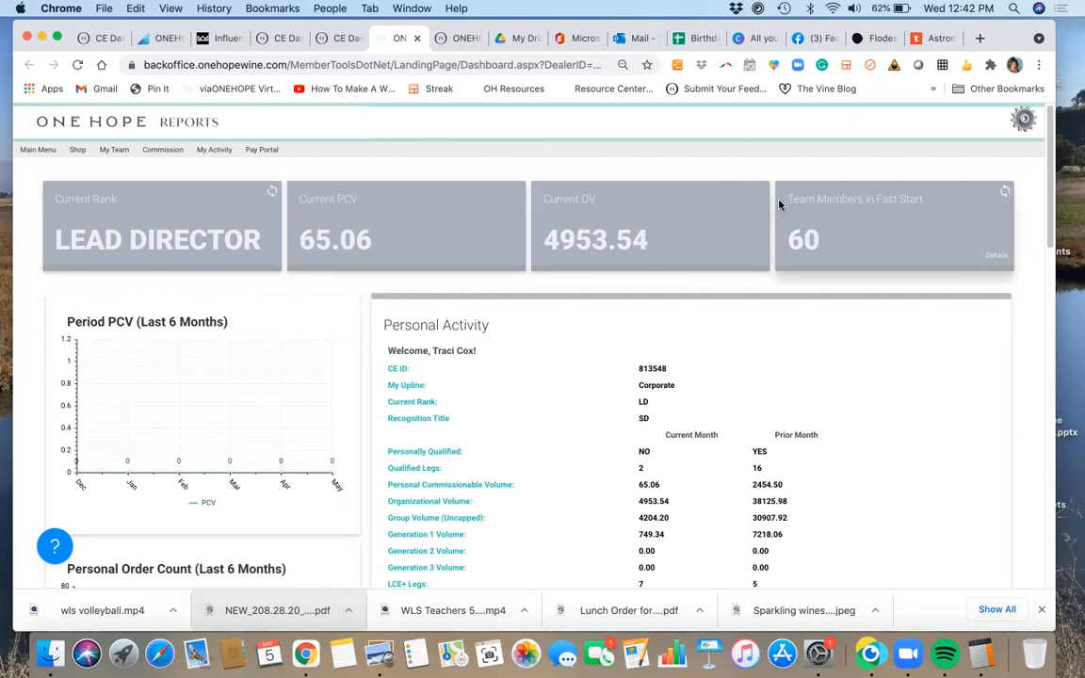
mouse_move(316, 184)
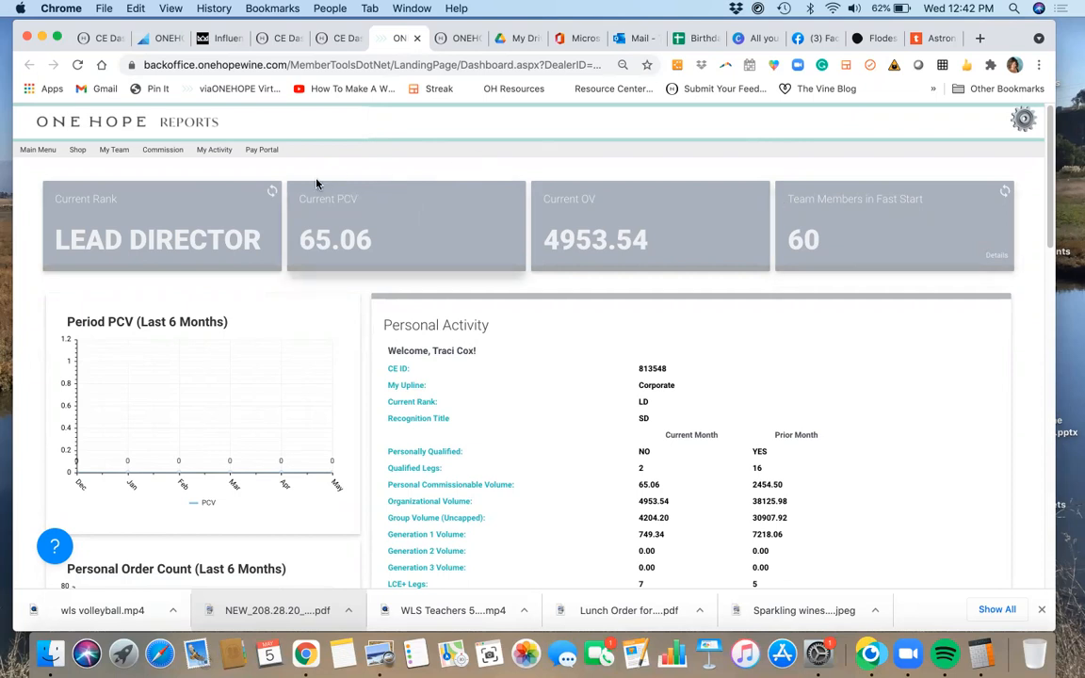
mouse_move(357, 225)
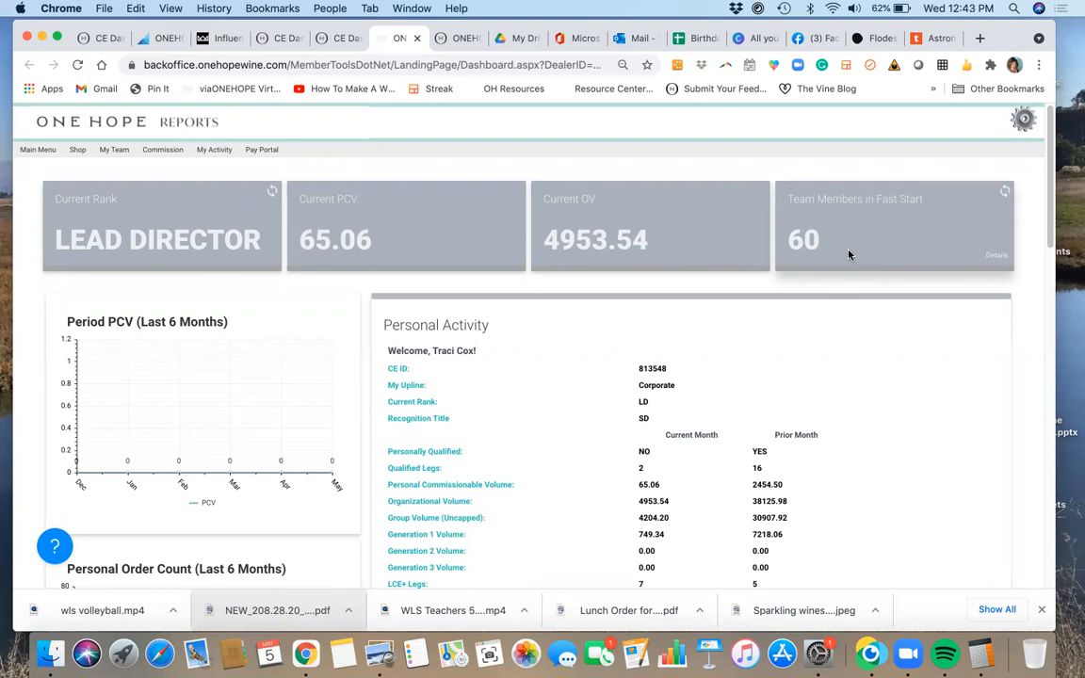
mouse_move(78, 154)
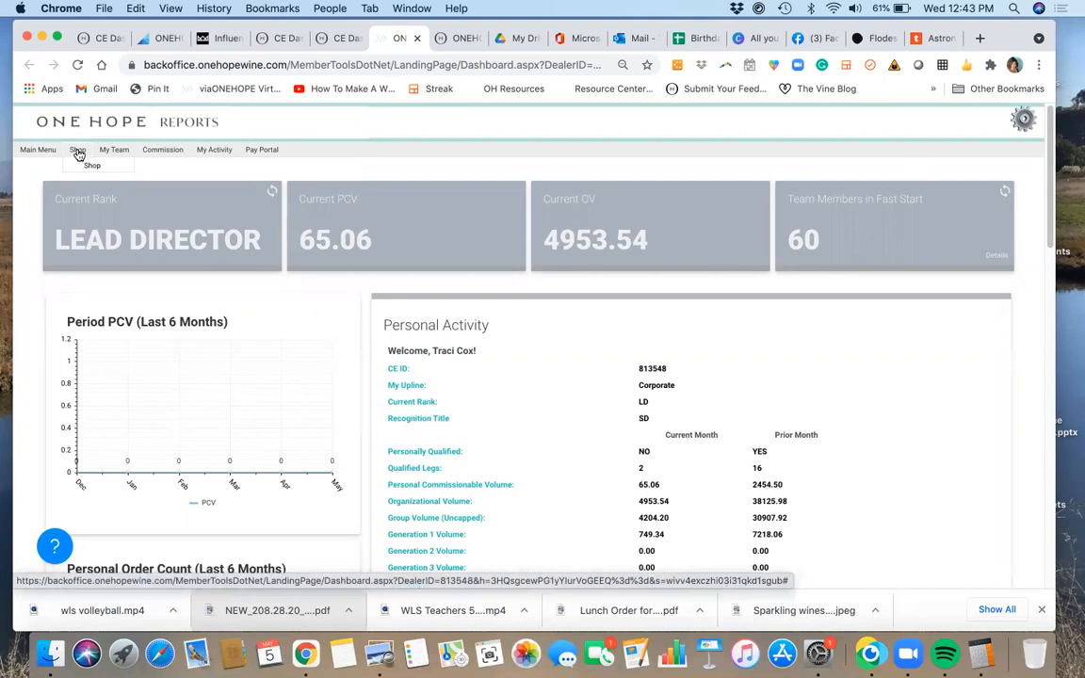
left_click(114, 149)
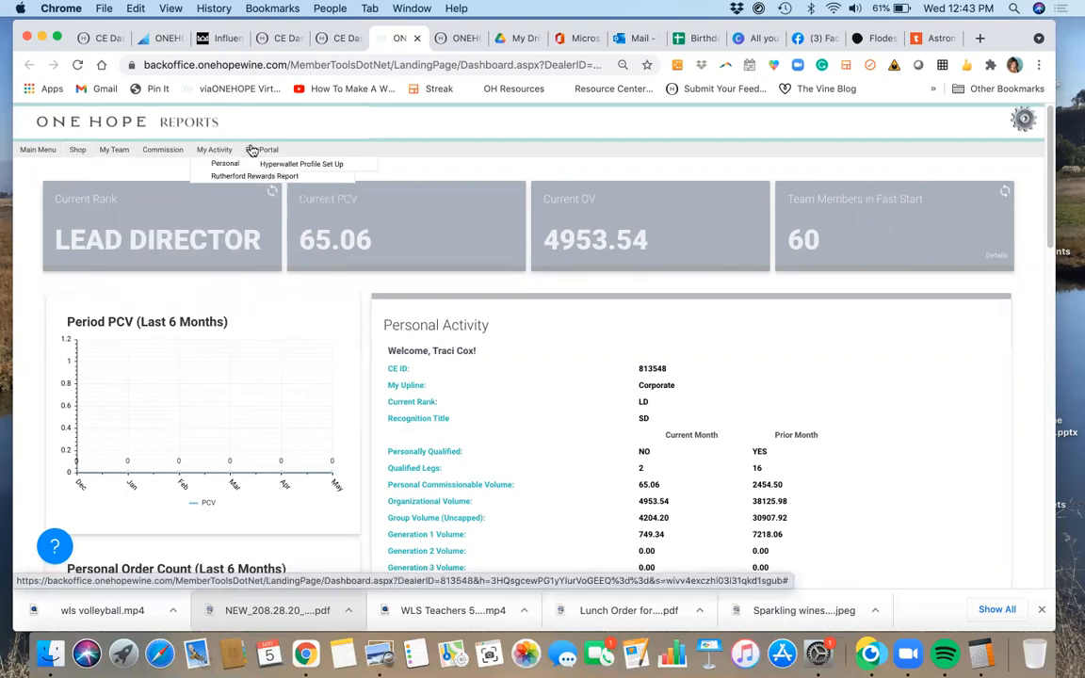
mouse_move(262, 149)
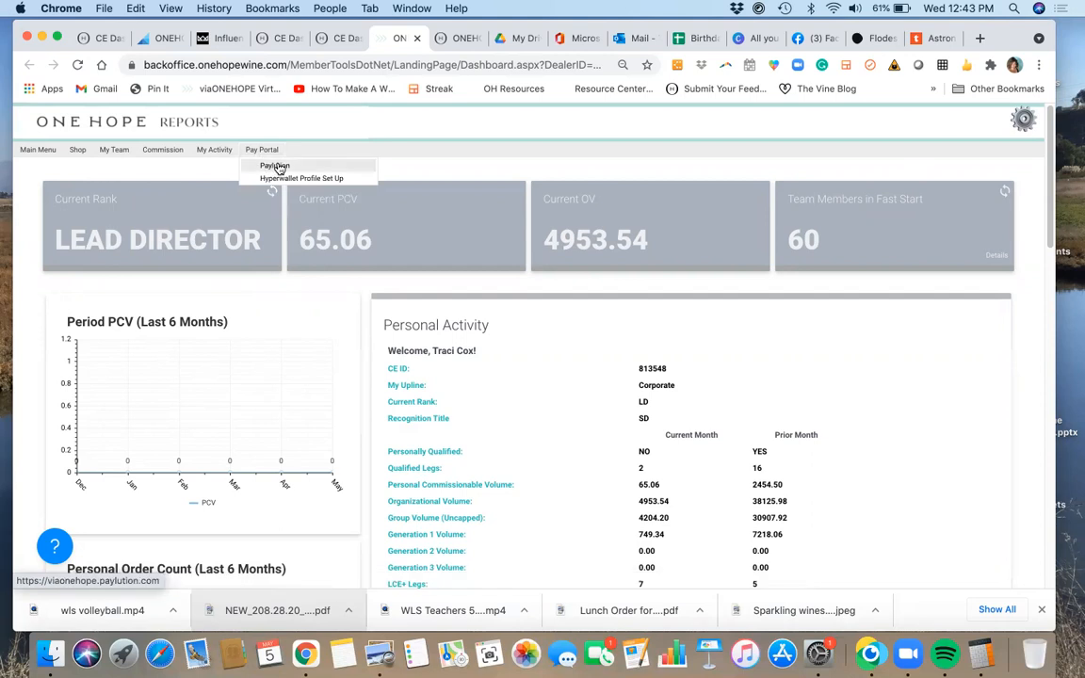
mouse_move(302, 178)
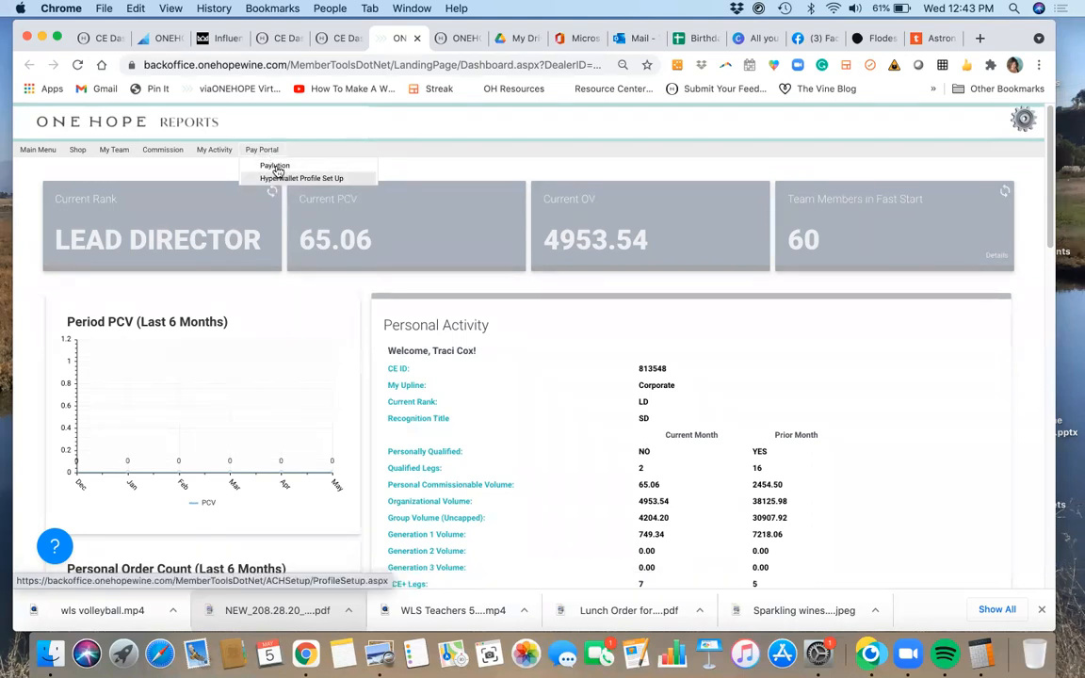
mouse_move(274, 166)
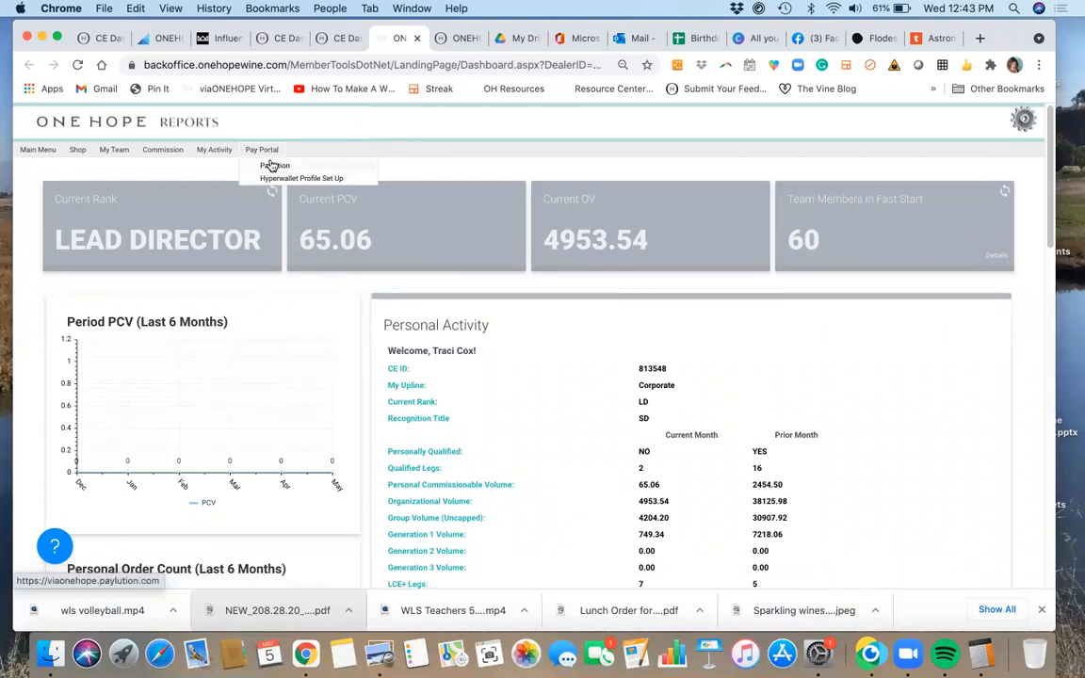
mouse_move(275, 166)
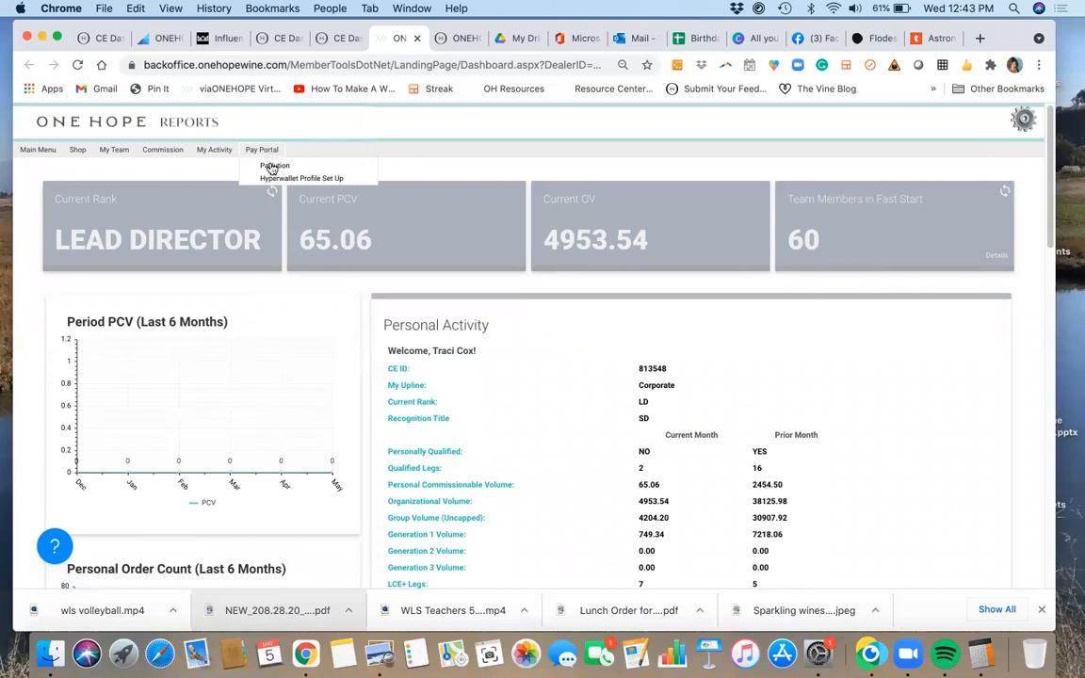
mouse_move(274, 165)
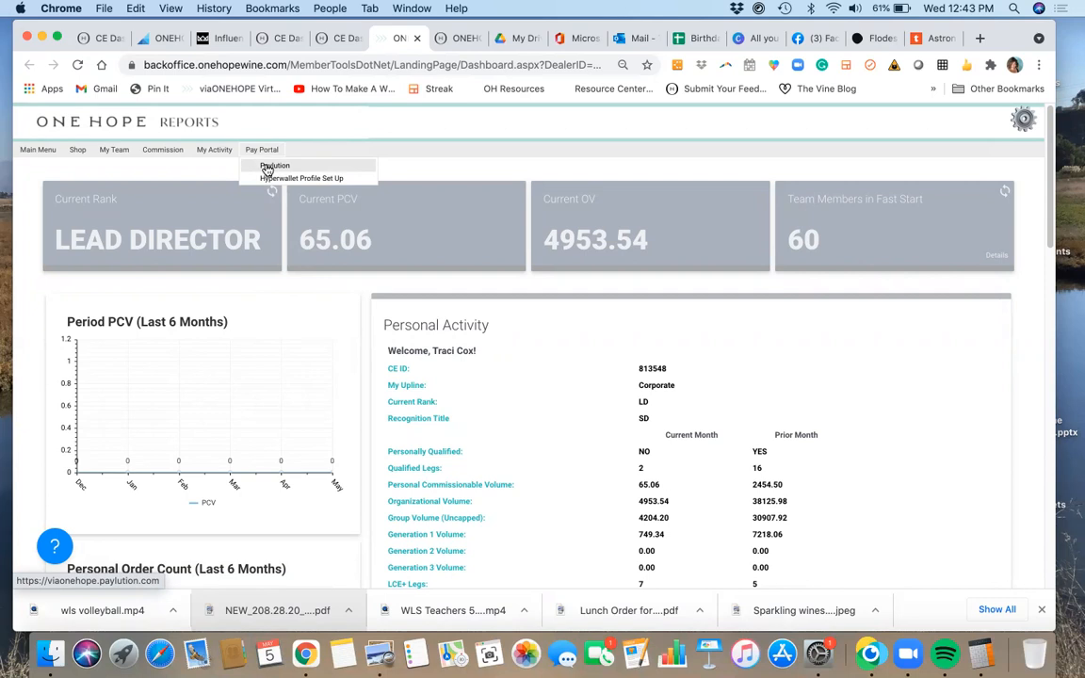
mouse_move(269, 172)
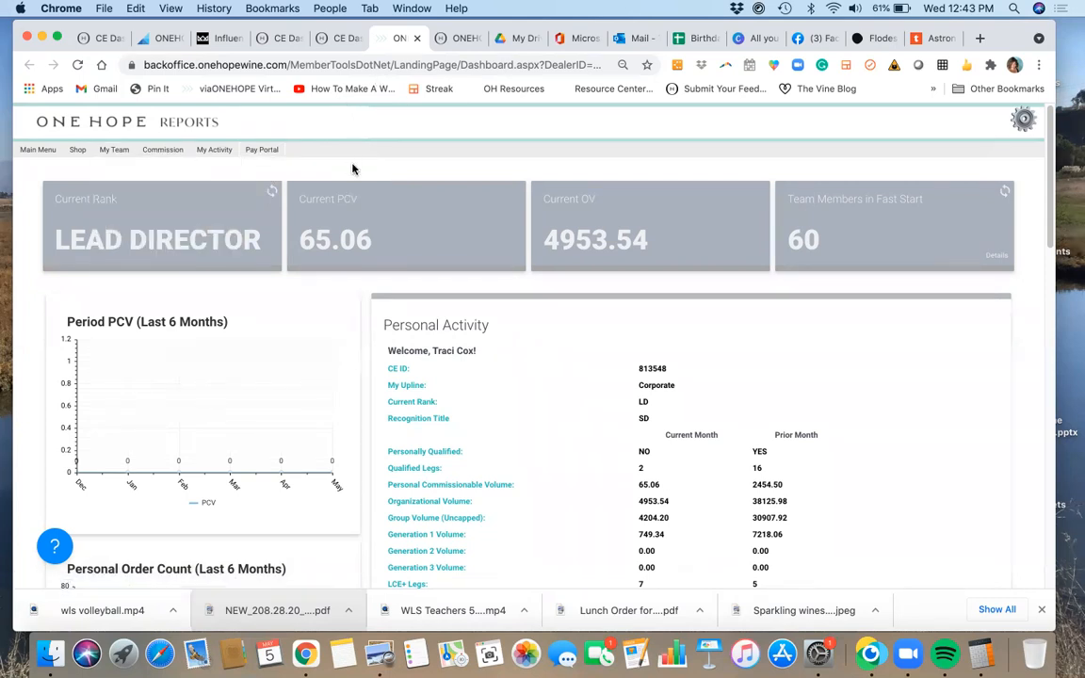
mouse_move(345, 269)
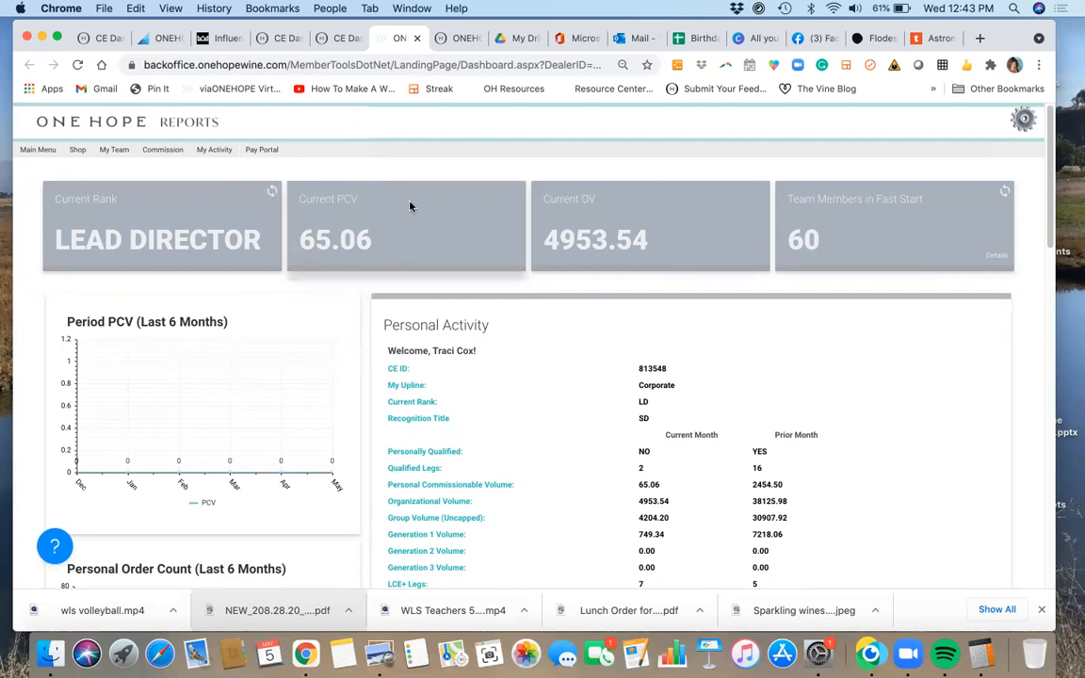
mouse_move(379, 247)
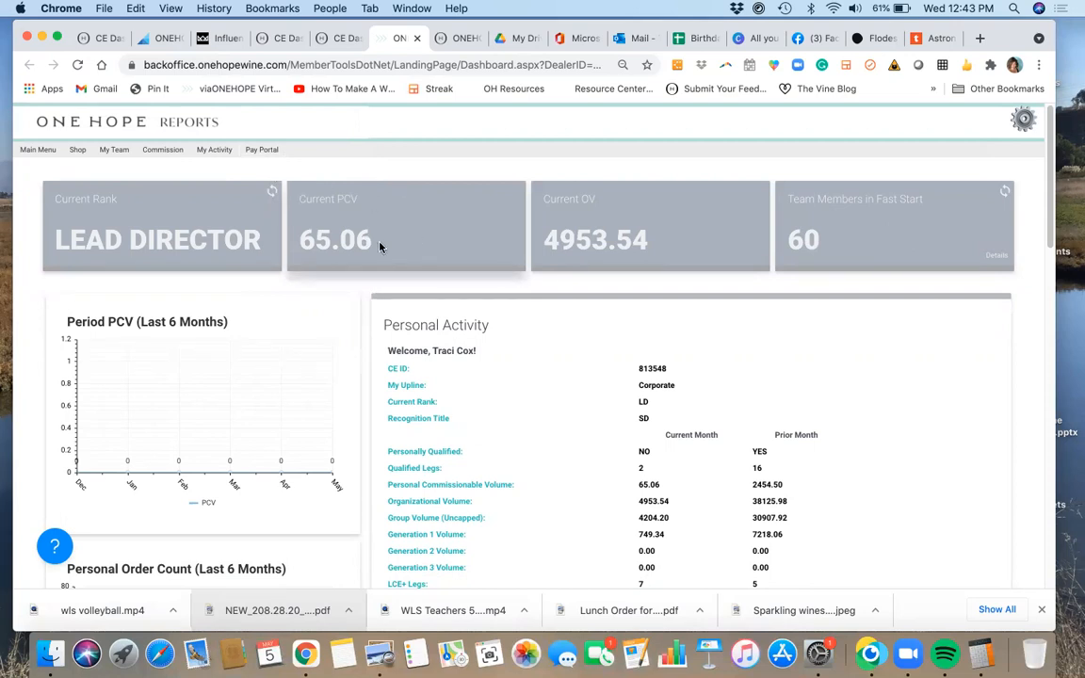
mouse_move(341, 38)
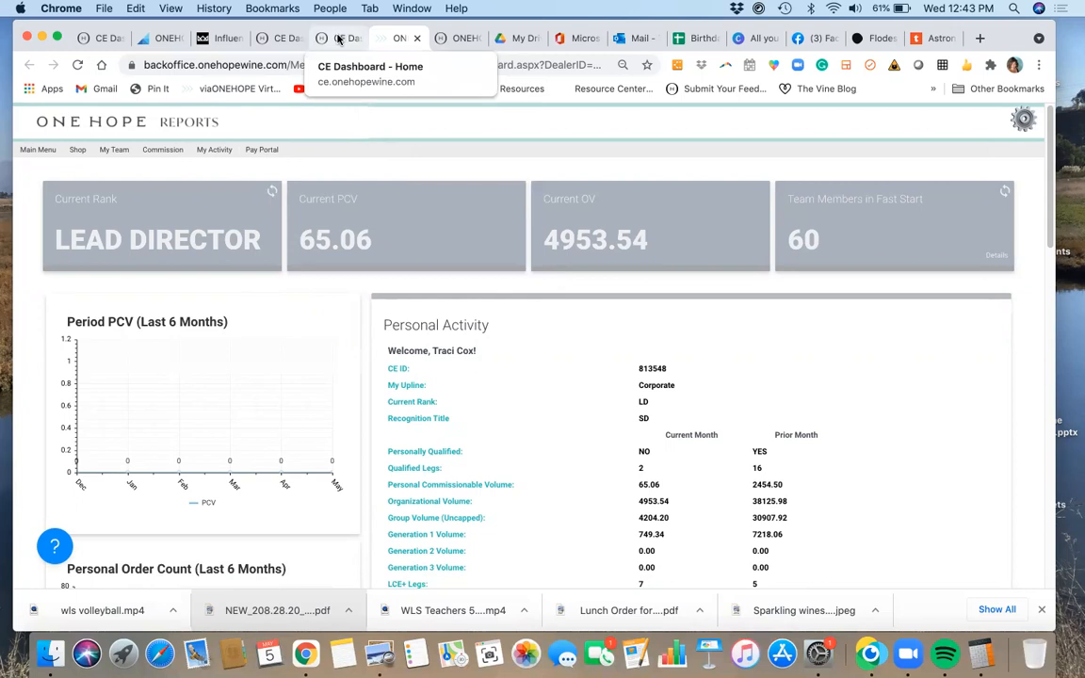
Browse the Help Center category cards, open Index, and follow the Index of Resources link.
left_click(340, 38)
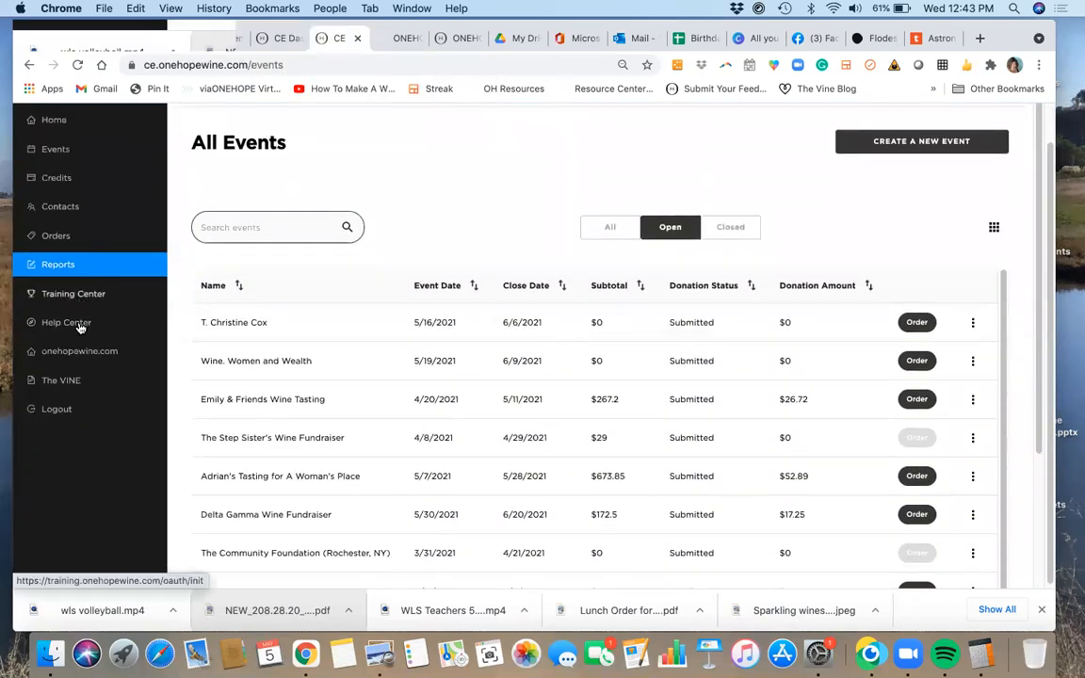
mouse_move(74, 294)
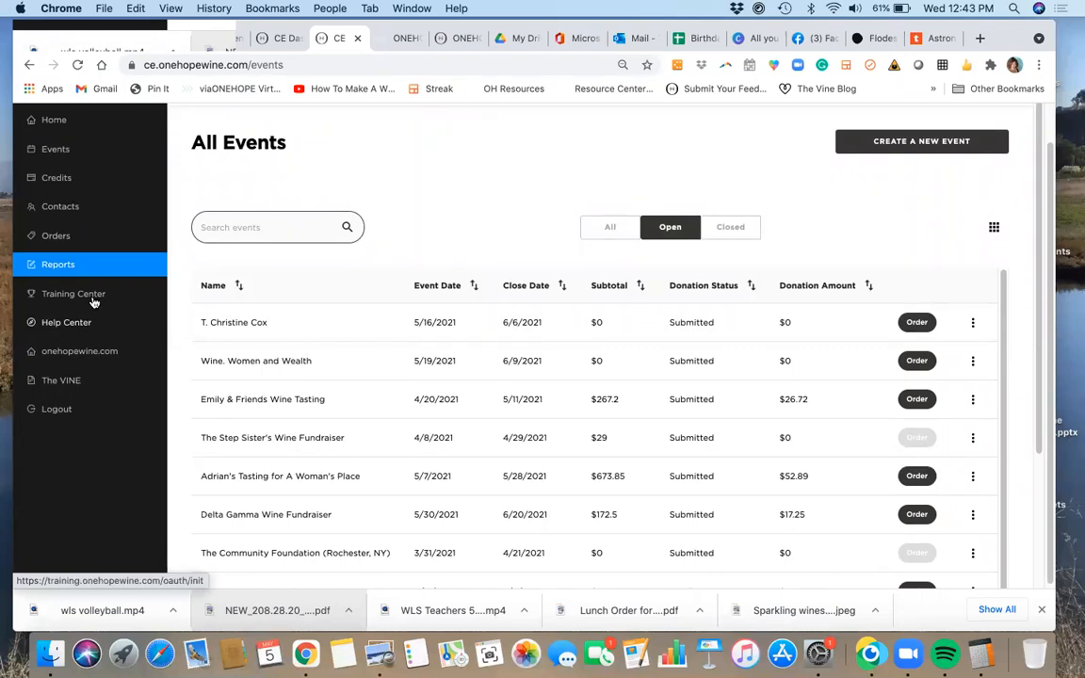
mouse_move(66, 322)
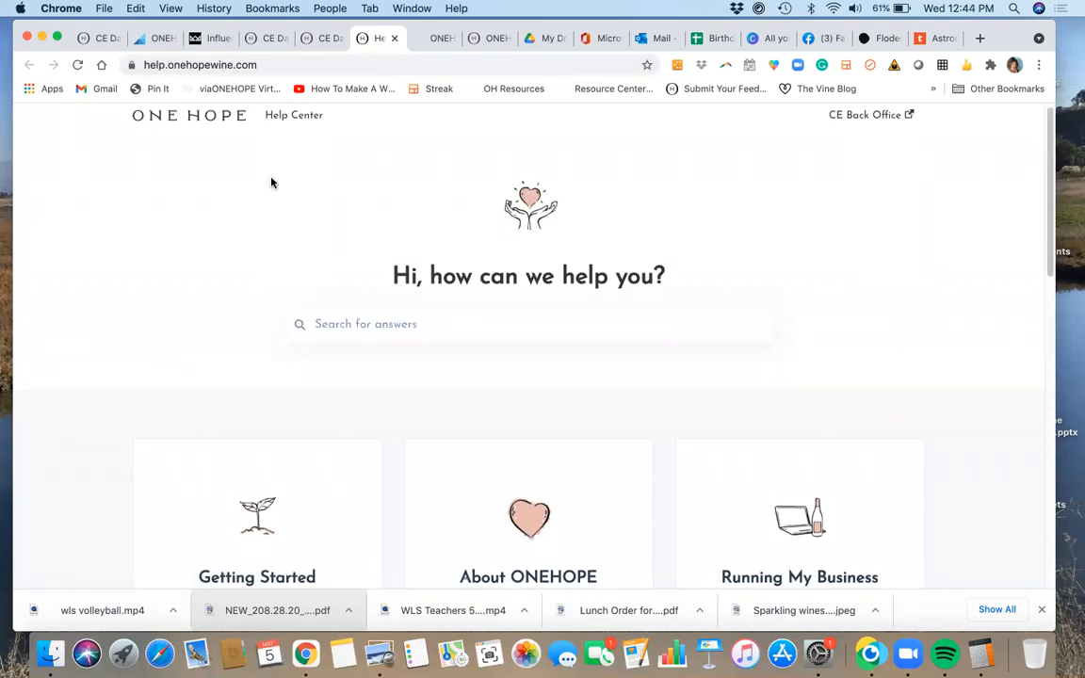
scroll("down", 3)
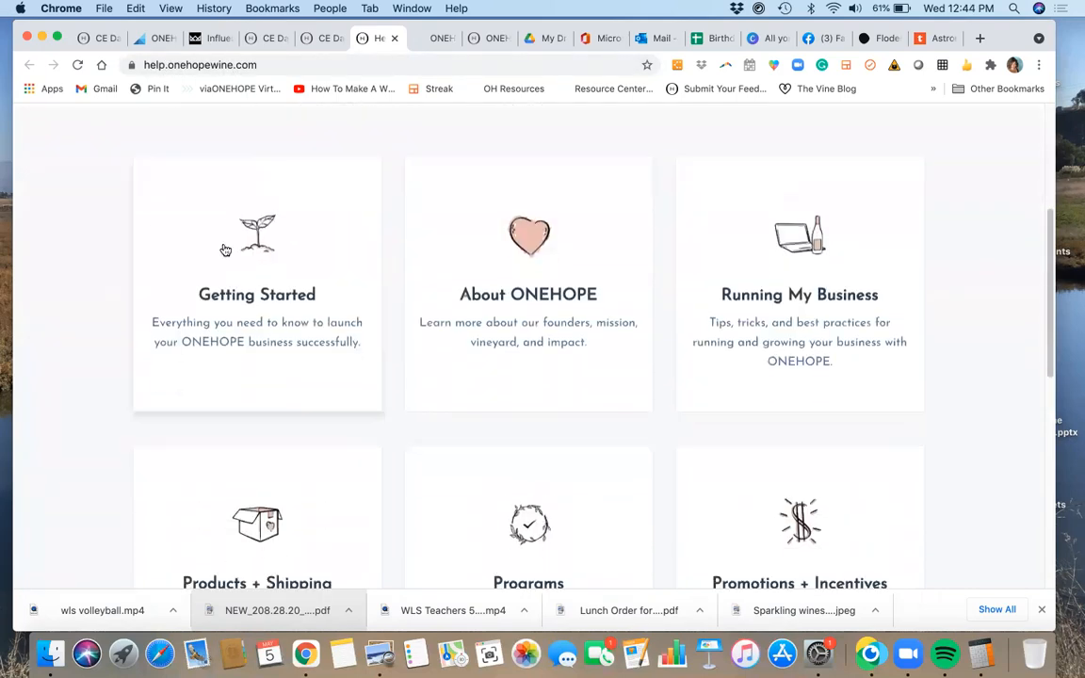
mouse_move(684, 271)
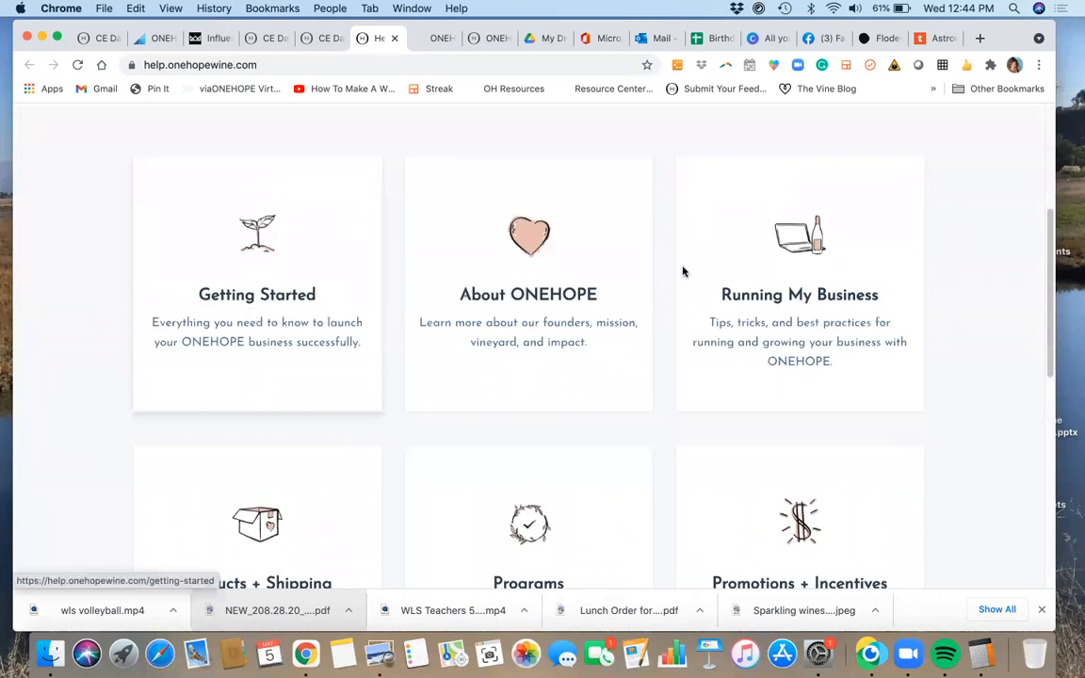
mouse_move(535, 317)
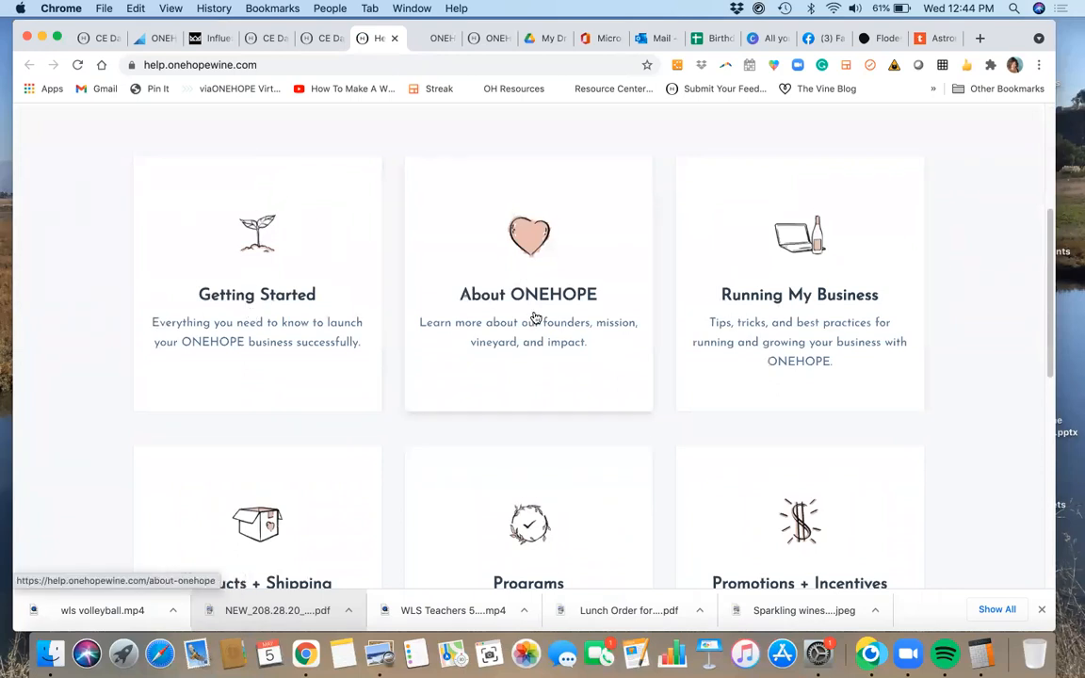
scroll("down", 3)
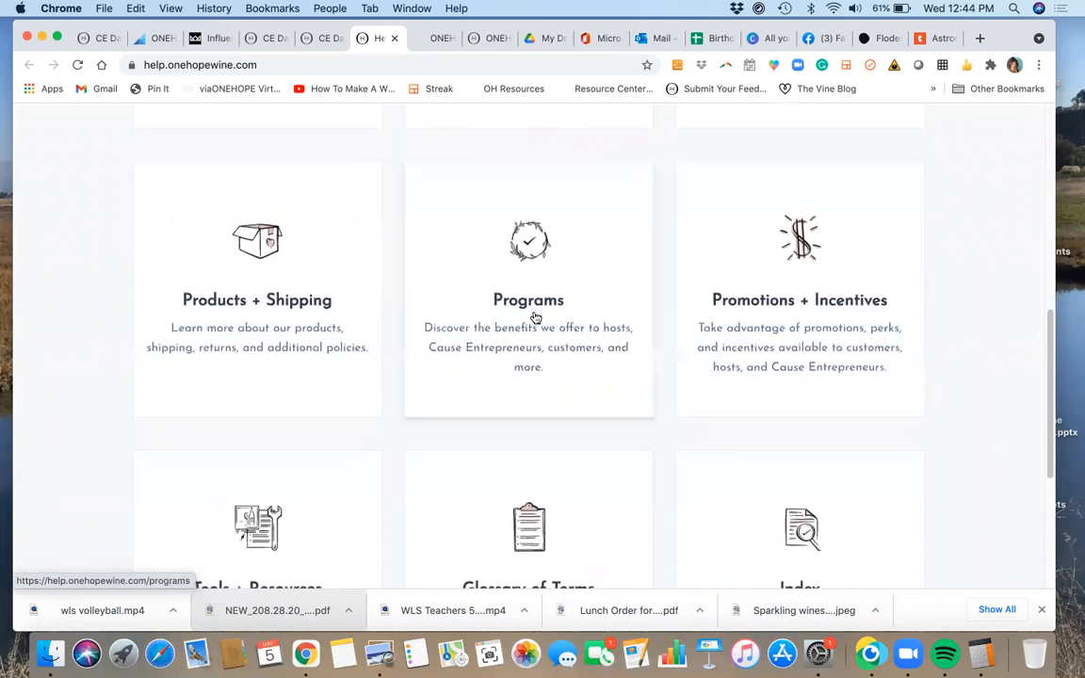
scroll("down", 3)
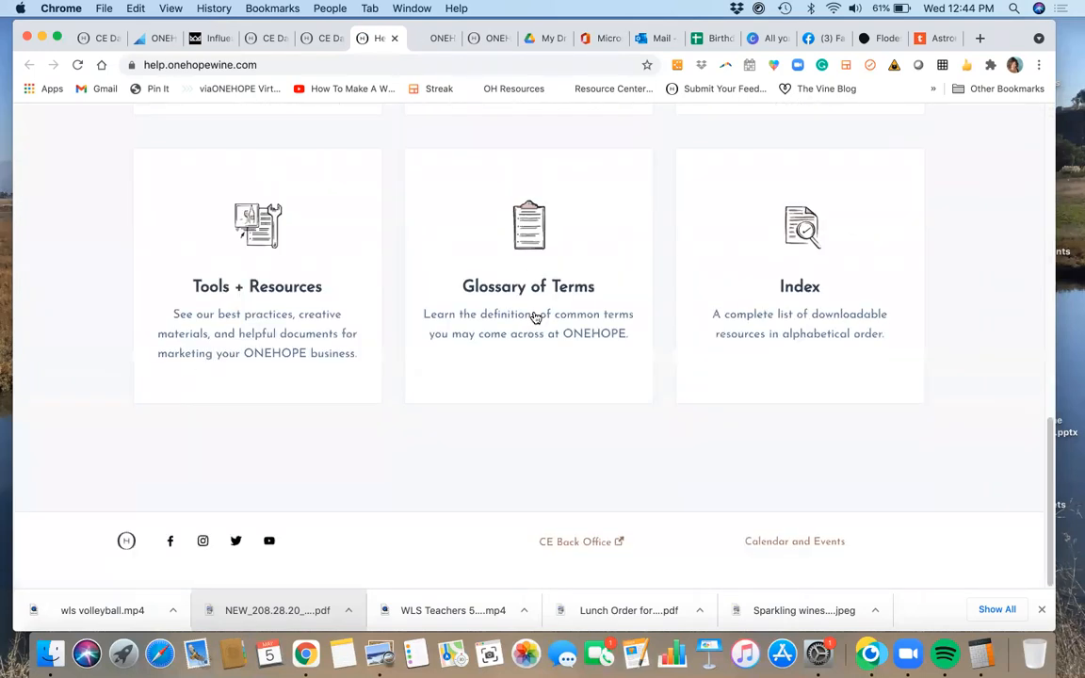
mouse_move(529, 317)
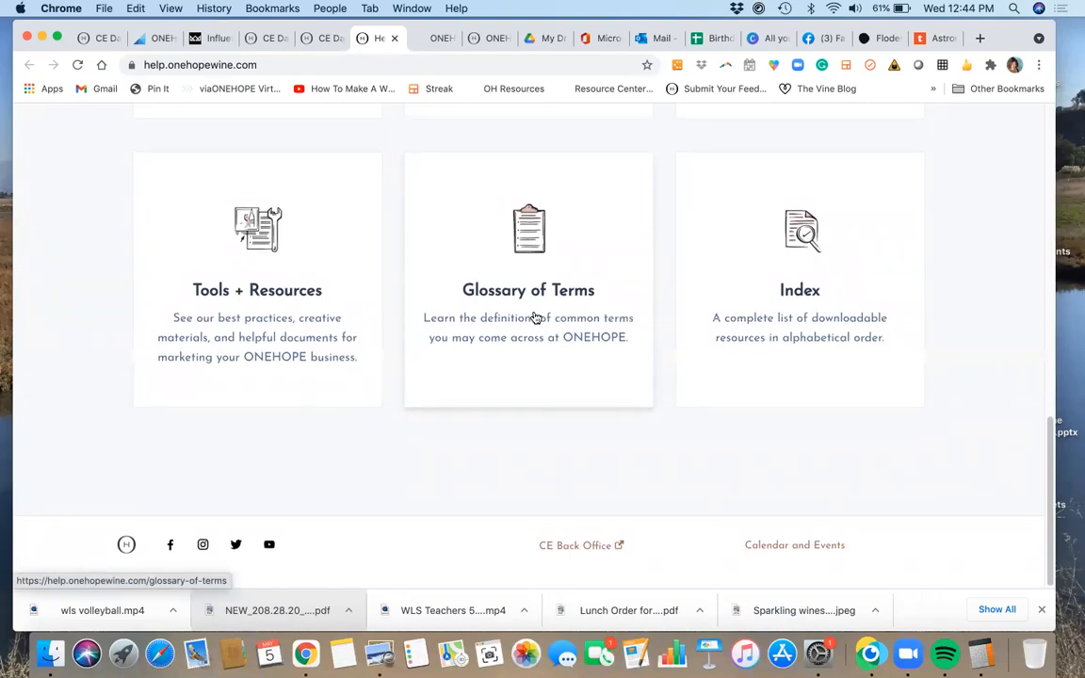
mouse_move(714, 152)
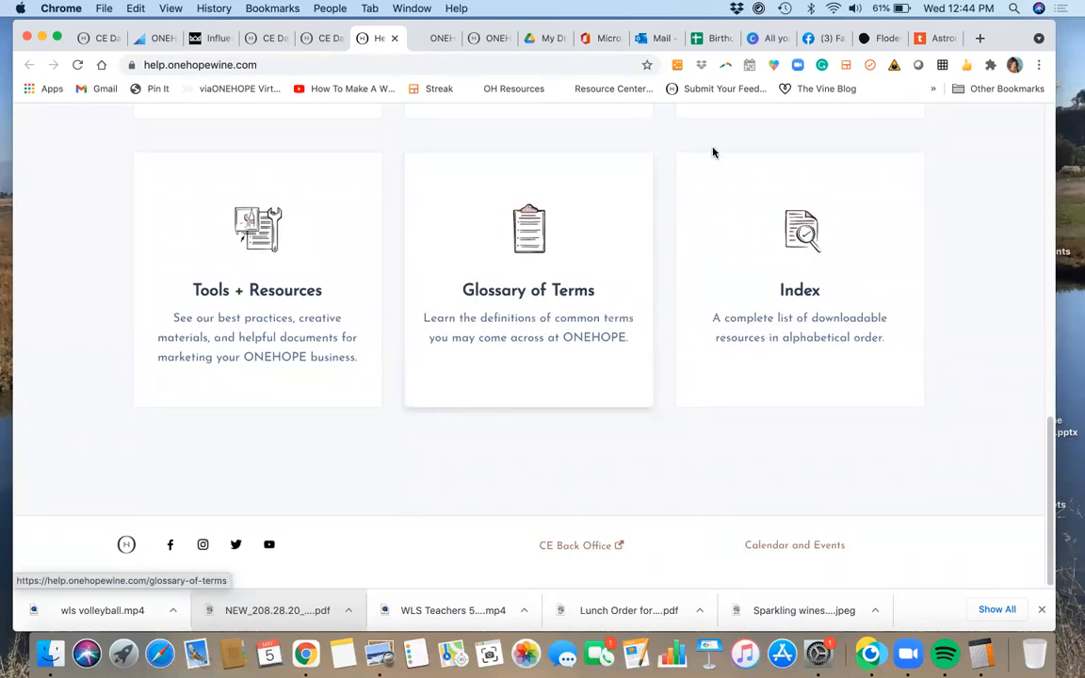
mouse_move(800, 262)
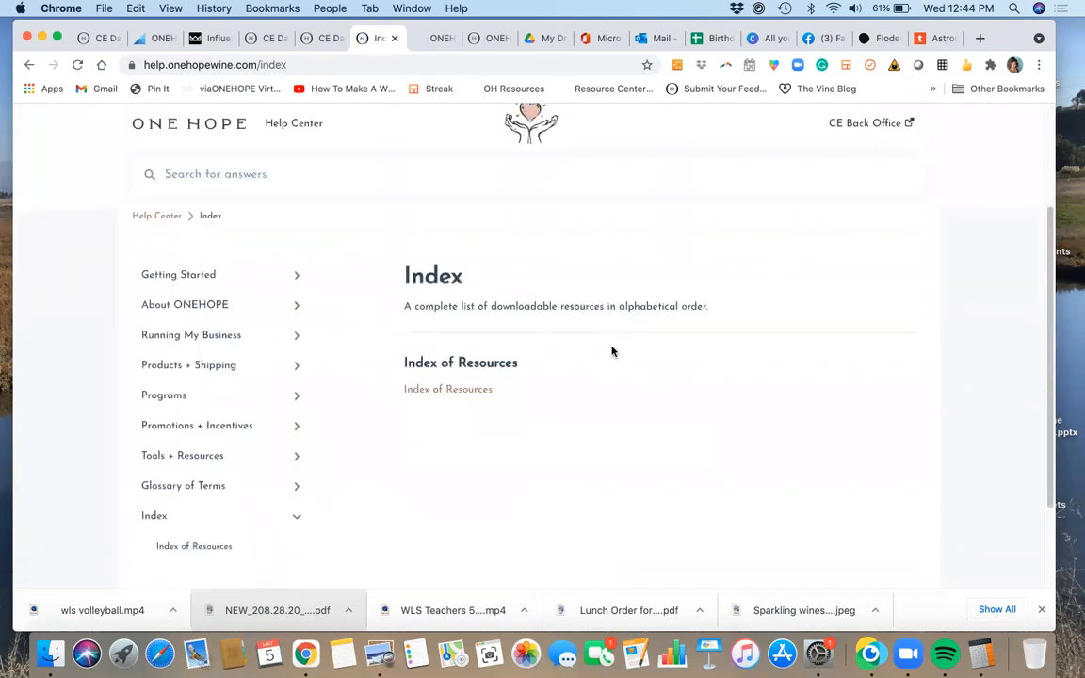
mouse_move(449, 388)
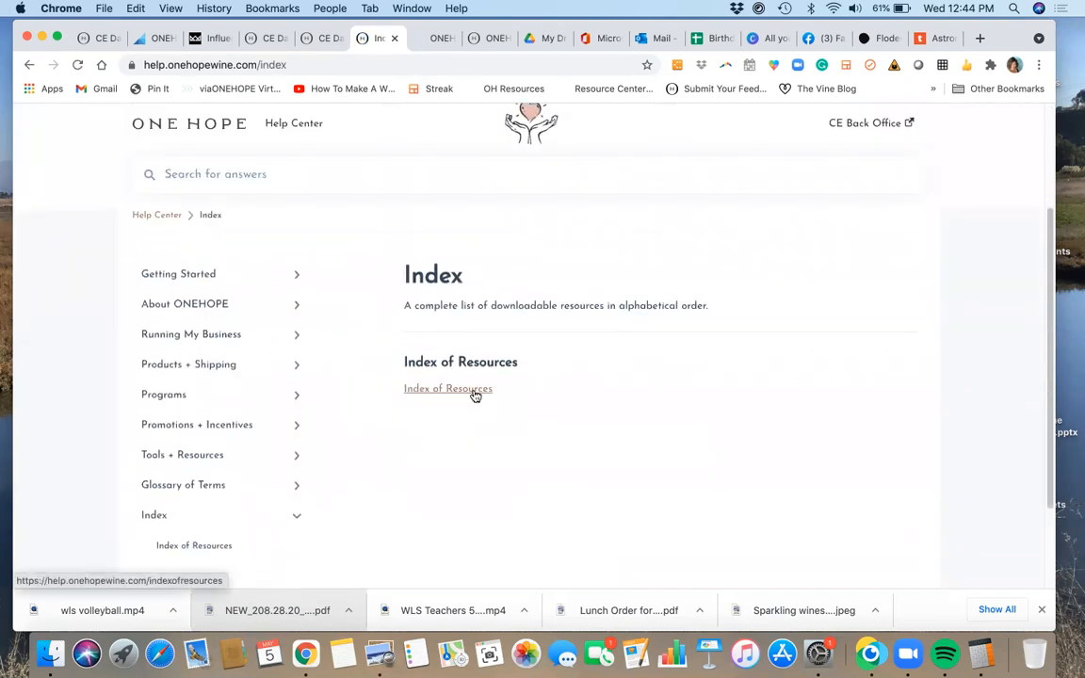
left_click(448, 388)
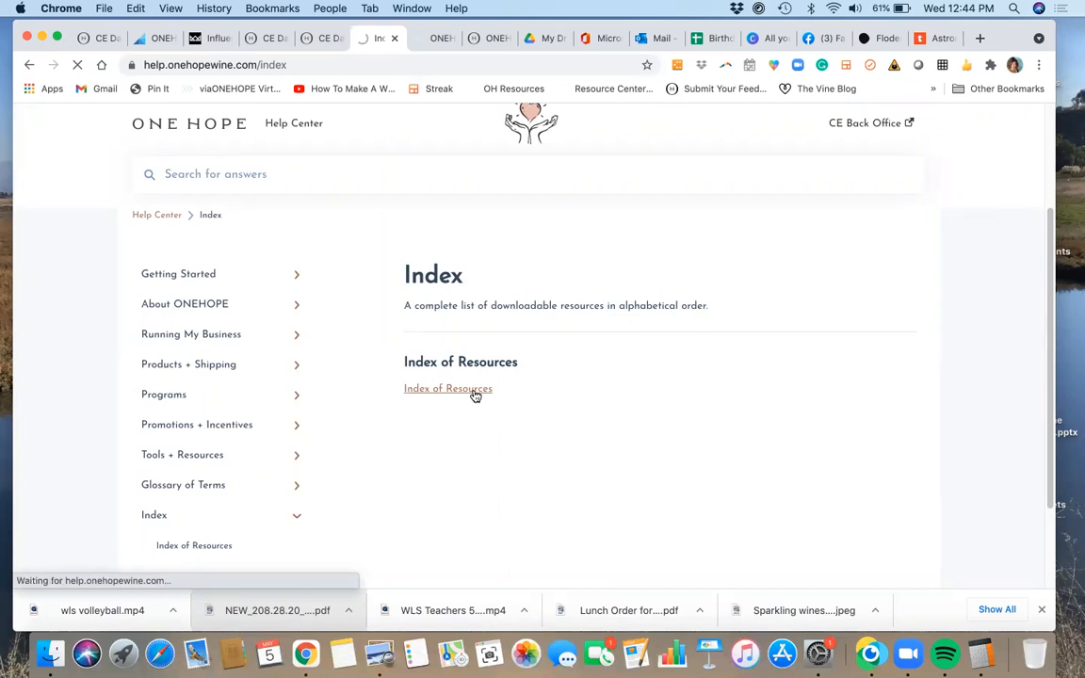
Scroll the alphabetical Index of Resources and open the Featured Wine List PDF.
left_click(447, 388)
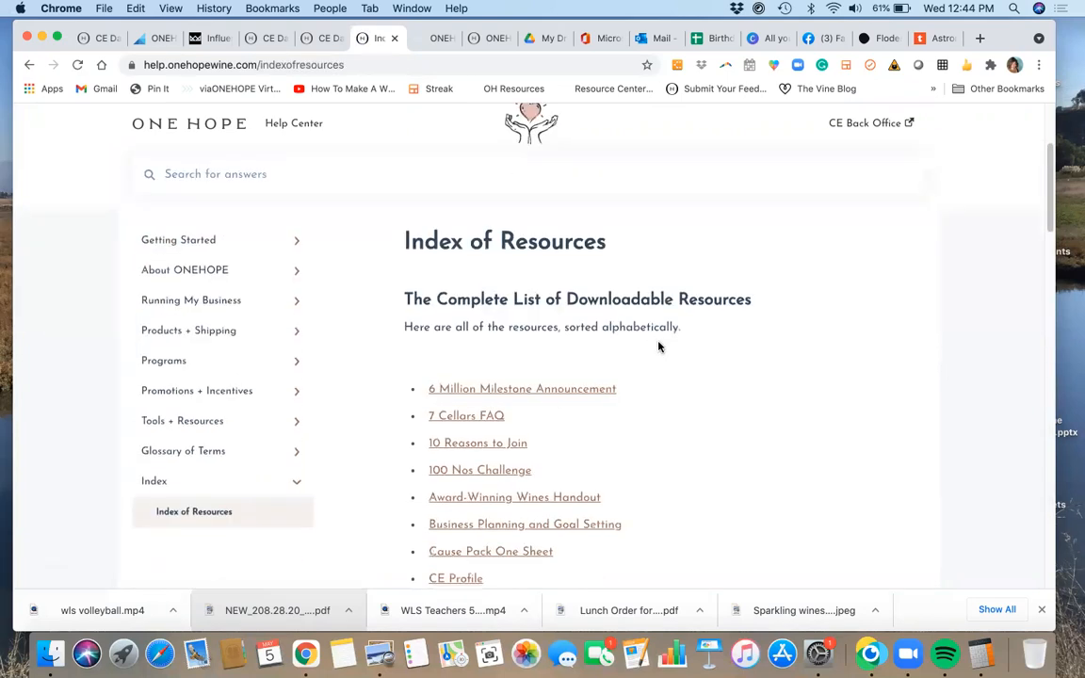
scroll("down", 3)
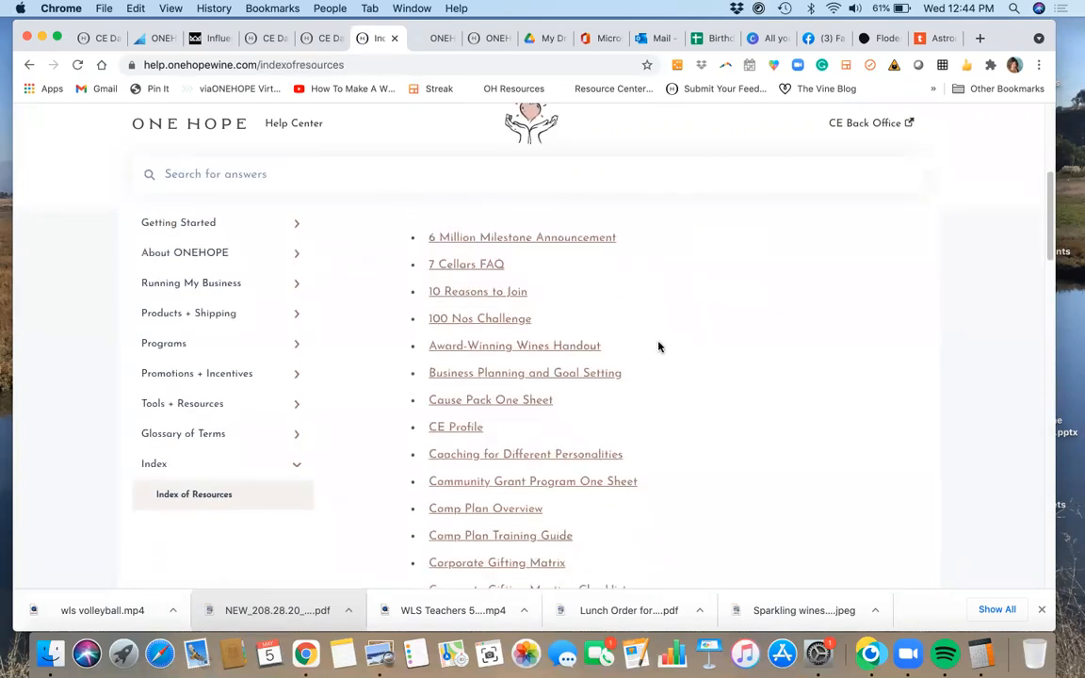
scroll("up", 3)
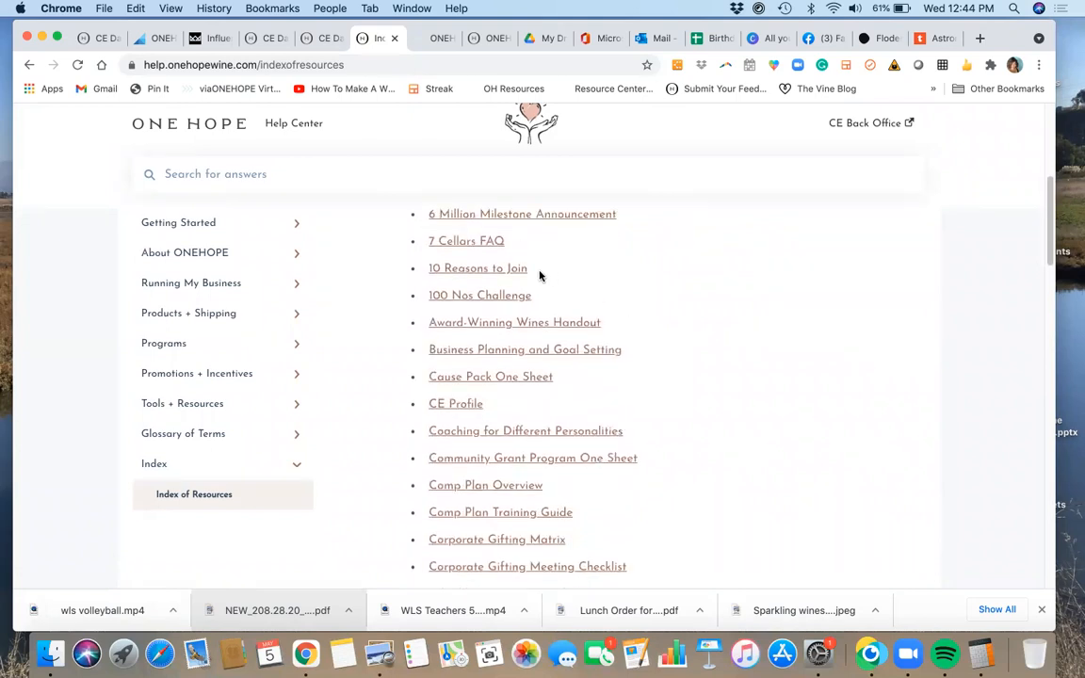
mouse_move(655, 326)
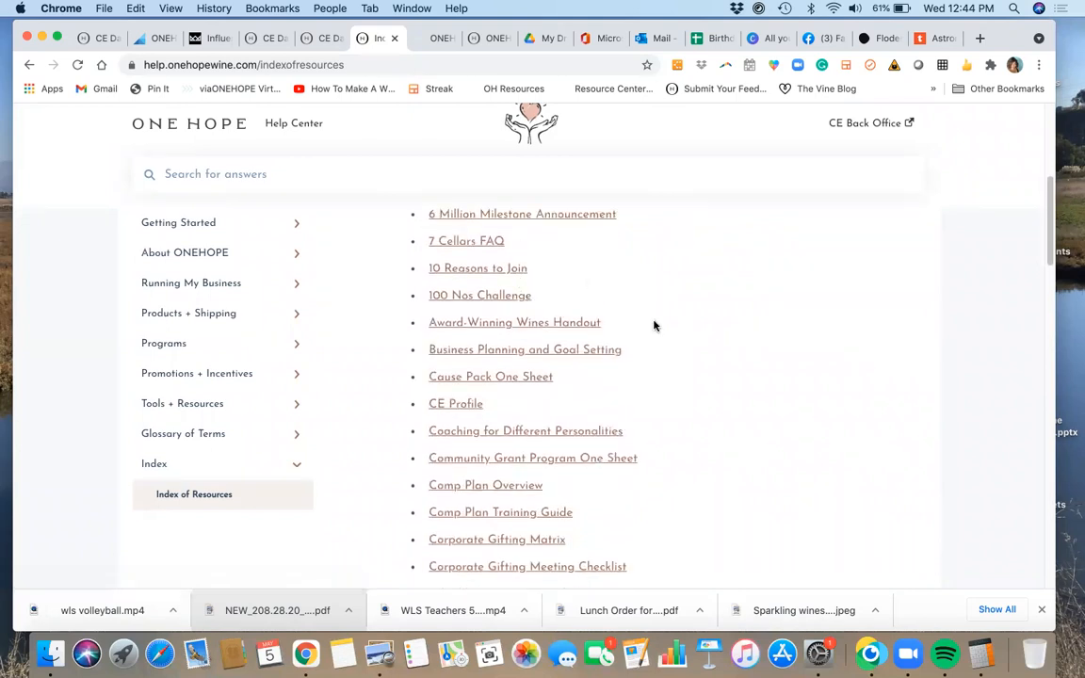
scroll("down", 3)
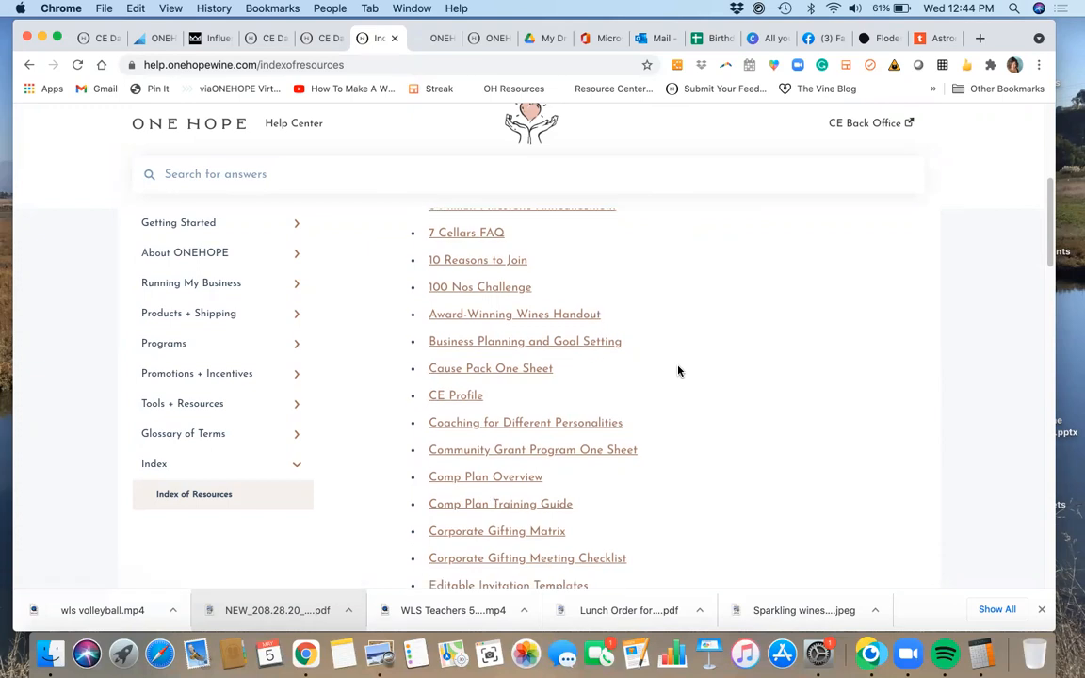
scroll("down", 3)
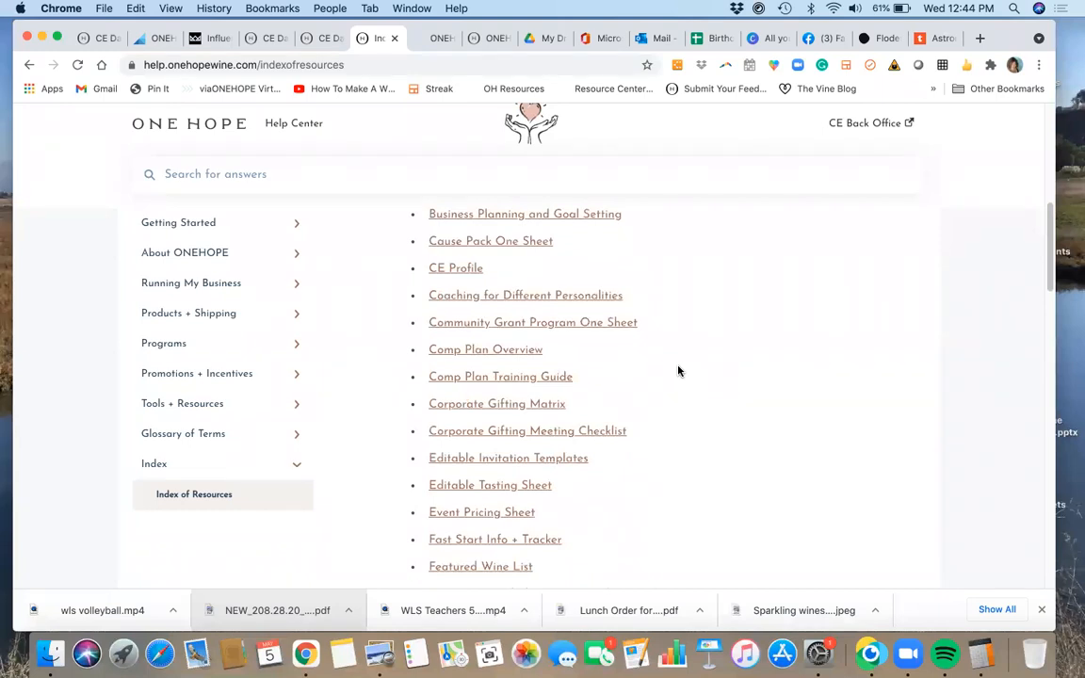
scroll("down", 3)
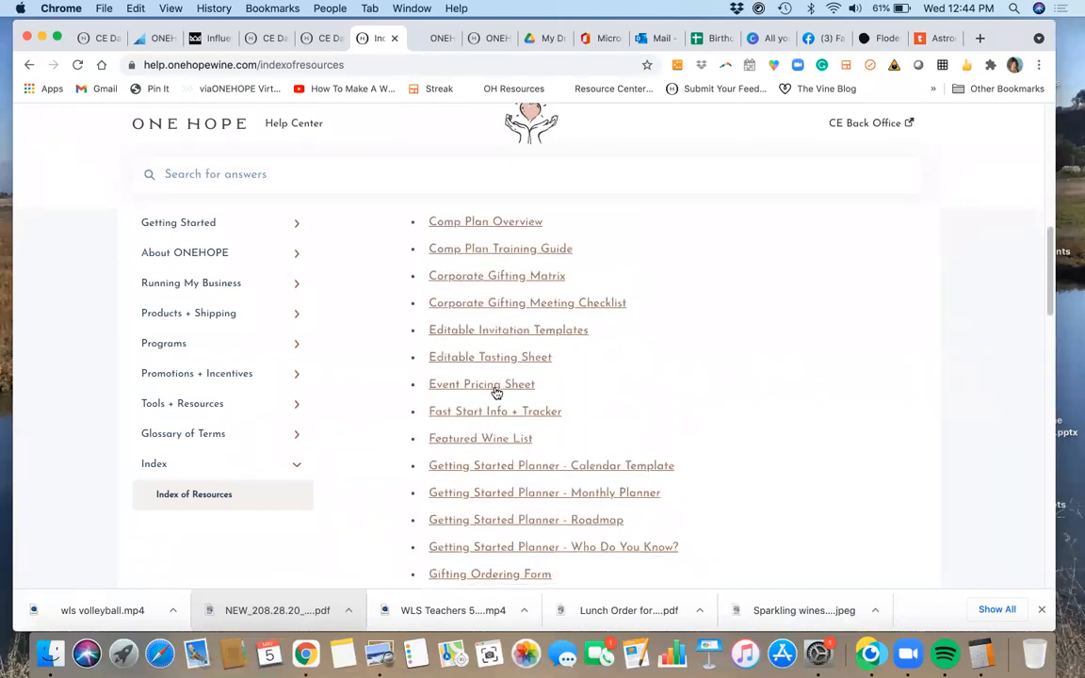
left_click(481, 438)
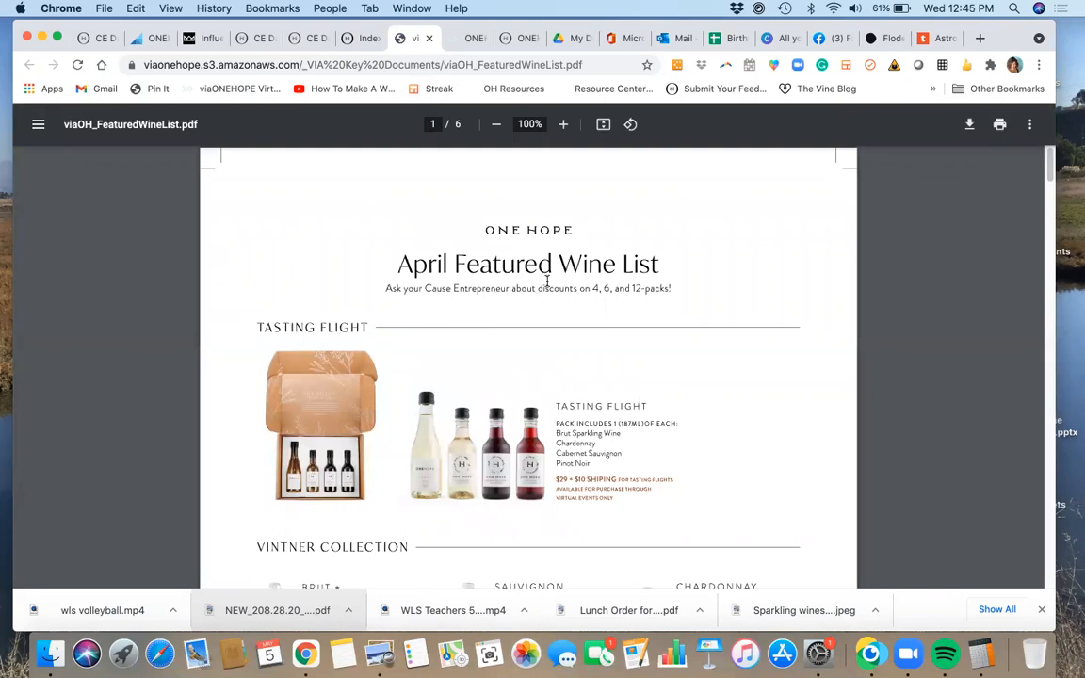
Scroll through the April Featured Wine List PDF down to 187 Minis.
scroll("down", 3)
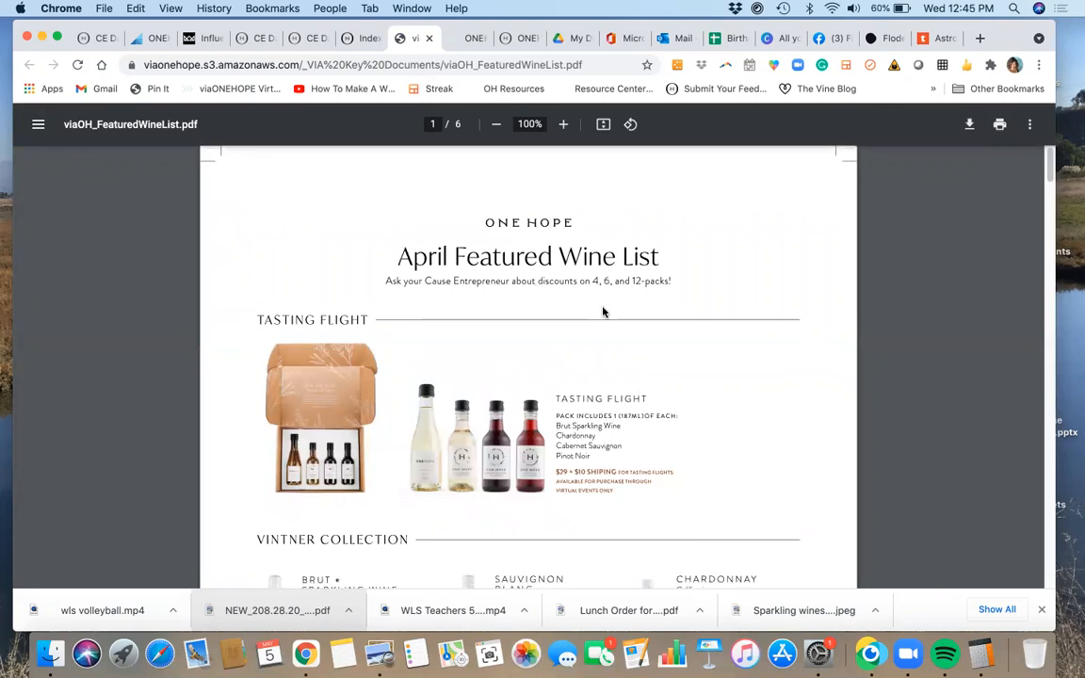
scroll("down", 3)
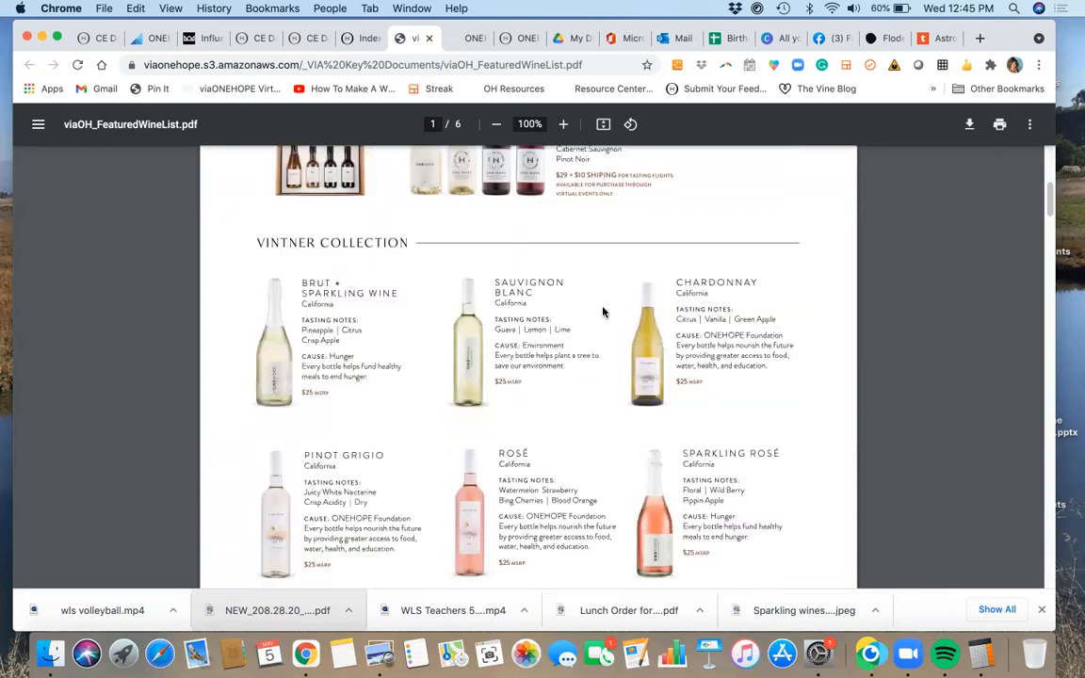
scroll("down", 3)
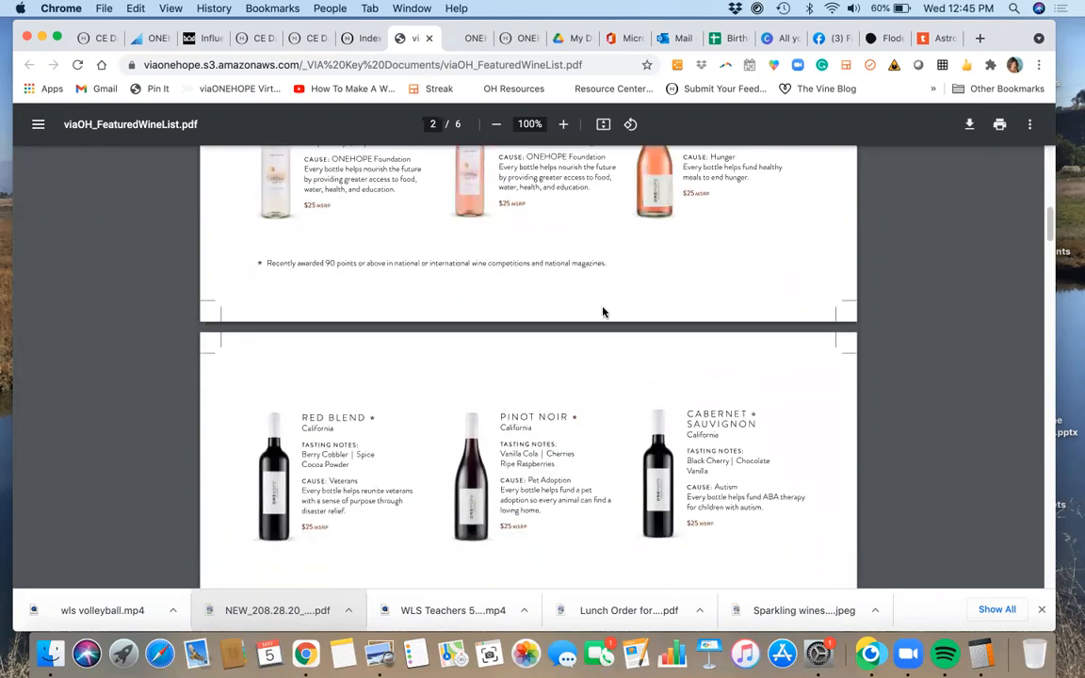
scroll("down", 3)
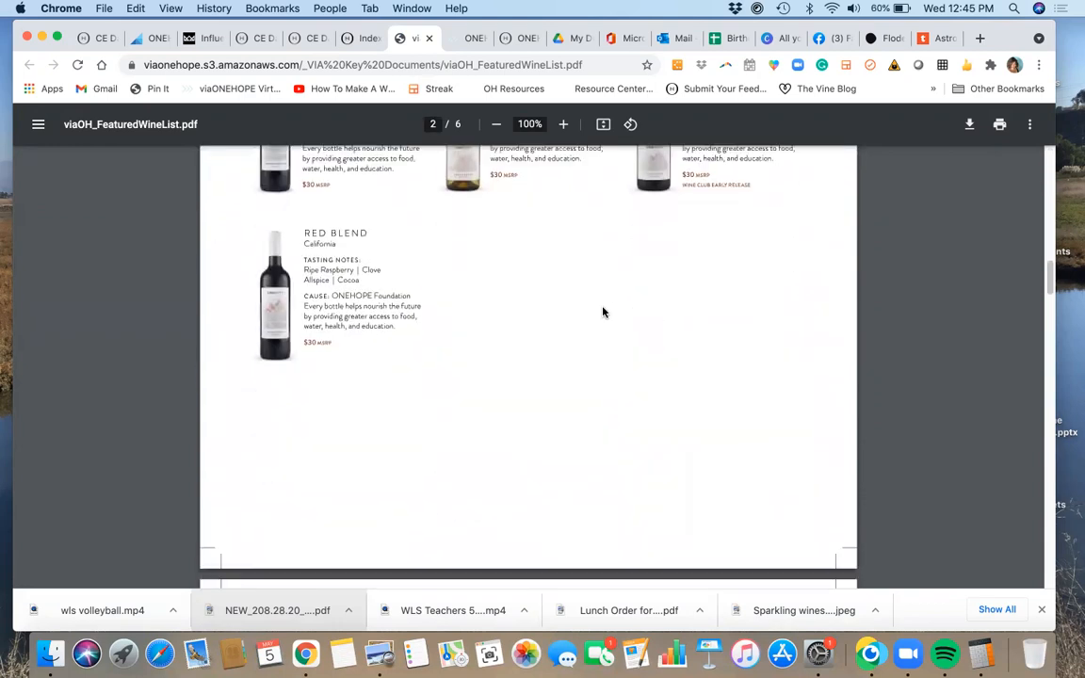
scroll("down", 3)
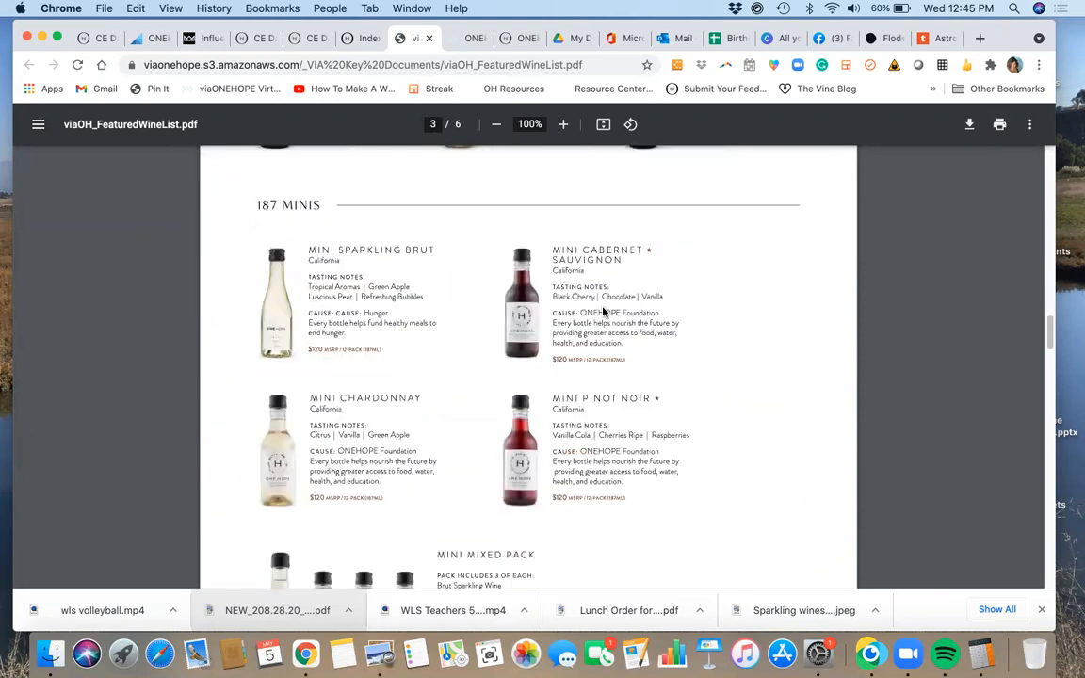
scroll("up", 3)
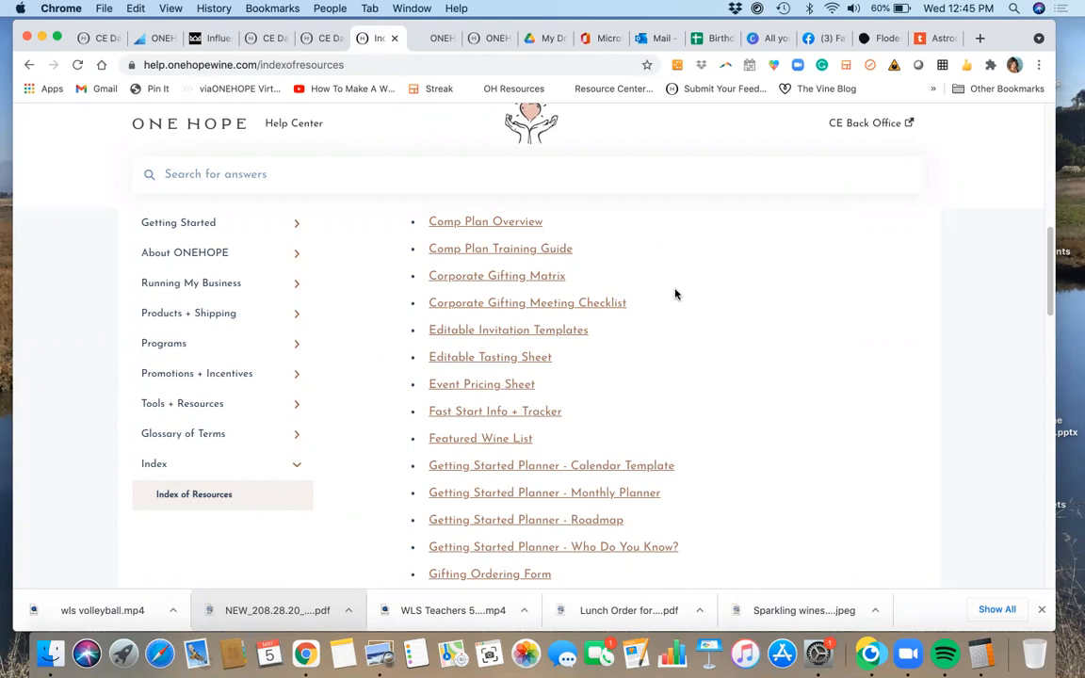
Scroll down the resource index and open the May Group Fundraiser One Sheet PDF.
scroll("down", 3)
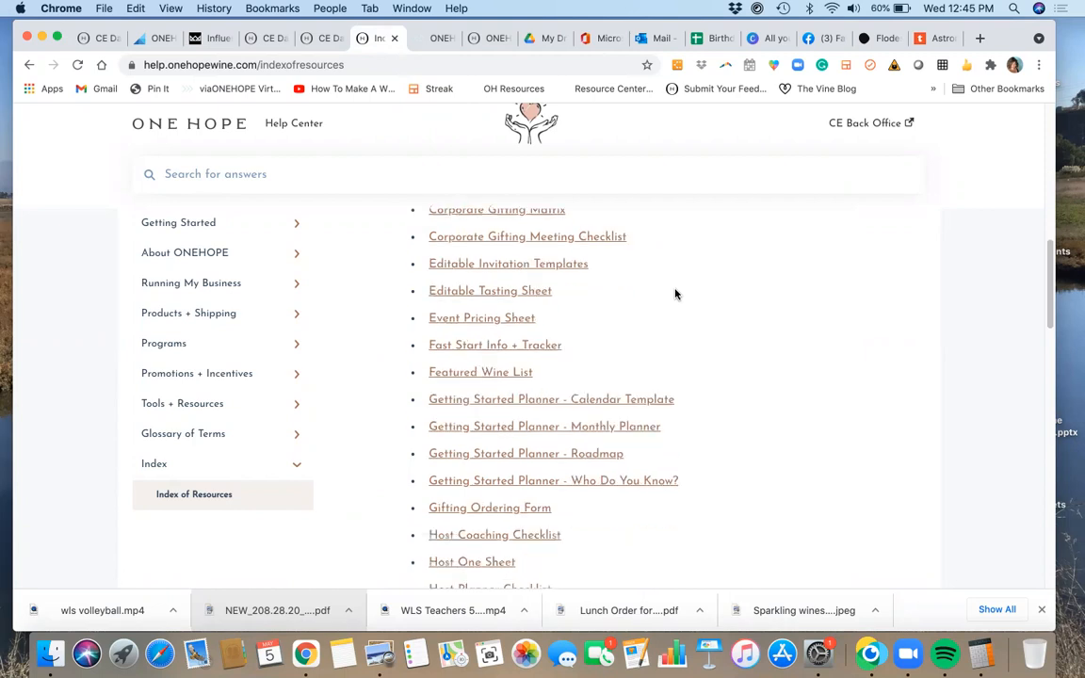
scroll("down", 3)
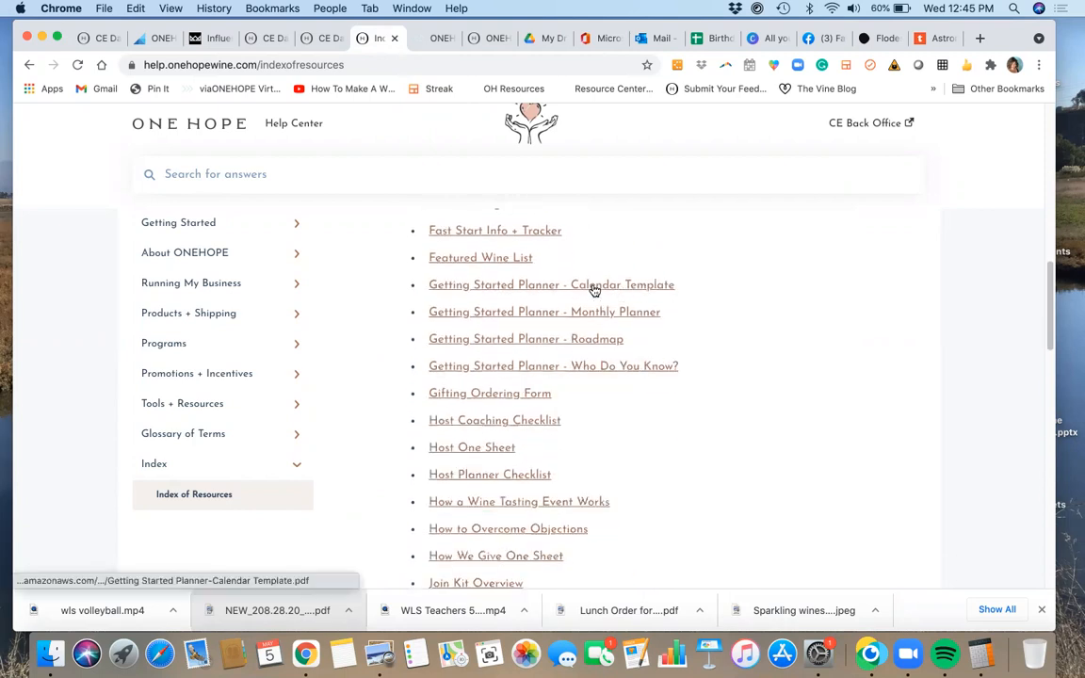
mouse_move(617, 311)
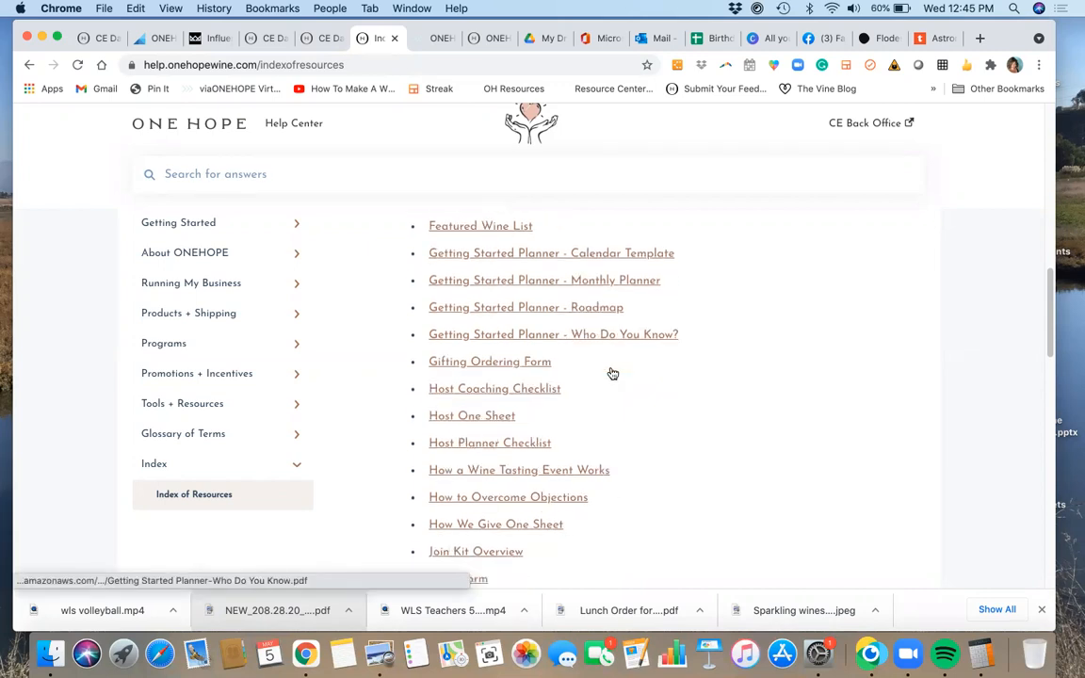
scroll("down", 3)
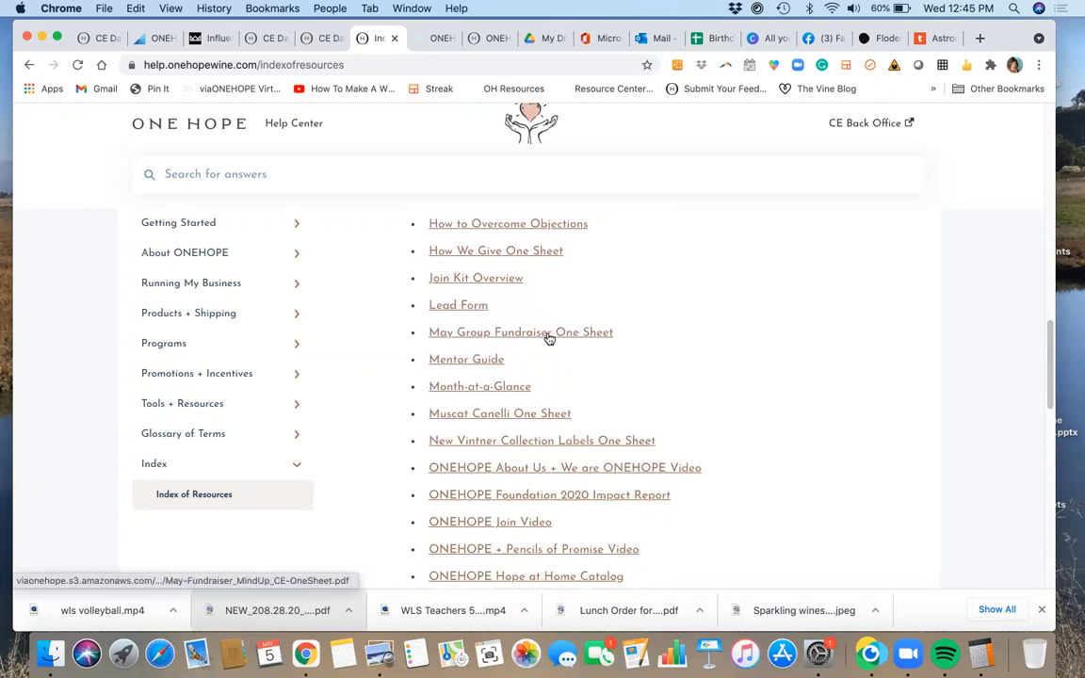
mouse_move(520, 332)
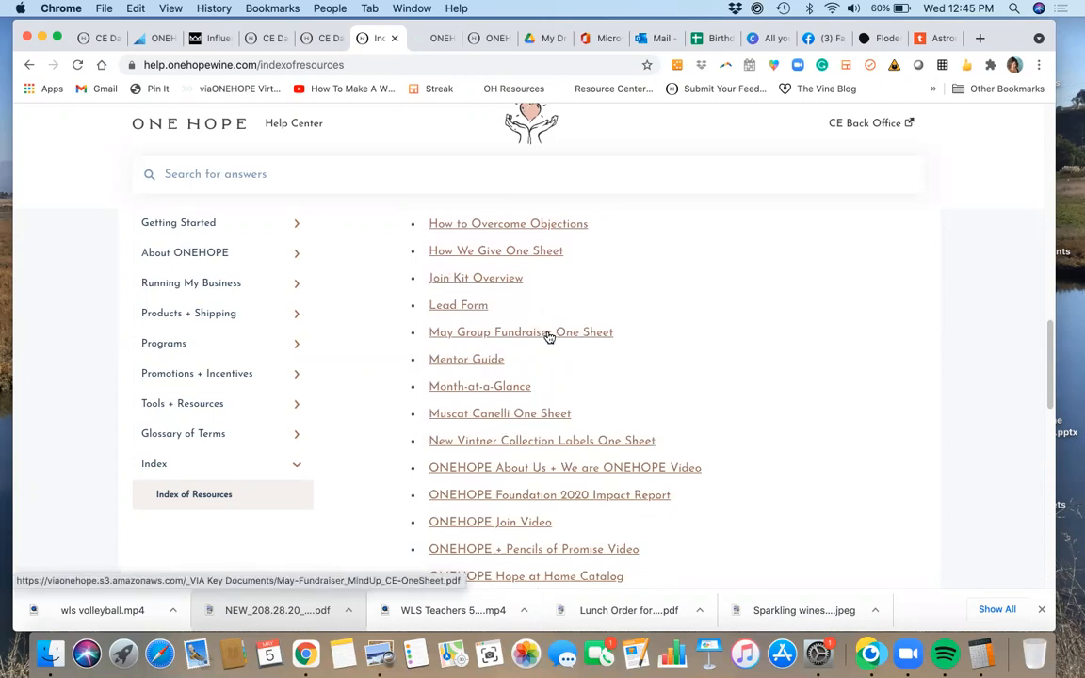
left_click(521, 331)
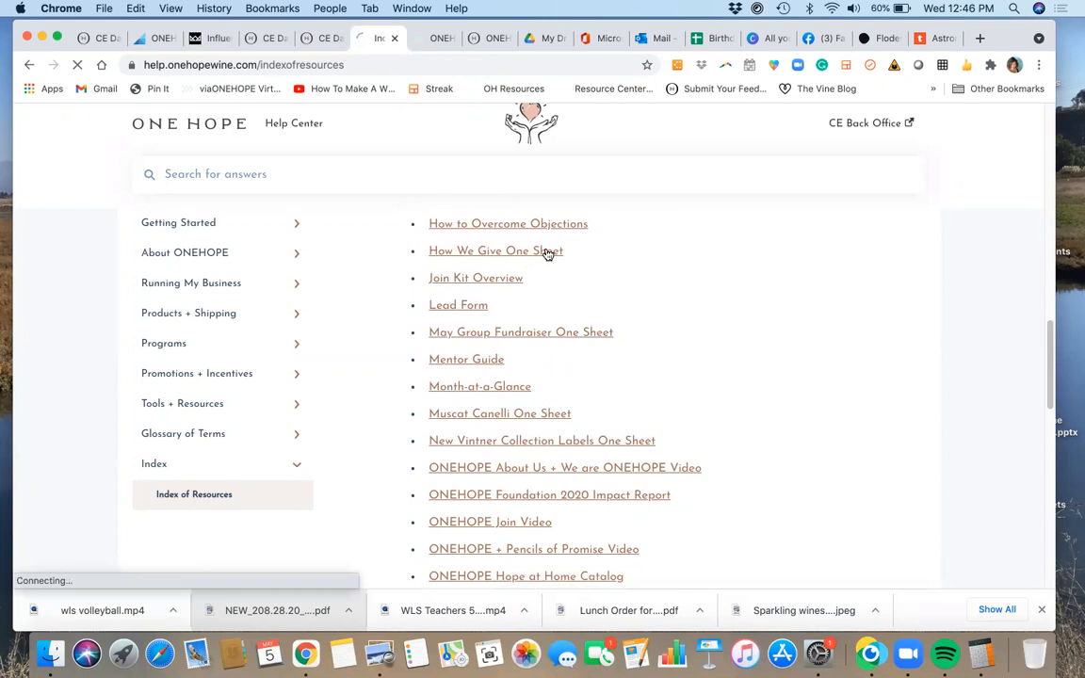
left_click(495, 250)
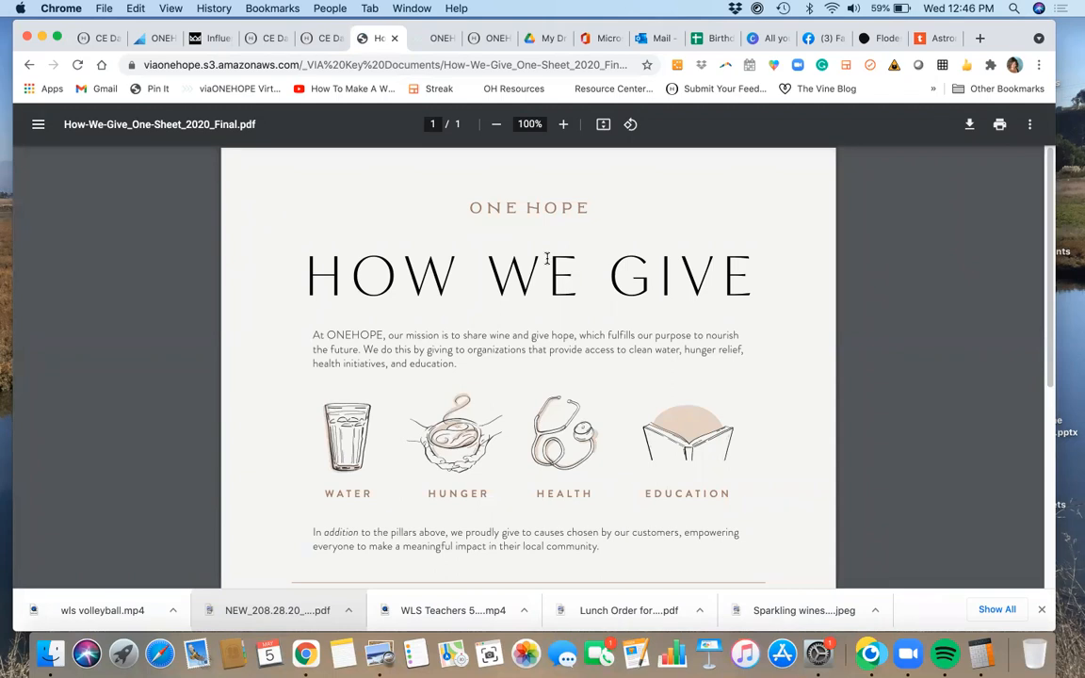
Read the How We Give PDF down to the $6M total, then close its tab.
scroll("up", 3)
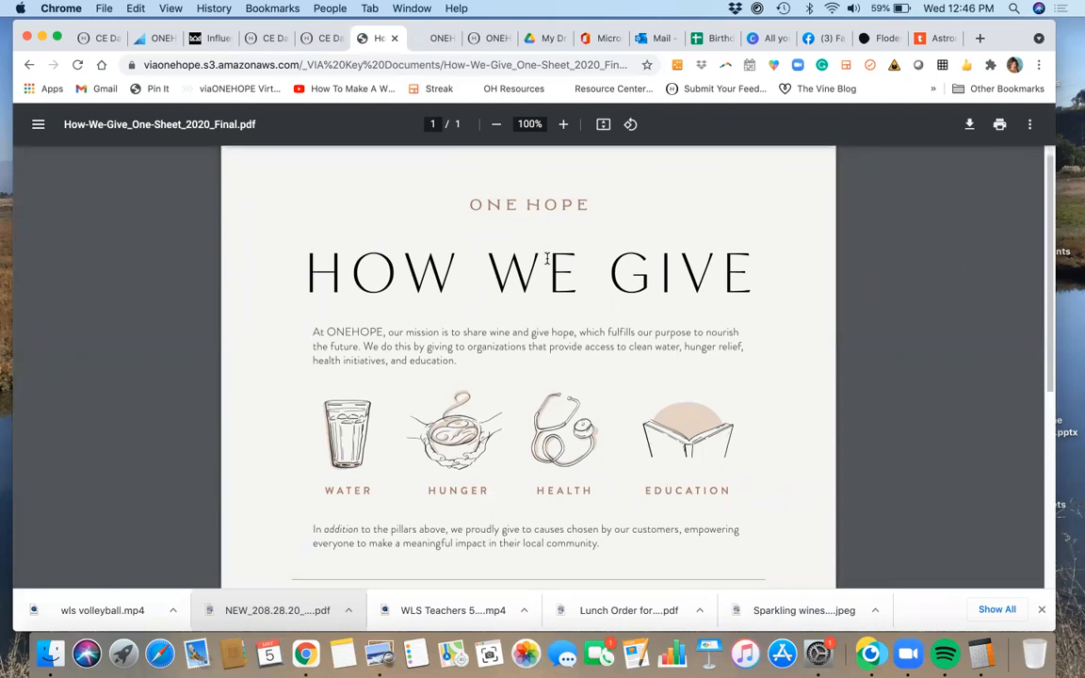
scroll("down", 3)
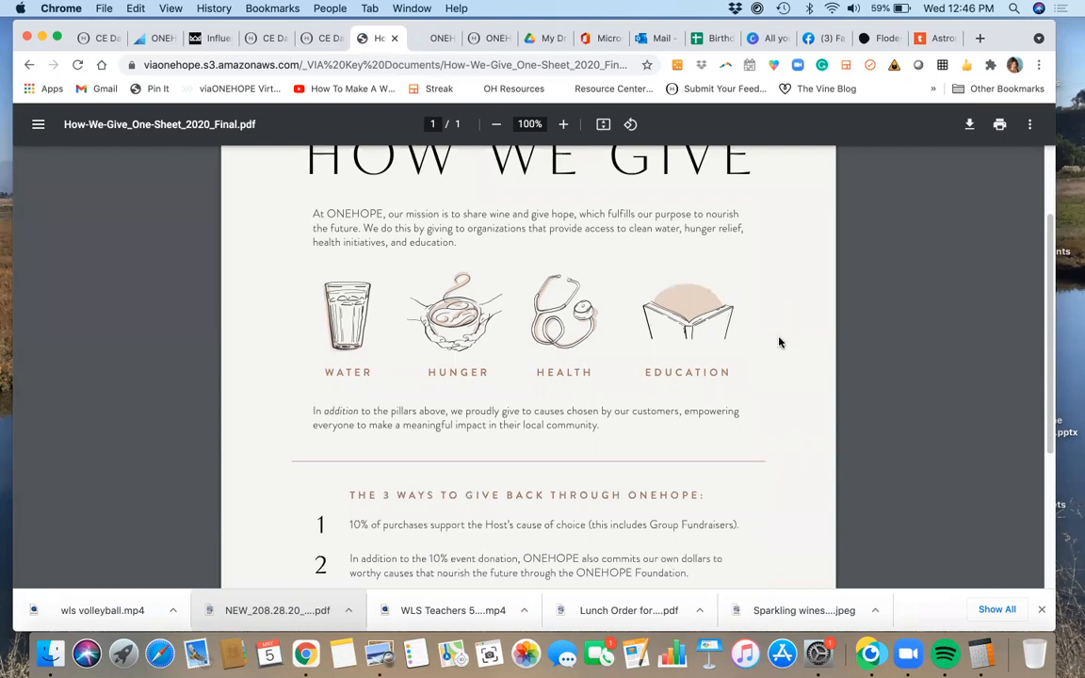
mouse_move(748, 338)
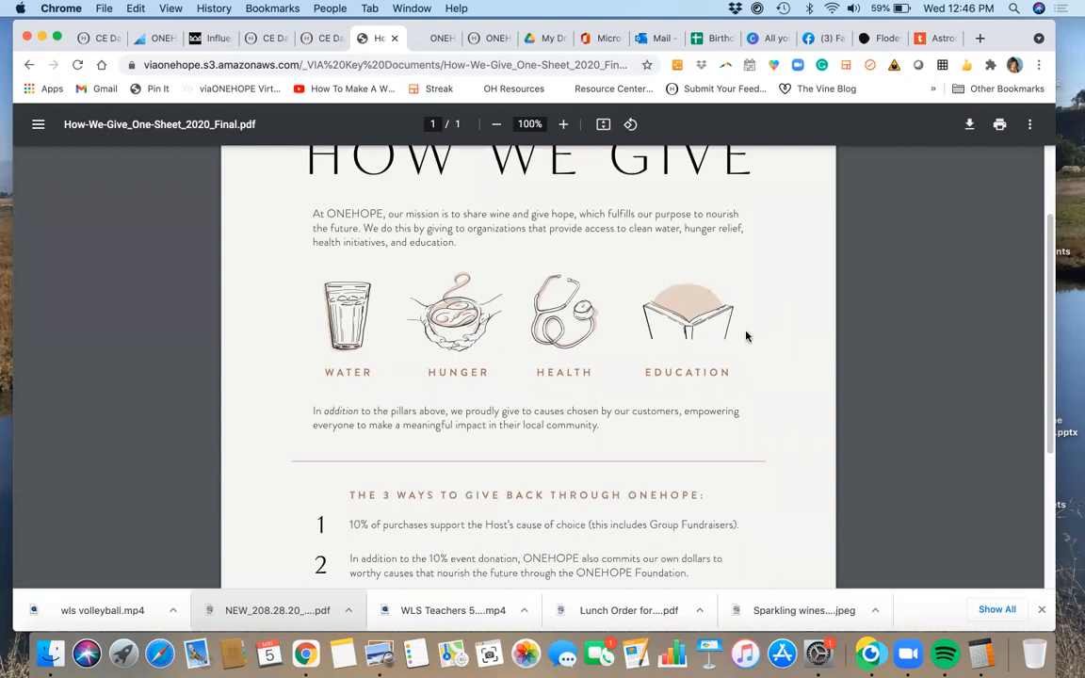
scroll("down", 3)
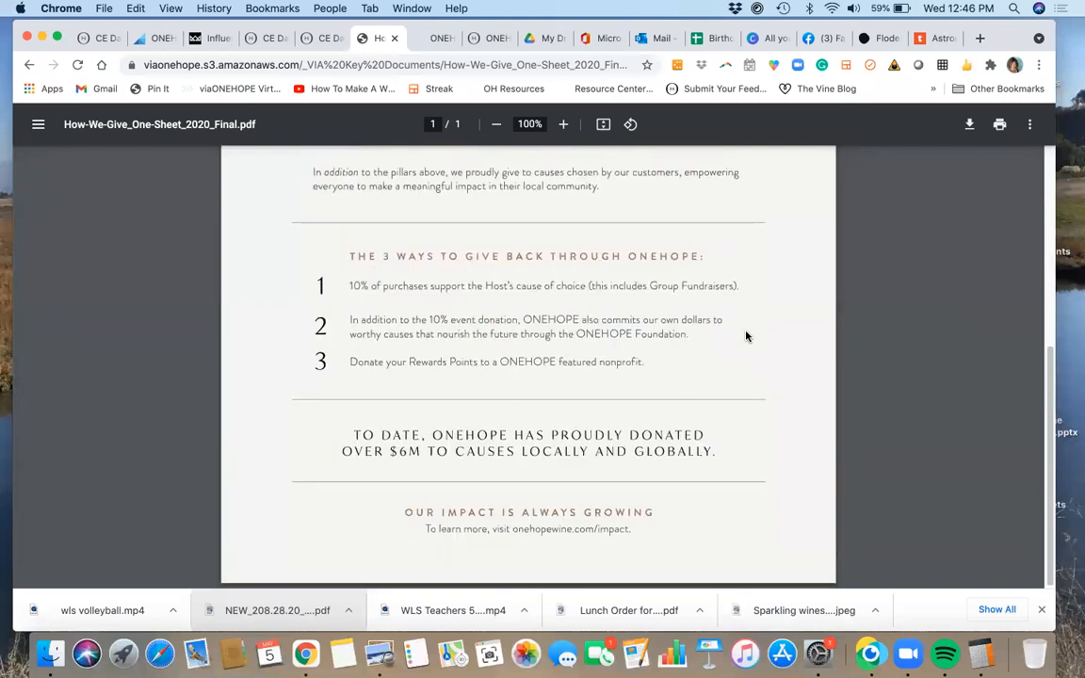
scroll("up", 3)
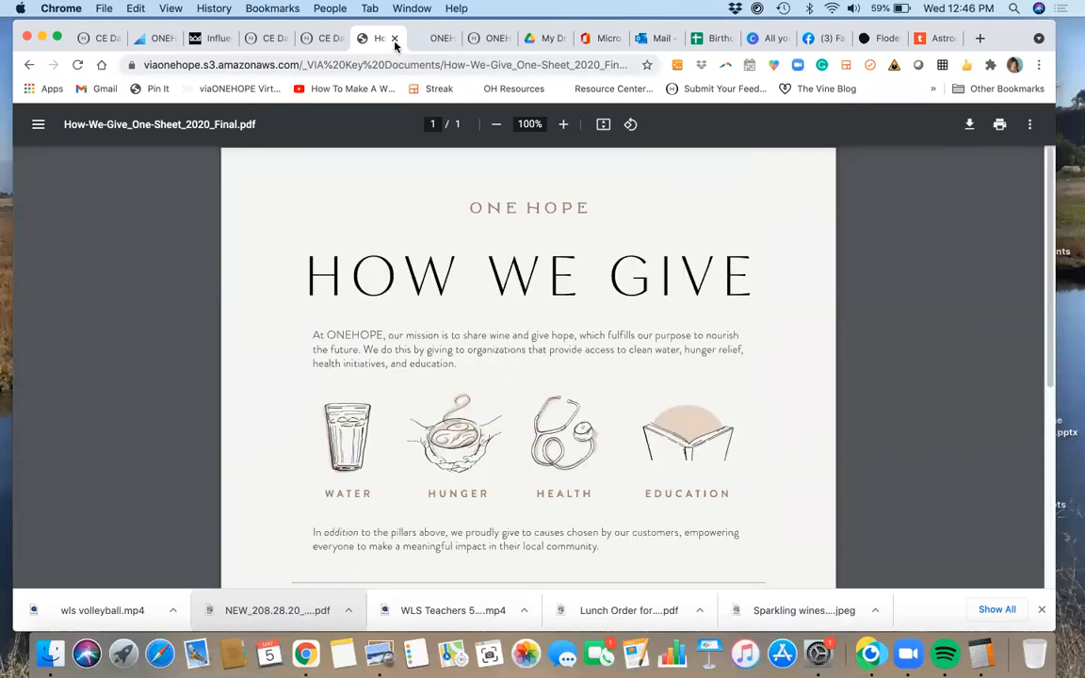
mouse_move(380, 38)
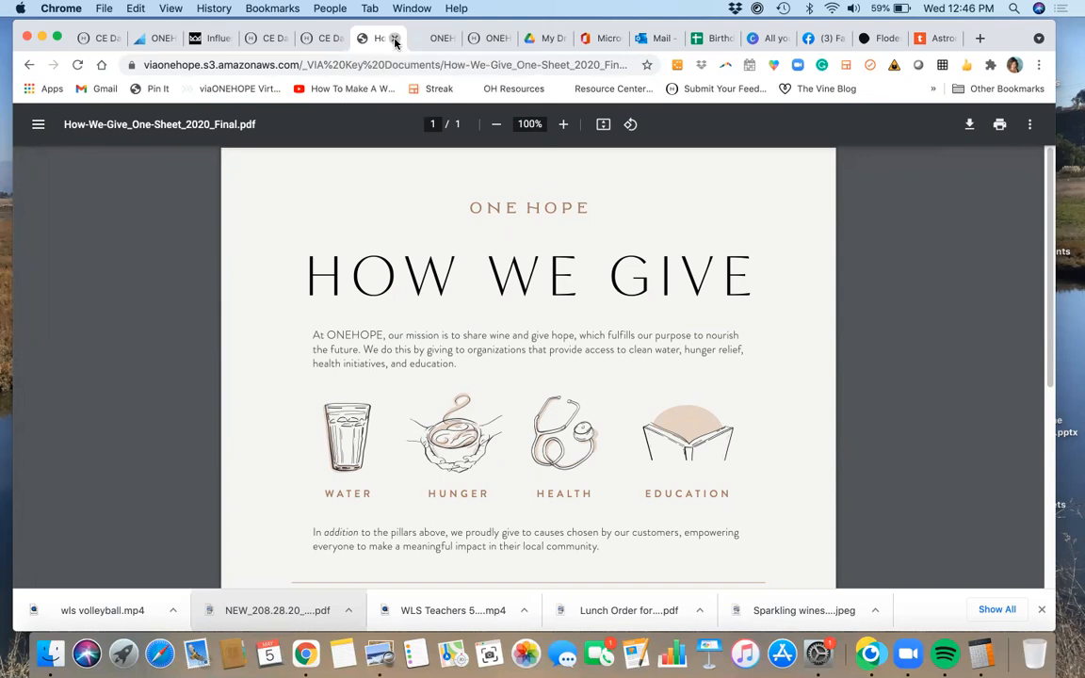
left_click(320, 38)
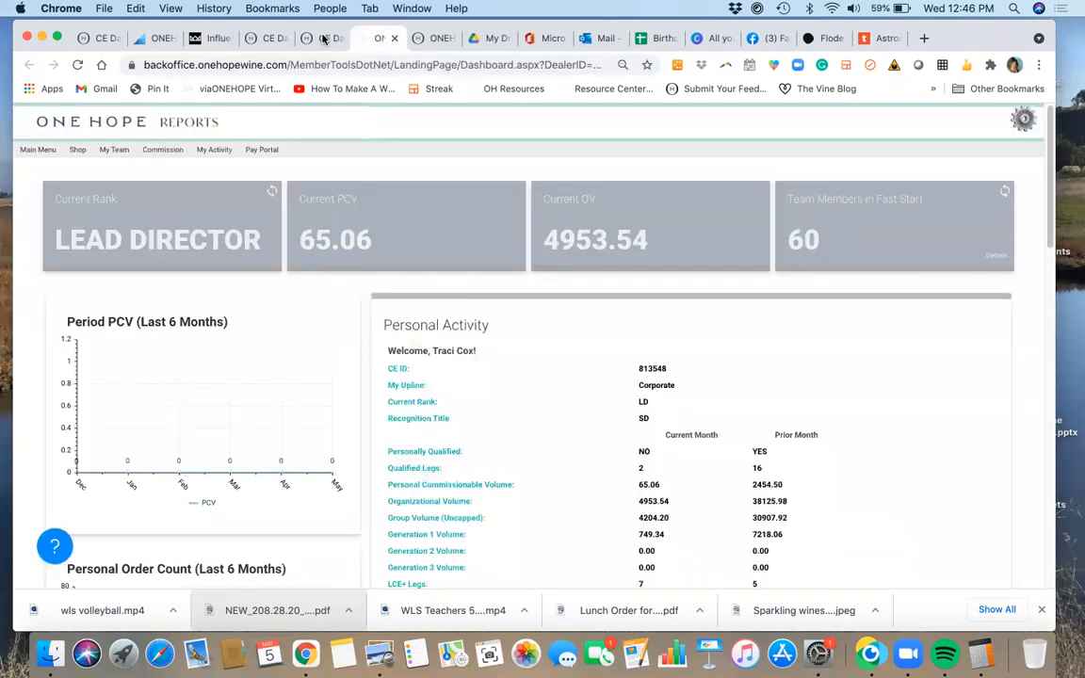
Cycle through the All Events and MindUP fundraiser tabs, stopping on the Help Center.
left_click(322, 38)
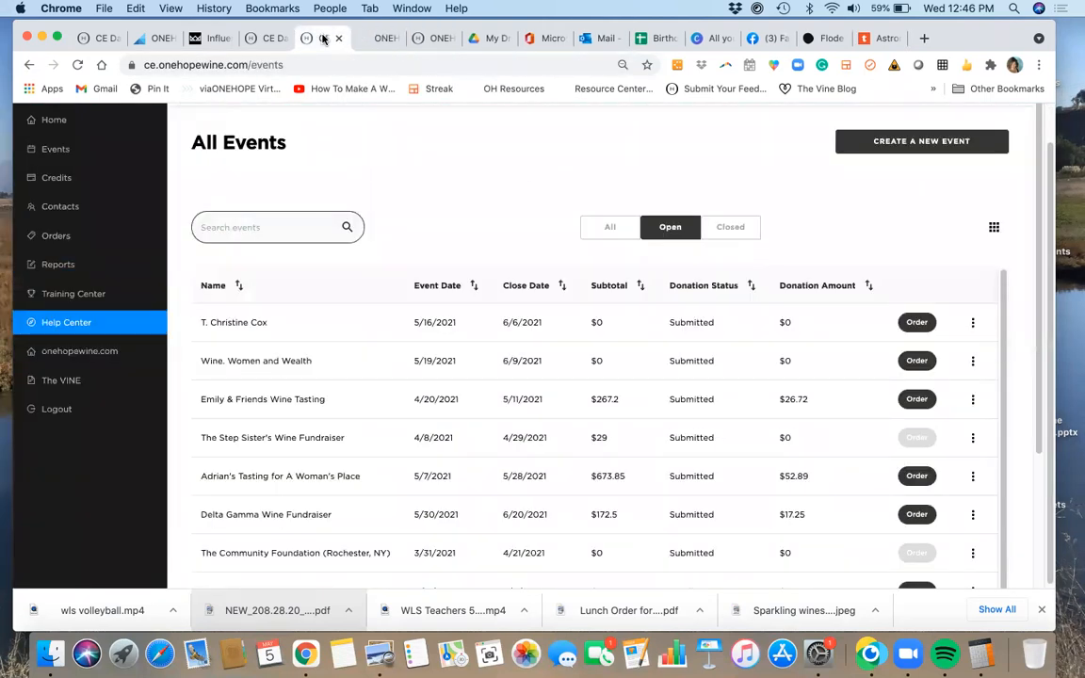
left_click(337, 38)
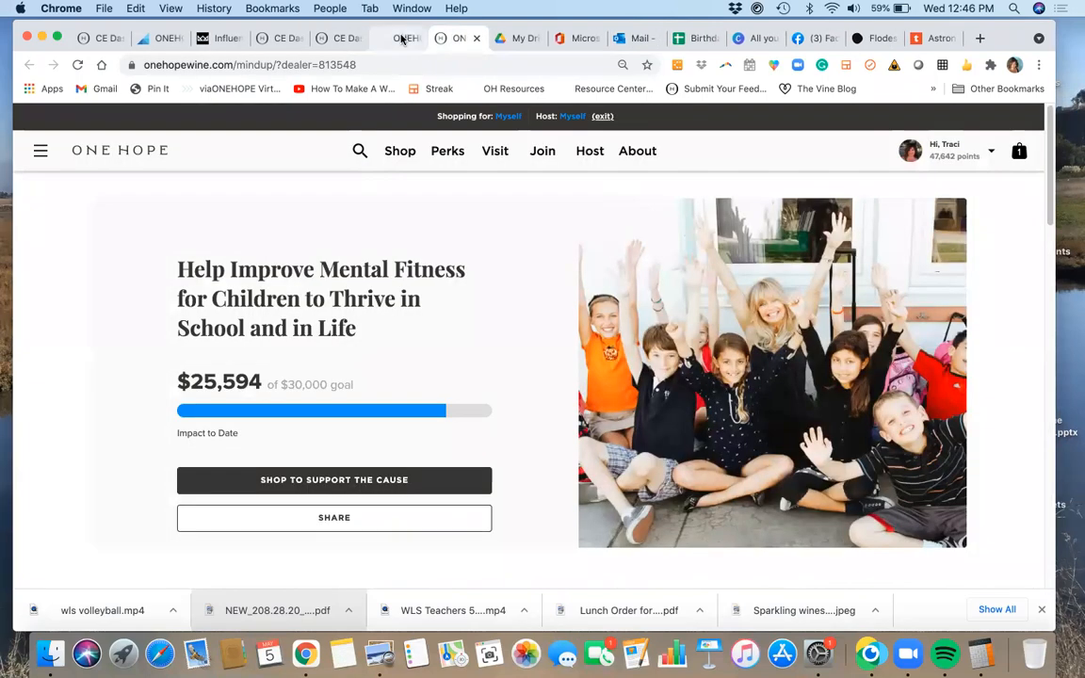
left_click(343, 39)
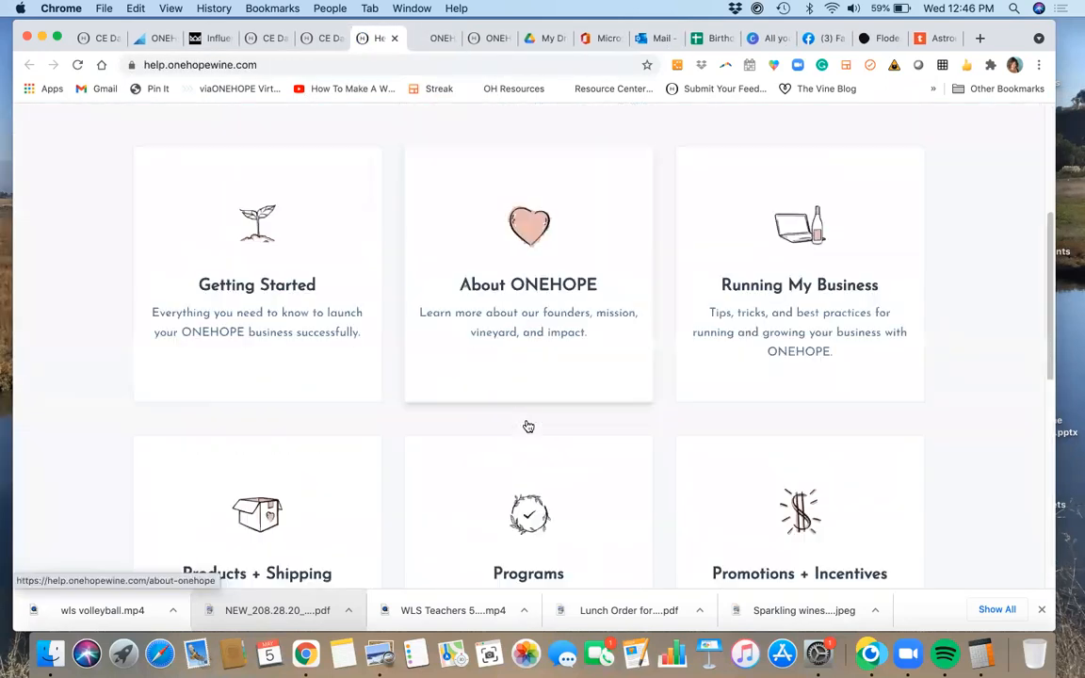
Open the Help Center's Index category and its full Index of Resources list.
scroll("down", 3)
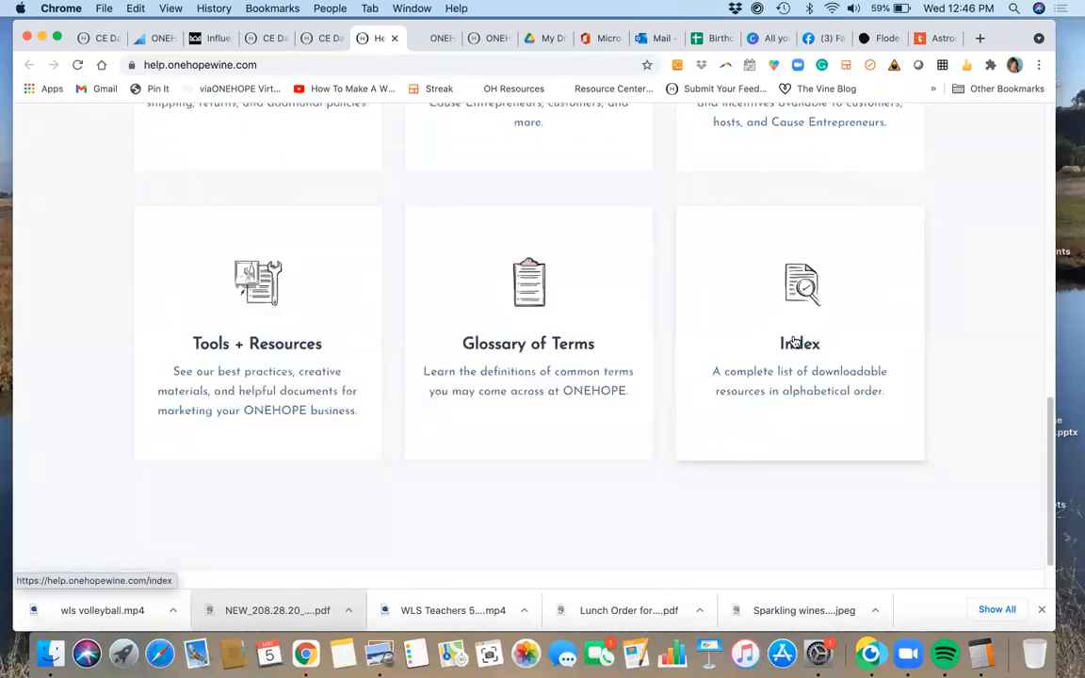
left_click(800, 343)
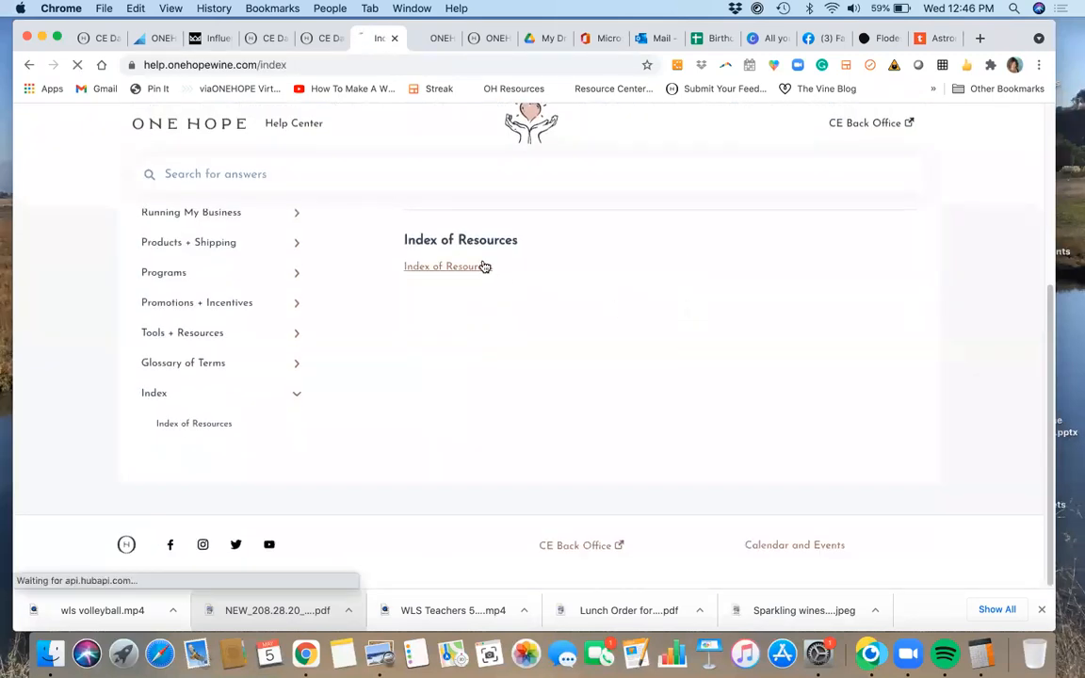
left_click(448, 266)
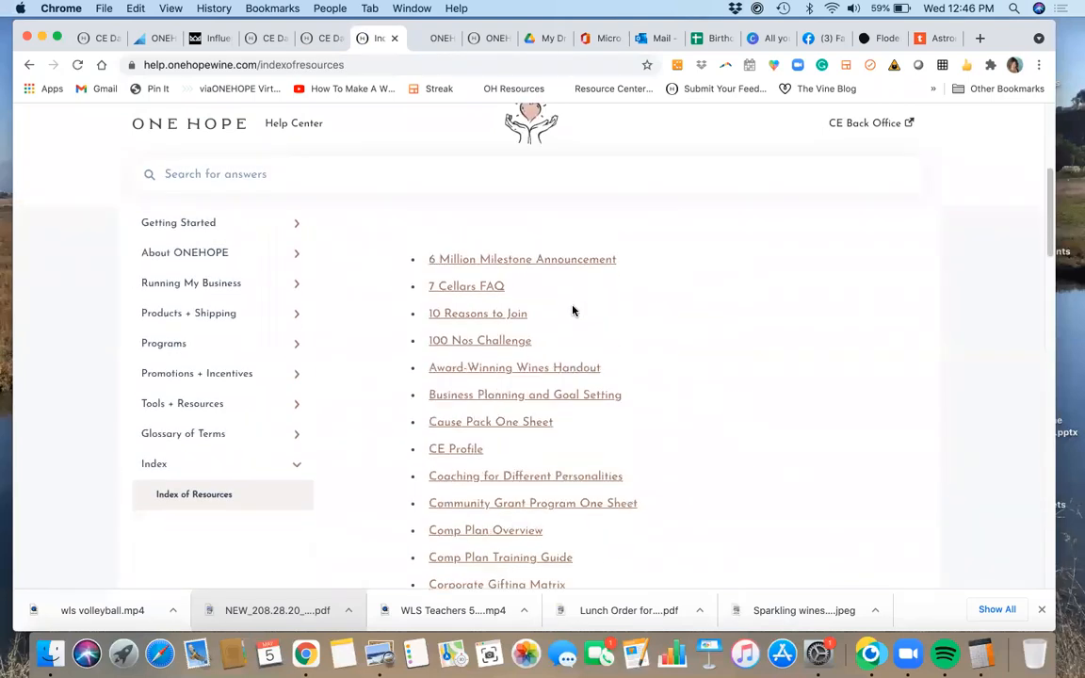
Scroll the resource list down to WINENOT List and open Winemaker Notecards.
scroll("down", 3)
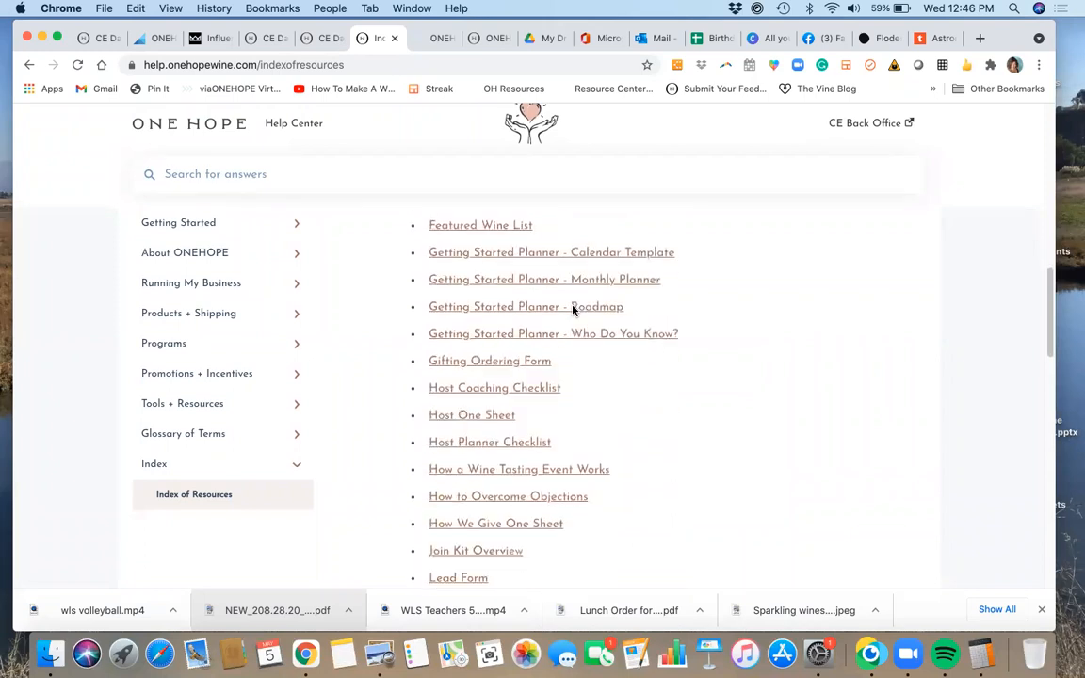
scroll("down", 3)
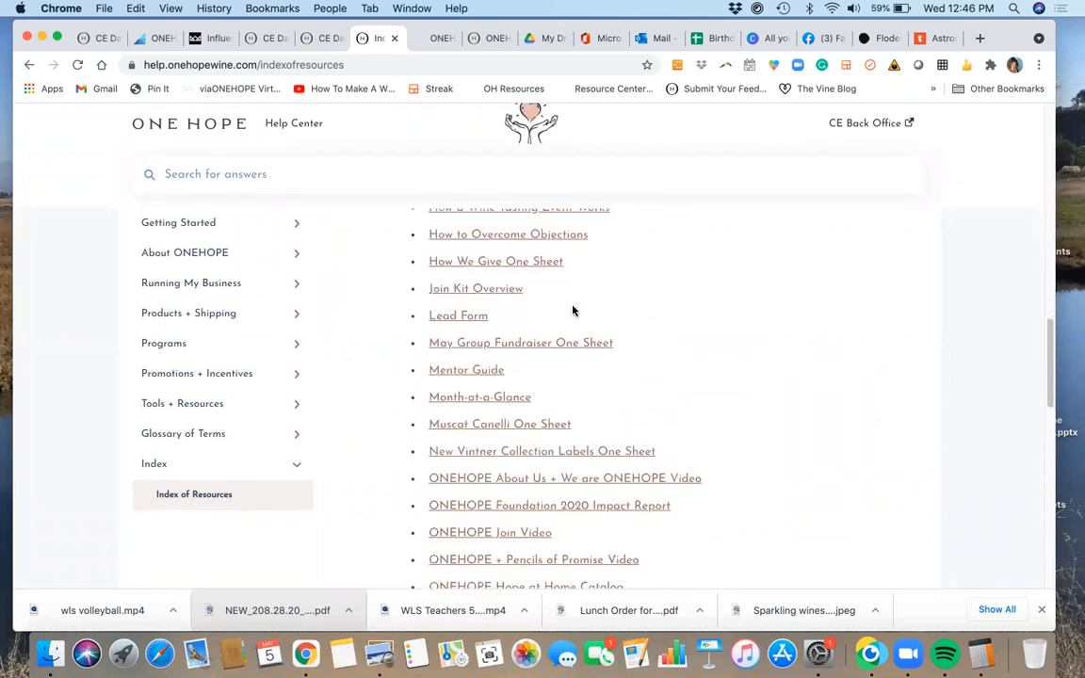
scroll("down", 3)
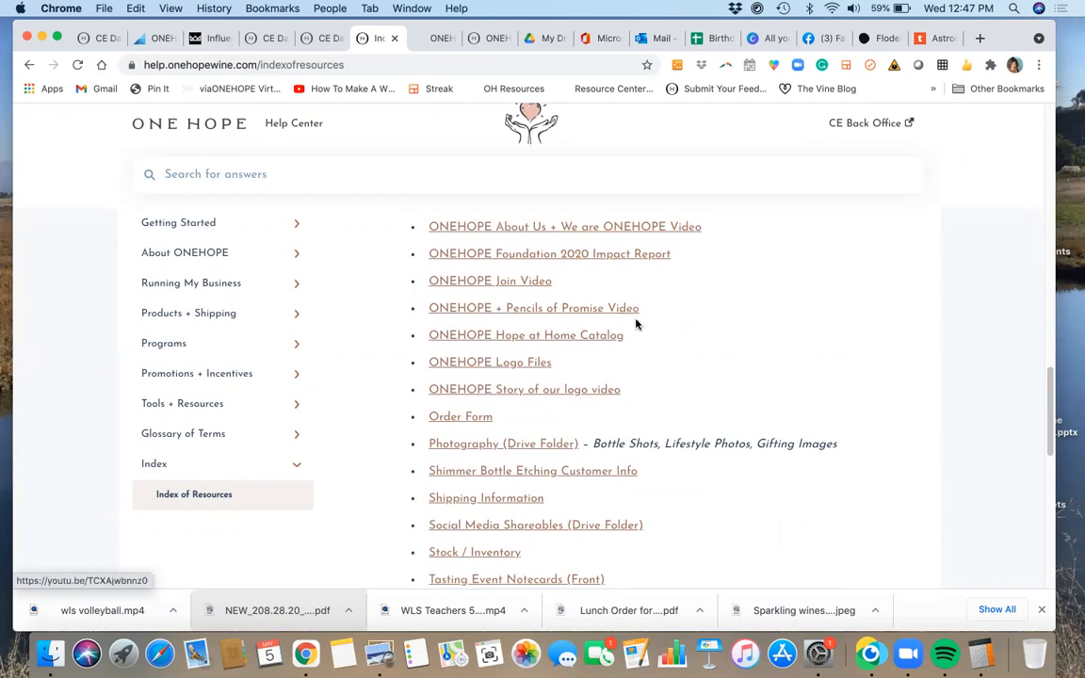
scroll("down", 3)
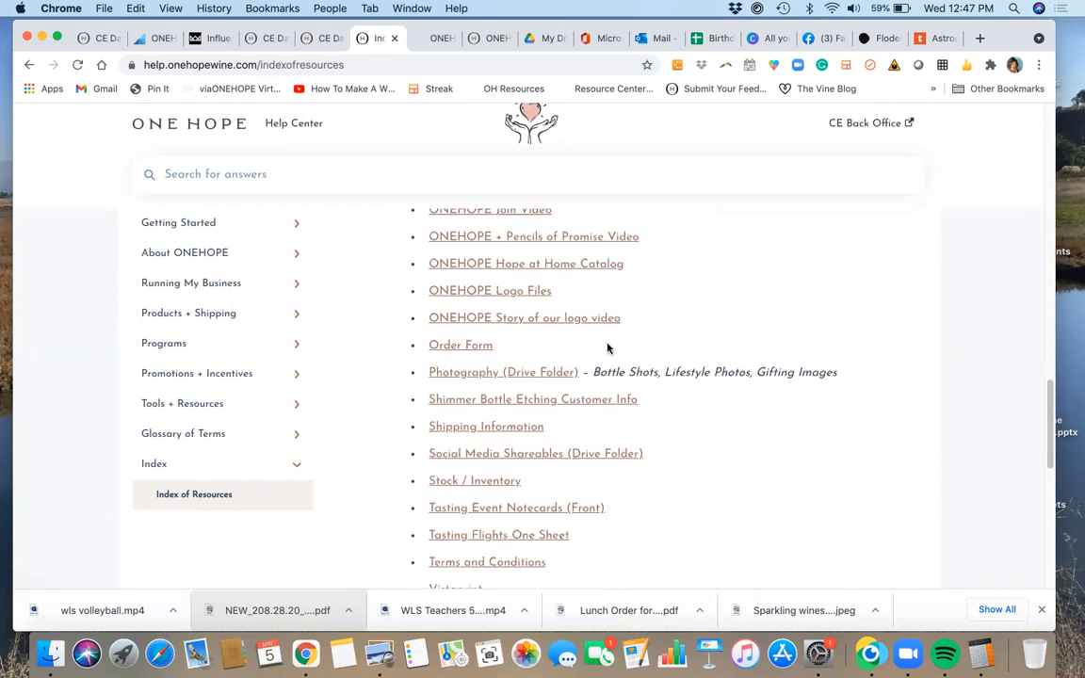
scroll("down", 3)
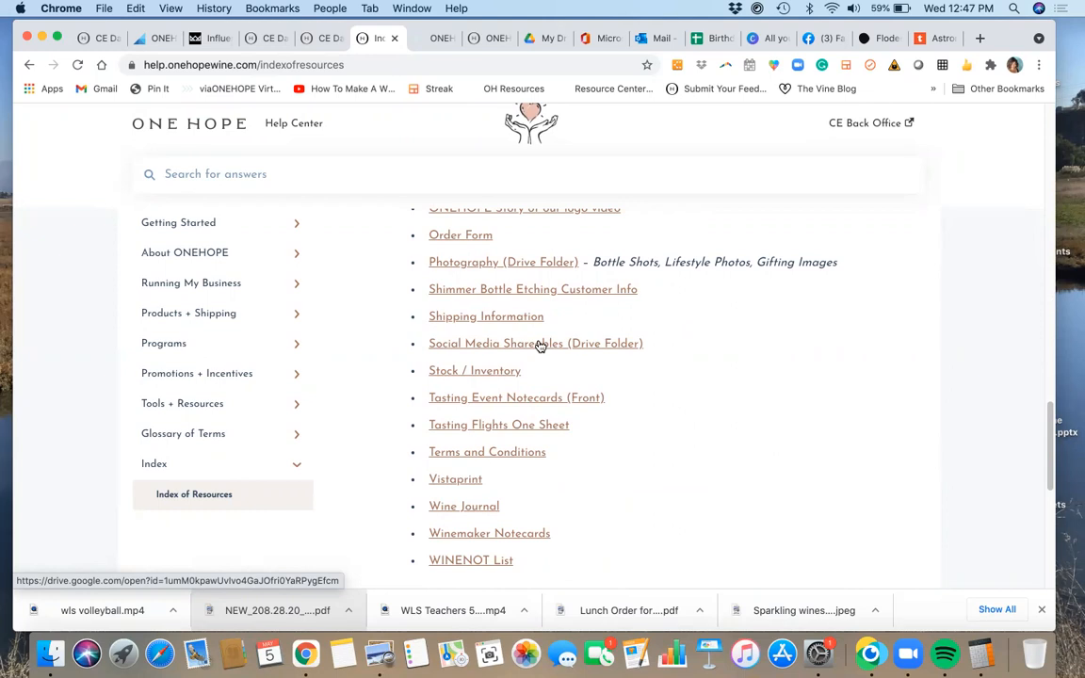
mouse_move(568, 98)
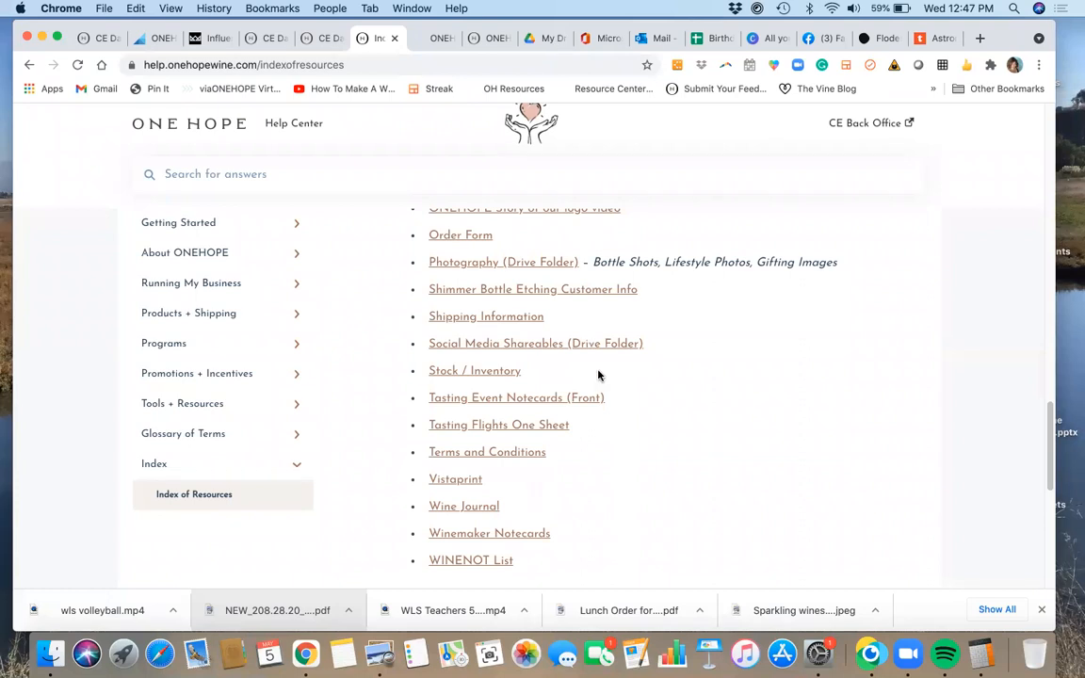
scroll("down", 3)
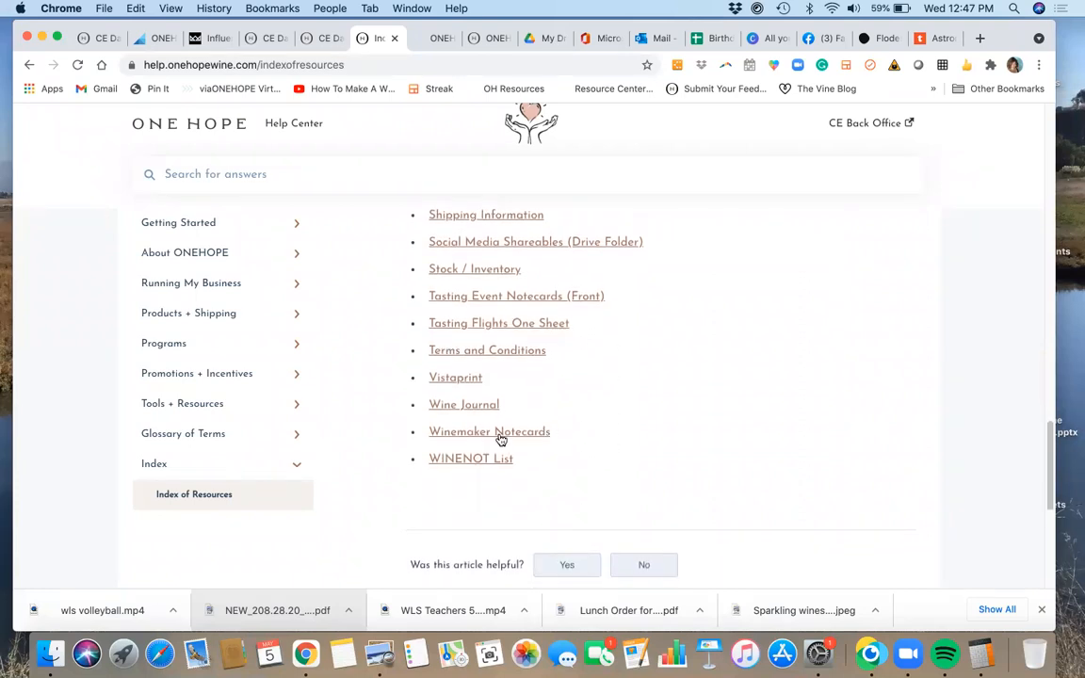
left_click(489, 432)
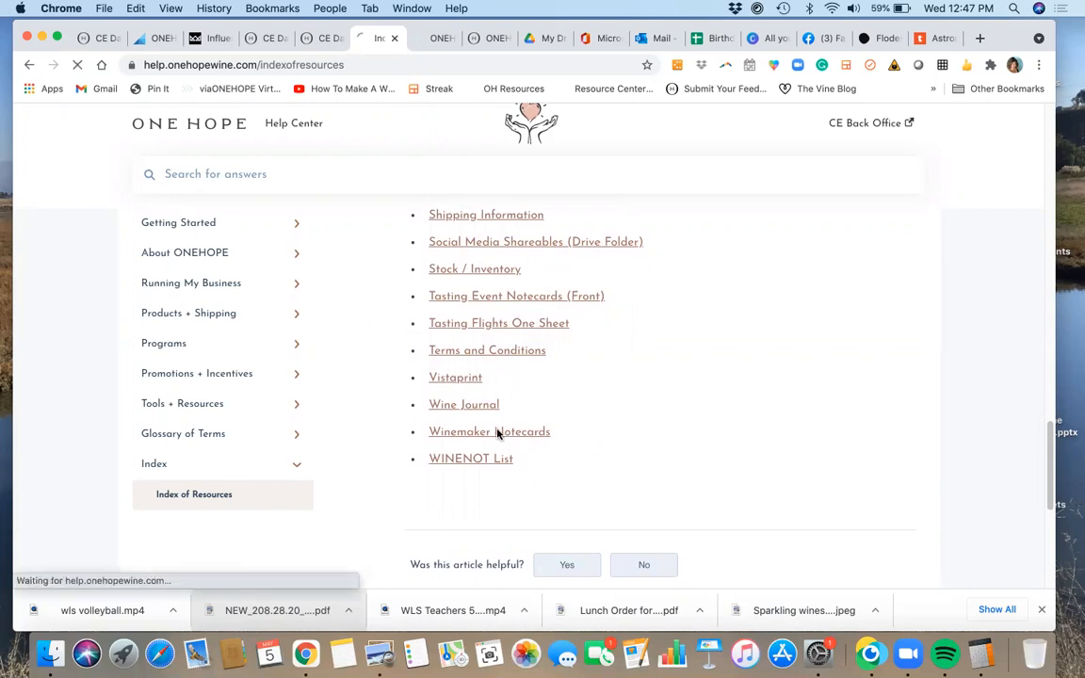
Preview the California Sparkling Almond notecard in the Winemaker Notes_Sparkling Drive folder.
left_click(489, 431)
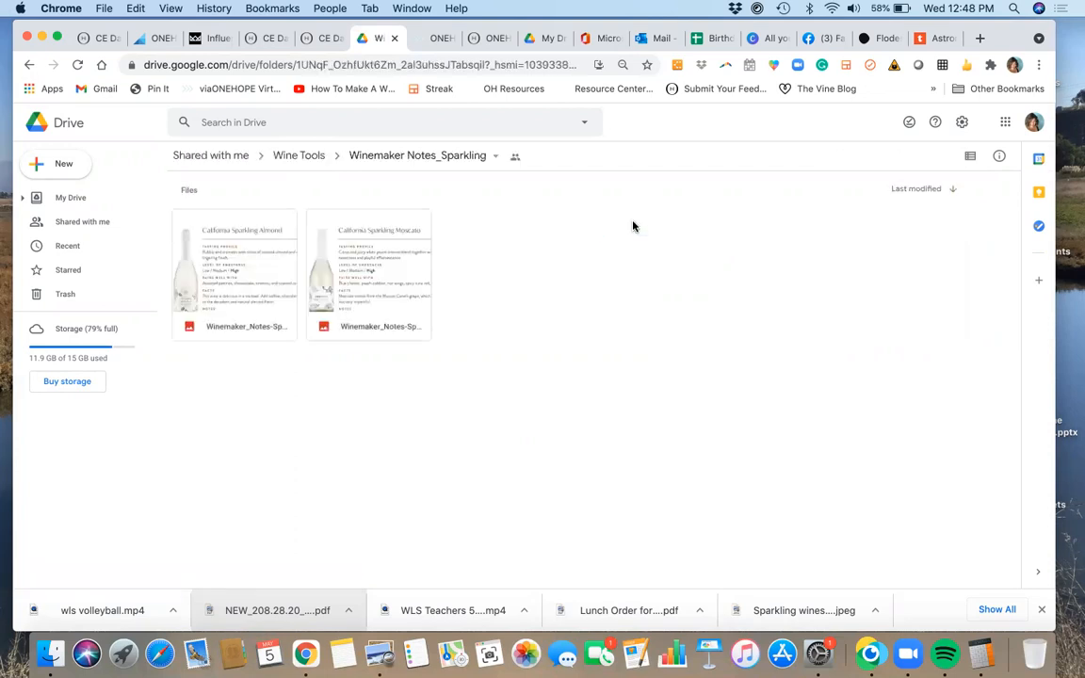
left_click(234, 274)
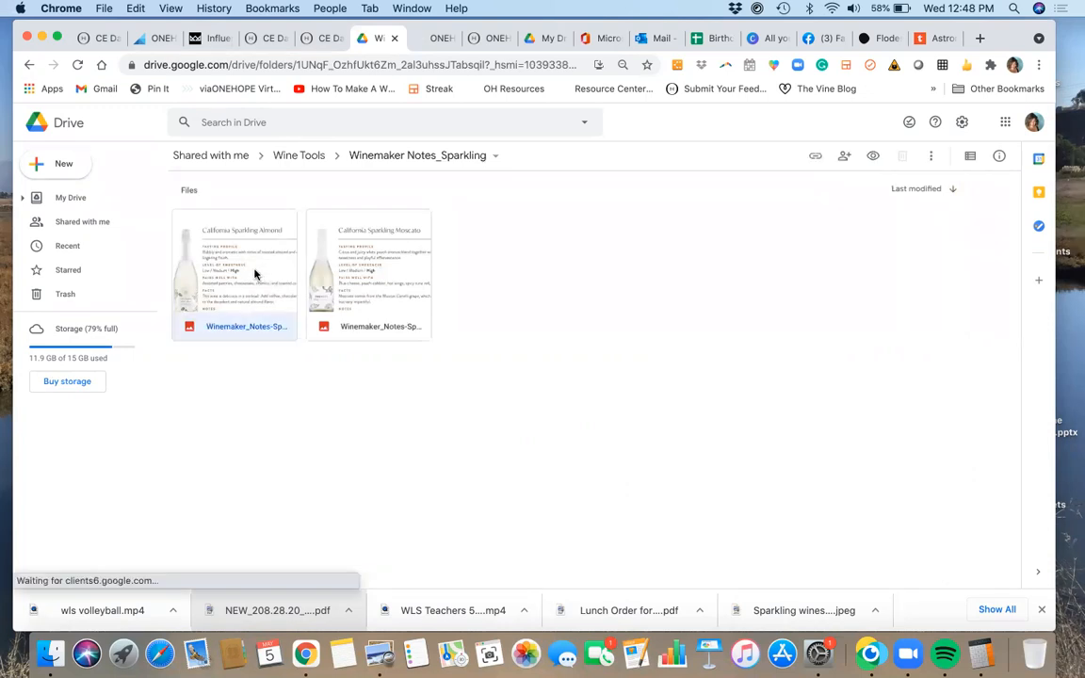
double_click(234, 273)
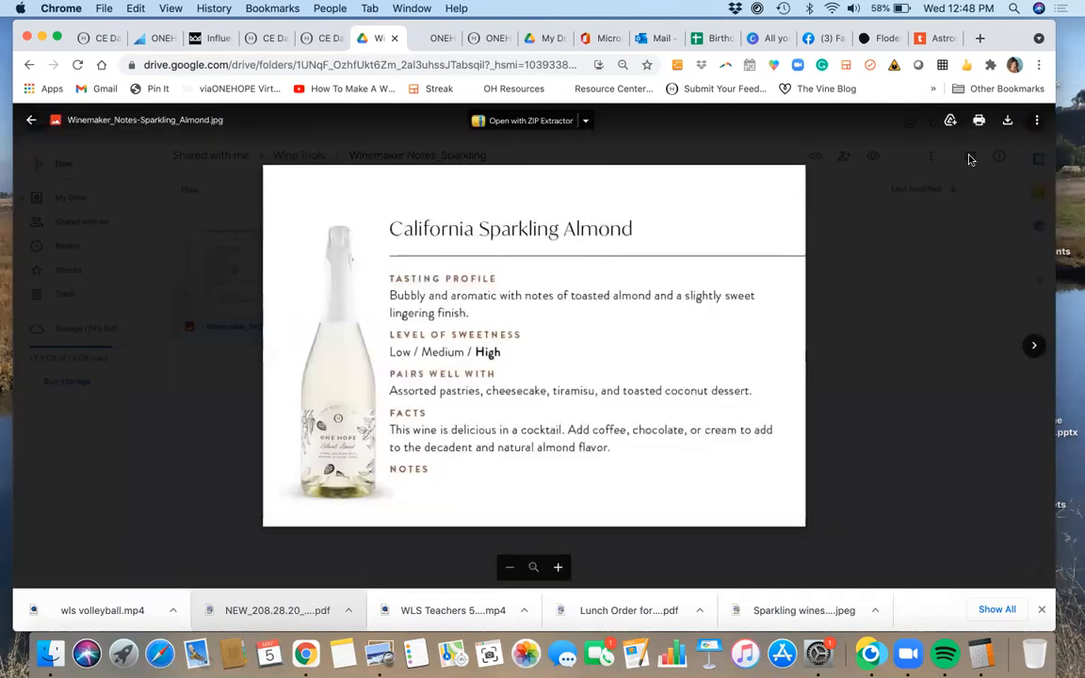
mouse_move(609, 278)
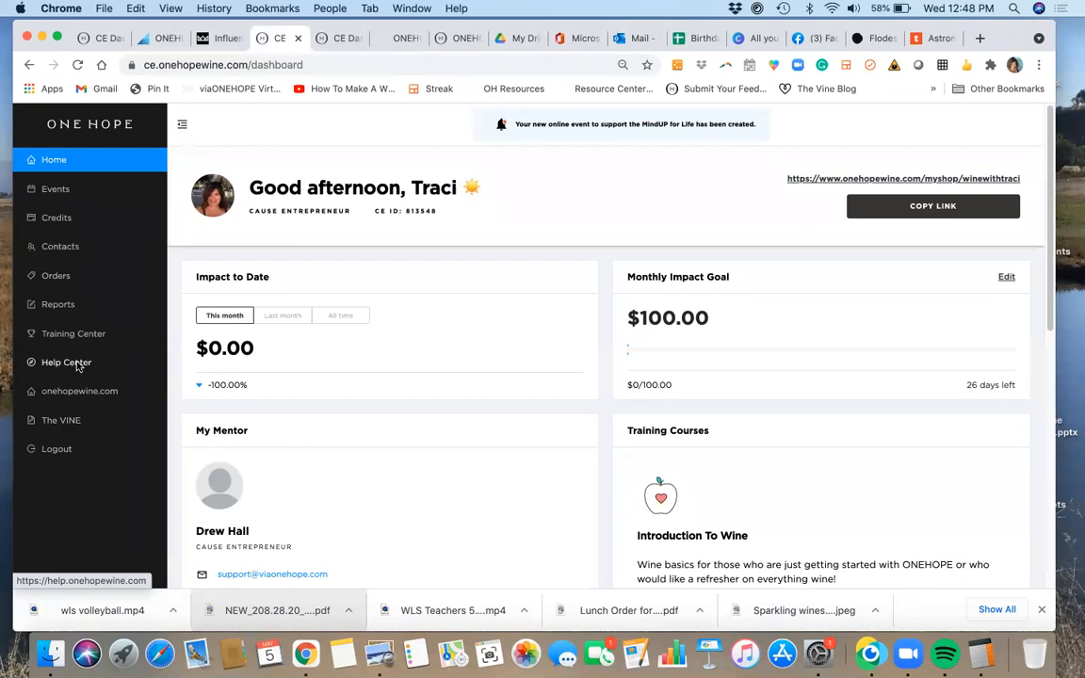
Reopen the Help Center from the dashboard, browse its topic cards, then switch to Facebook.
left_click(66, 361)
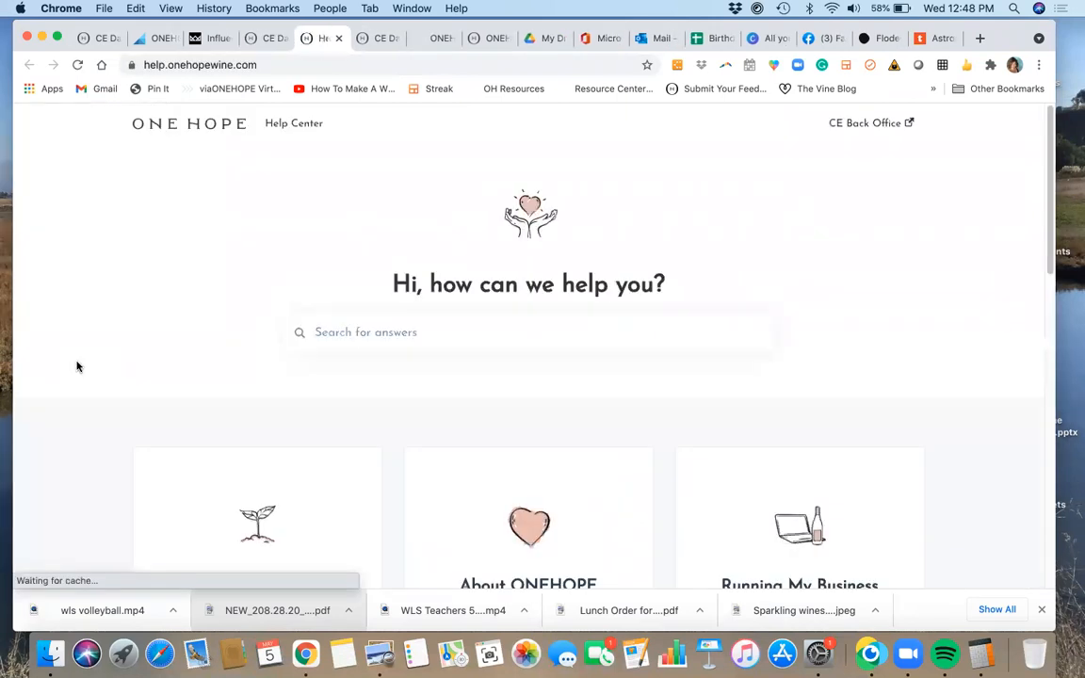
scroll("down", 3)
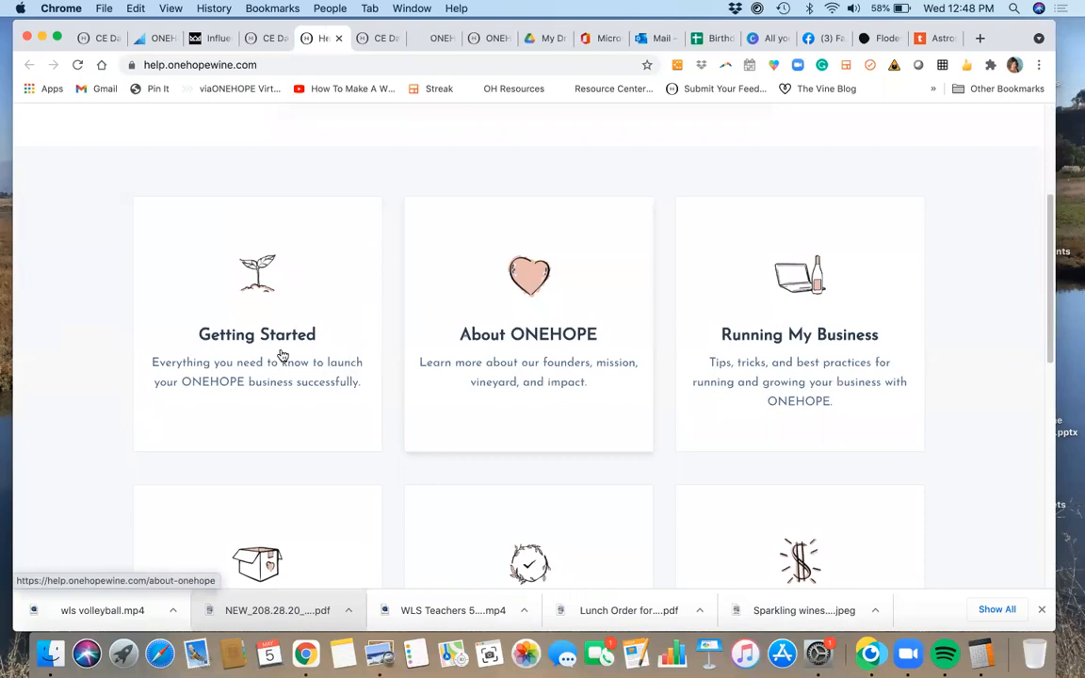
mouse_move(800, 387)
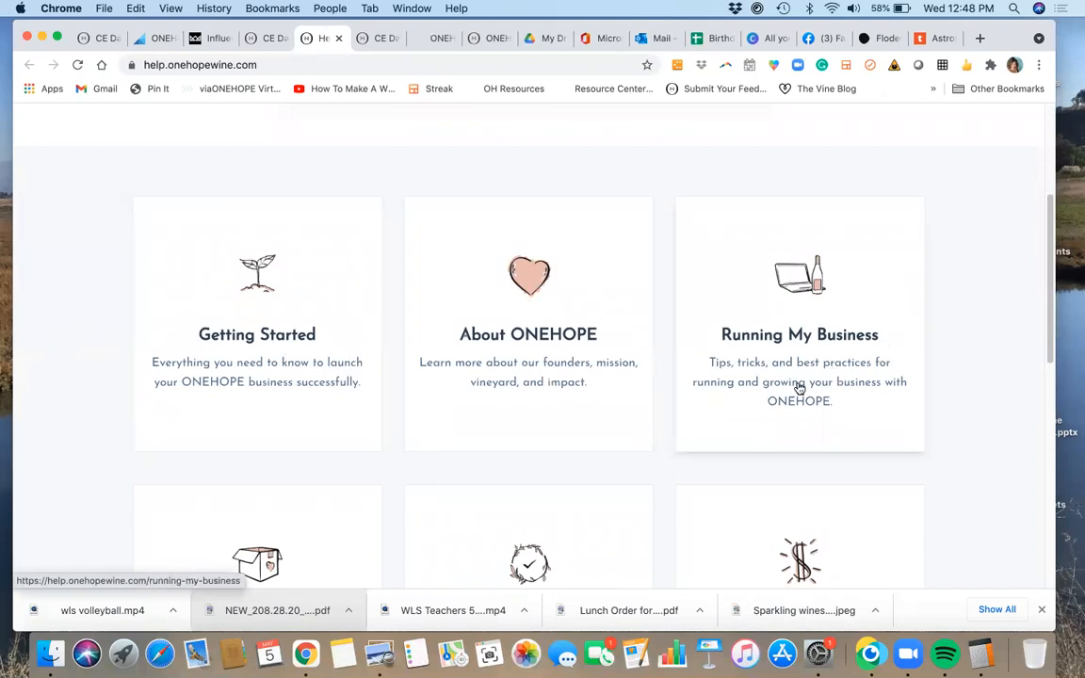
scroll("down", 3)
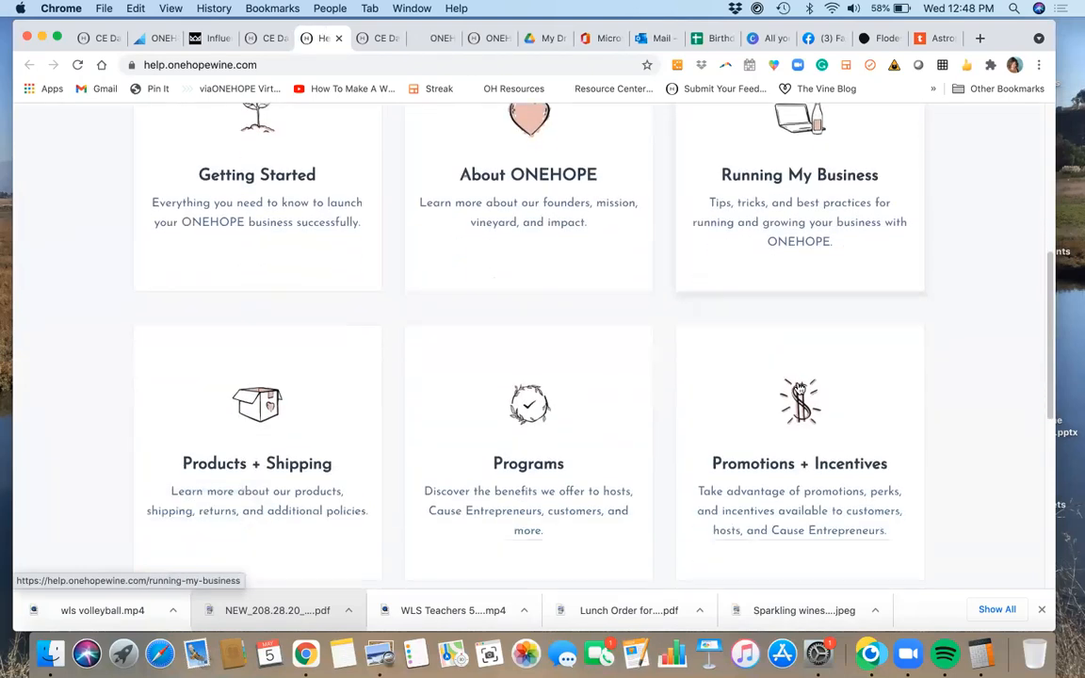
scroll("up", 3)
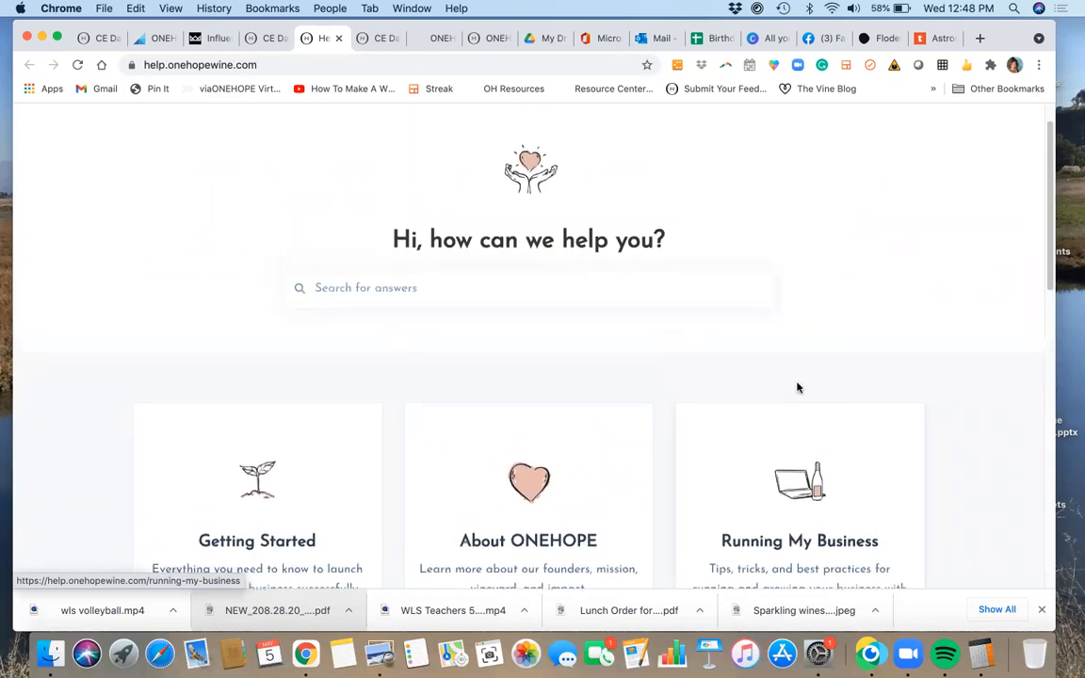
left_click(199, 65)
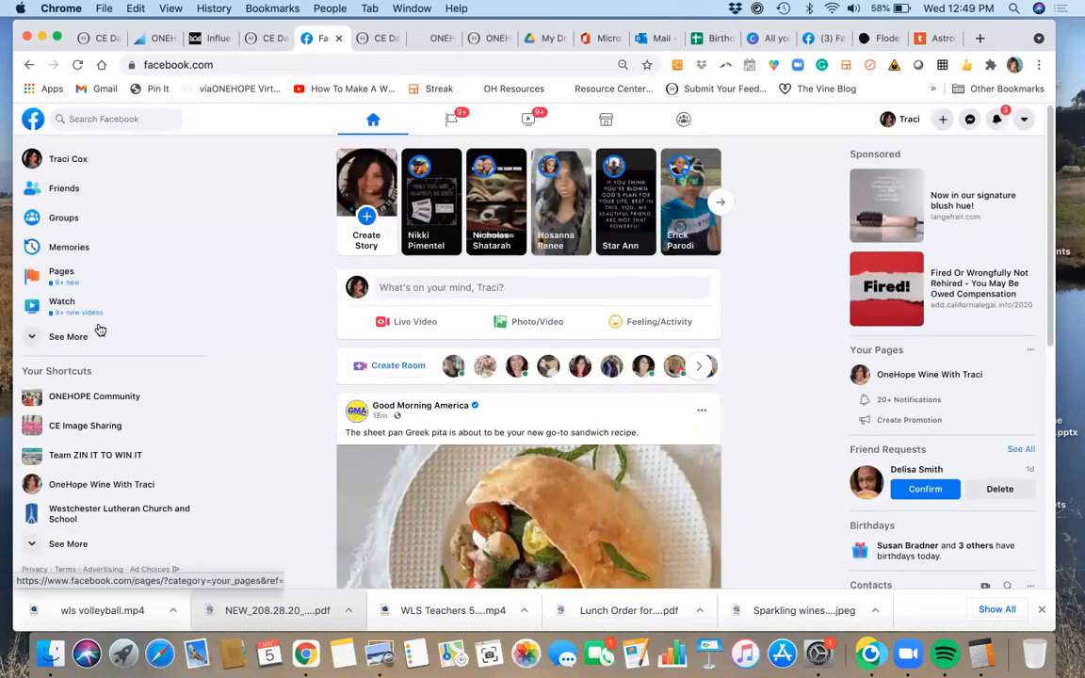
Open the ONEHOPE Community group from the sidebar and browse its discussion feed.
left_click(94, 395)
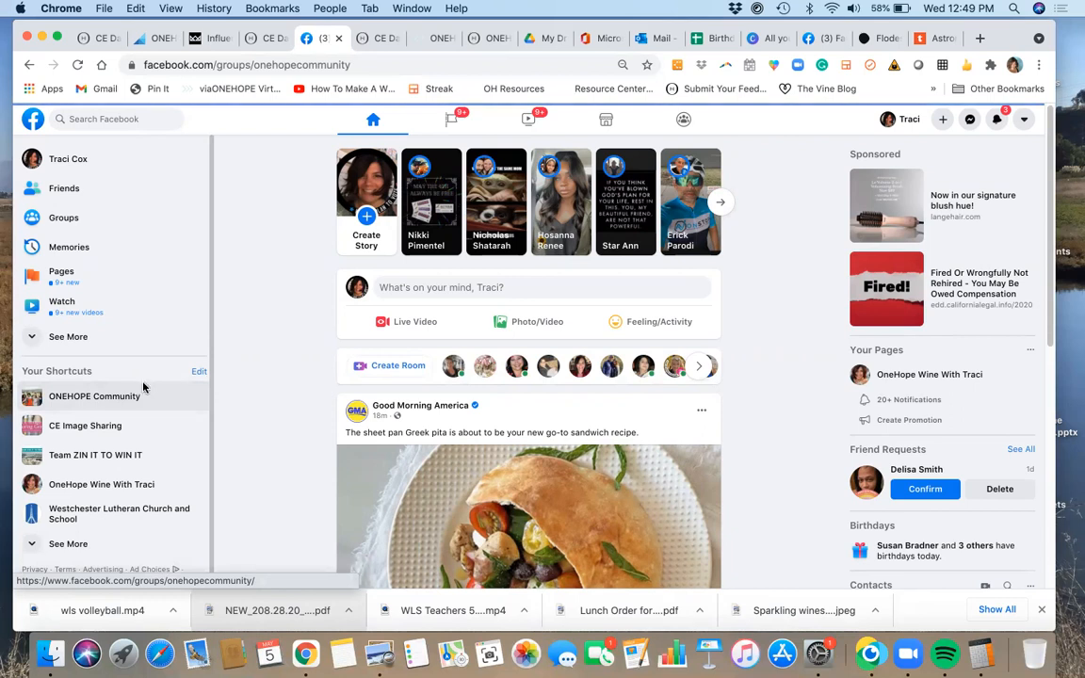
left_click(94, 395)
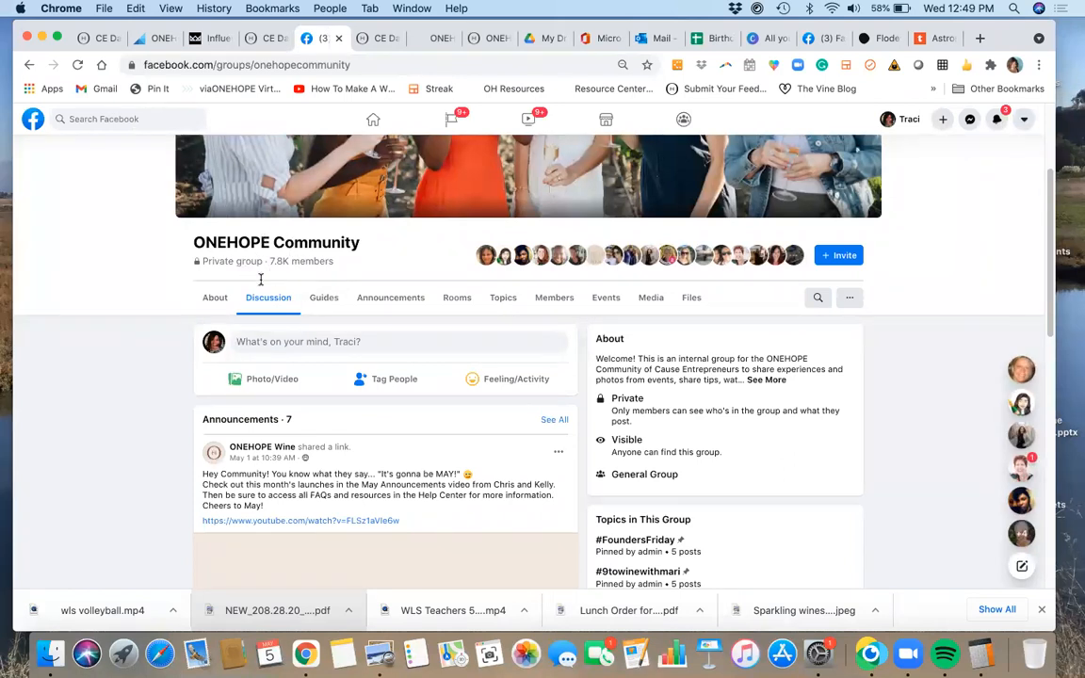
mouse_move(373, 309)
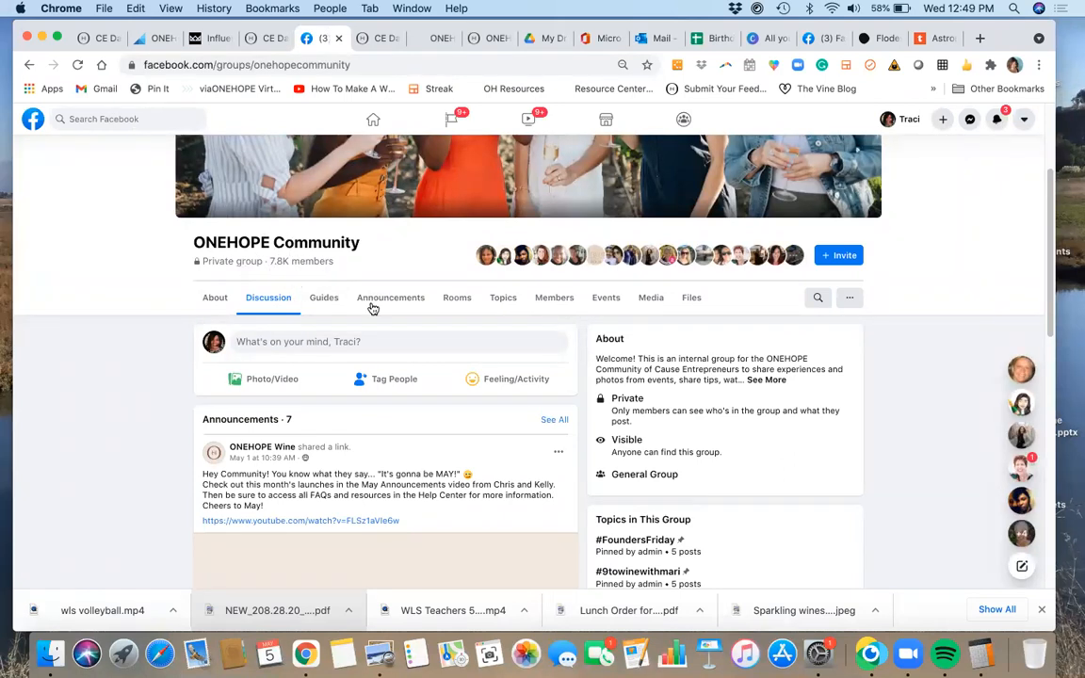
scroll("up", 3)
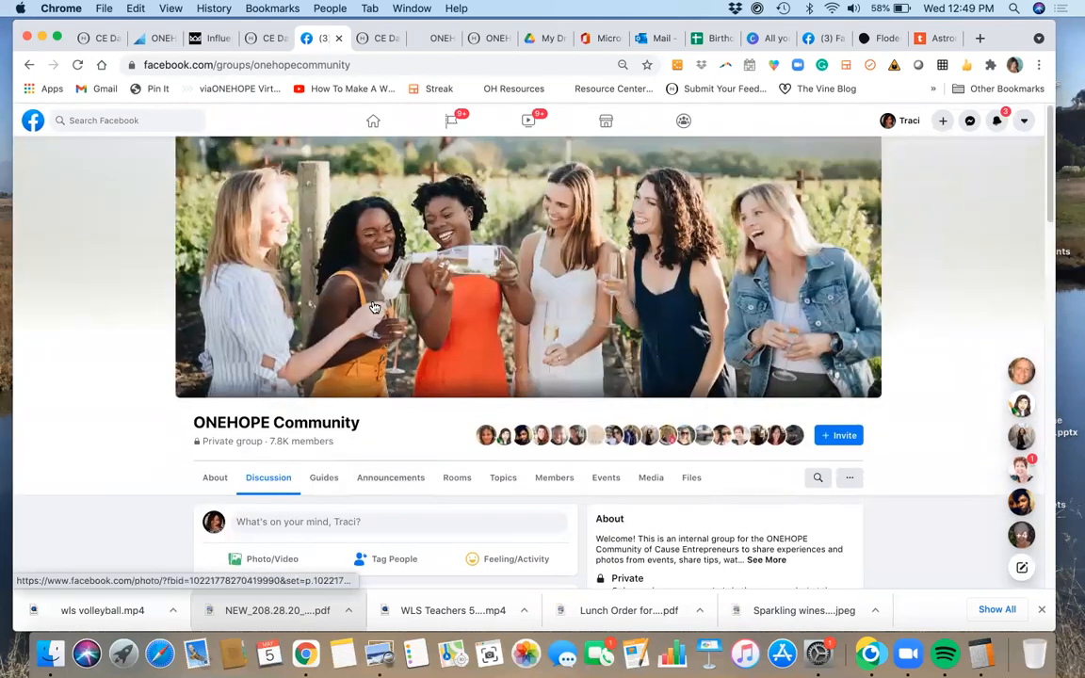
scroll("down", 3)
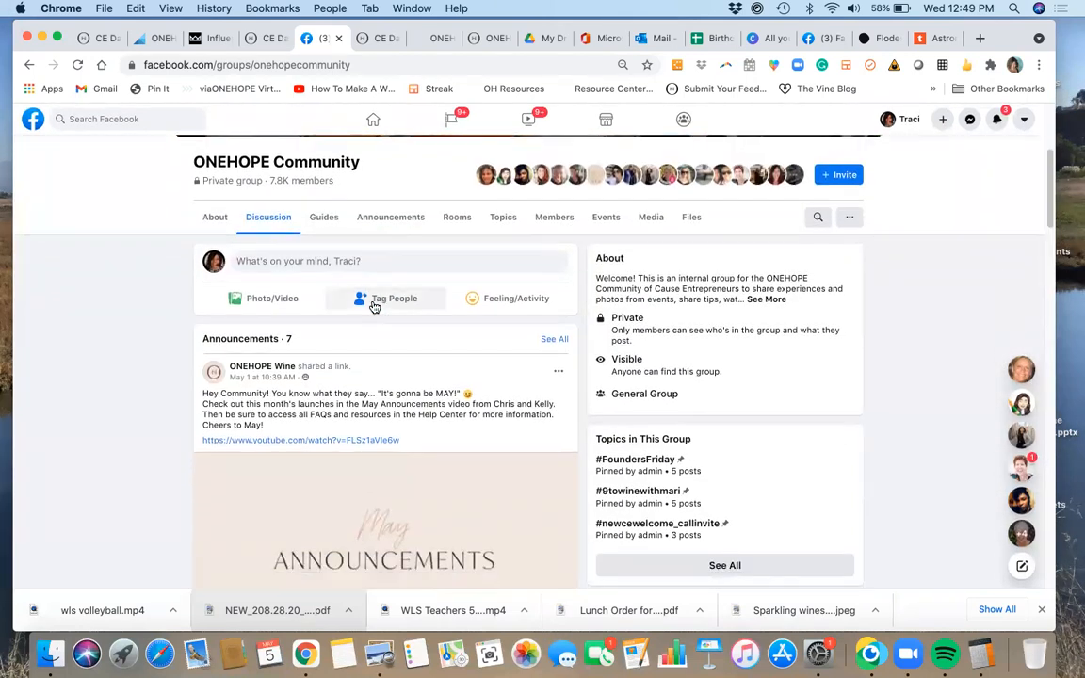
scroll("up", 3)
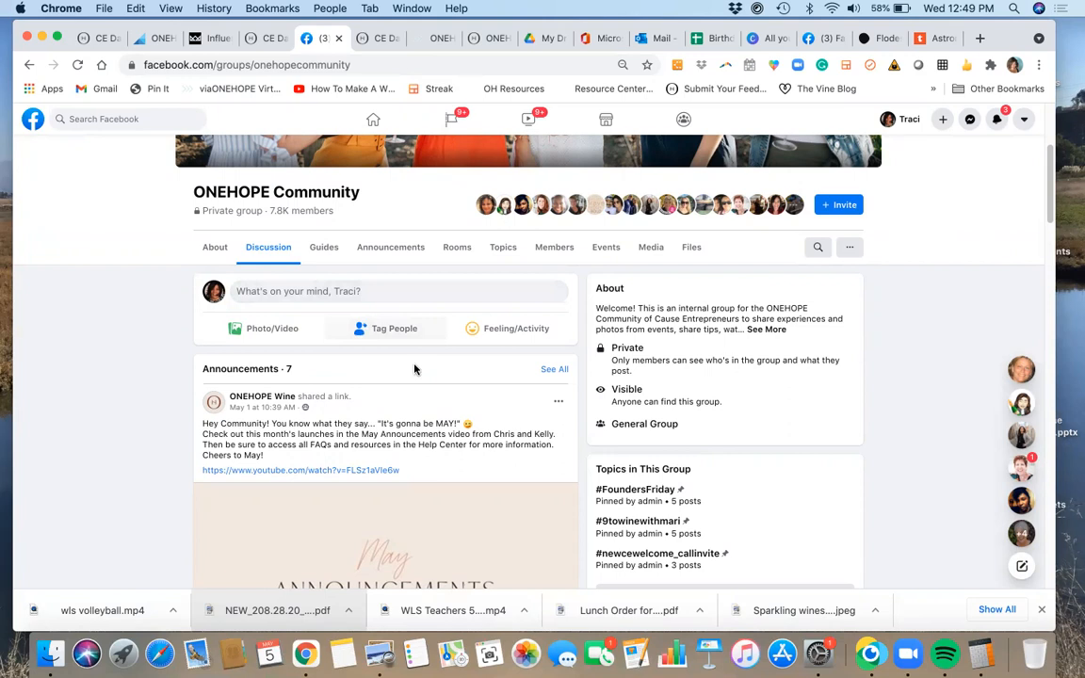
mouse_move(589, 230)
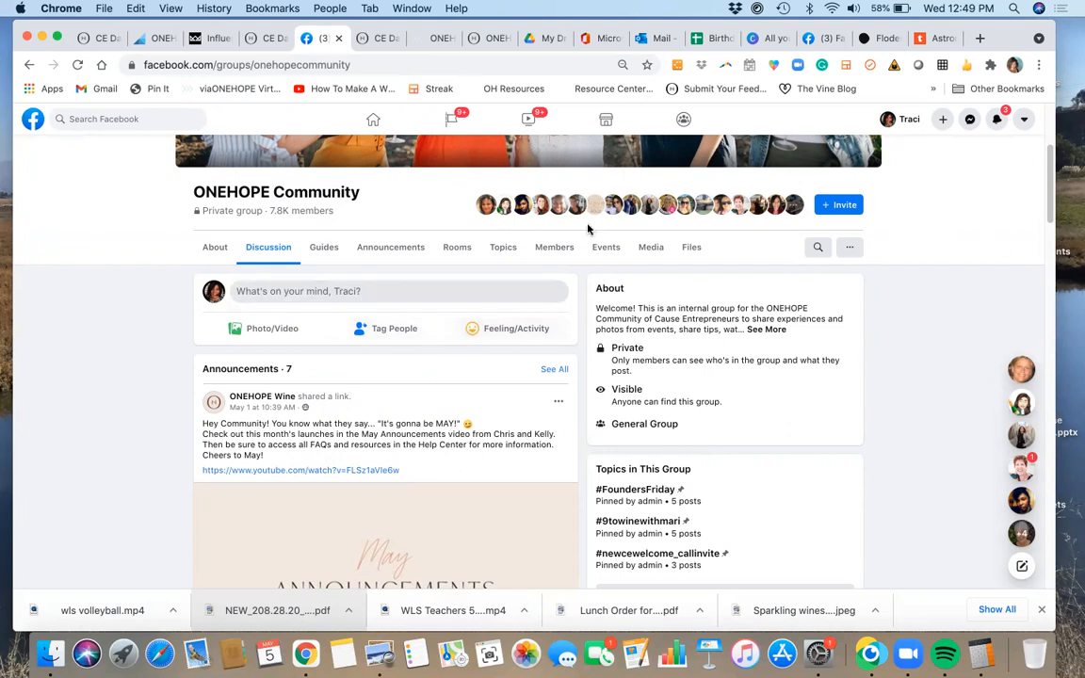
mouse_move(605, 247)
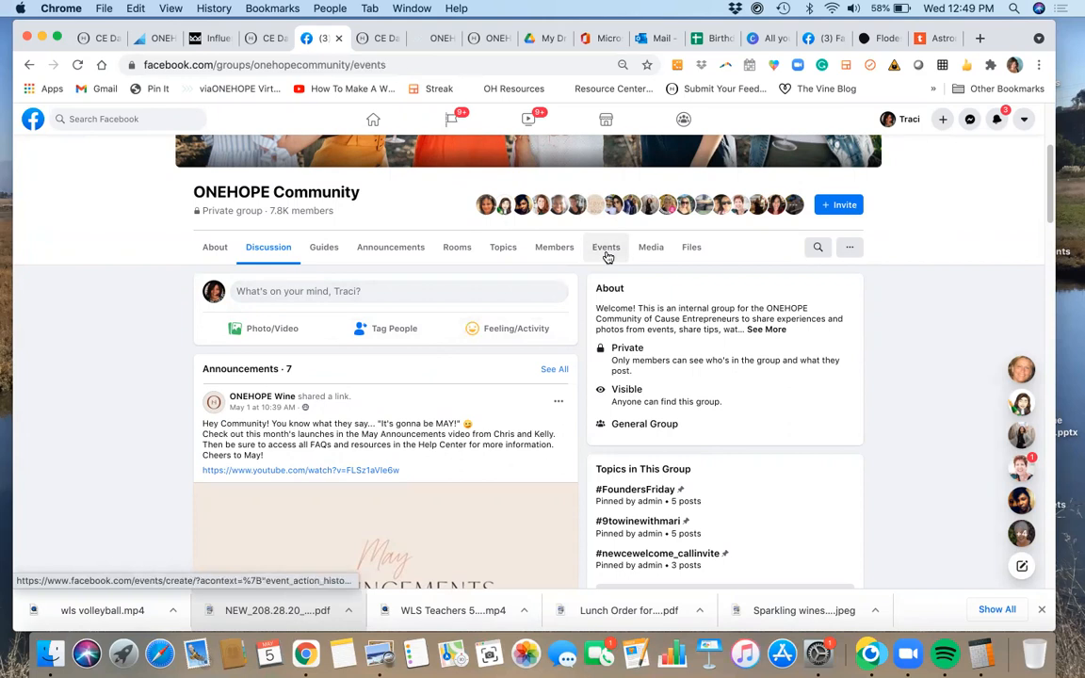
Open the group's Events tab and scroll through upcoming tastings, trainings and past events.
left_click(606, 246)
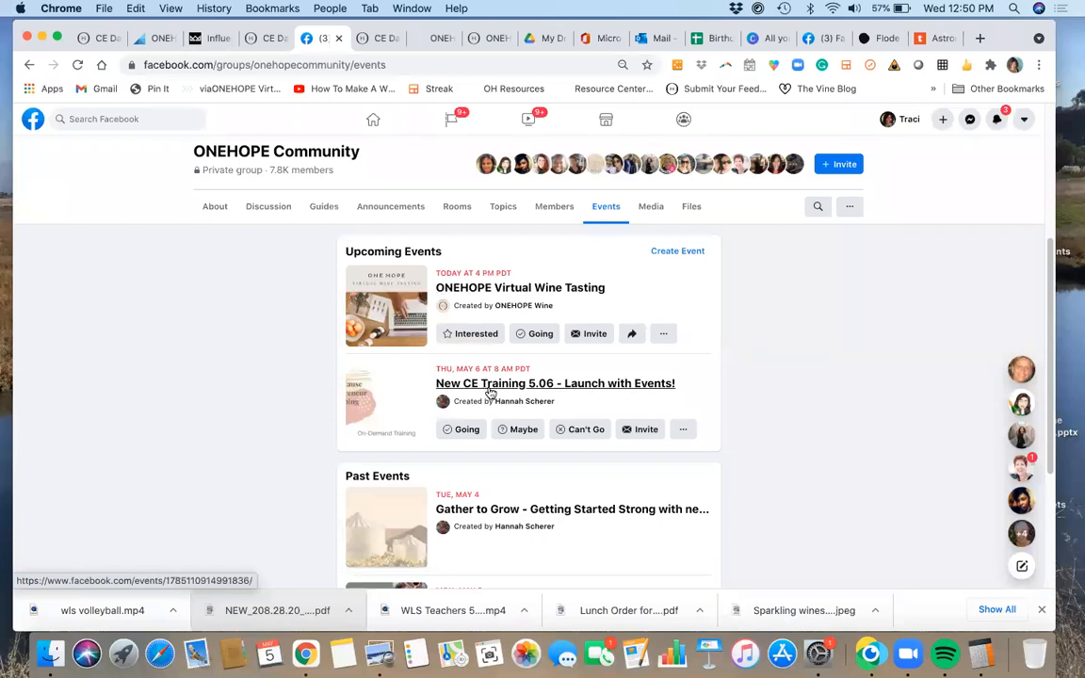
mouse_move(584, 392)
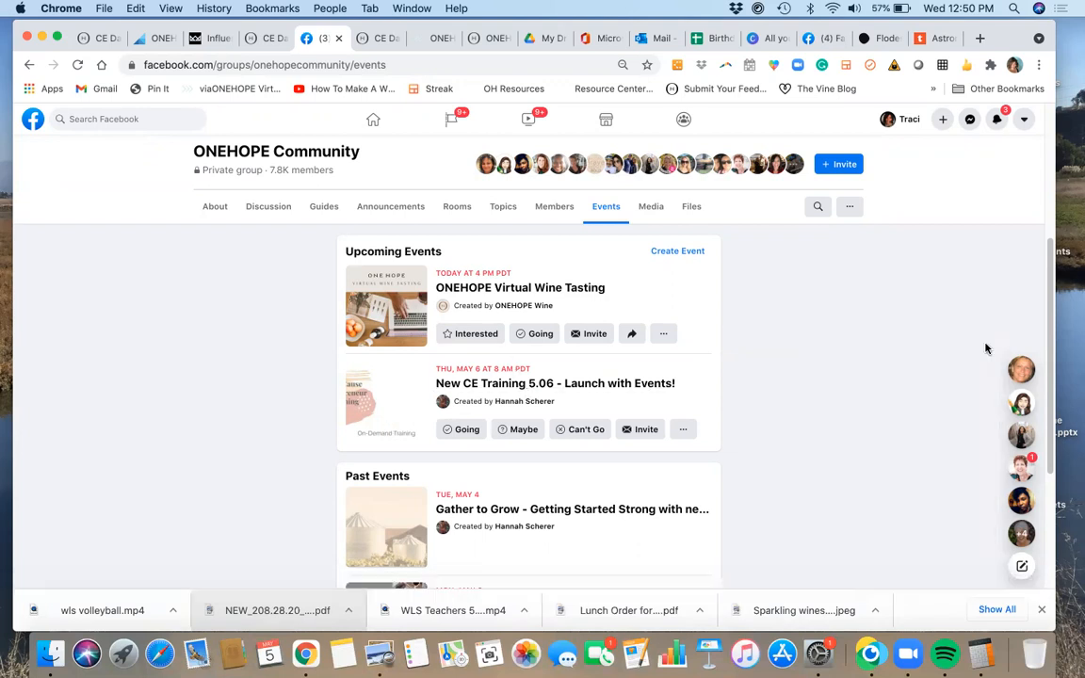
scroll("down", 3)
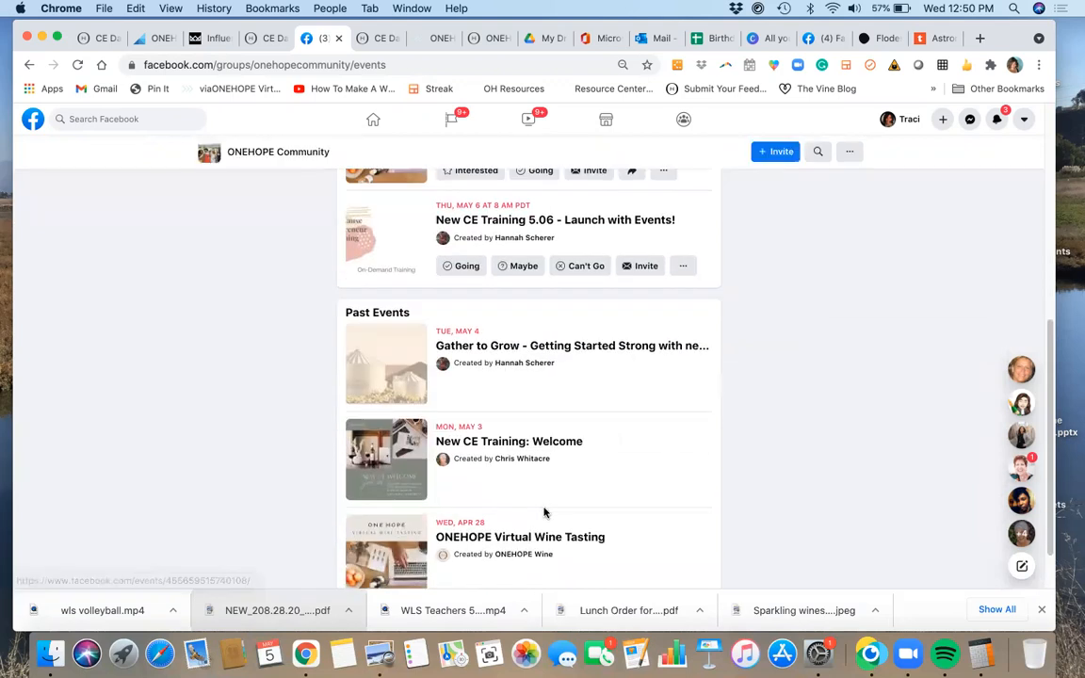
mouse_move(537, 345)
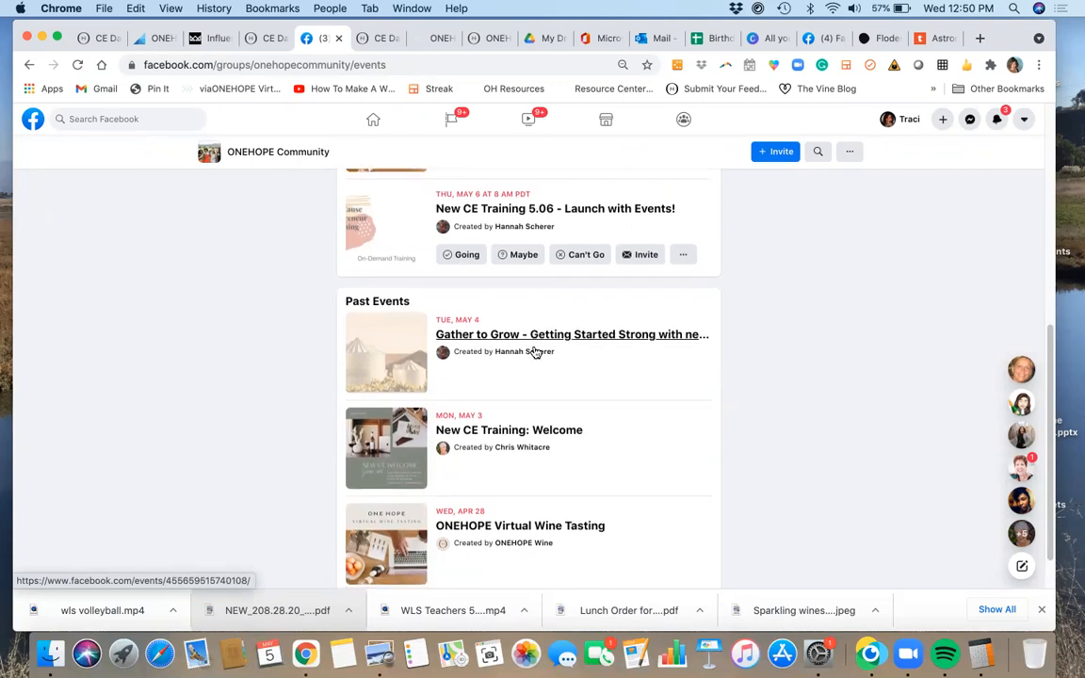
mouse_move(509, 430)
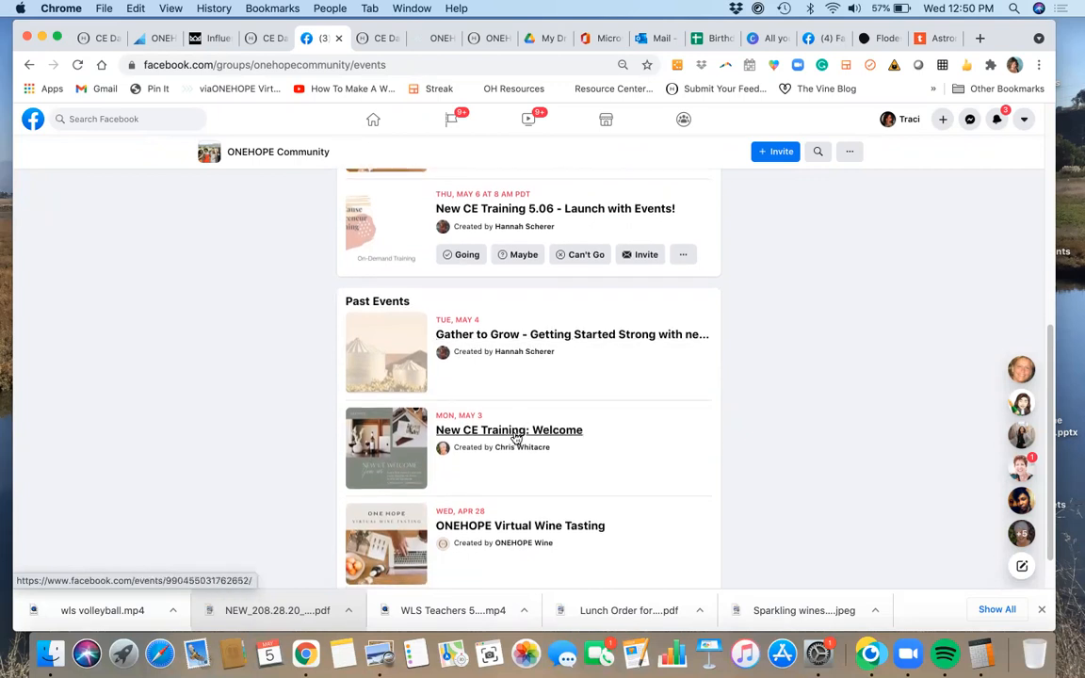
mouse_move(544, 334)
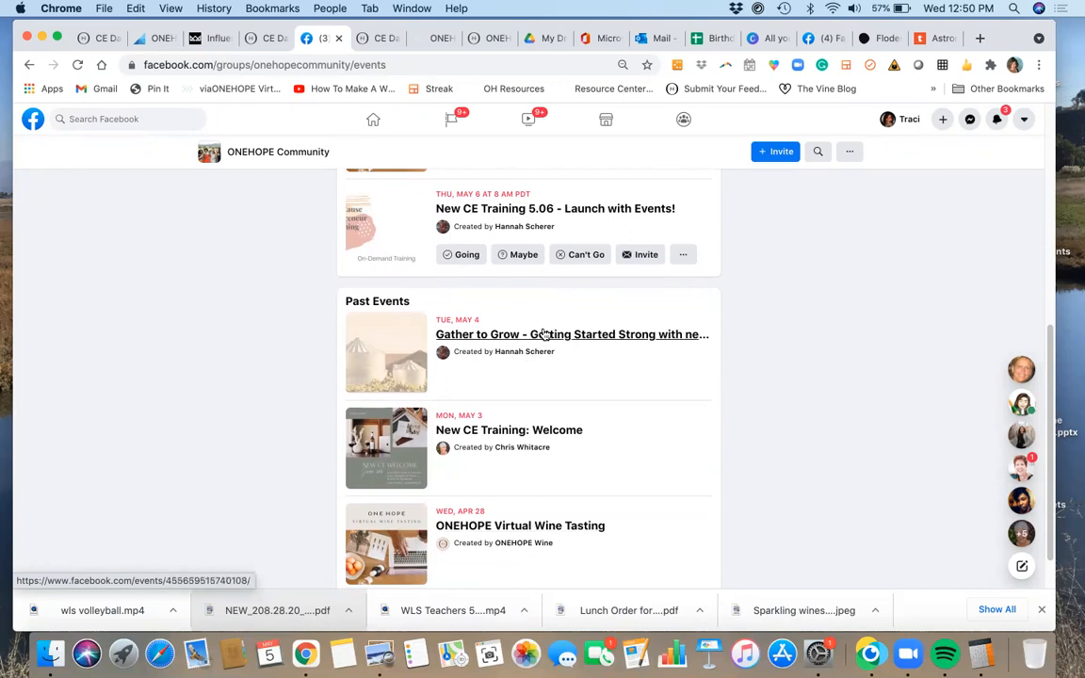
scroll("up", 3)
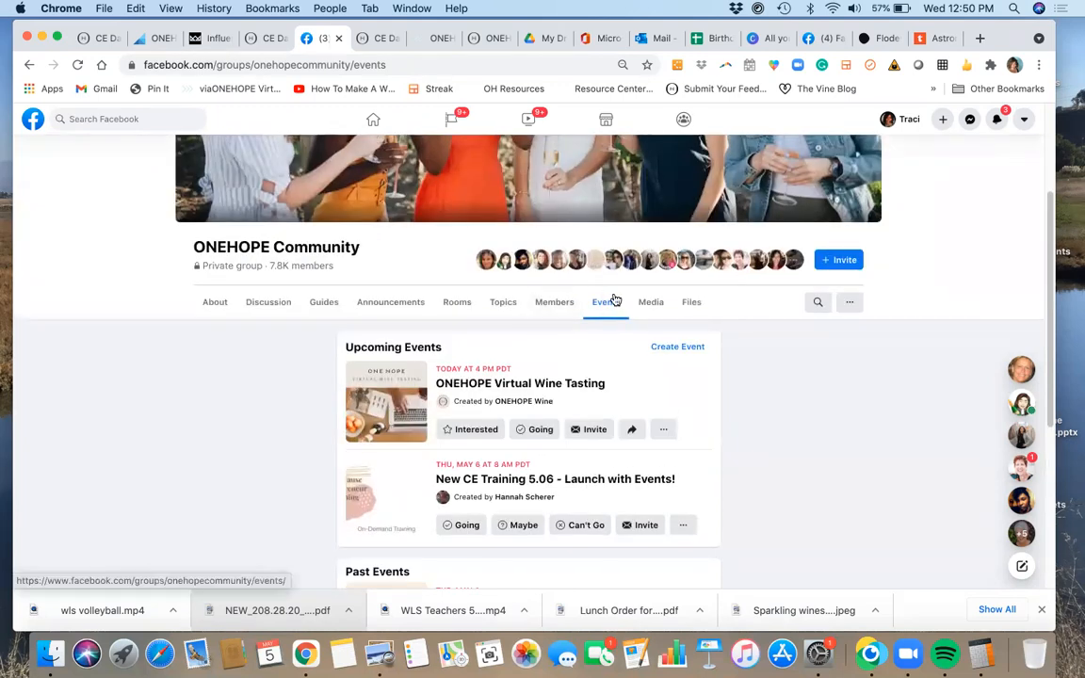
scroll("down", 3)
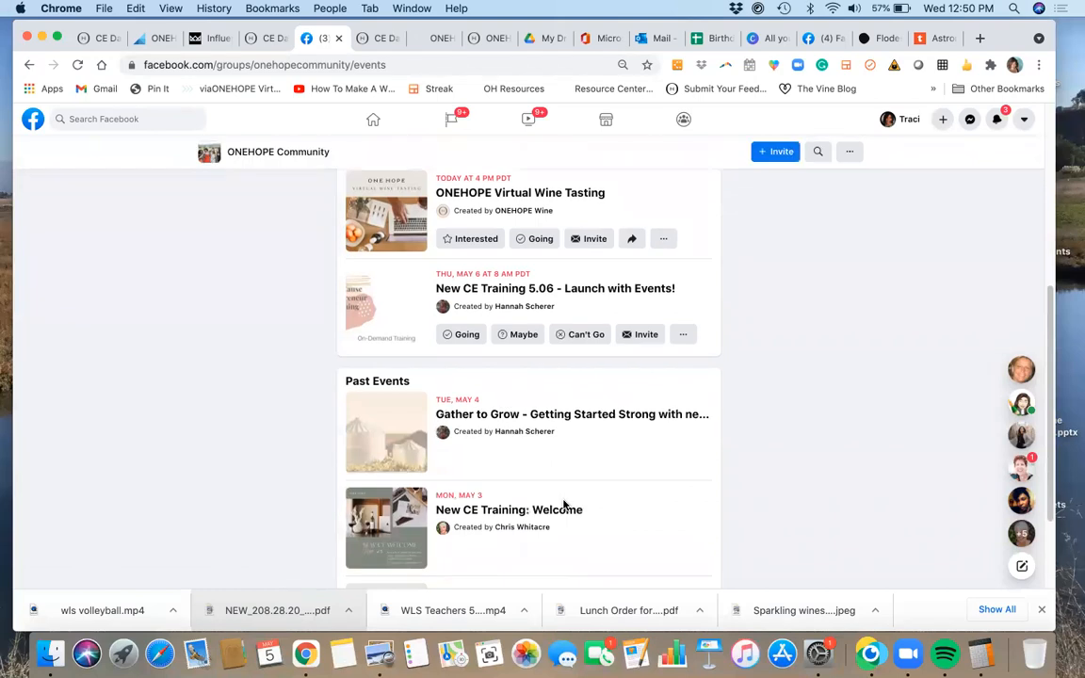
scroll("up", 3)
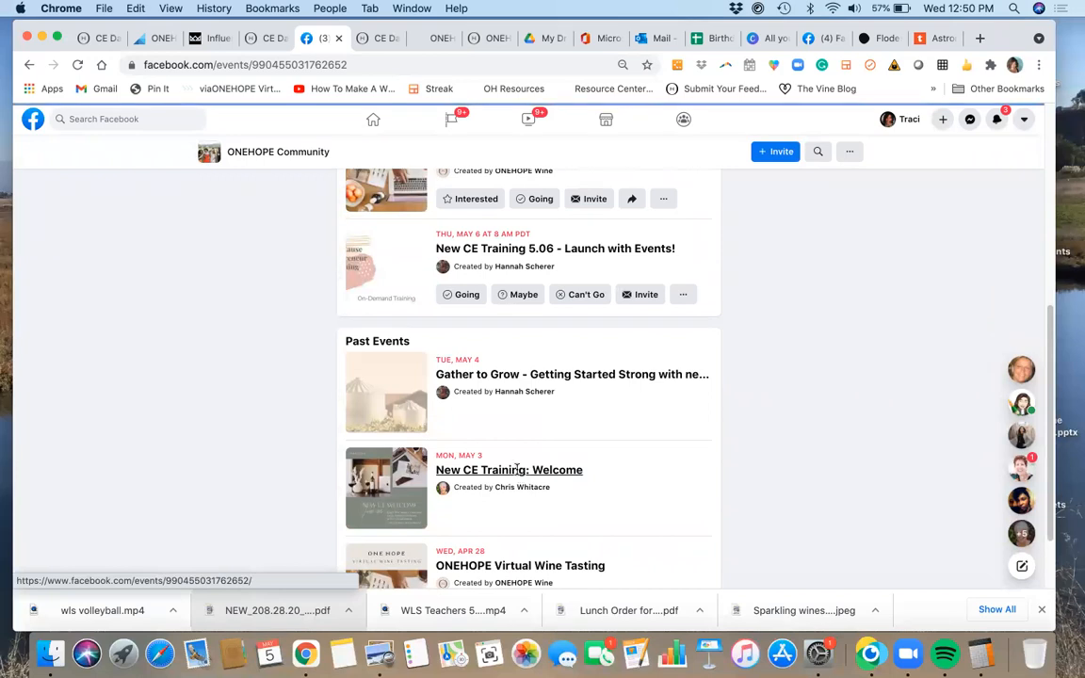
Open the New CE Training: Welcome event and play its New Cause Entrepreneur Training recording.
left_click(509, 469)
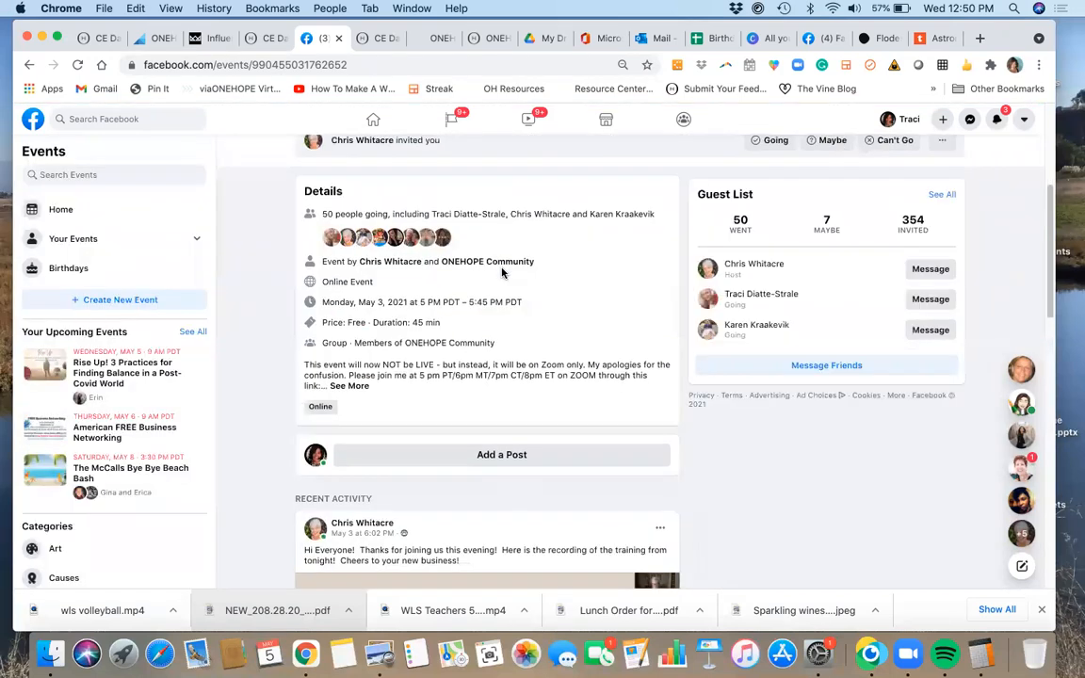
scroll("down", 3)
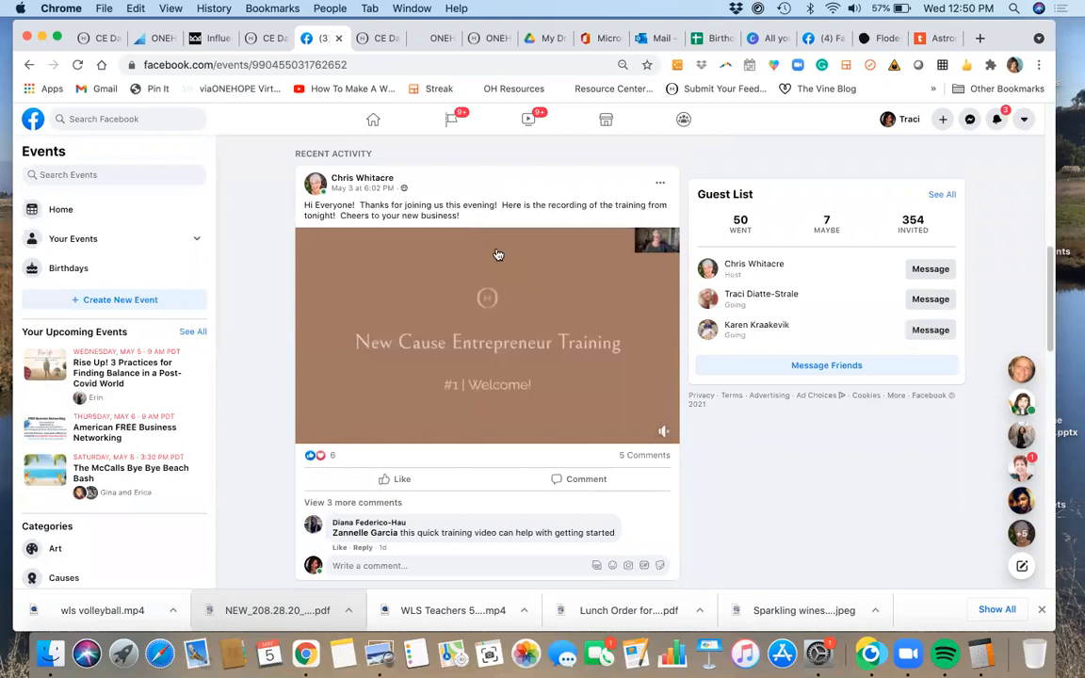
left_click(487, 334)
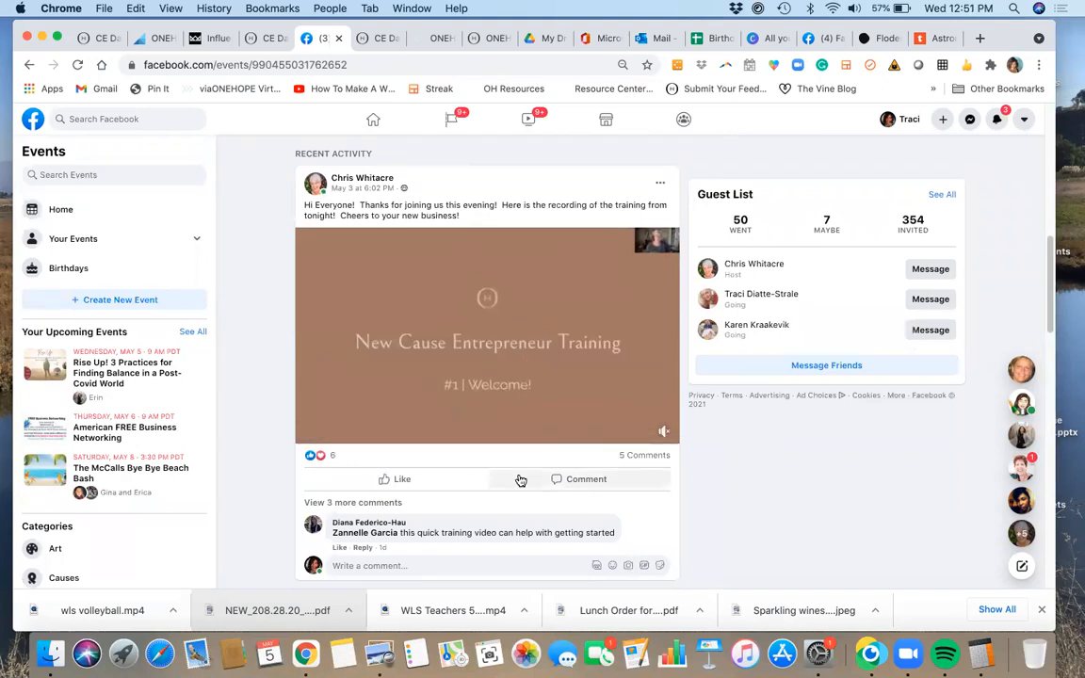
left_click(487, 335)
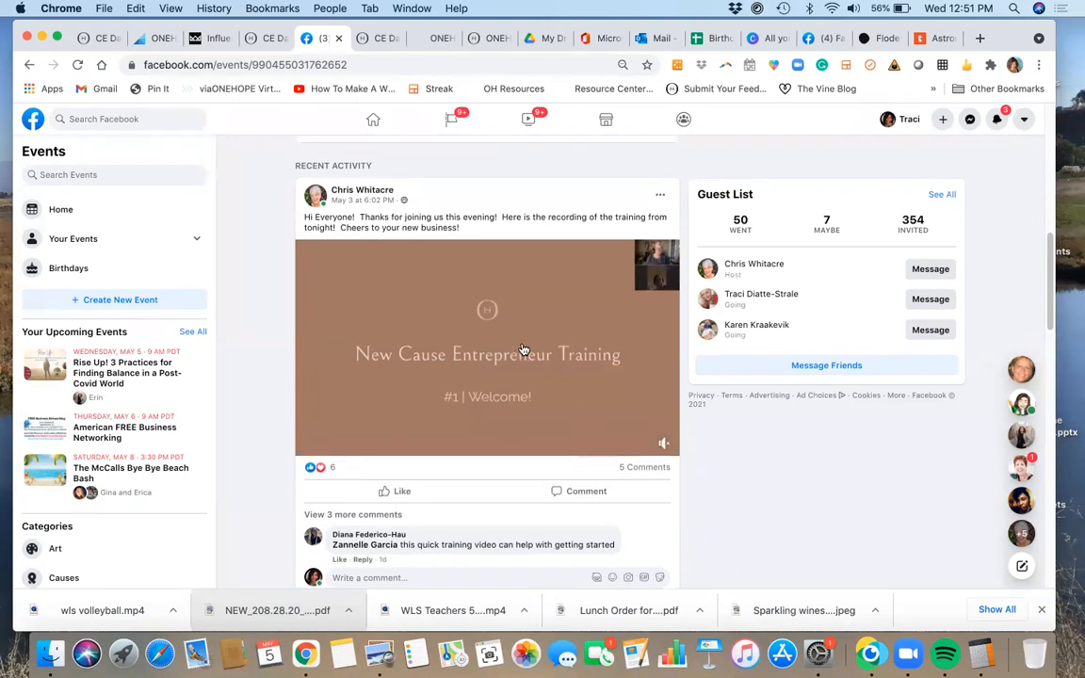
scroll("up", 3)
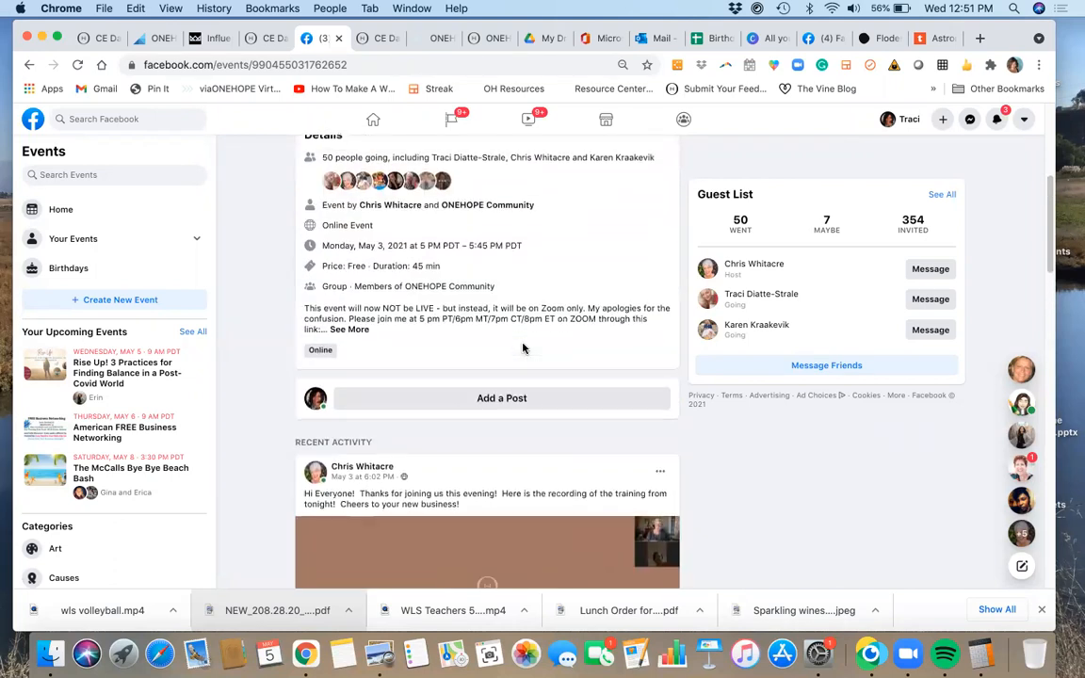
scroll("down", 3)
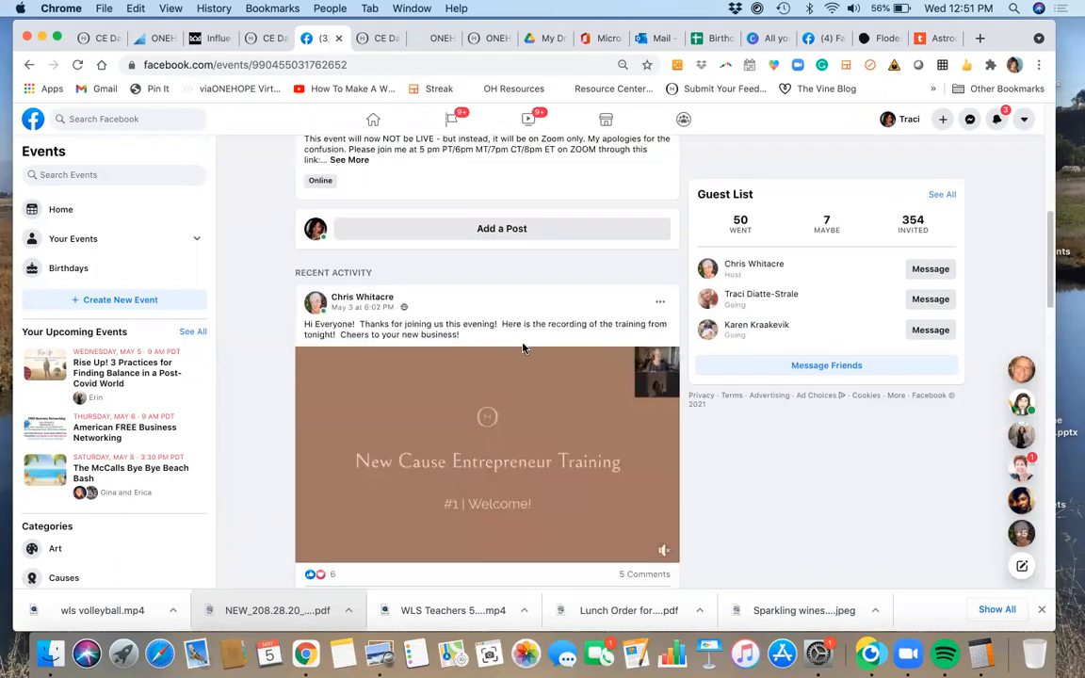
left_click(487, 447)
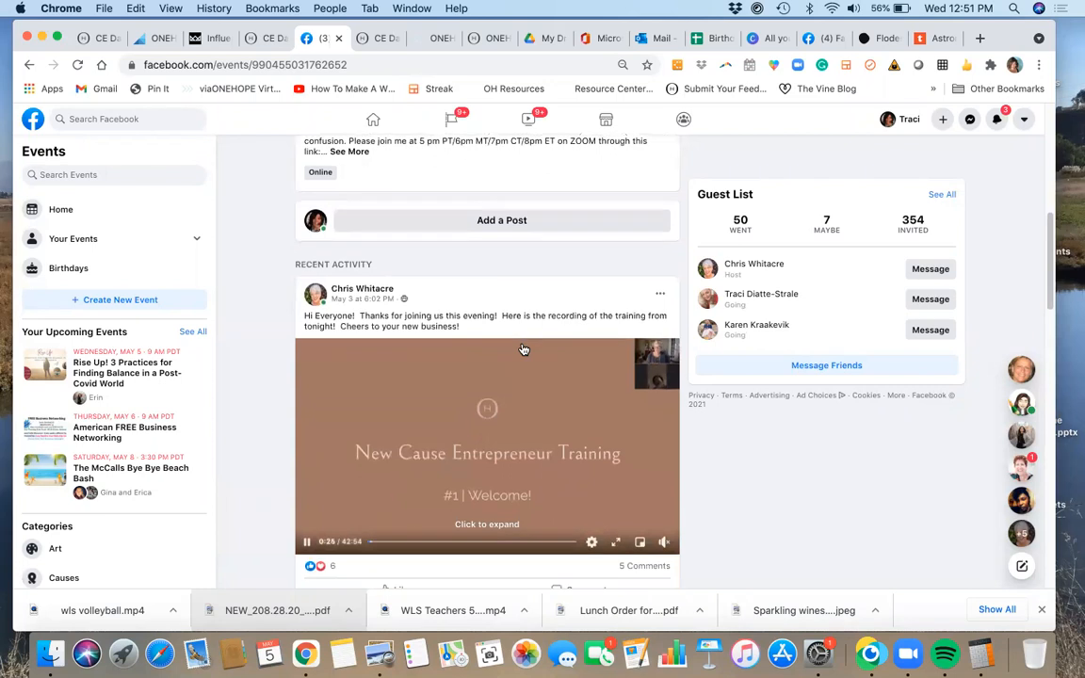
scroll("down", 3)
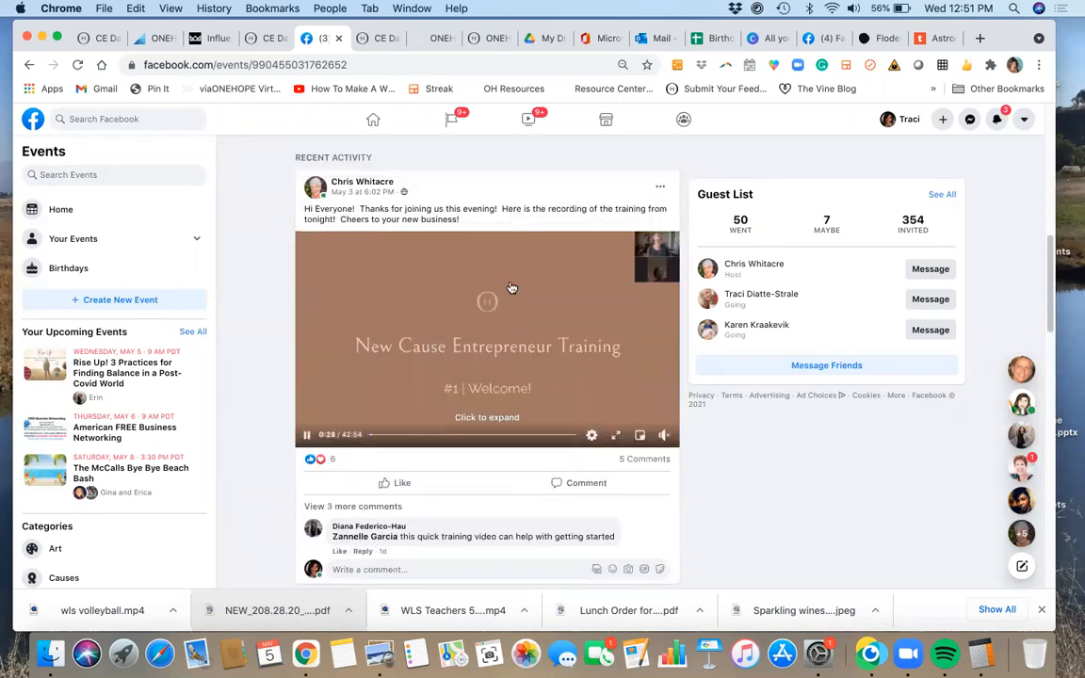
left_click(29, 64)
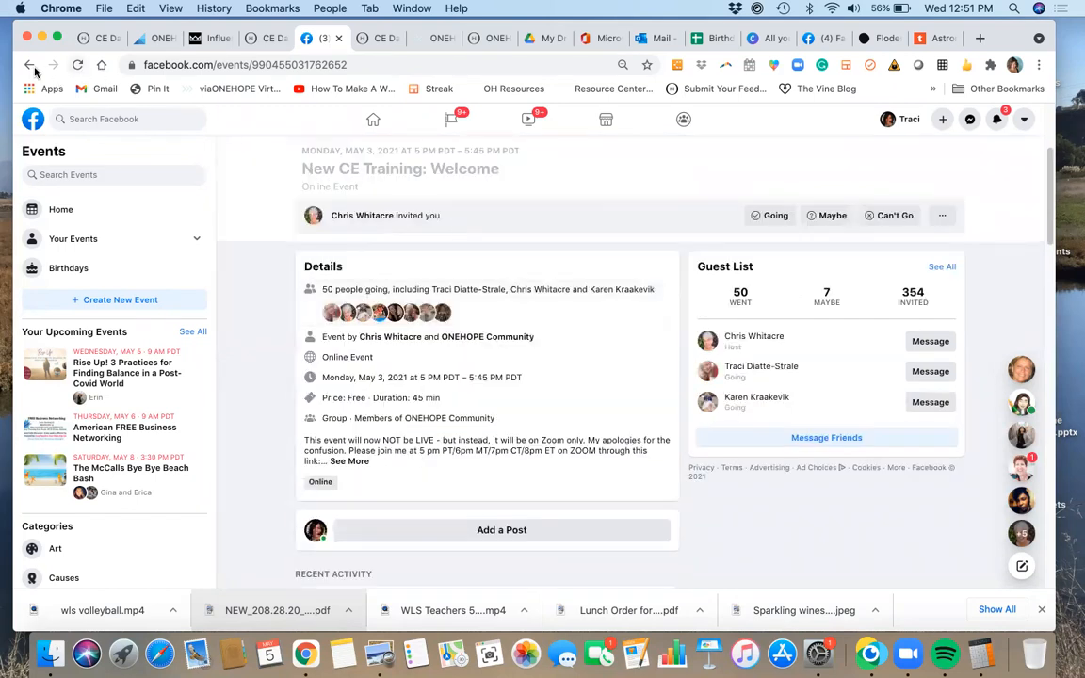
Go back to the group's Events list showing Virtual Wine Tasting and New CE Training 5.06.
left_click(29, 64)
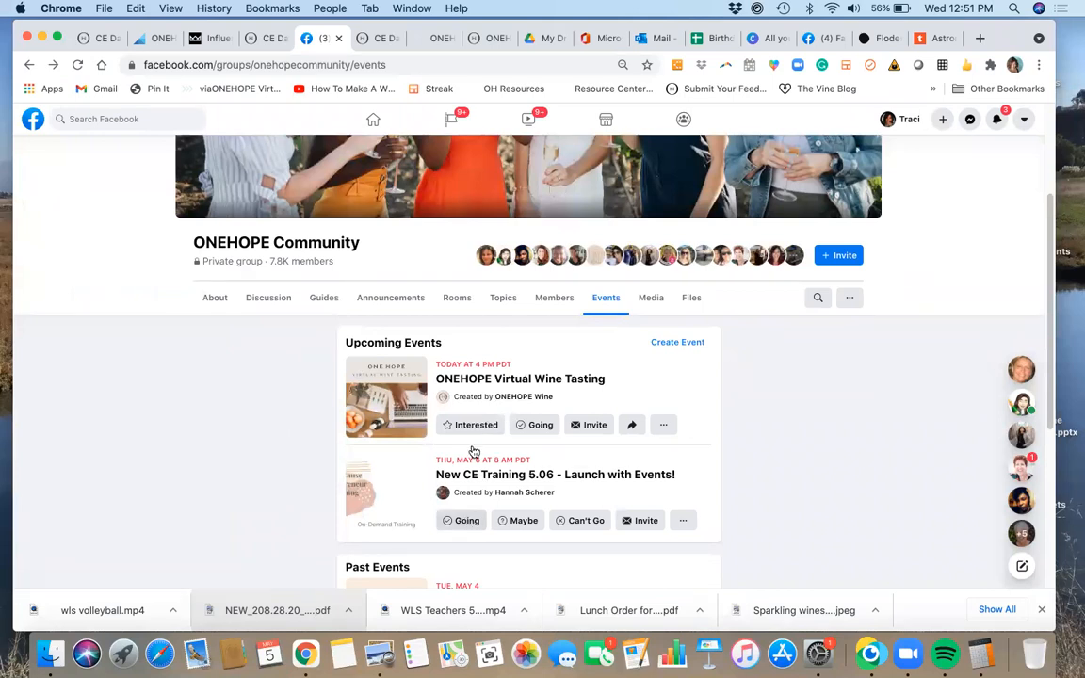
mouse_move(998, 135)
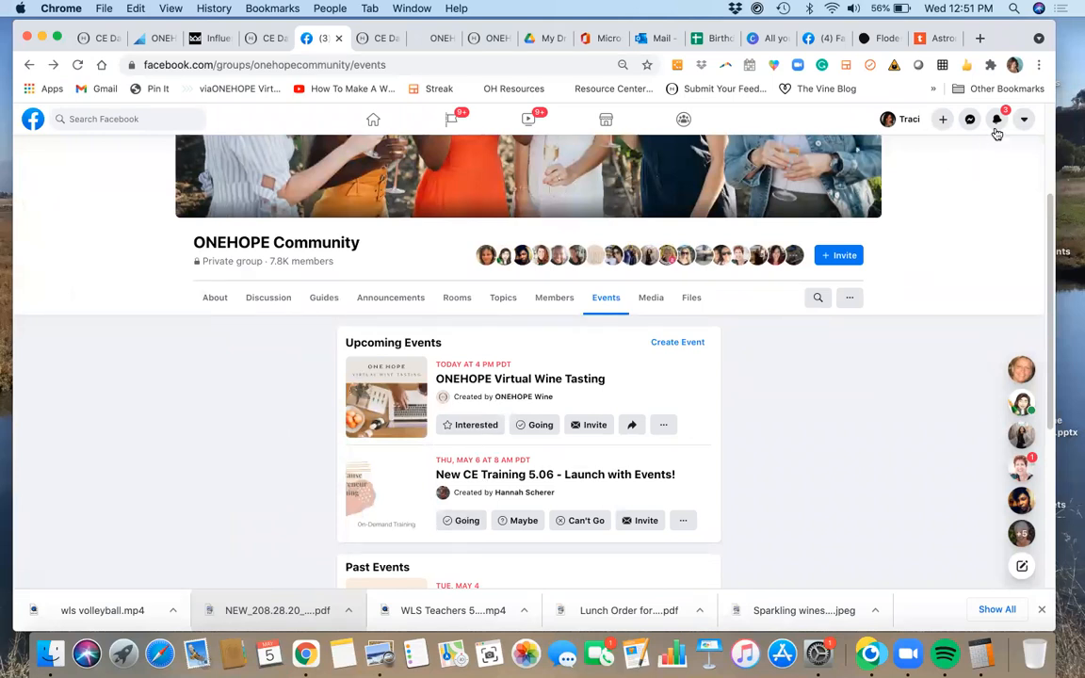
mouse_move(603, 349)
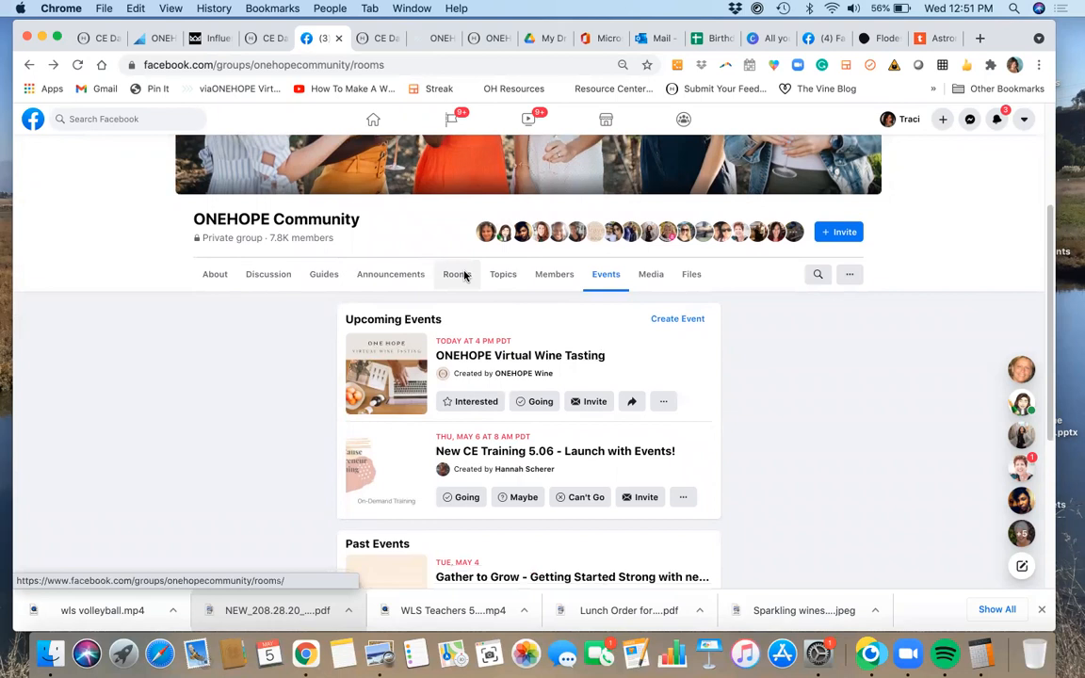
Check the ONEHOPE Community group's Rooms, then view its New CE Training guide videos.
left_click(456, 274)
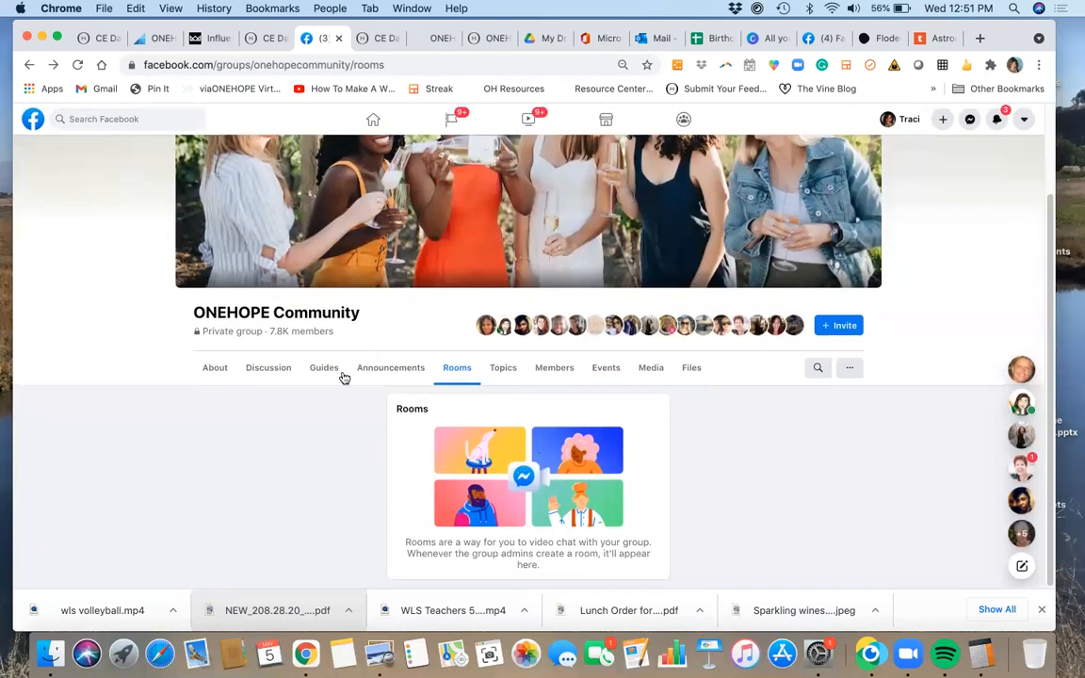
left_click(323, 367)
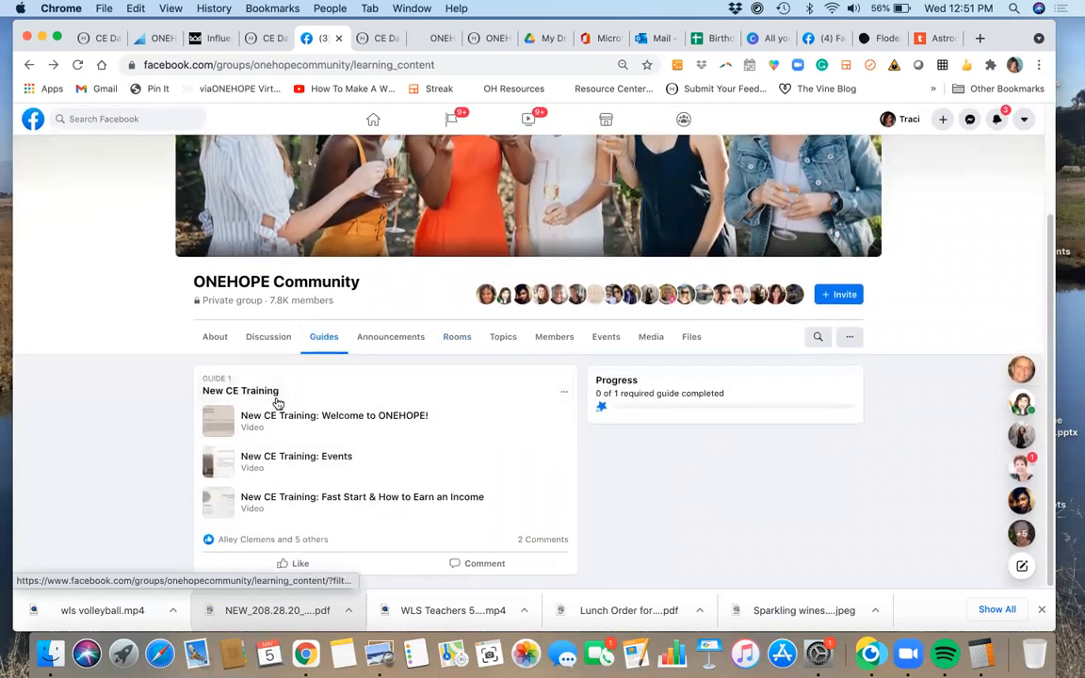
mouse_move(329, 502)
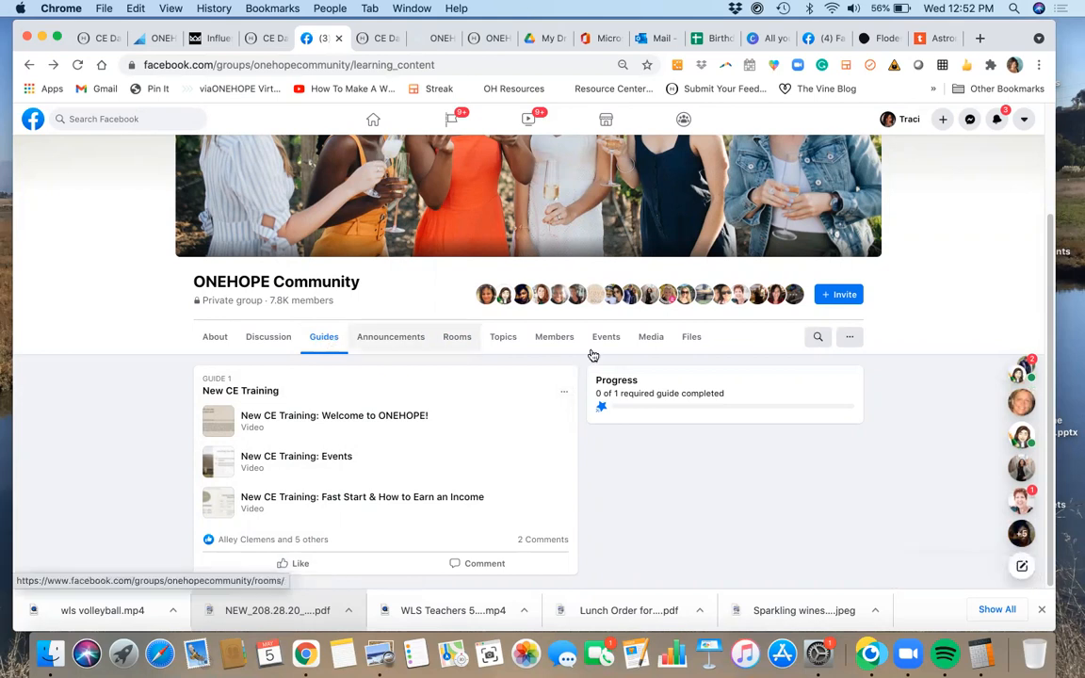
mouse_move(375, 344)
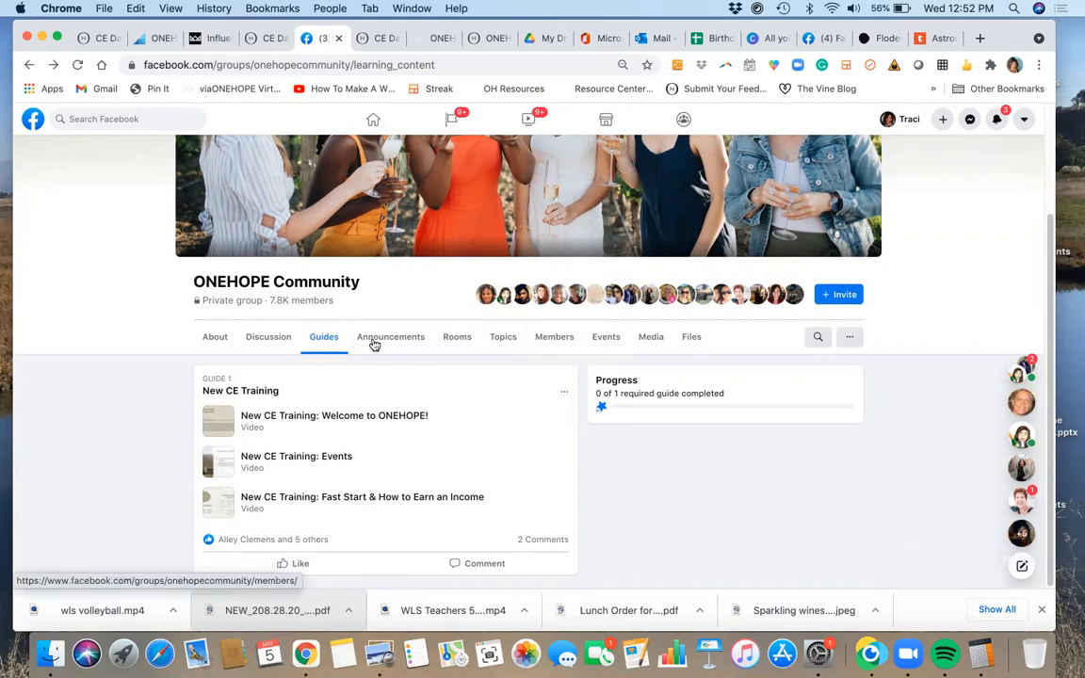
mouse_move(391, 337)
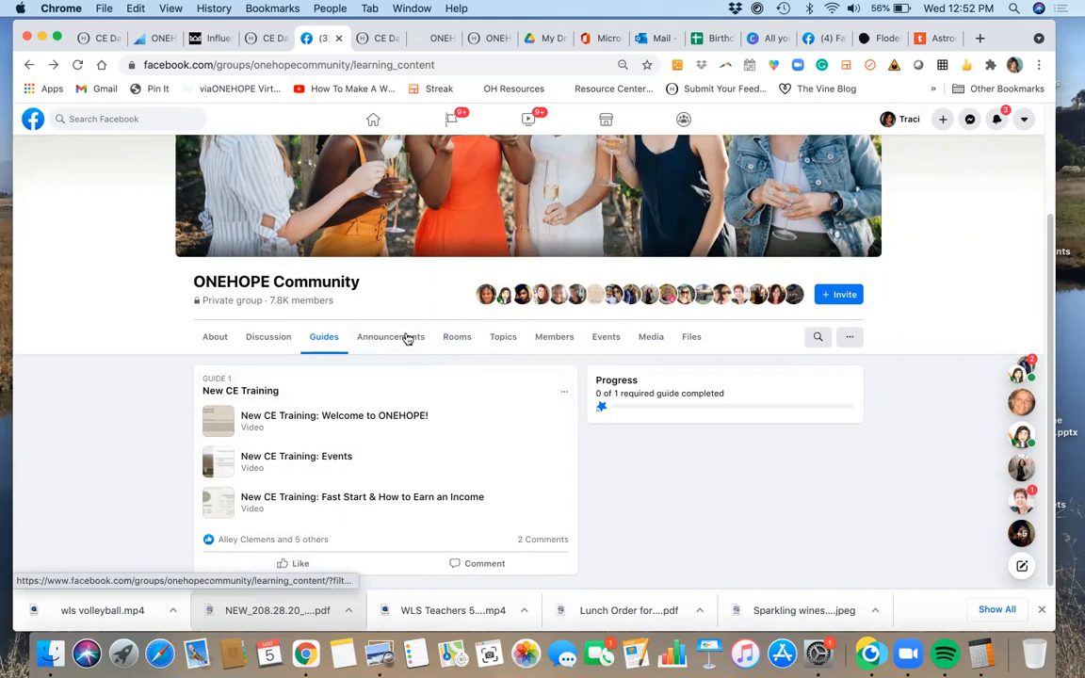
mouse_move(390, 336)
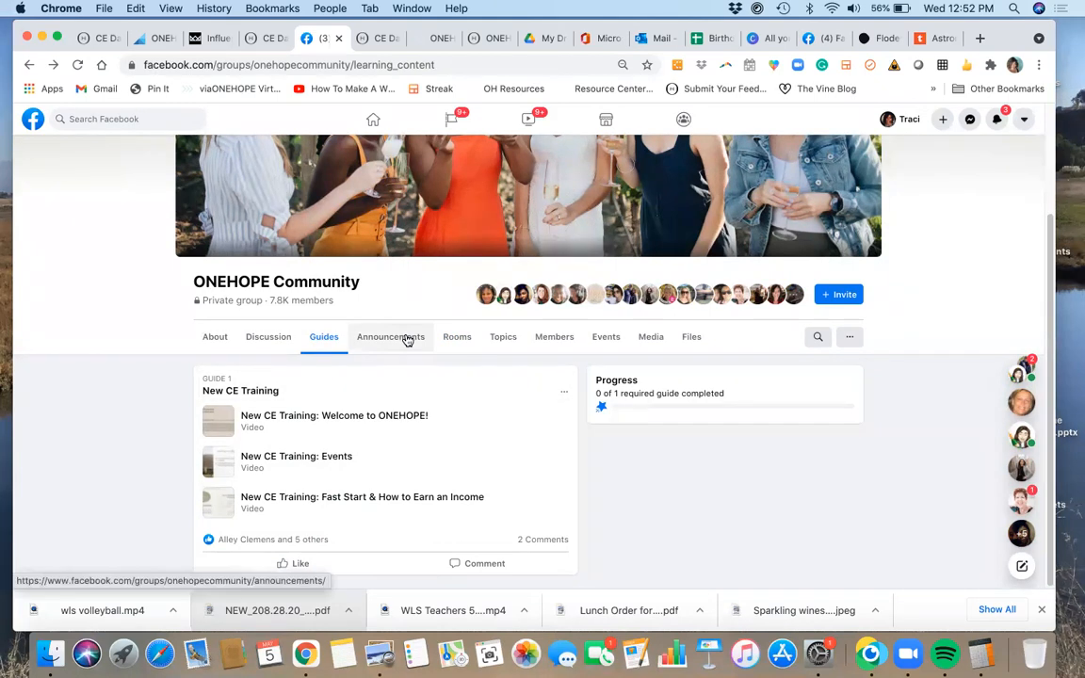
mouse_move(421, 367)
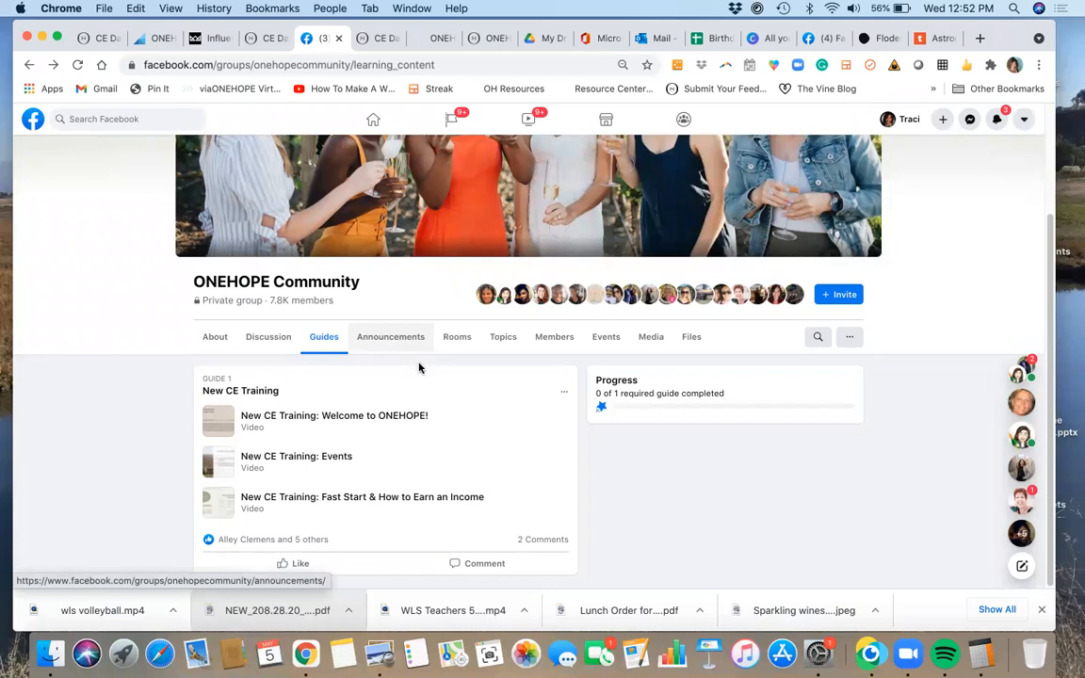
mouse_move(444, 366)
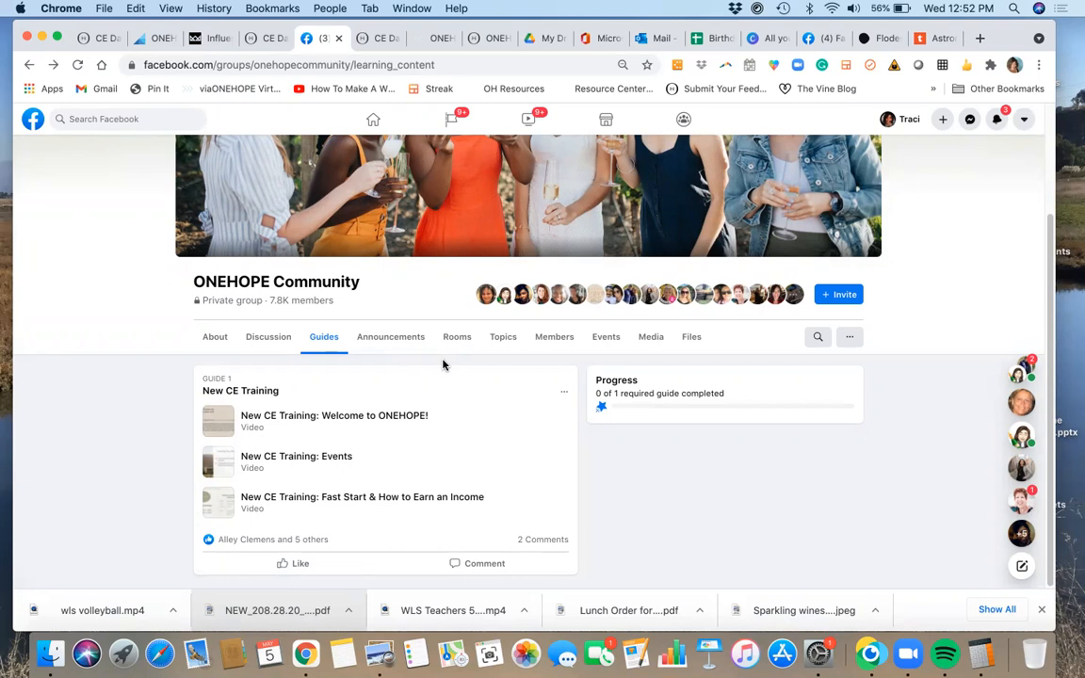
mouse_move(450, 356)
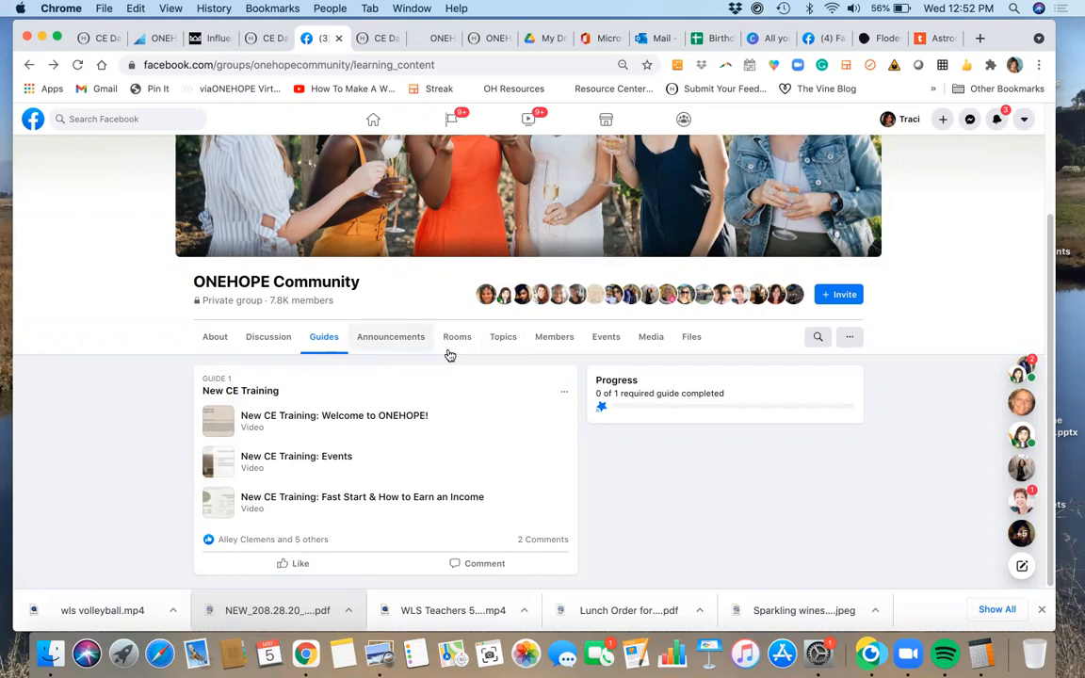
mouse_move(294, 111)
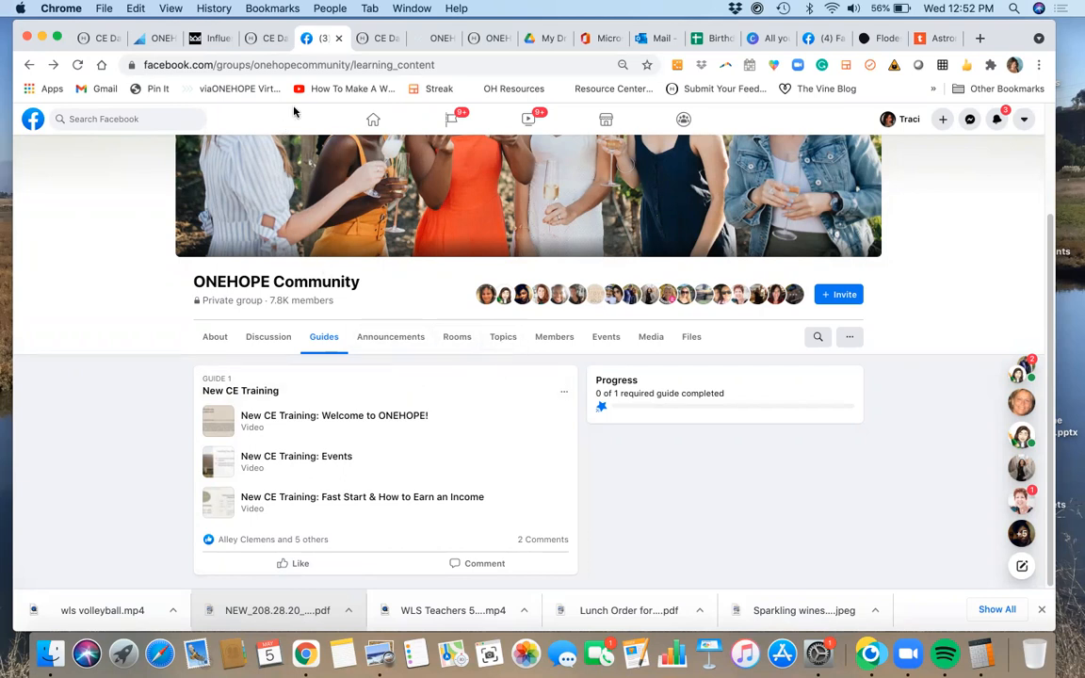
mouse_move(374, 120)
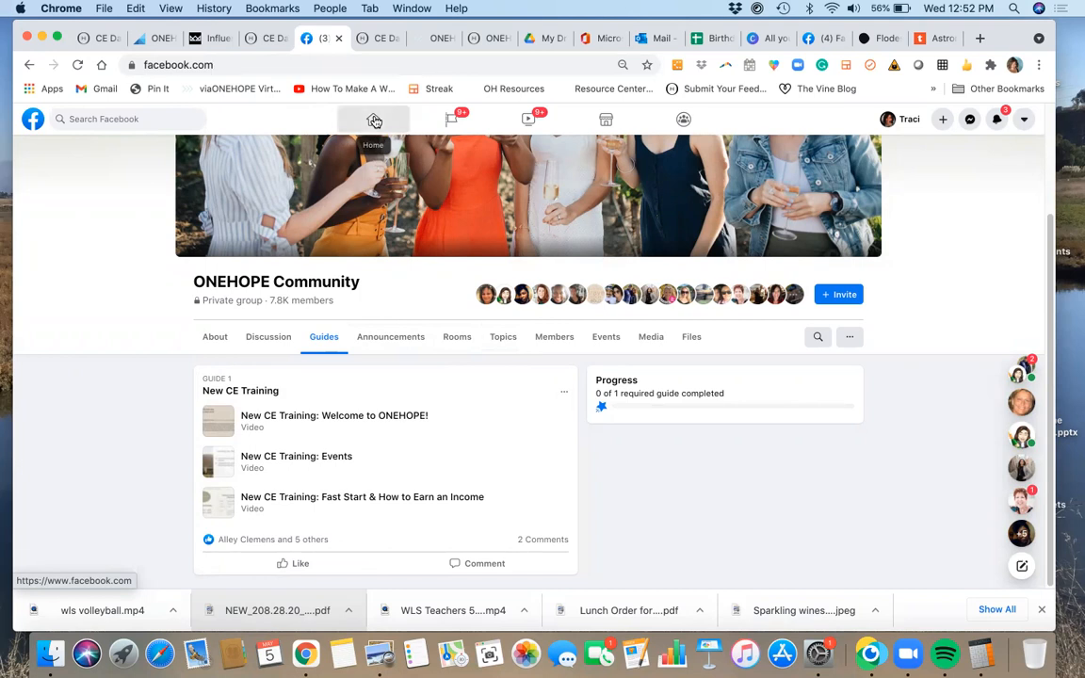
Go Home and open Team ZIN IT TO WIN IT from Your Shortcuts.
left_click(374, 119)
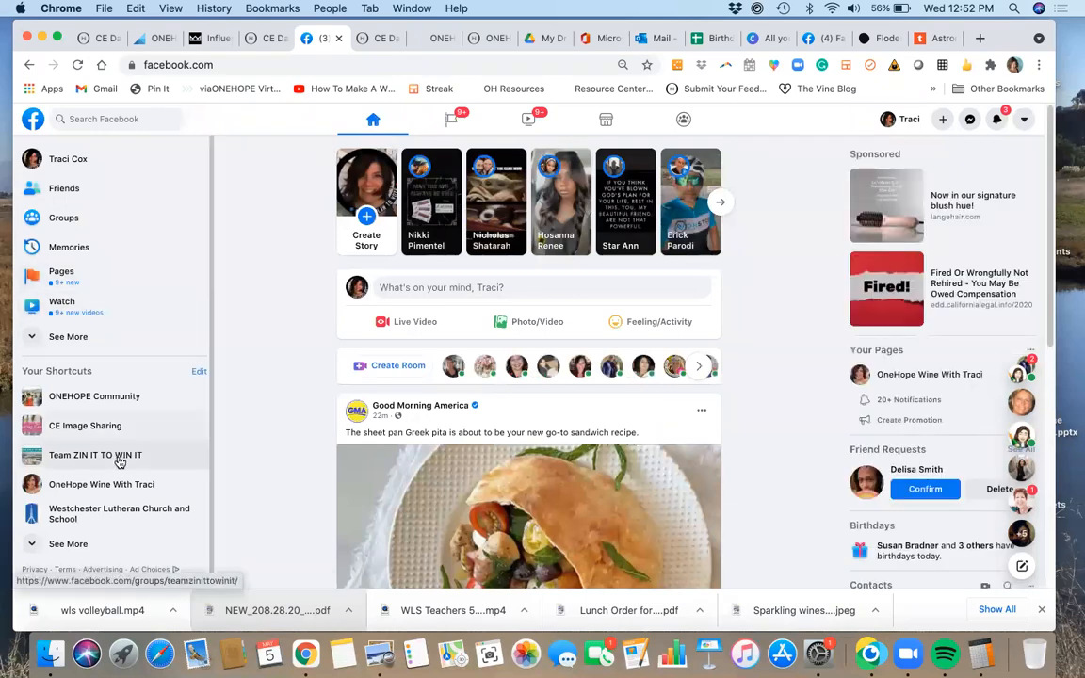
left_click(94, 455)
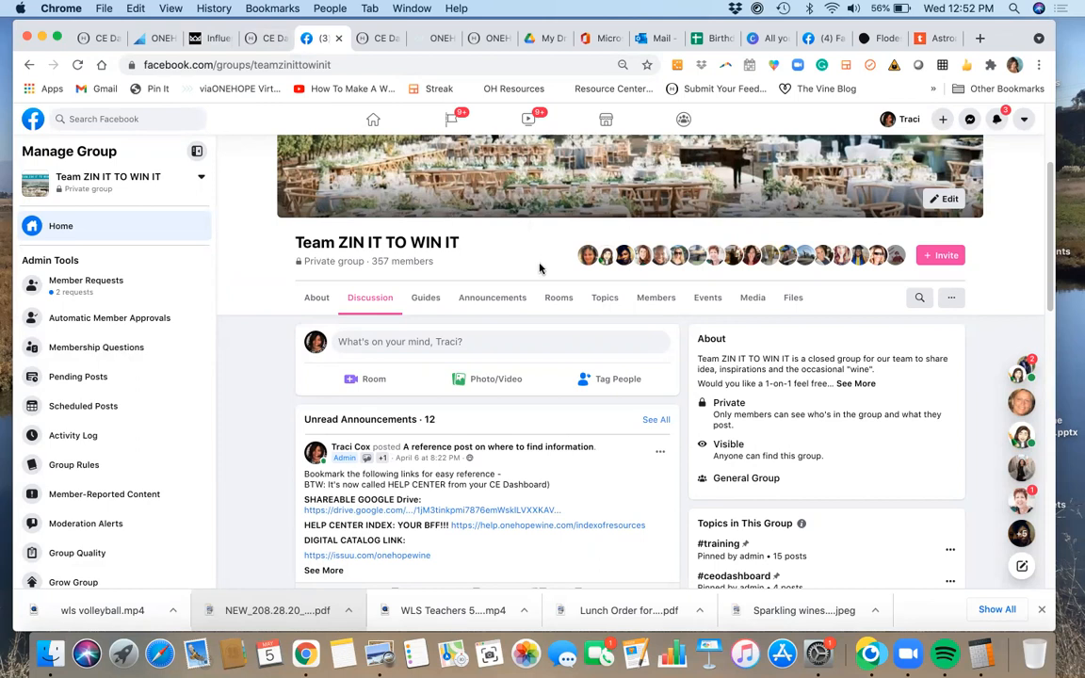
scroll("down", 3)
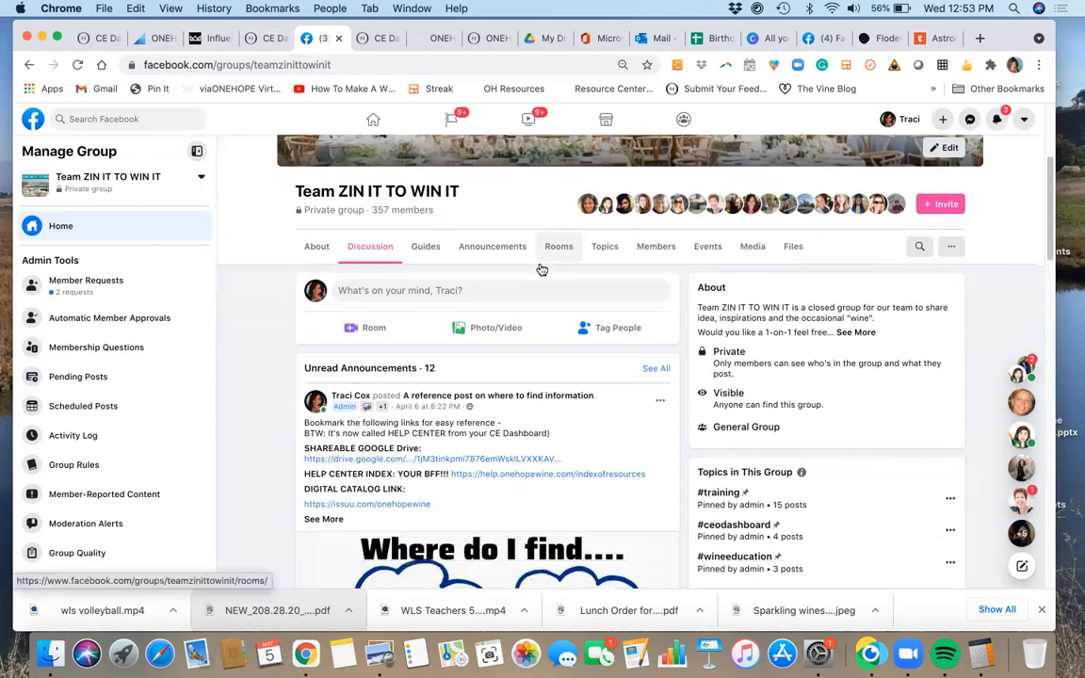
scroll("down", 3)
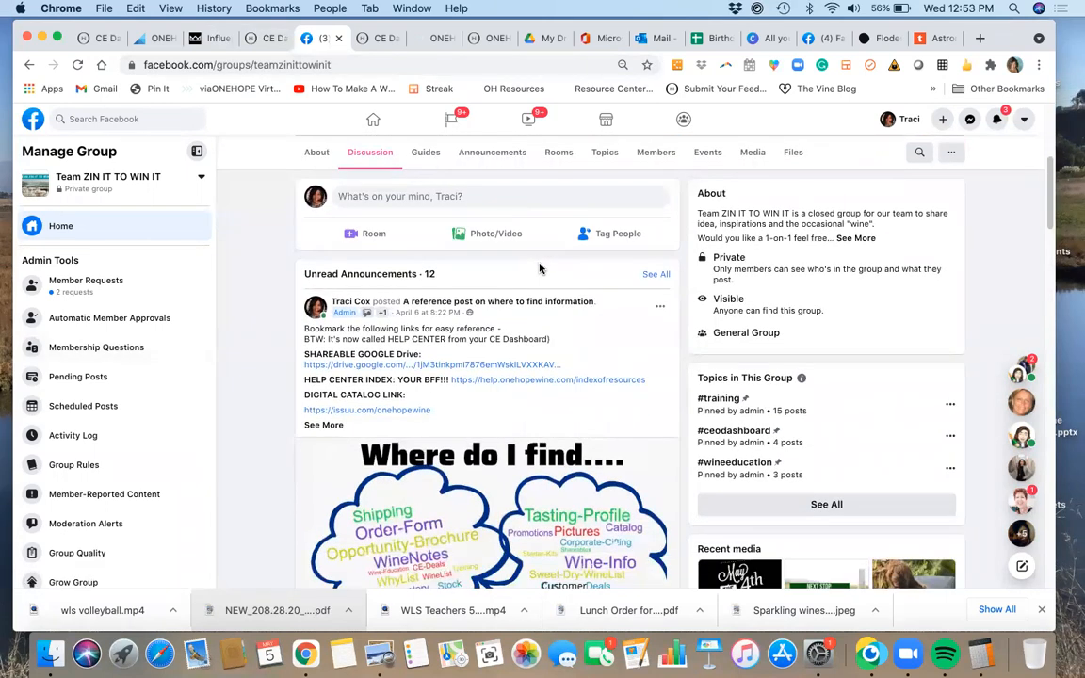
scroll("down", 3)
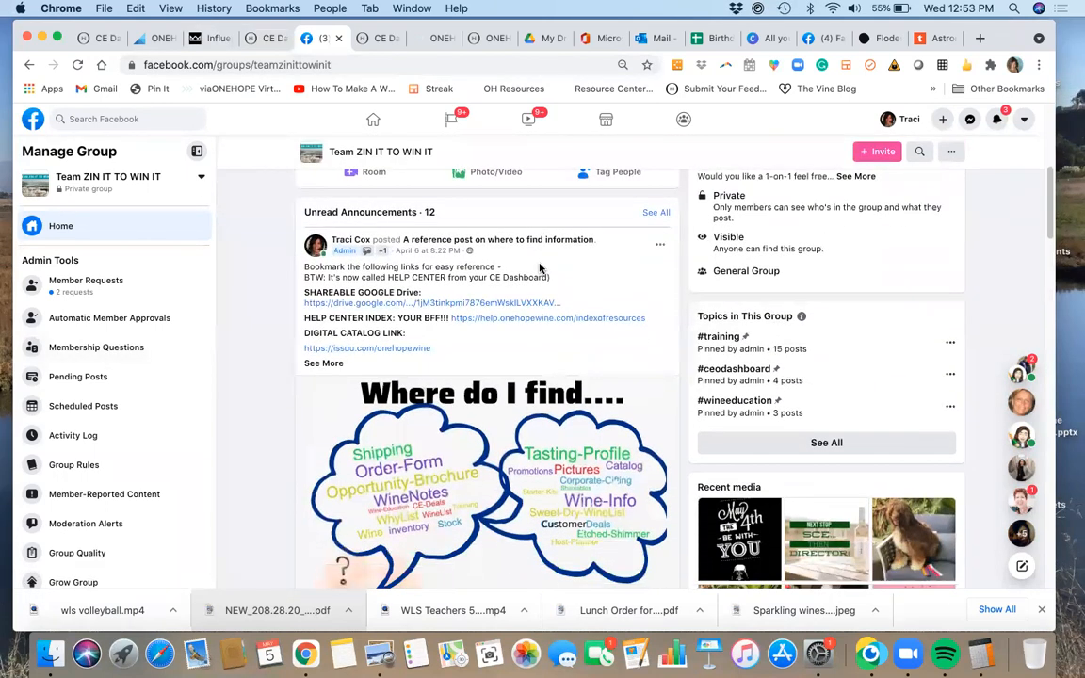
scroll("down", 3)
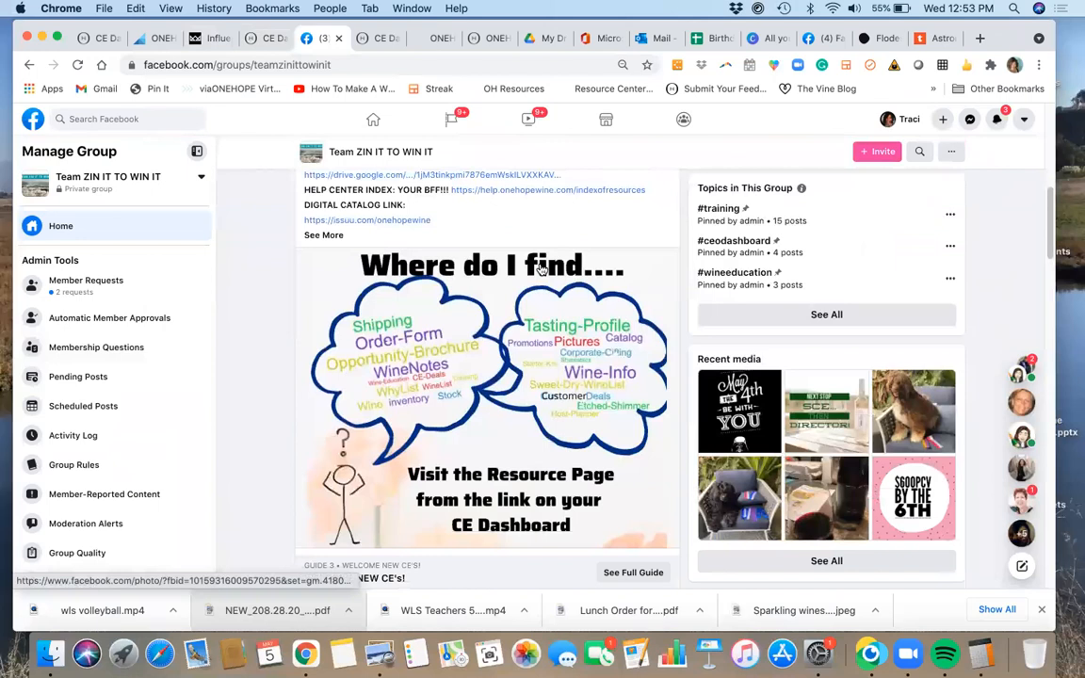
Scroll through the group's discussion feed and back toward the top.
scroll("down", 3)
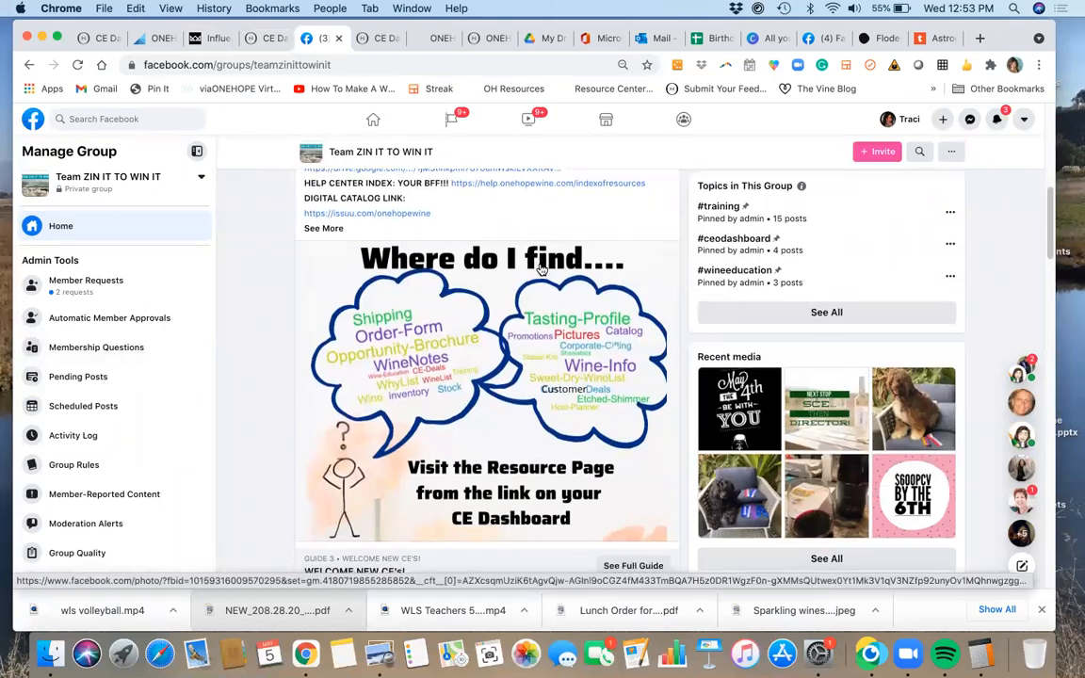
scroll("down", 3)
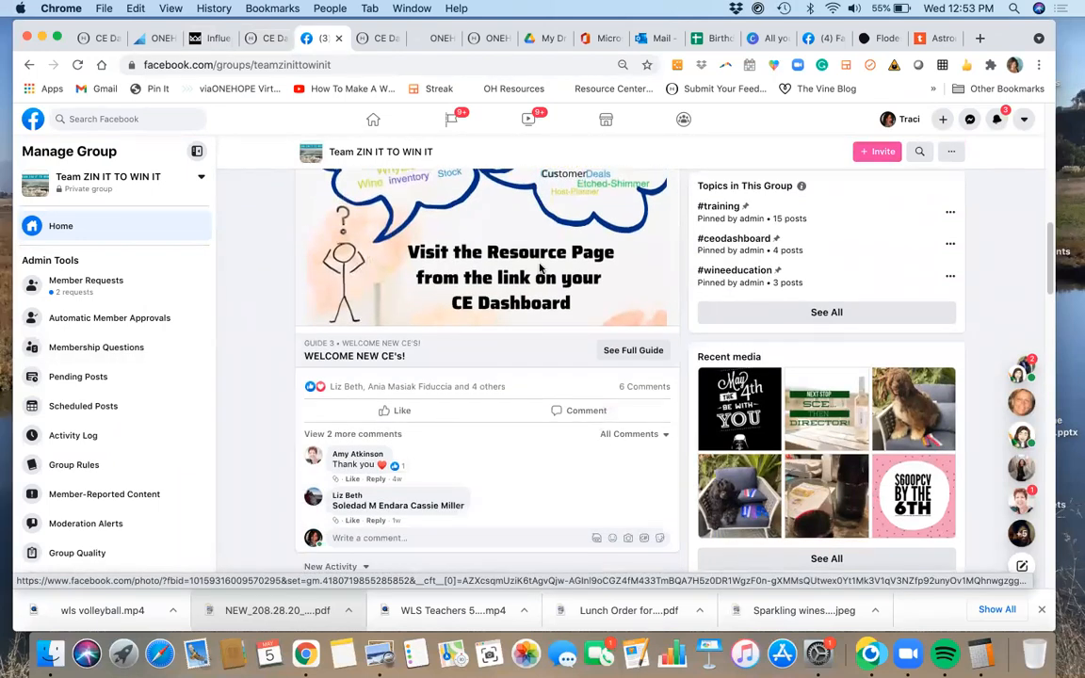
scroll("down", 3)
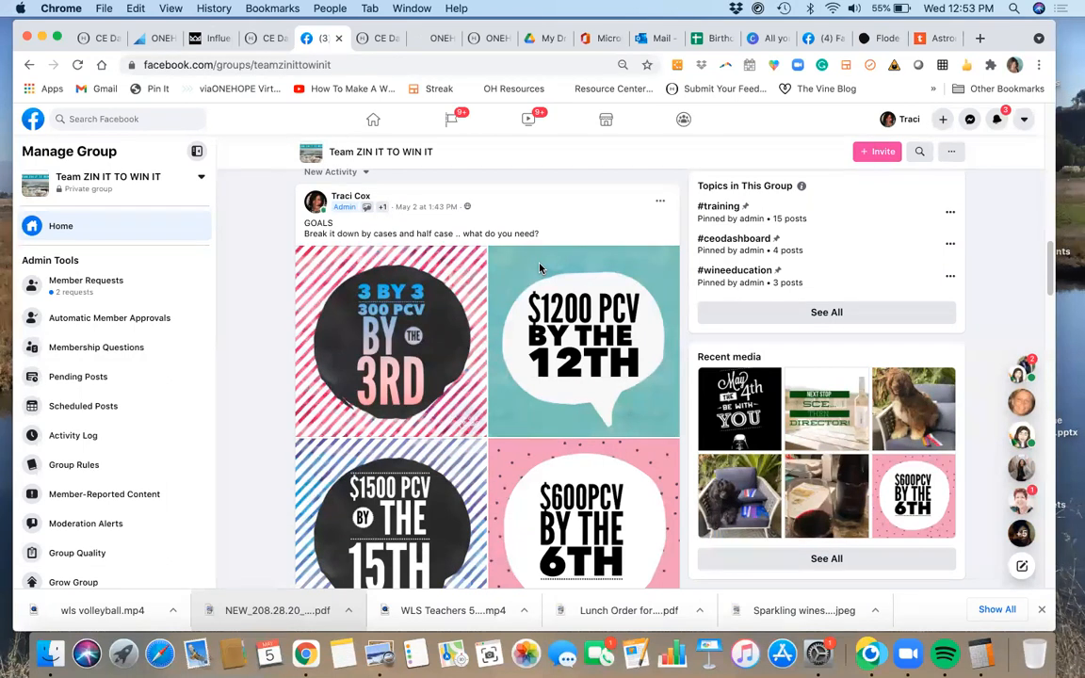
mouse_move(542, 270)
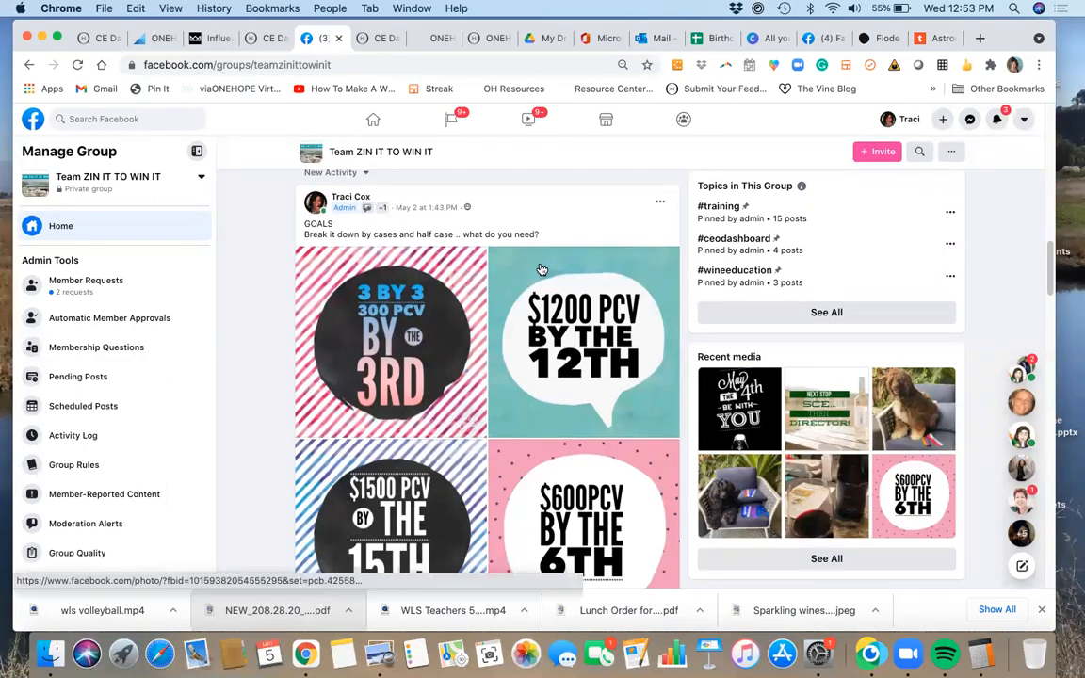
scroll("down", 3)
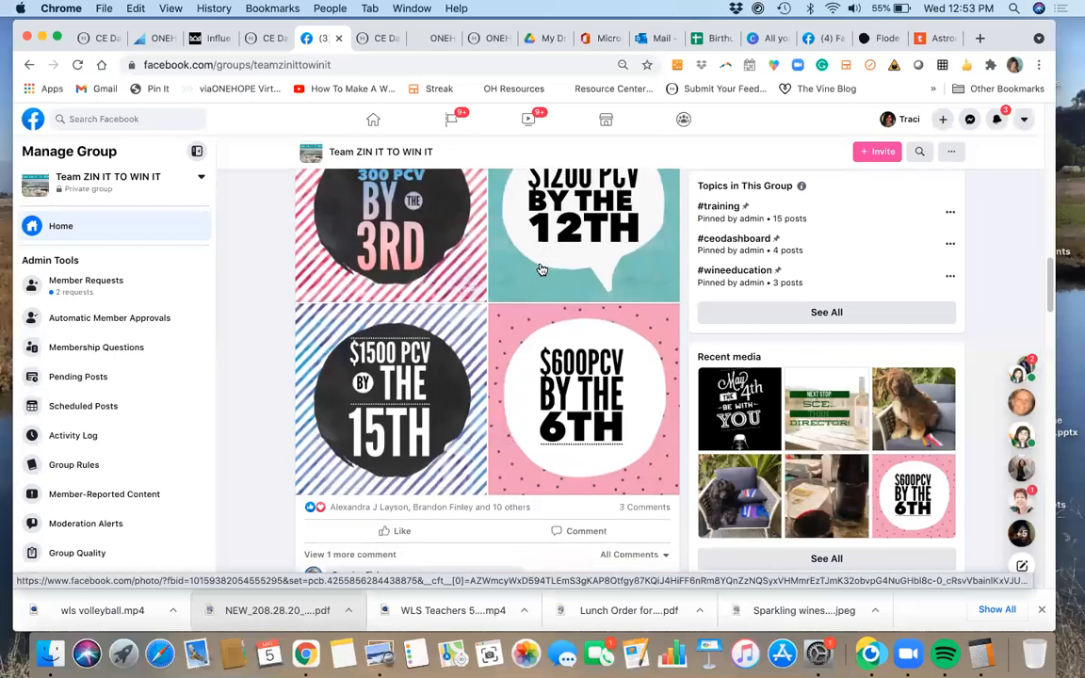
scroll("down", 3)
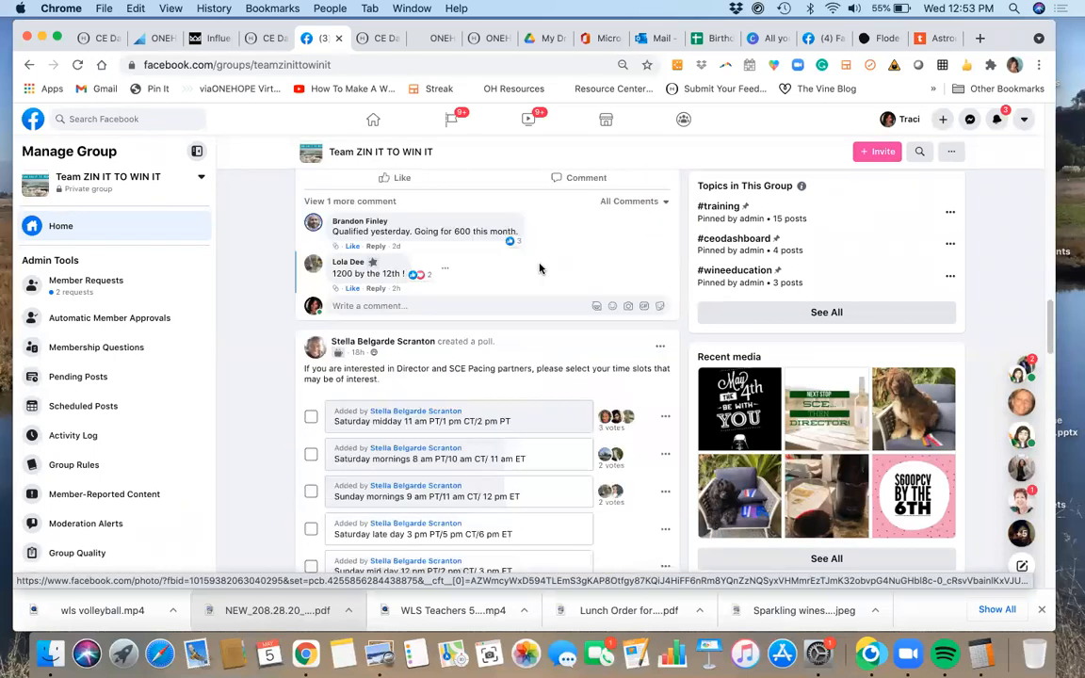
scroll("down", 3)
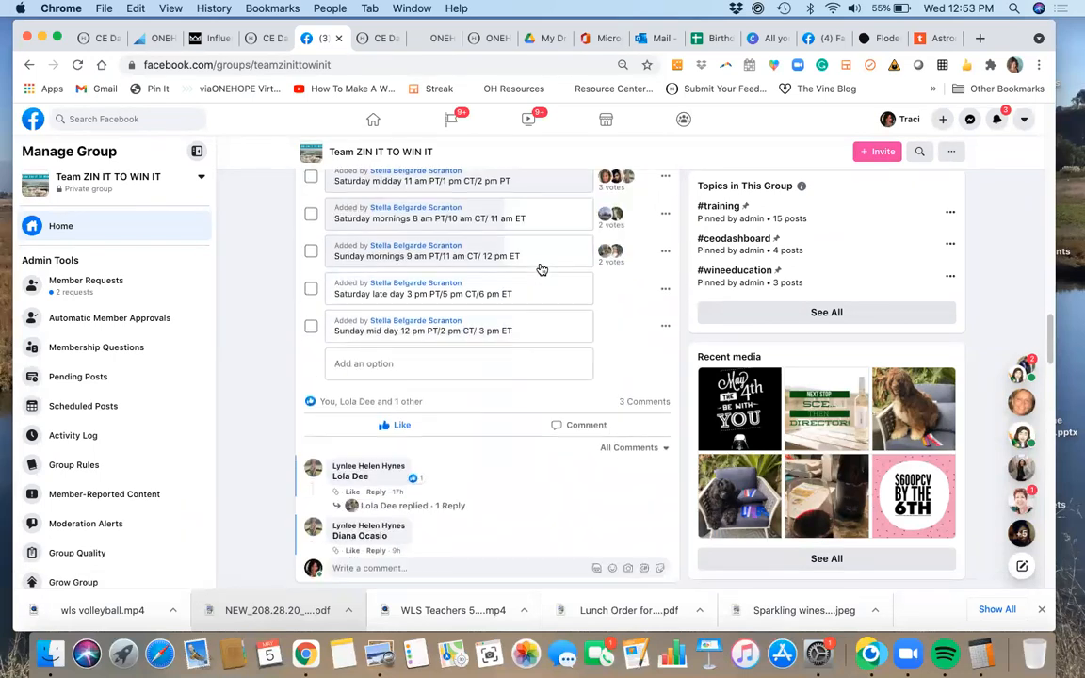
scroll("down", 3)
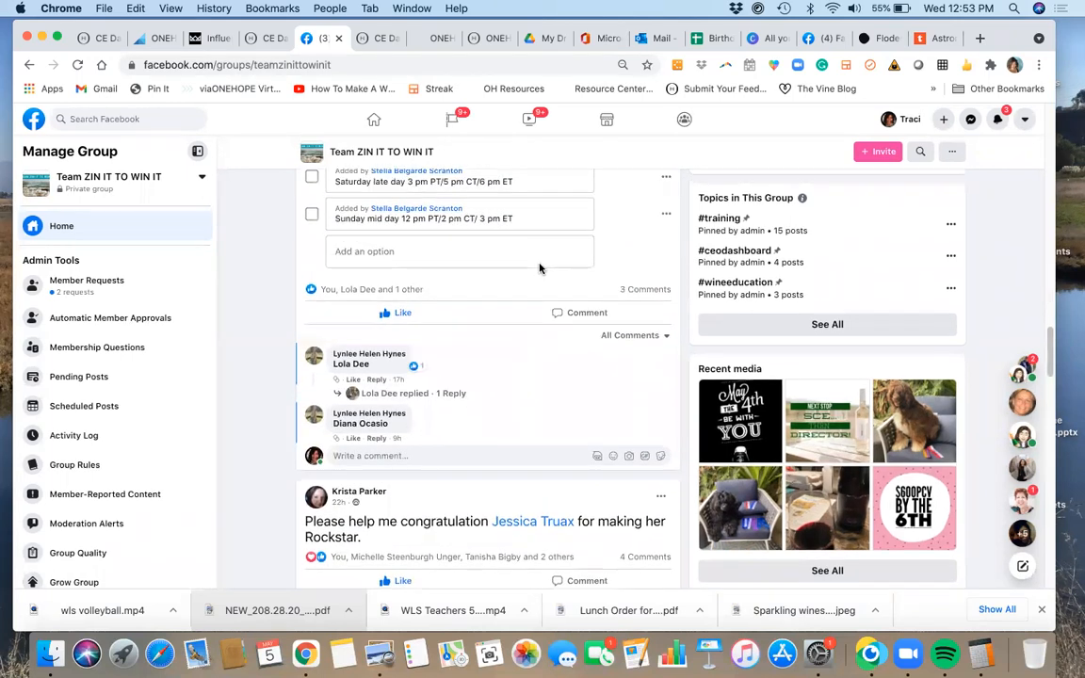
scroll("up", 3)
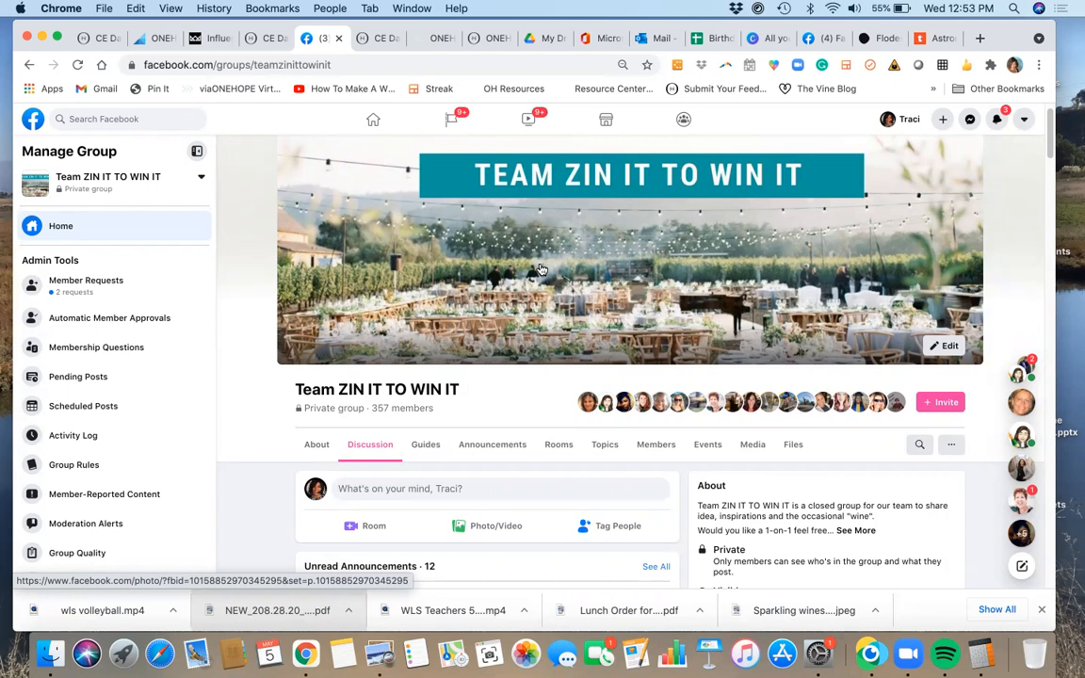
mouse_move(648, 375)
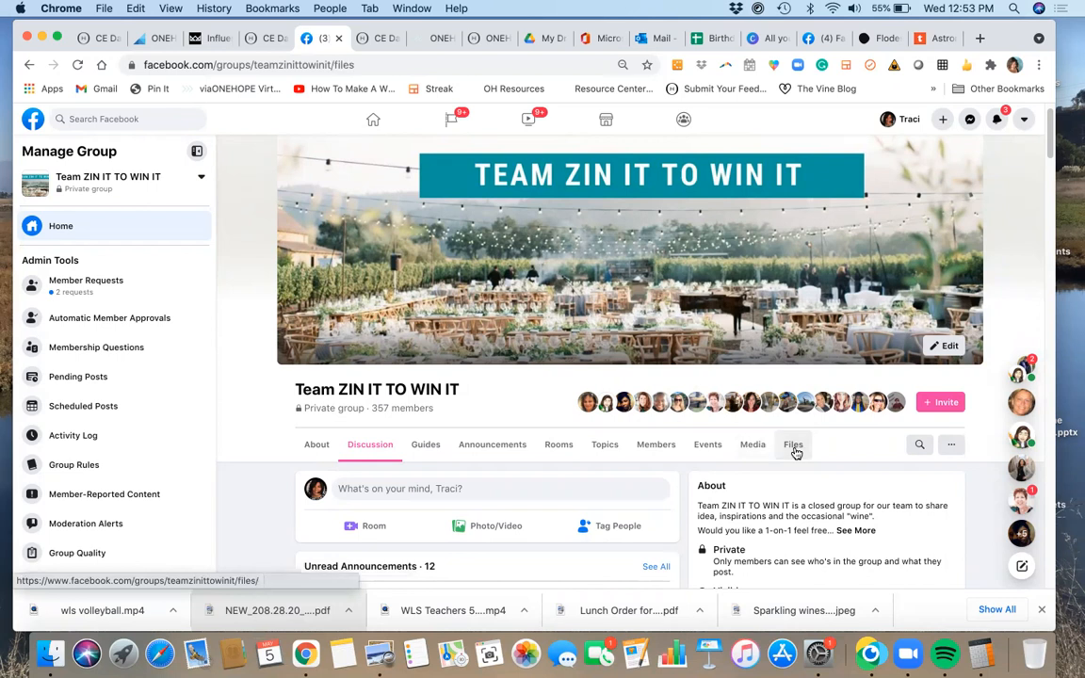
Browse the files shared in the Team ZIN IT TO WIN IT group.
left_click(793, 445)
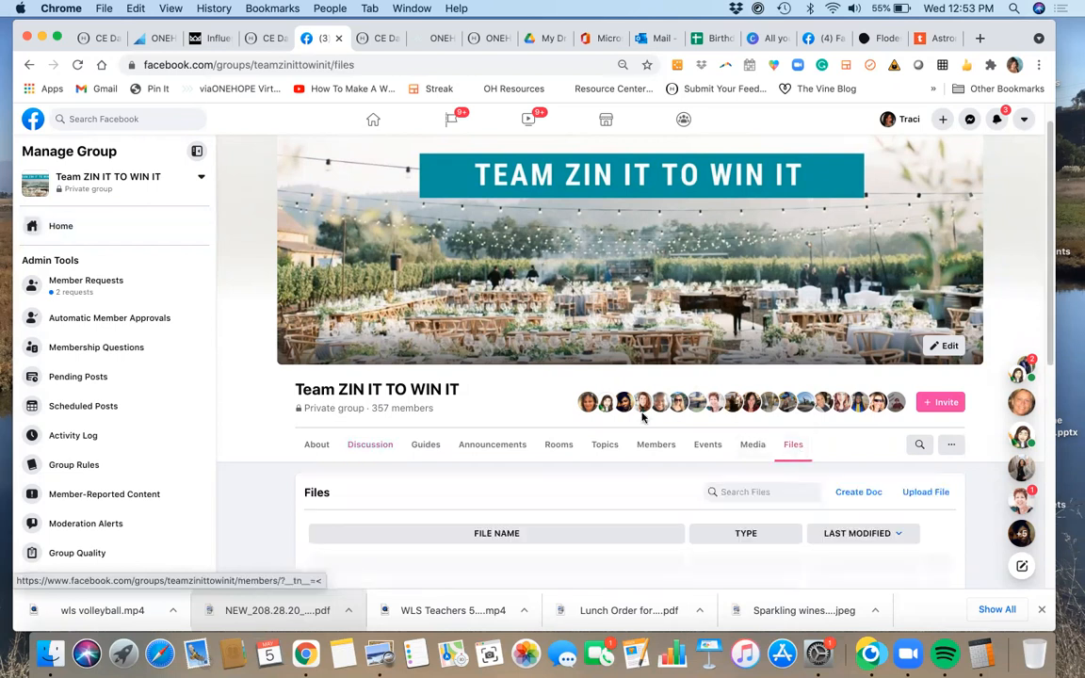
scroll("down", 3)
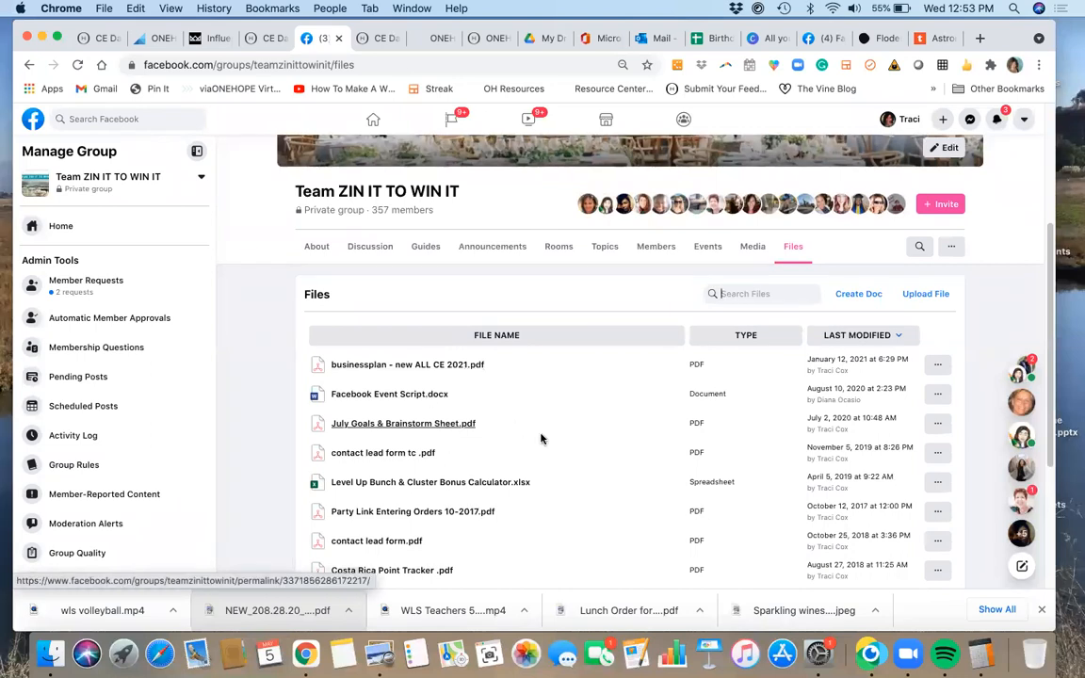
scroll("up", 3)
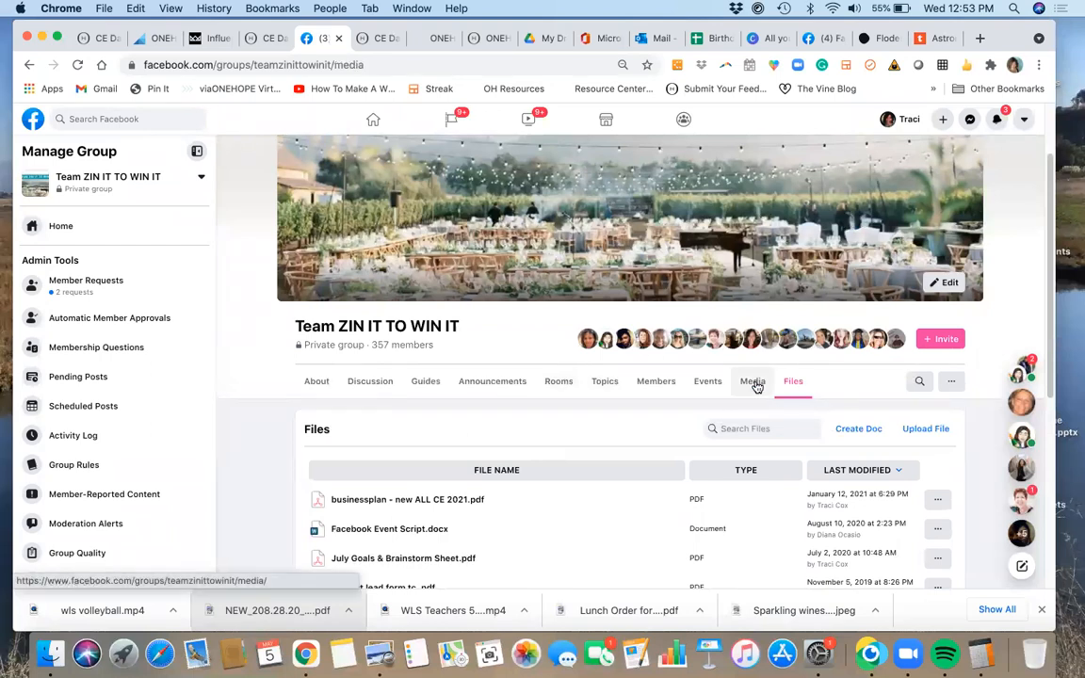
Browse the group's Media photos grid.
left_click(752, 381)
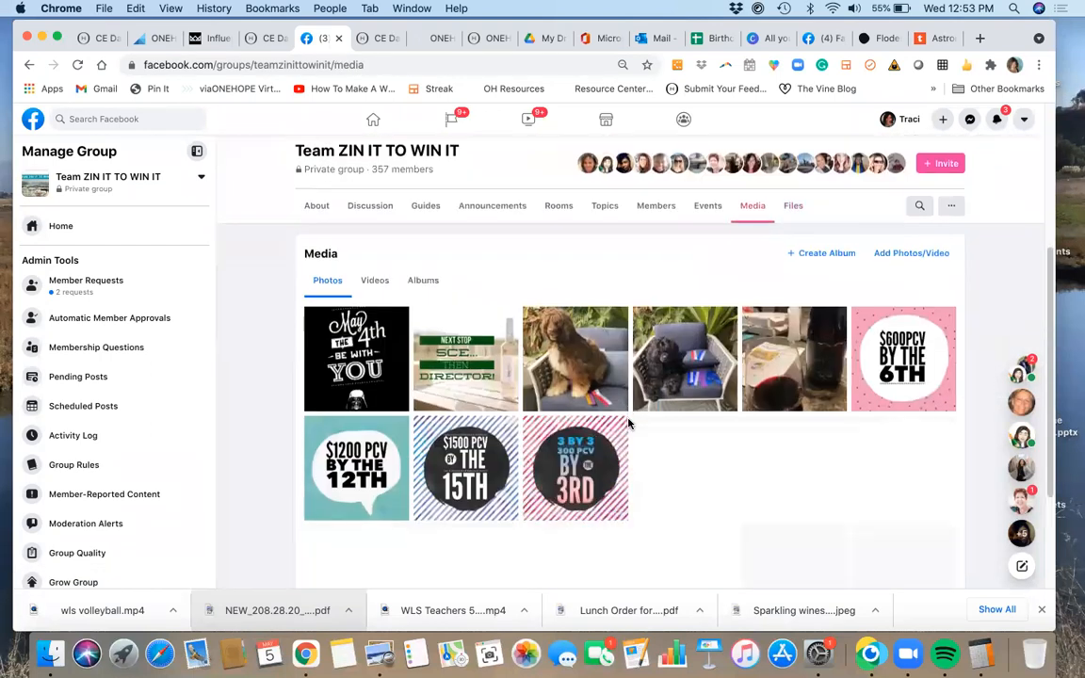
scroll("down", 3)
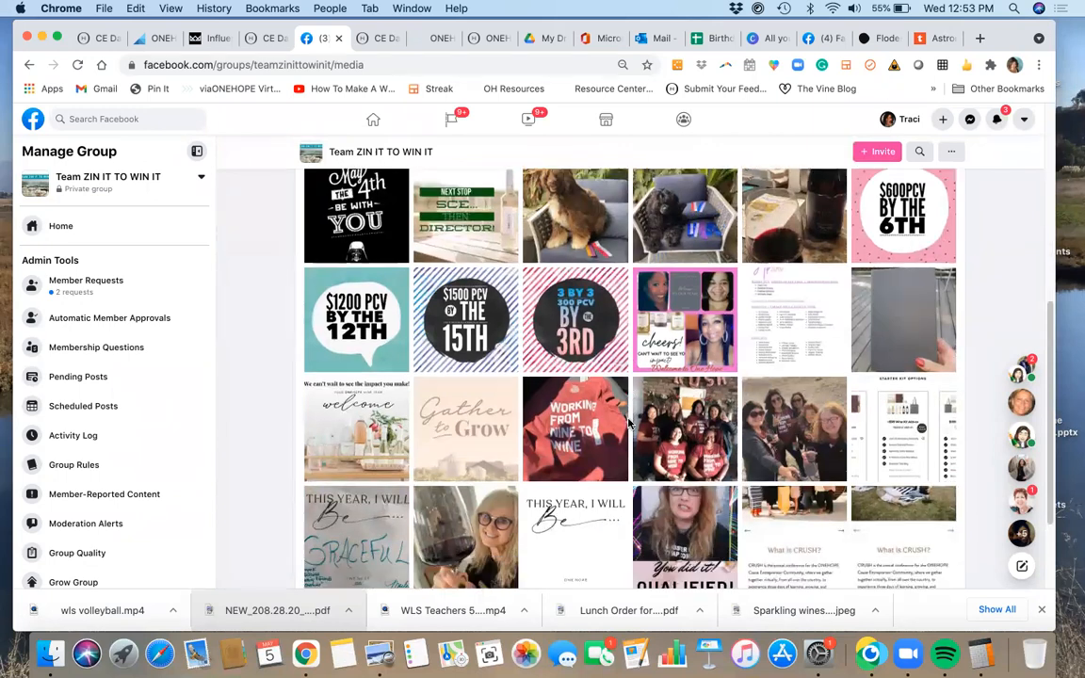
scroll("up", 3)
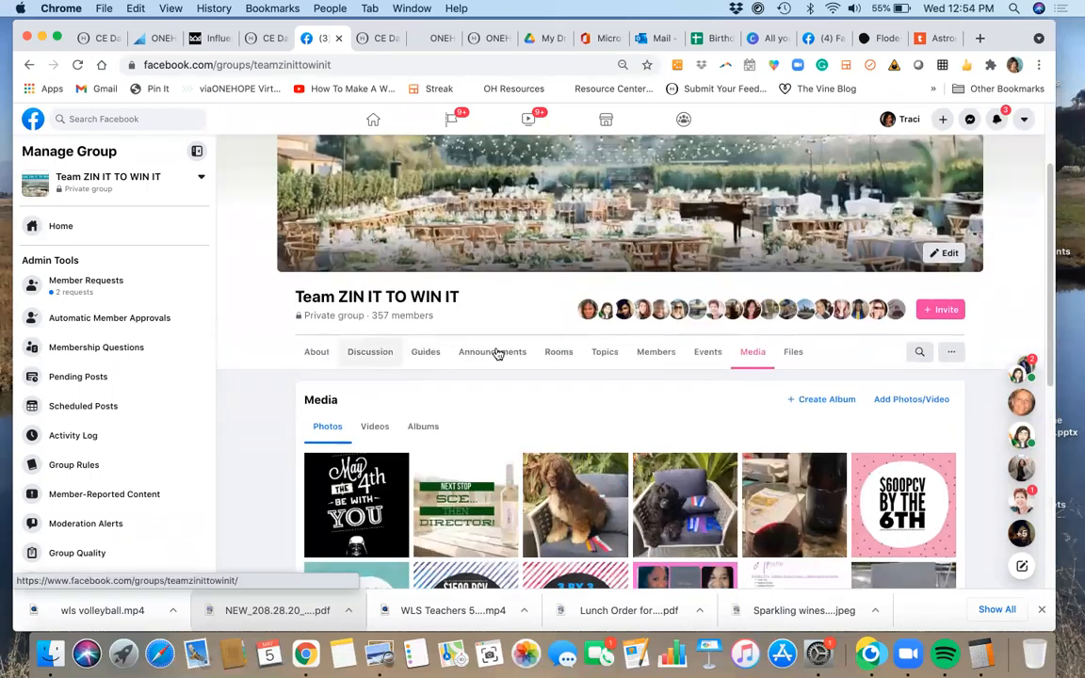
Open the group's Announcements and scroll past the SCE training post to May 2021 announcements.
left_click(370, 351)
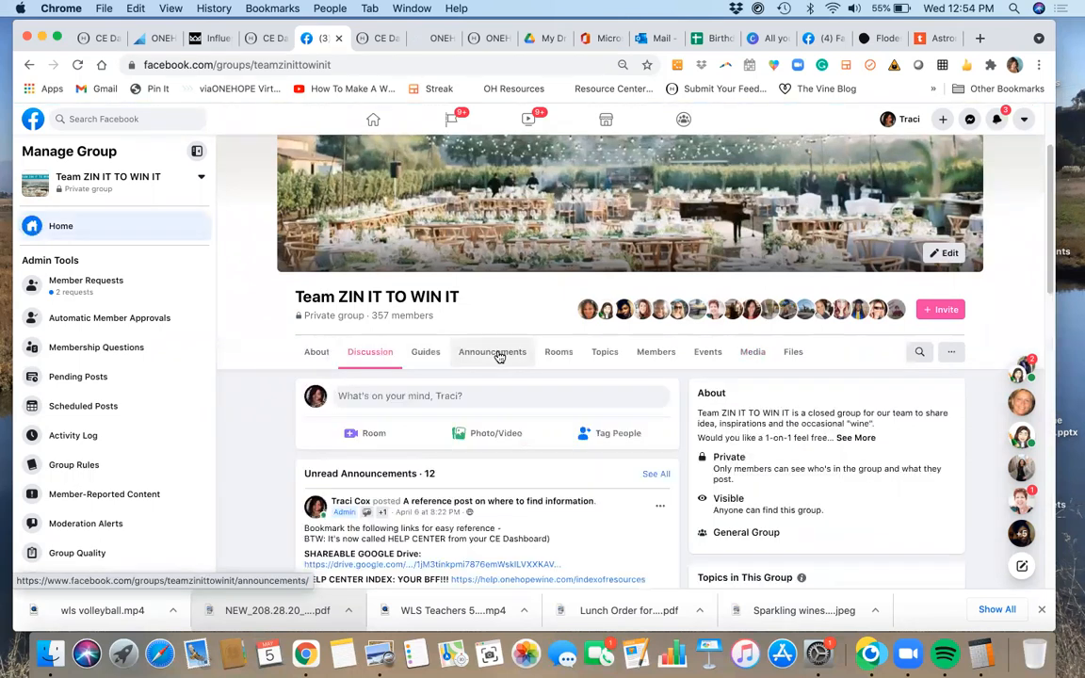
left_click(492, 352)
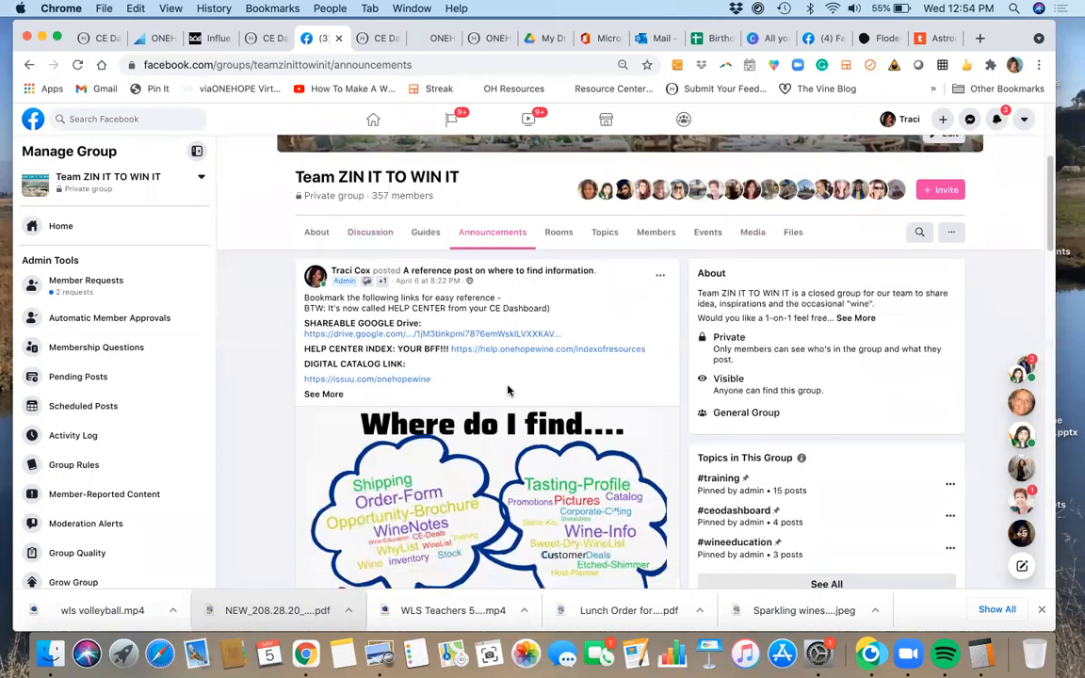
scroll("down", 3)
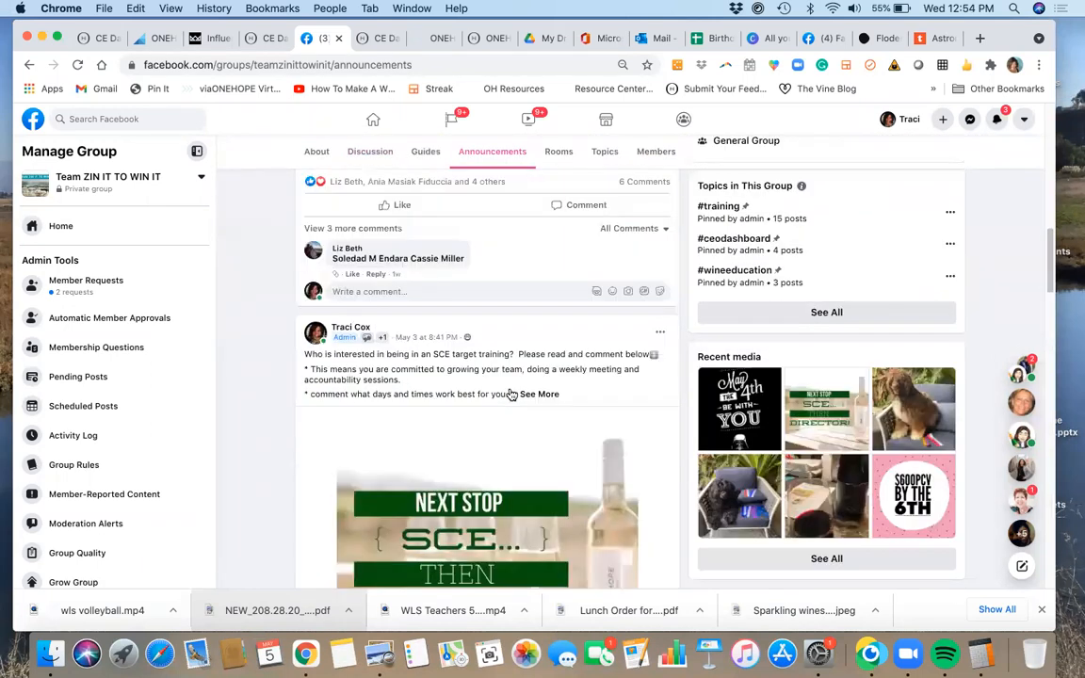
scroll("down", 3)
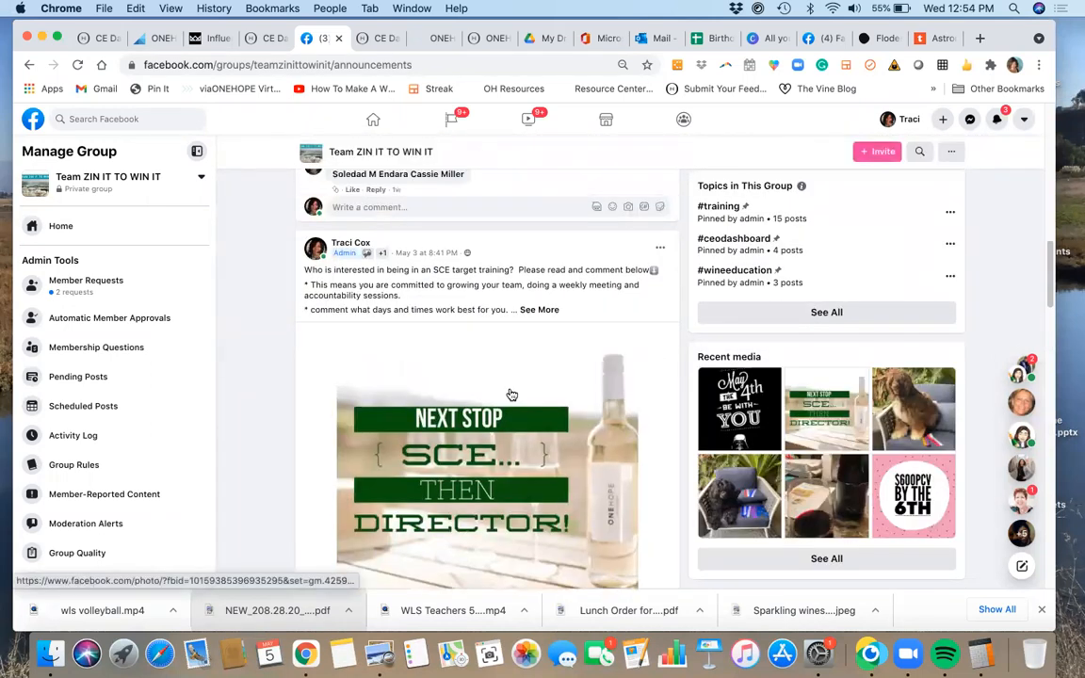
scroll("down", 3)
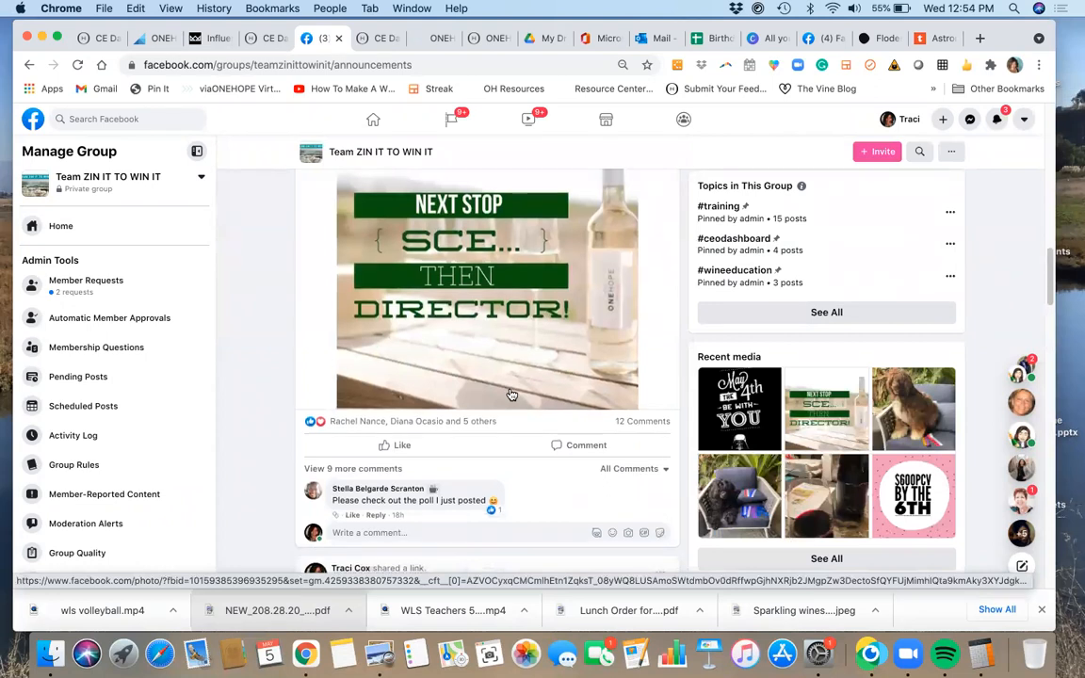
scroll("down", 3)
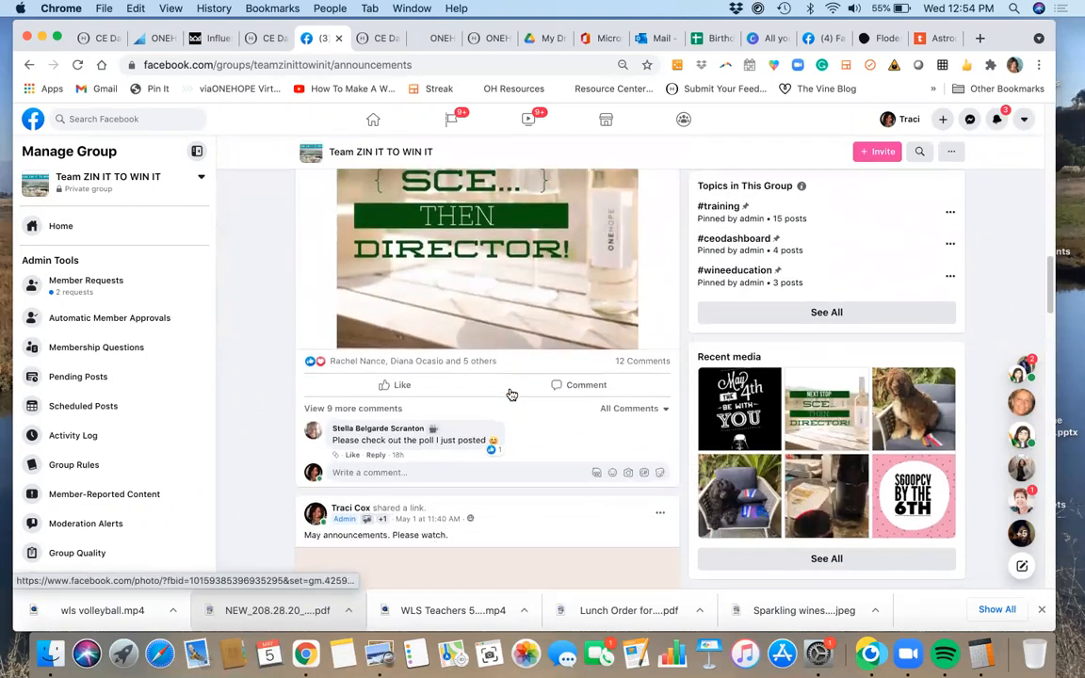
scroll("down", 3)
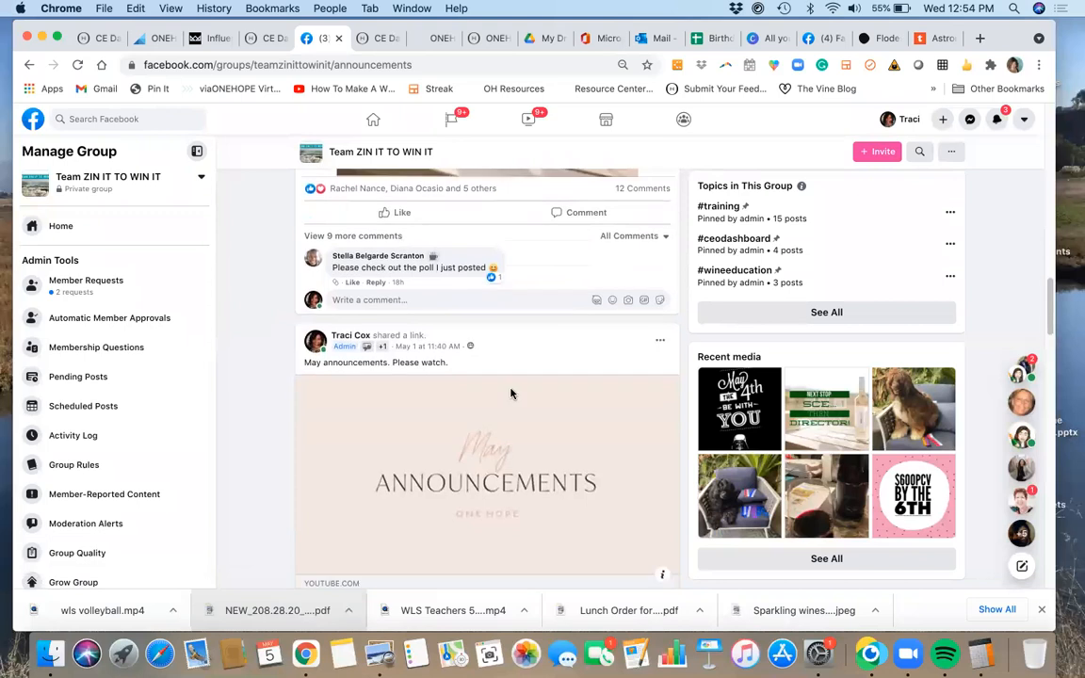
scroll("down", 3)
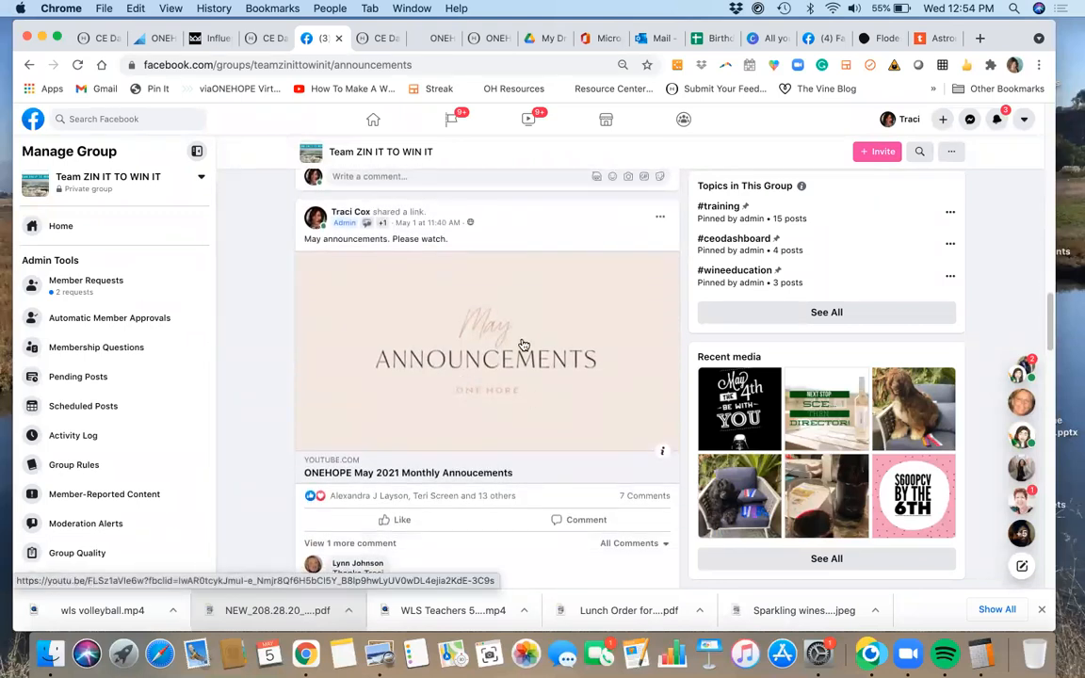
mouse_move(523, 353)
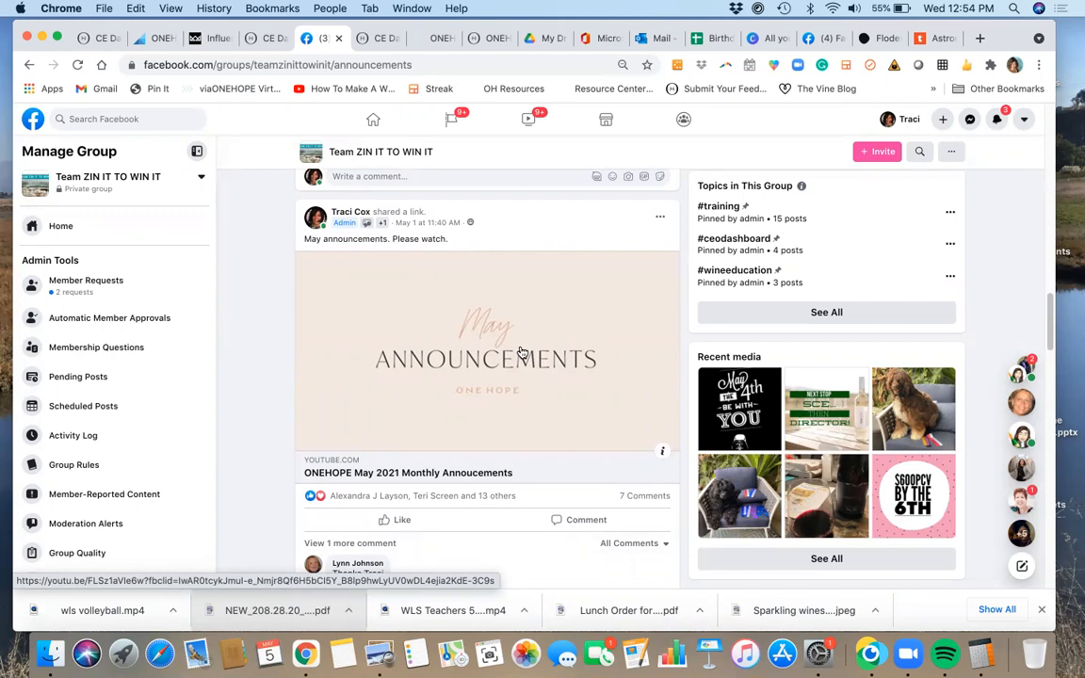
scroll("down", 3)
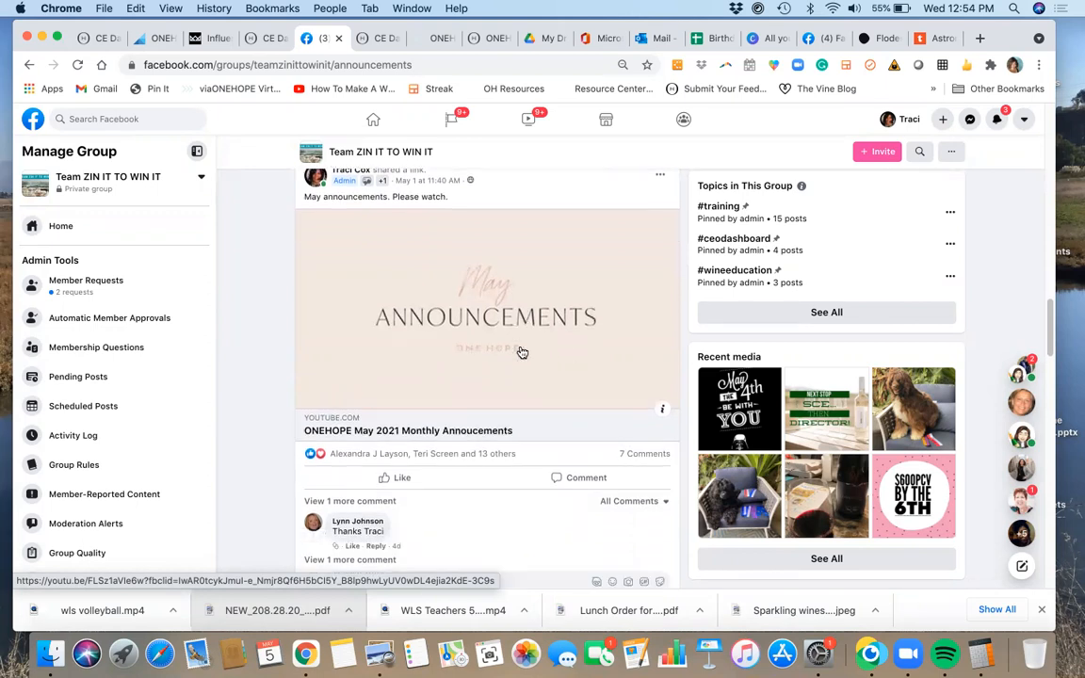
scroll("down", 3)
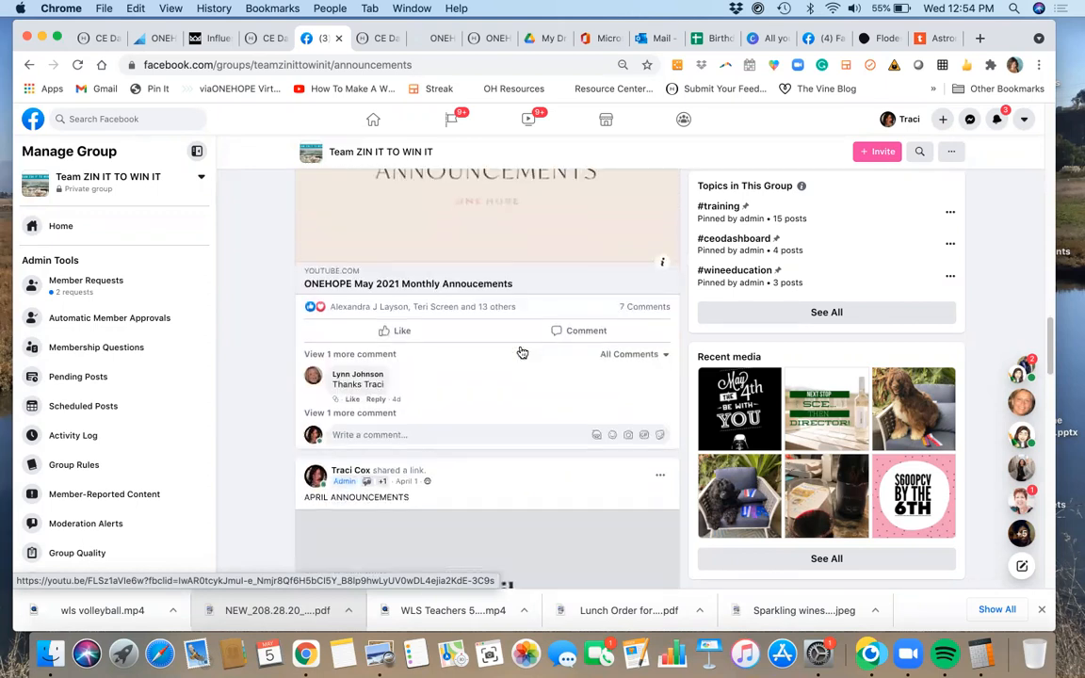
Switch to the CE Dashboard and open The VINE blog's 5.04.21 post.
scroll("up", 3)
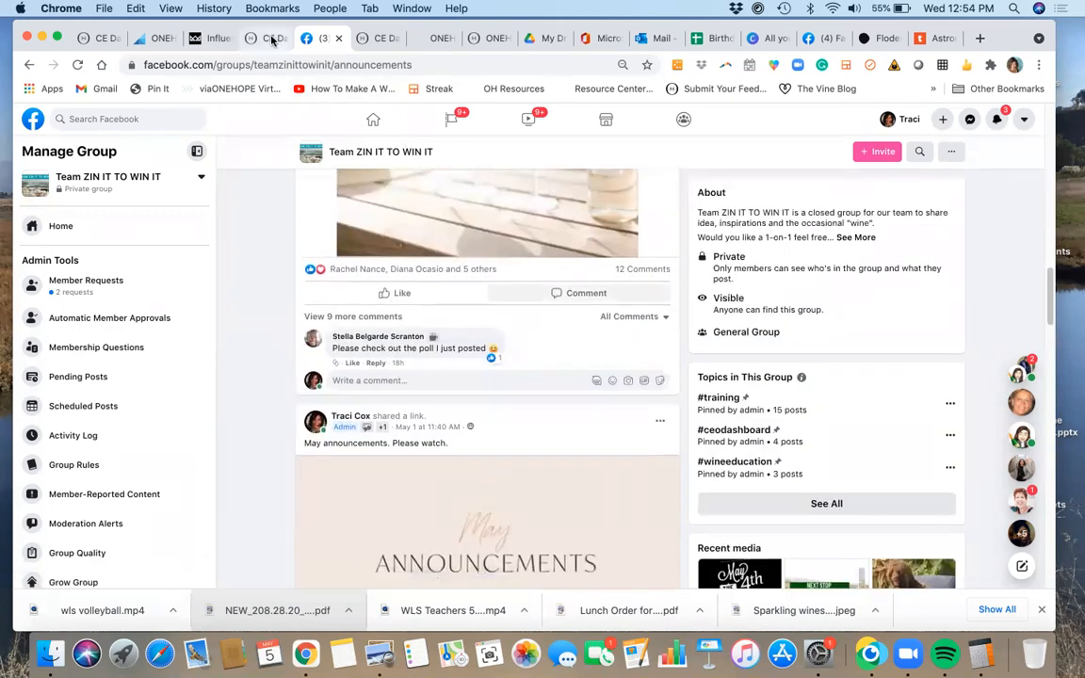
left_click(267, 38)
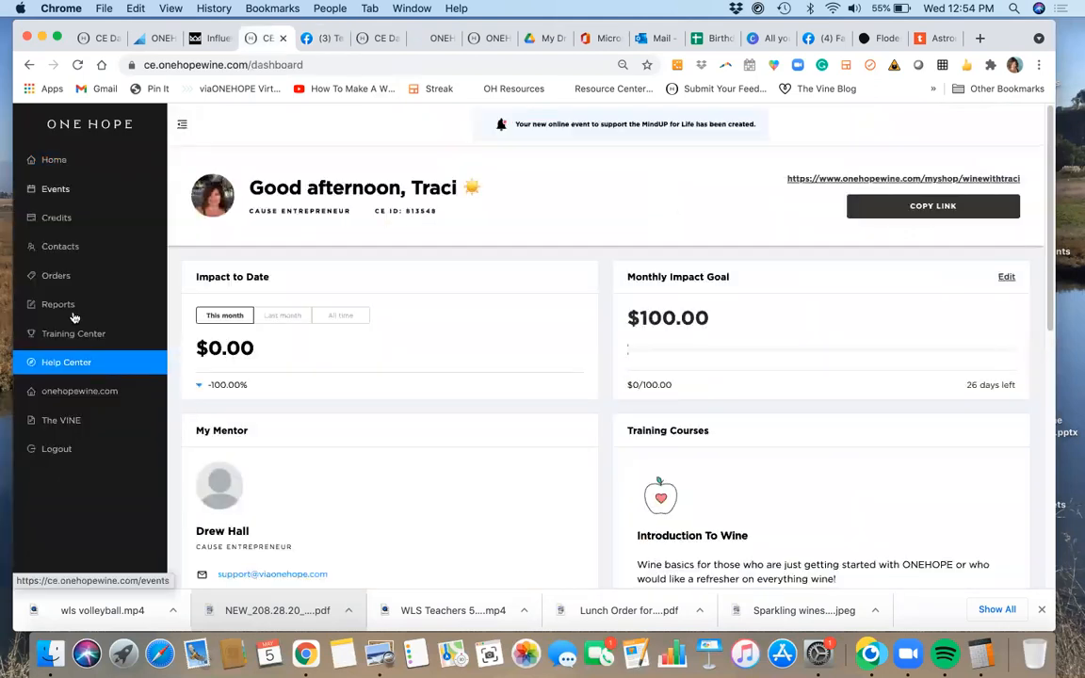
mouse_move(62, 420)
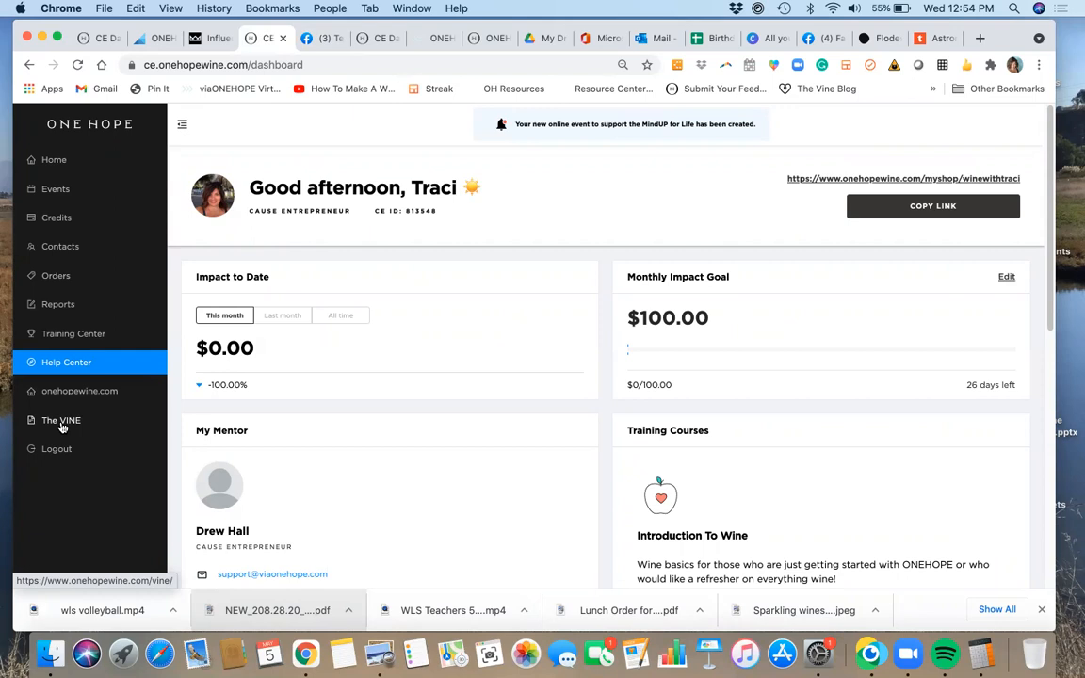
left_click(61, 421)
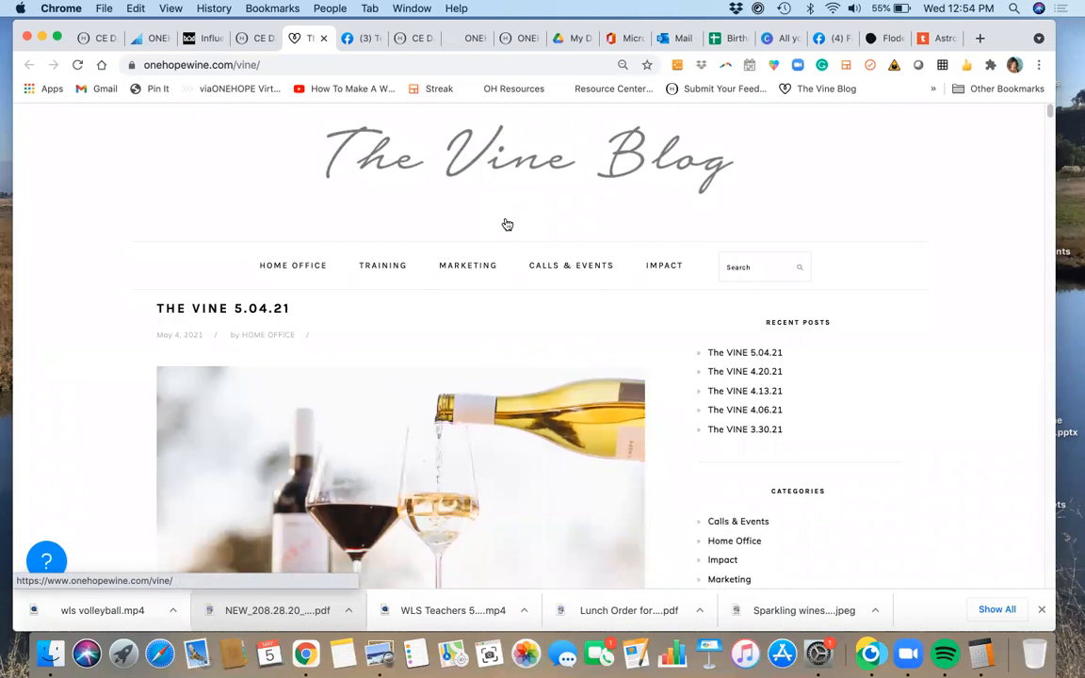
mouse_move(300, 132)
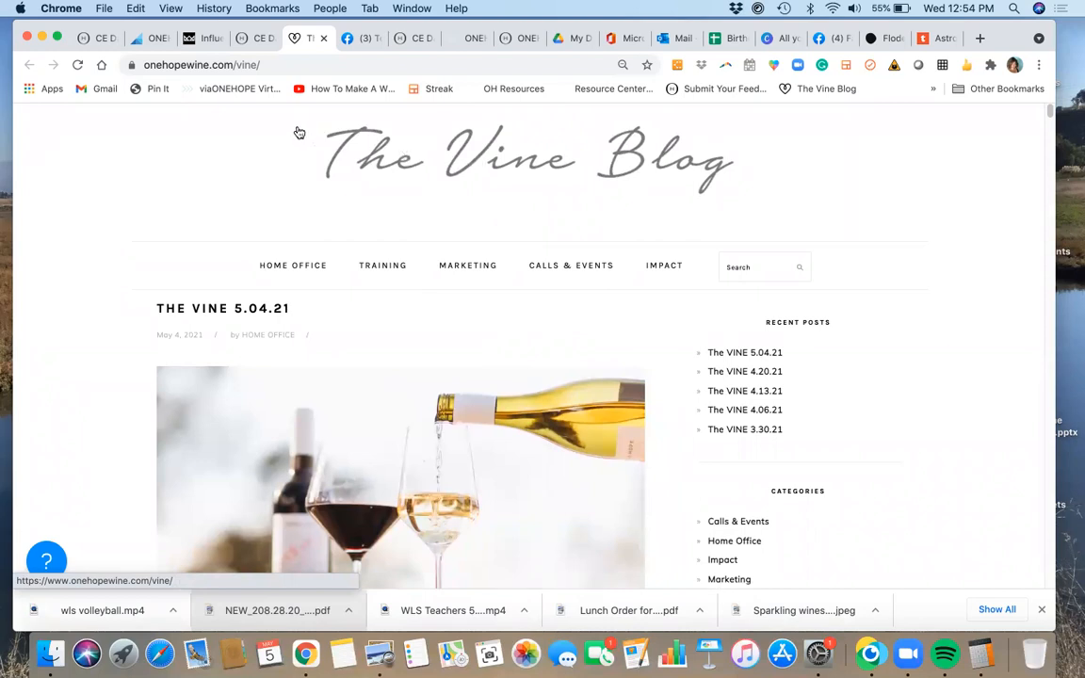
mouse_move(365, 259)
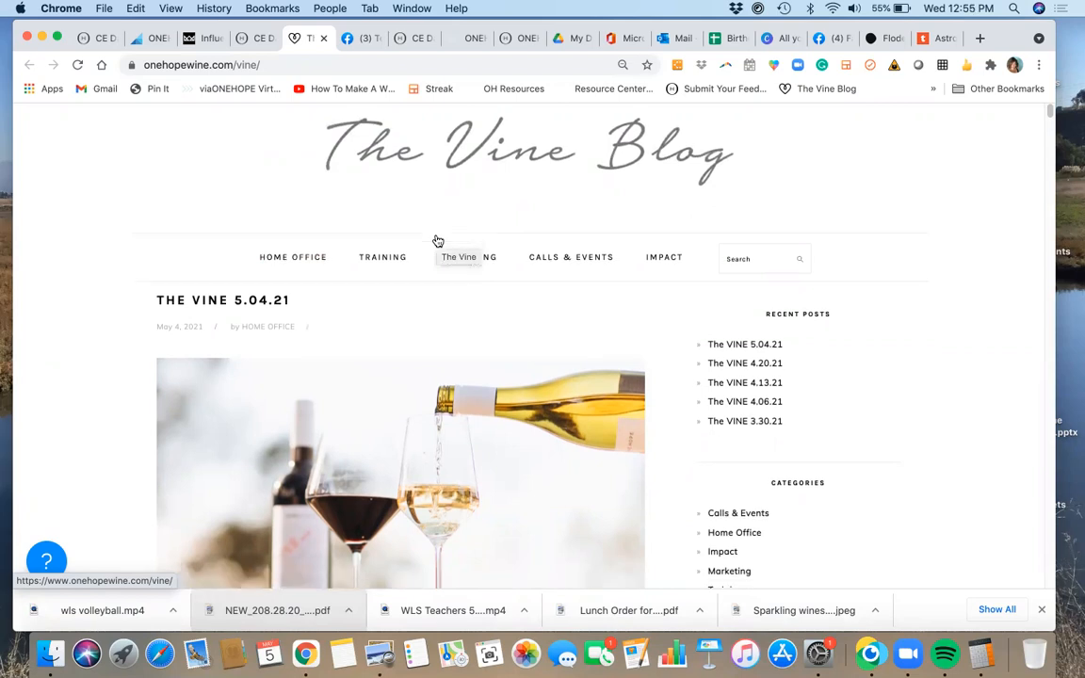
scroll("down", 3)
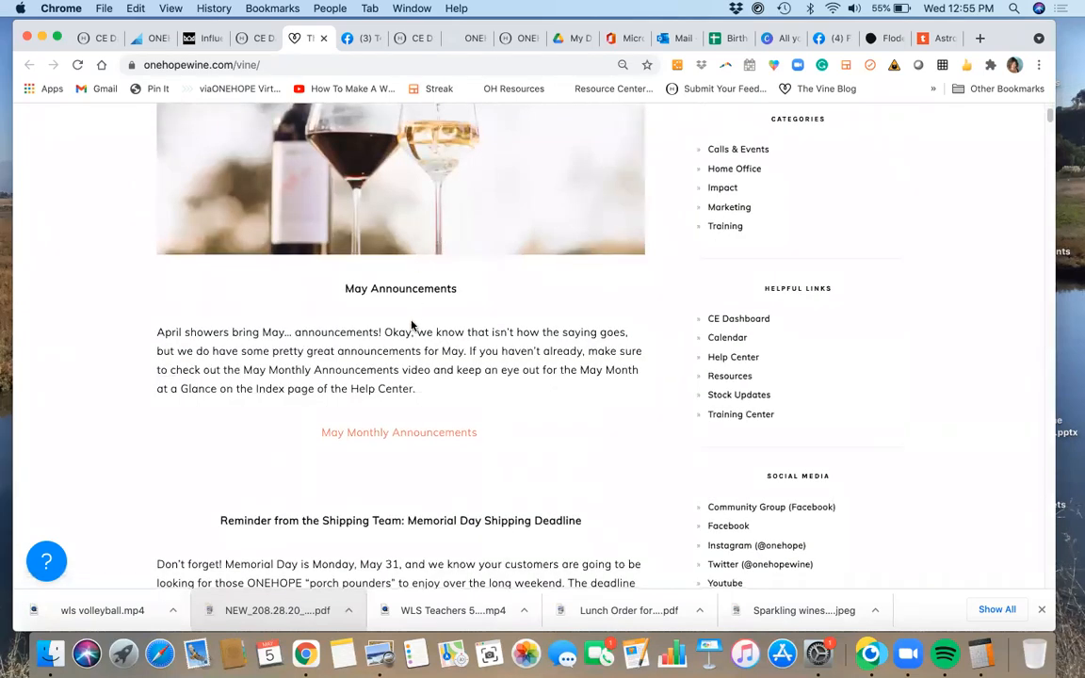
scroll("down", 3)
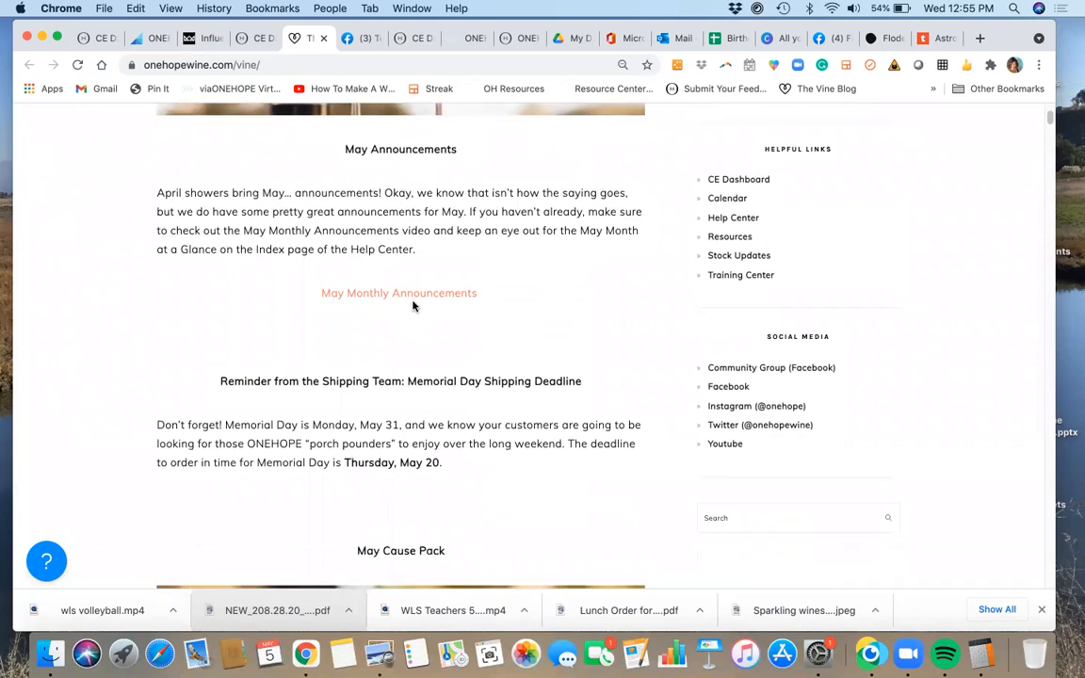
mouse_move(429, 356)
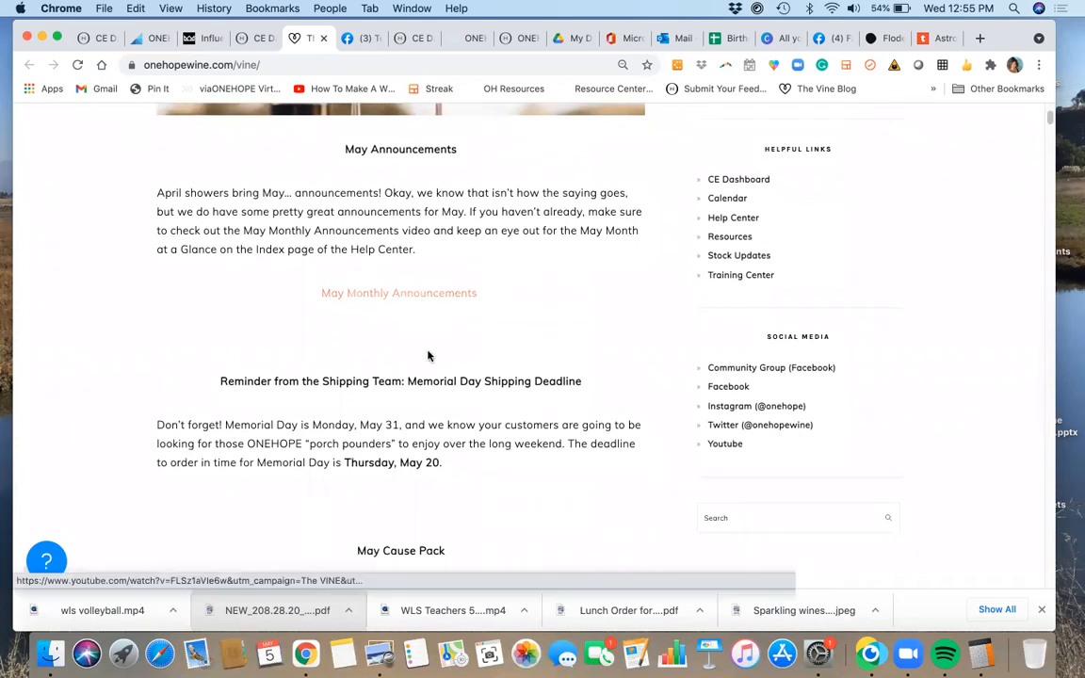
scroll("down", 3)
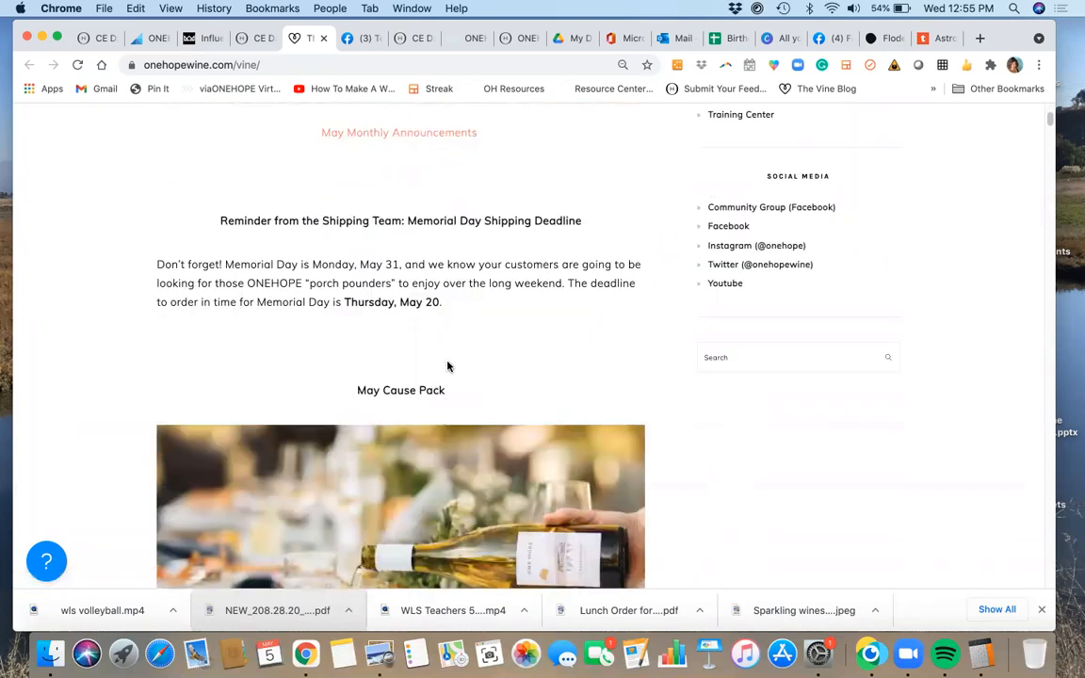
scroll("down", 3)
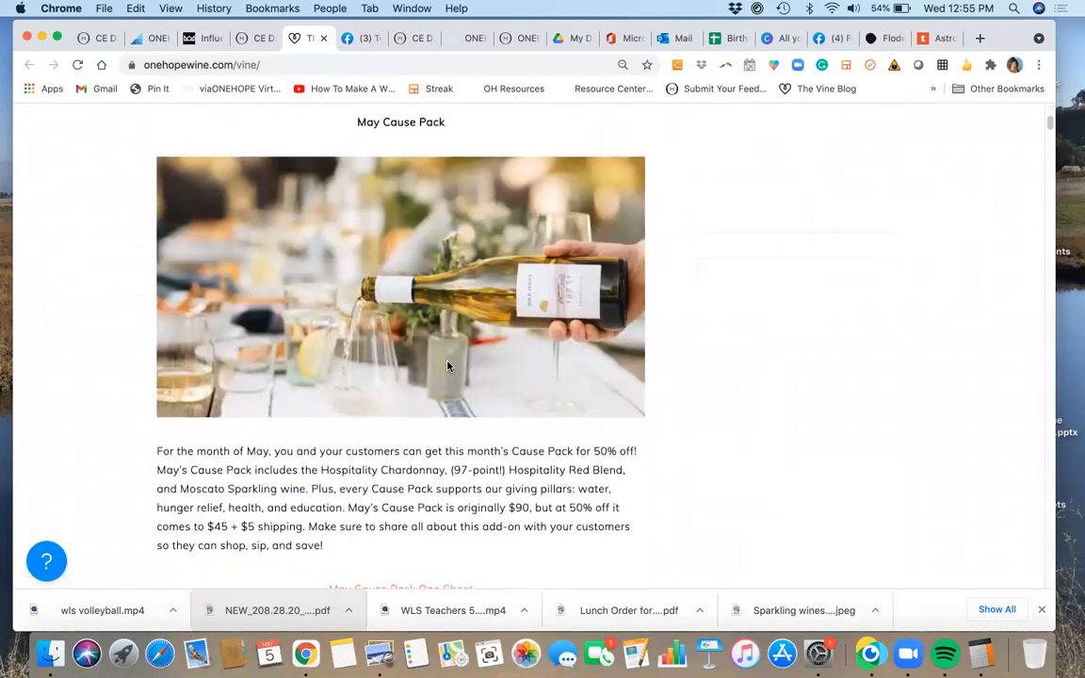
scroll("down", 3)
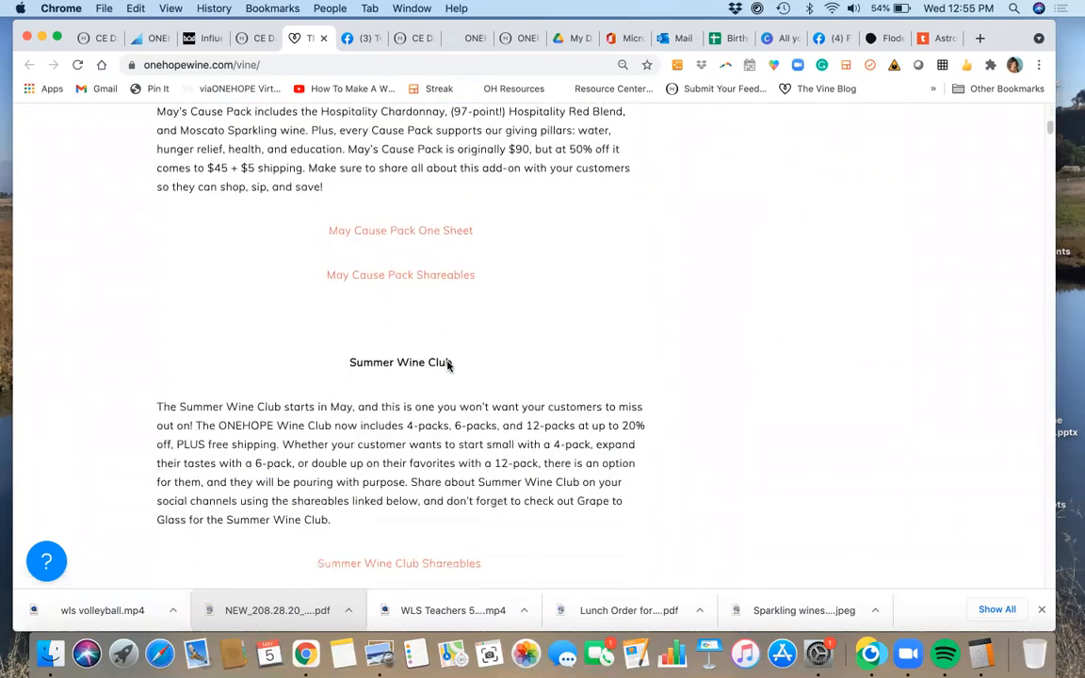
scroll("down", 3)
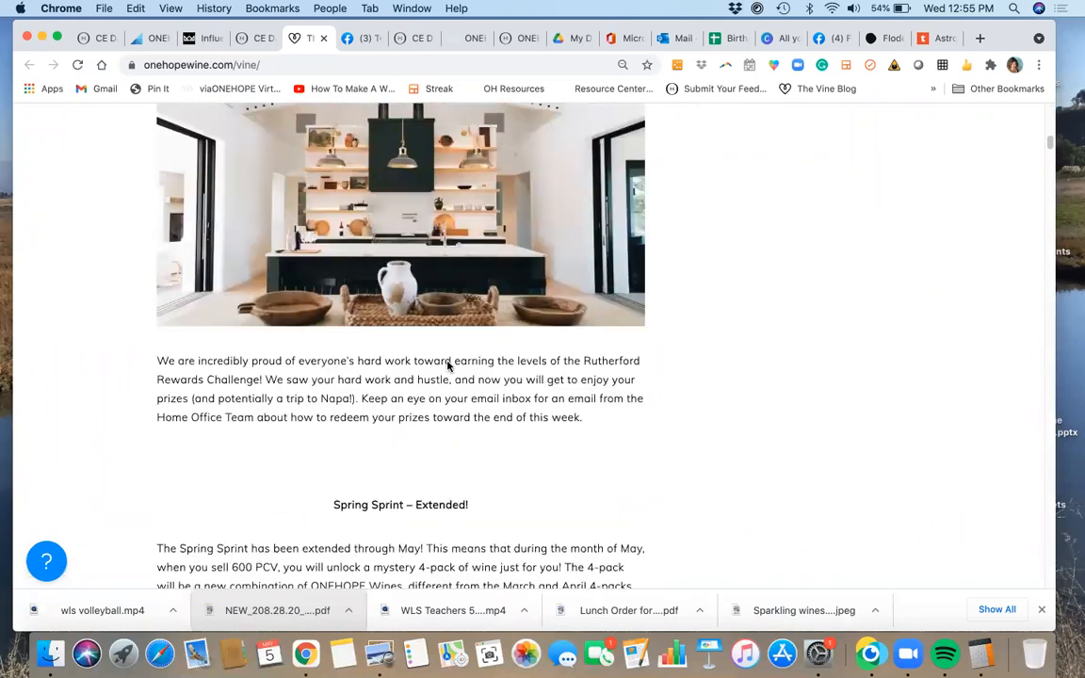
scroll("up", 3)
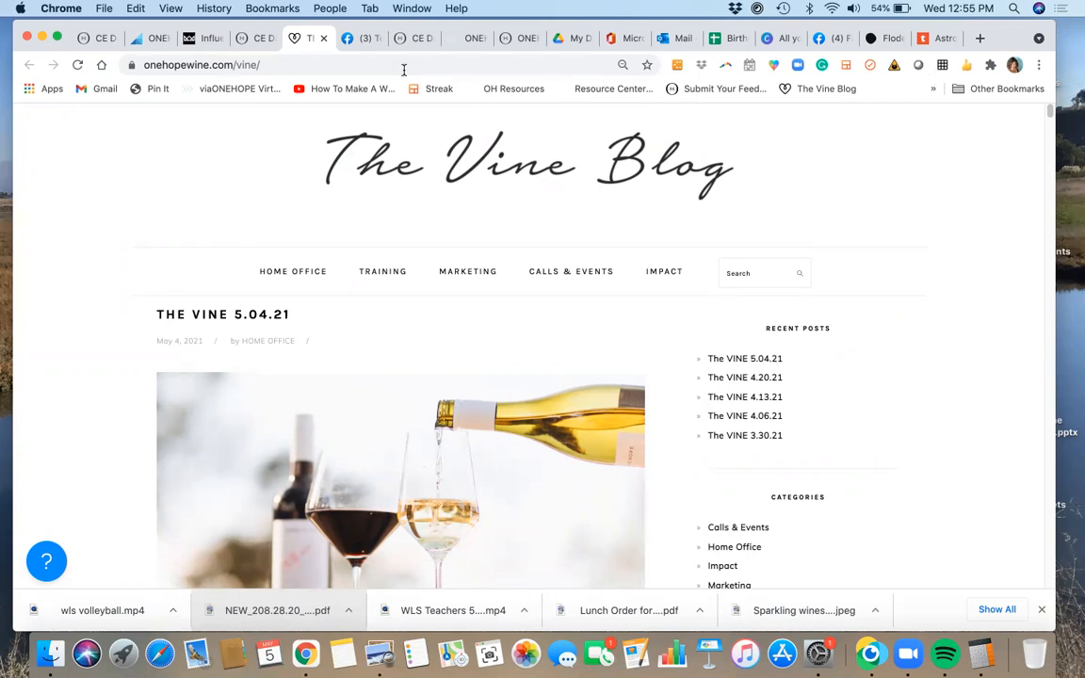
Return to the Facebook group and search it for 'events'.
left_click(363, 38)
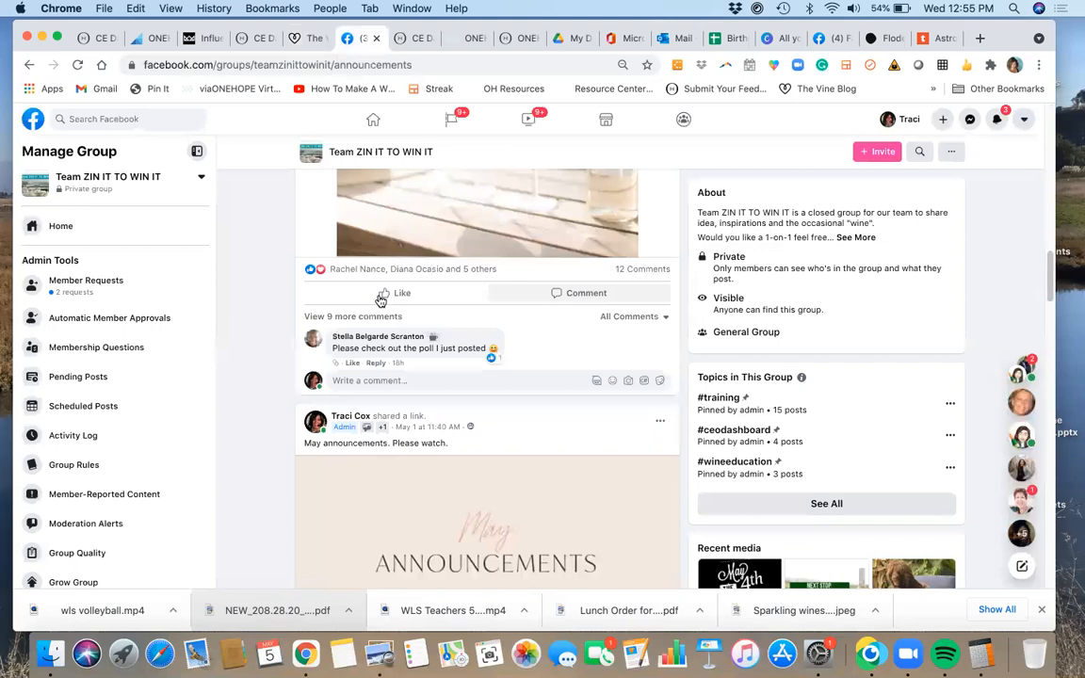
scroll("down", 3)
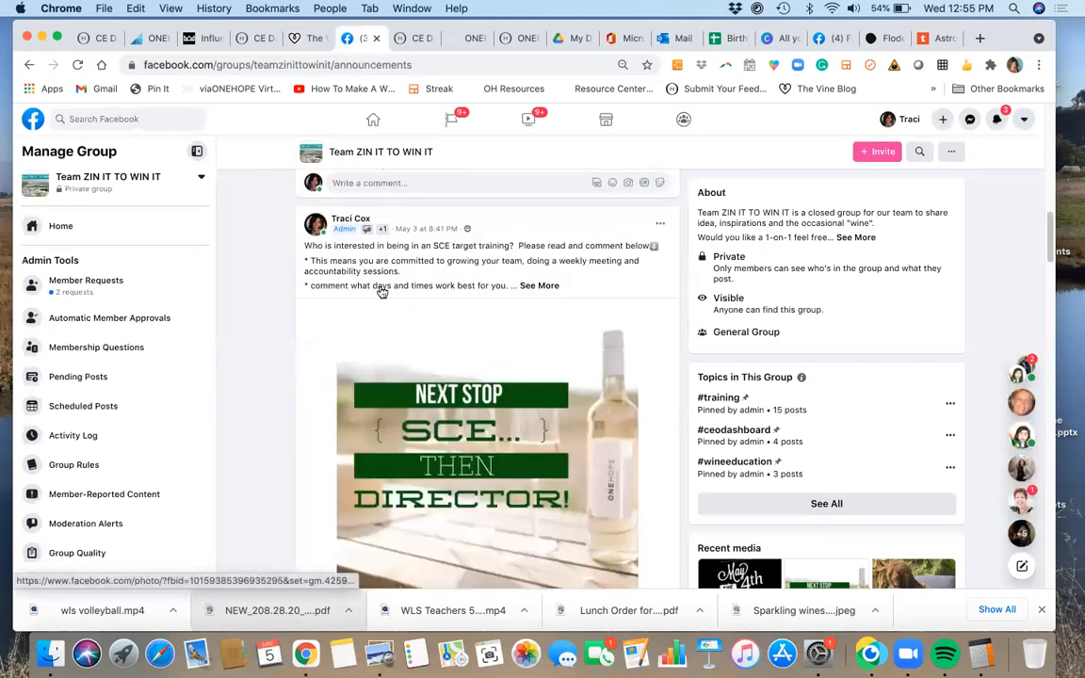
scroll("up", 3)
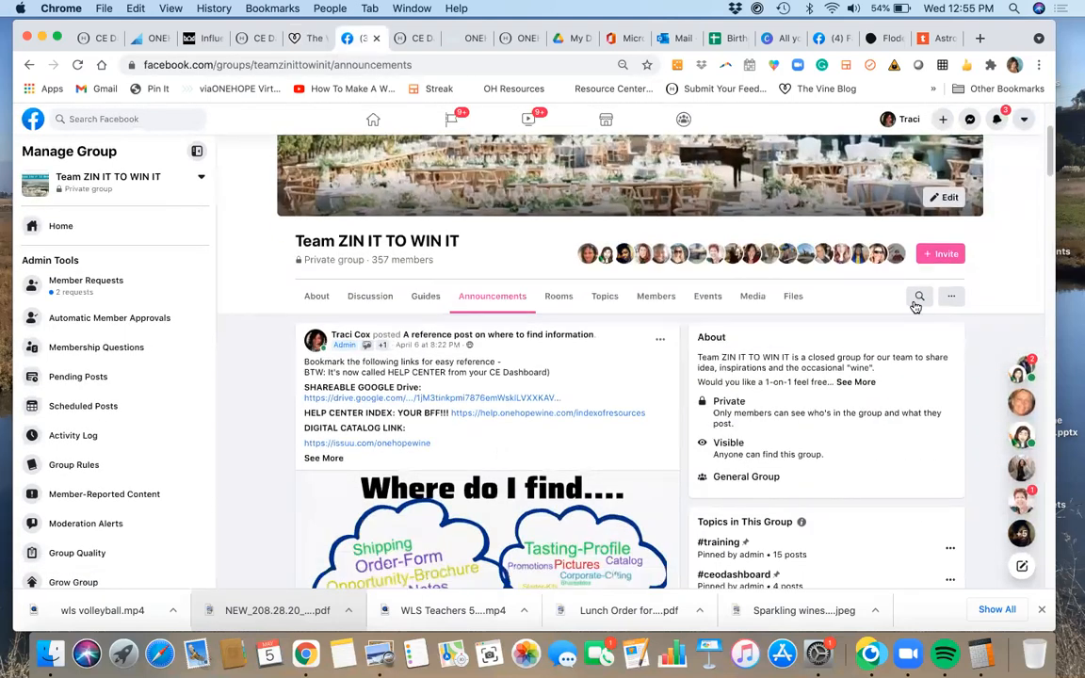
left_click(918, 295)
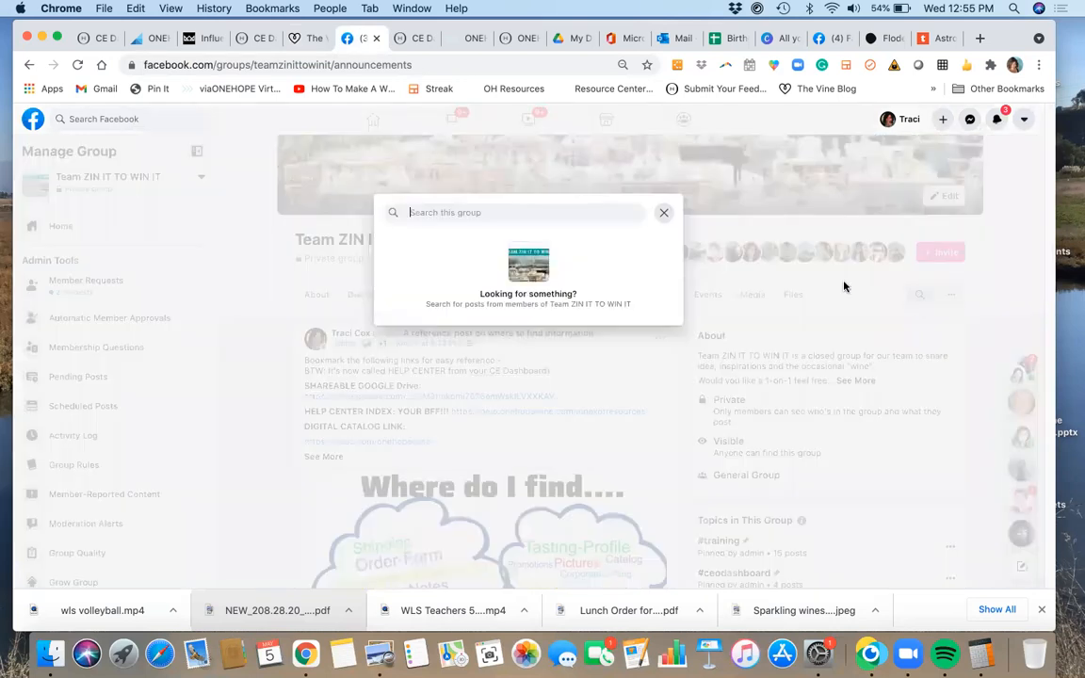
type("e")
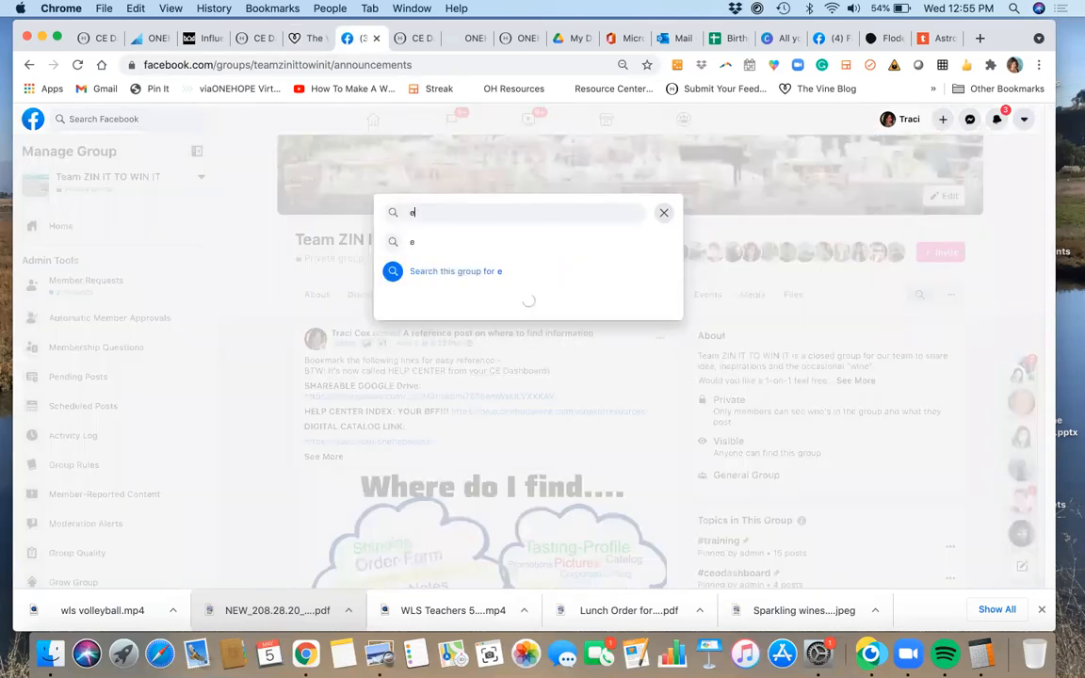
type("vents")
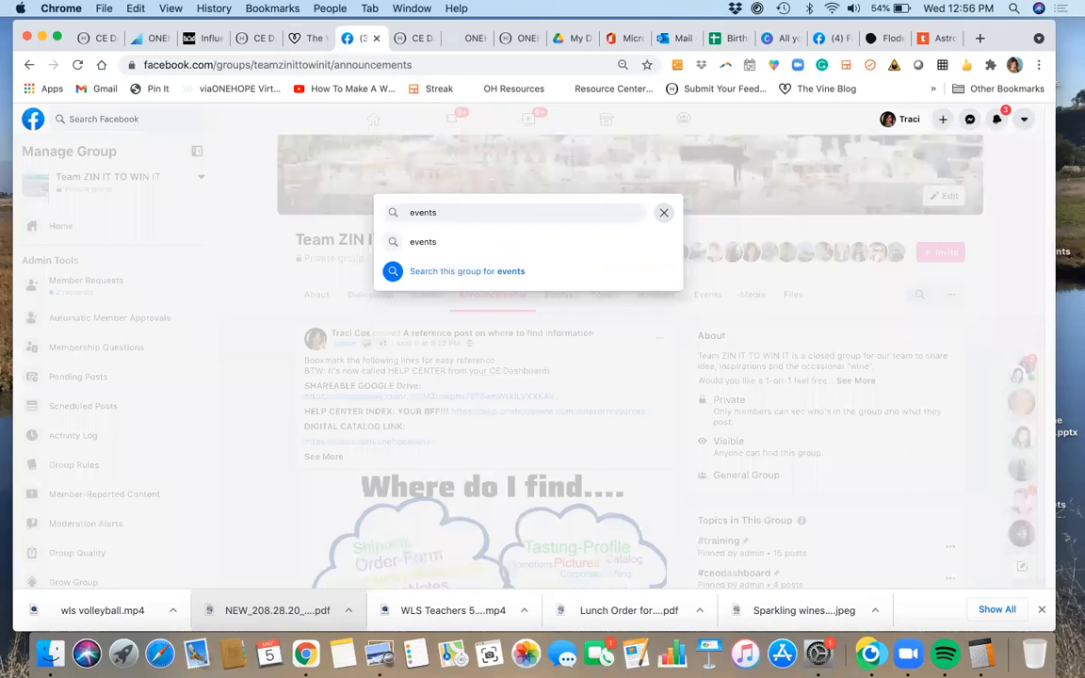
left_click(468, 271)
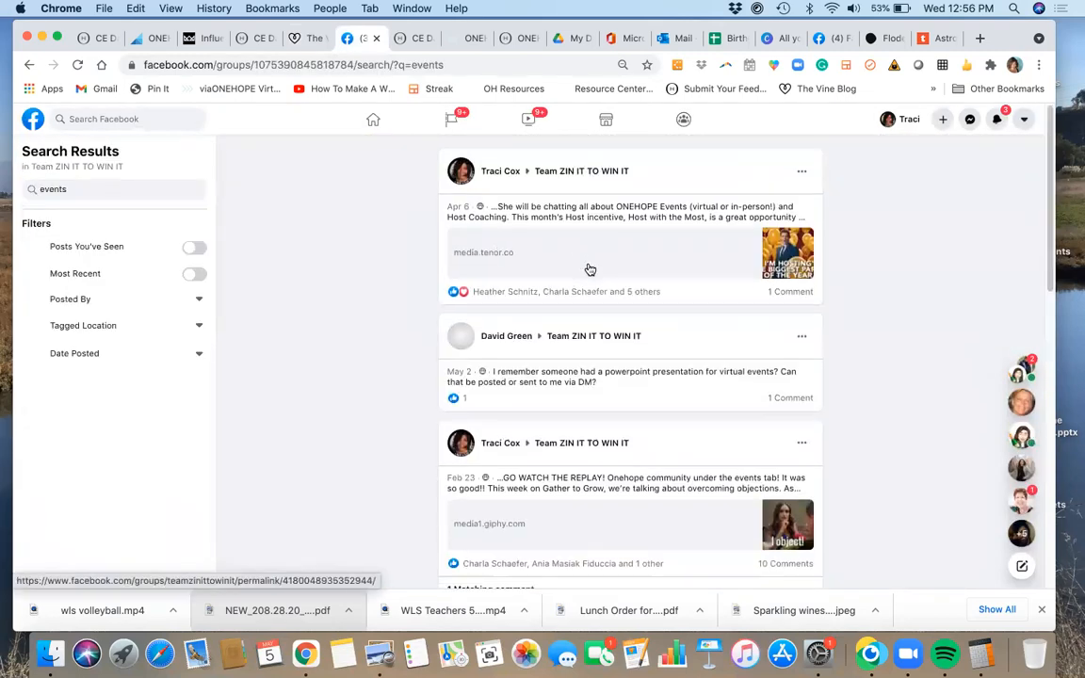
Scroll through the group's 'events' search results.
scroll("down", 3)
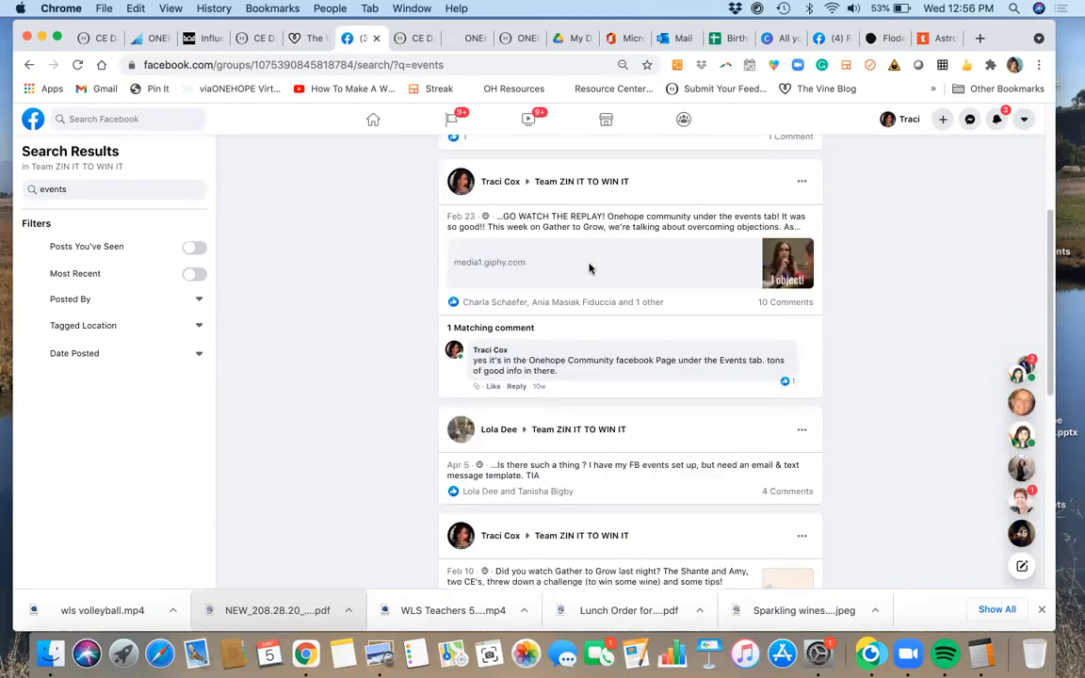
scroll("down", 3)
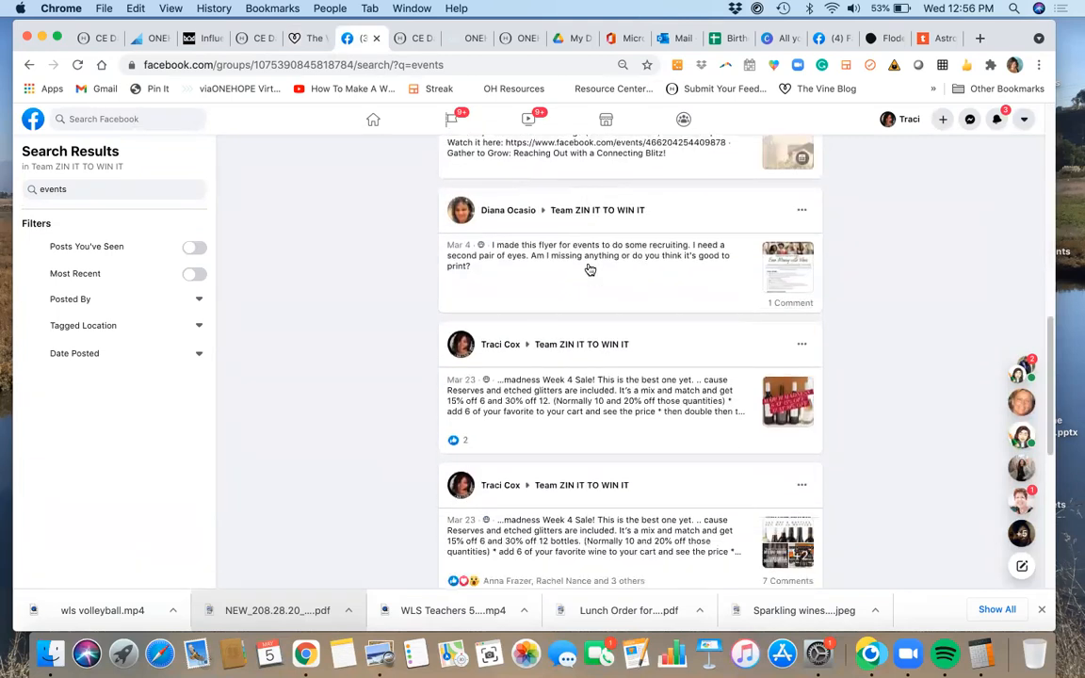
scroll("down", 3)
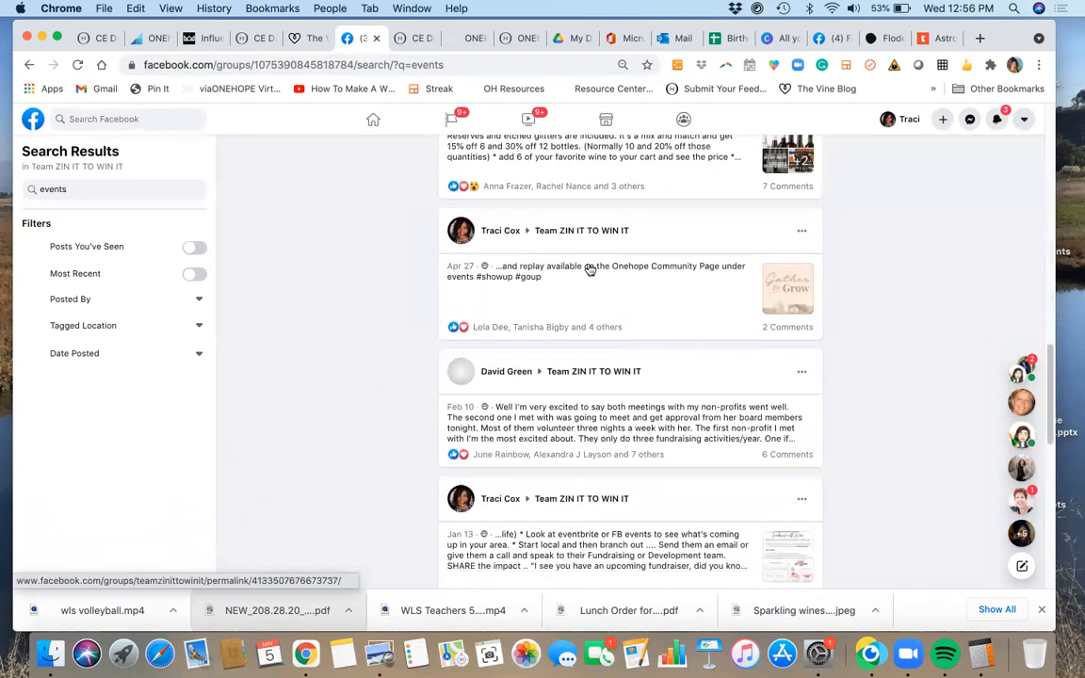
scroll("down", 3)
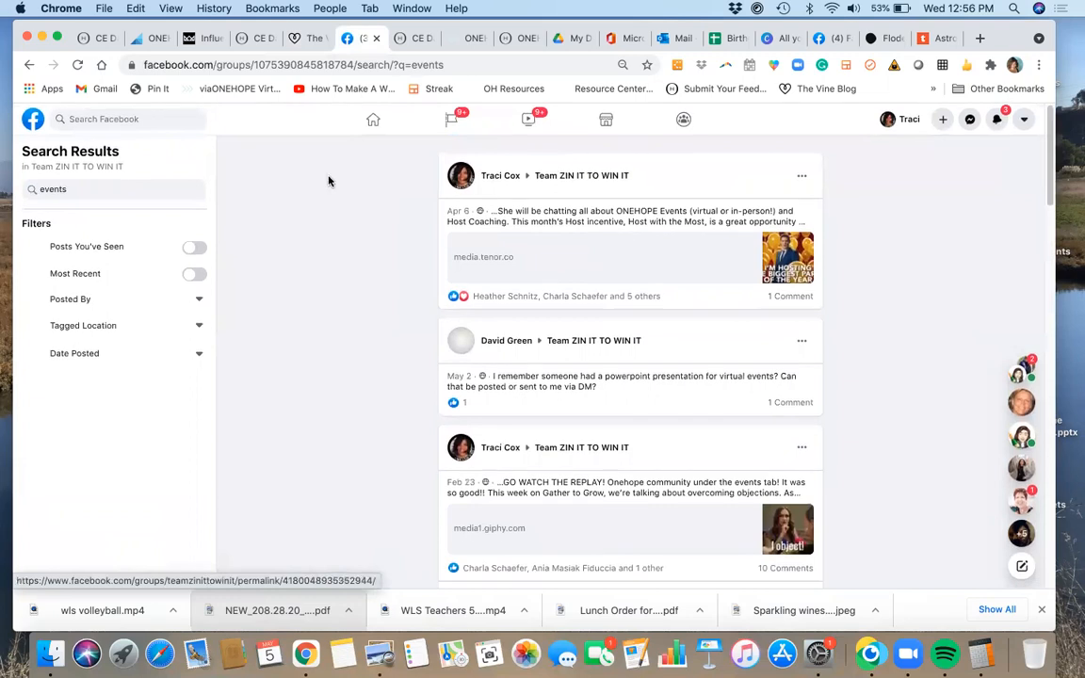
Start a new group search for 'ms team'.
left_click(113, 188)
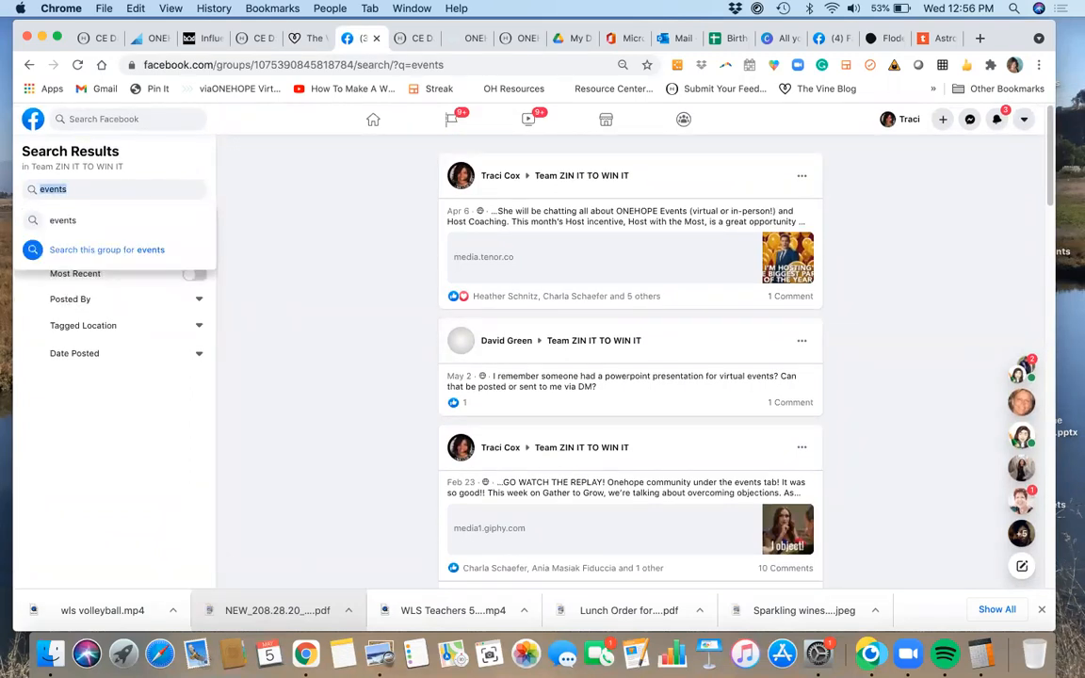
type("ms te")
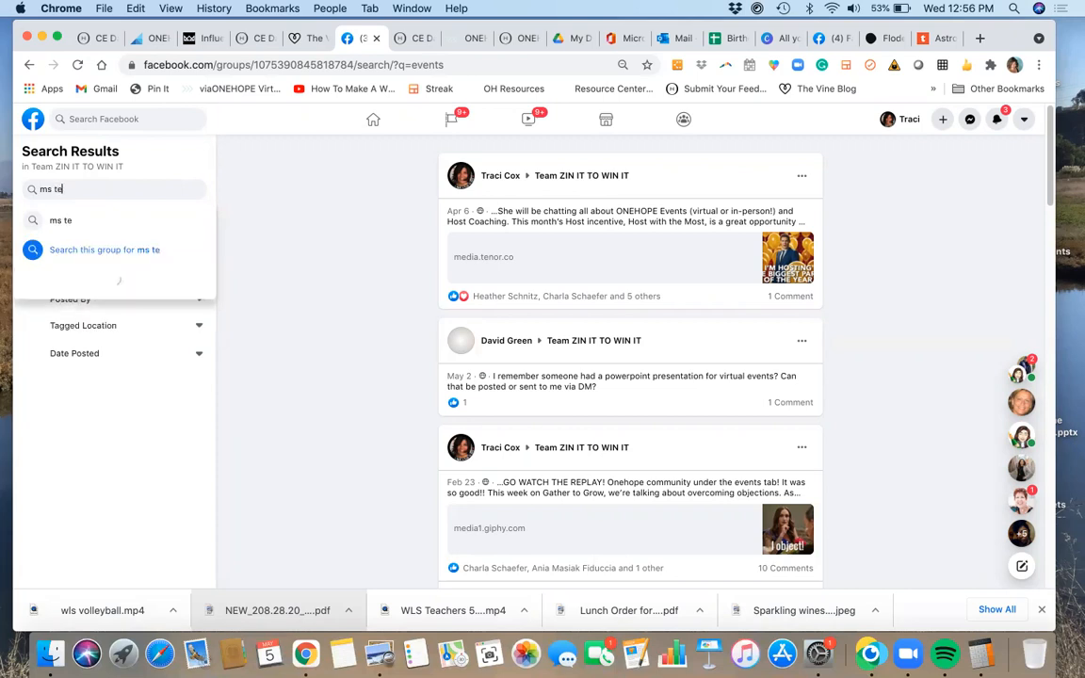
type("am")
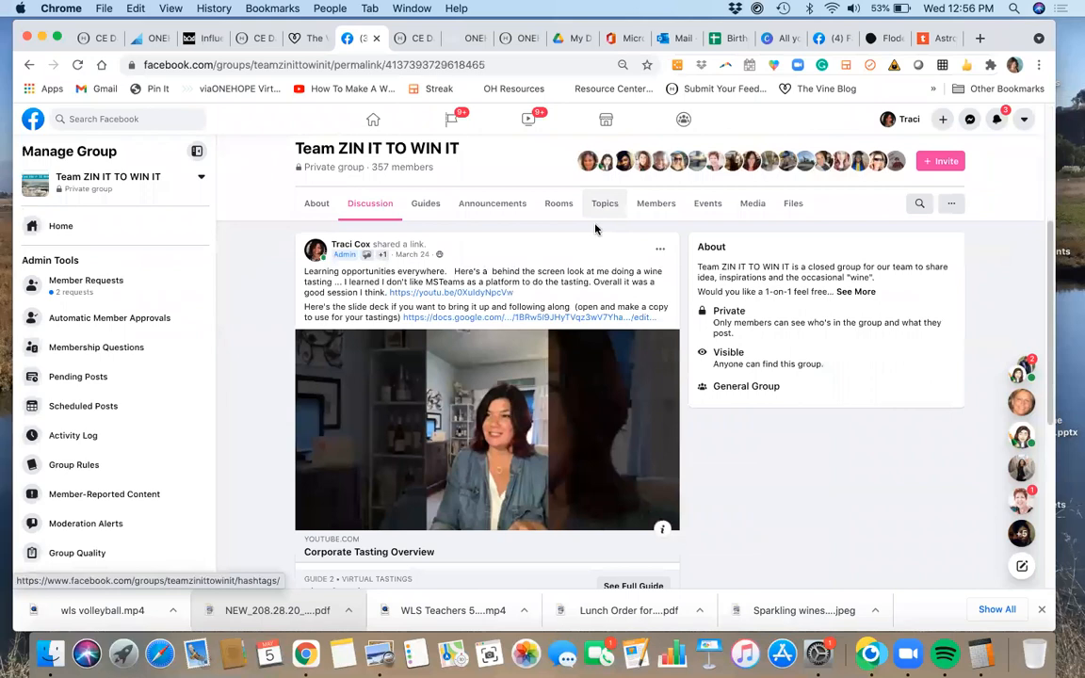
Open the docs.google.com Virtual Wine Tasting slide deck linked in the post.
scroll("down", 3)
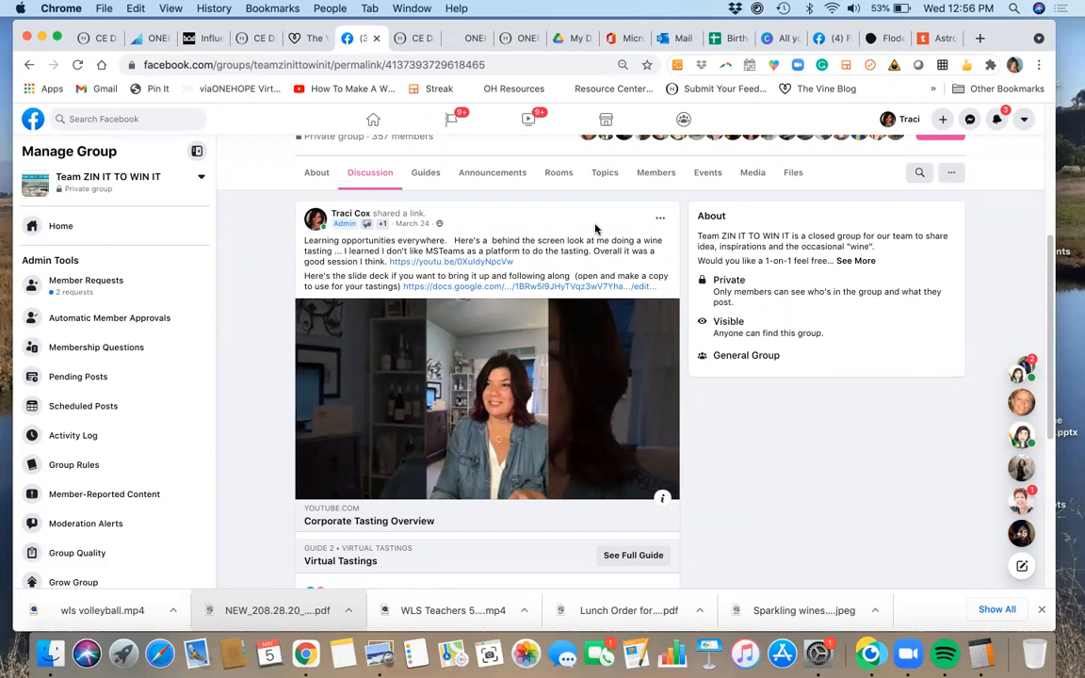
mouse_move(446, 426)
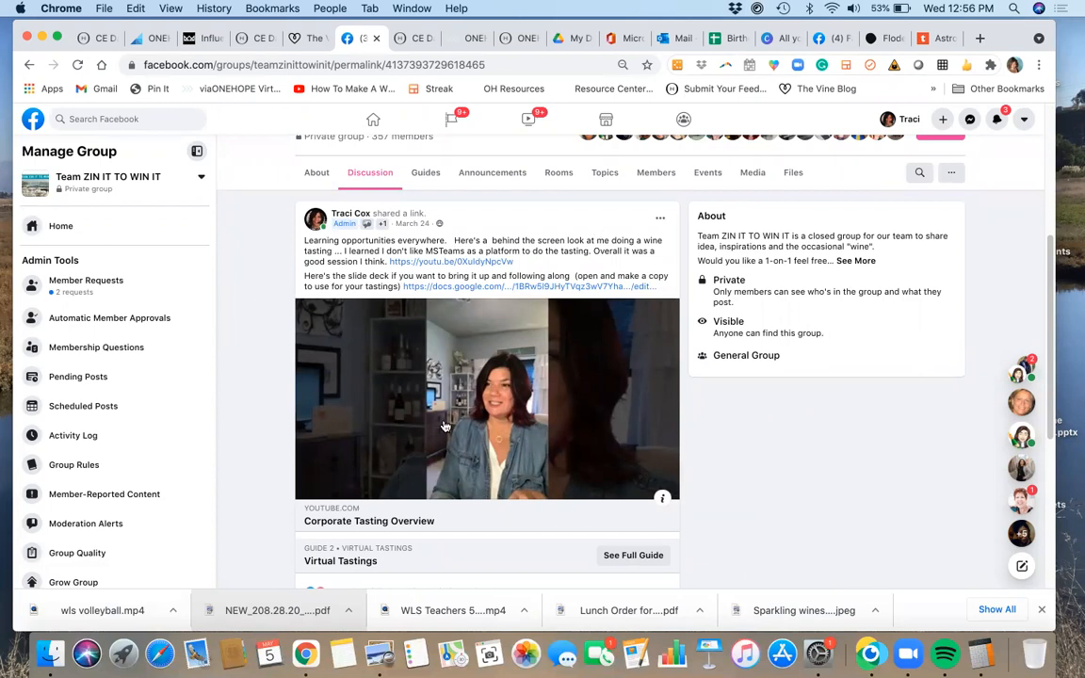
mouse_move(502, 288)
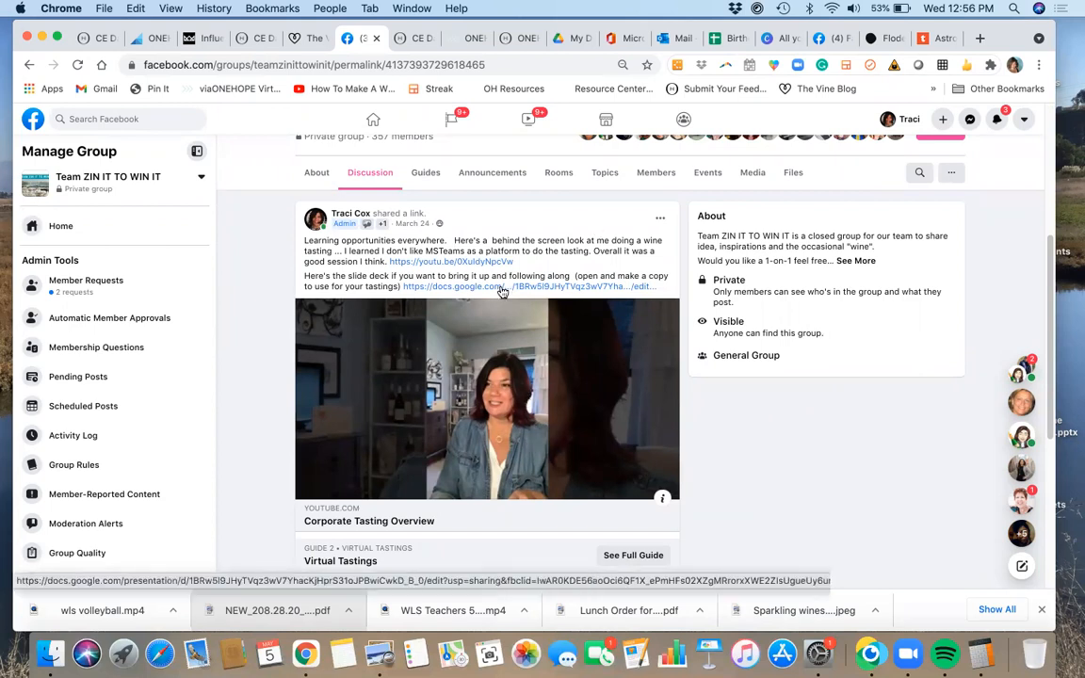
left_click(502, 287)
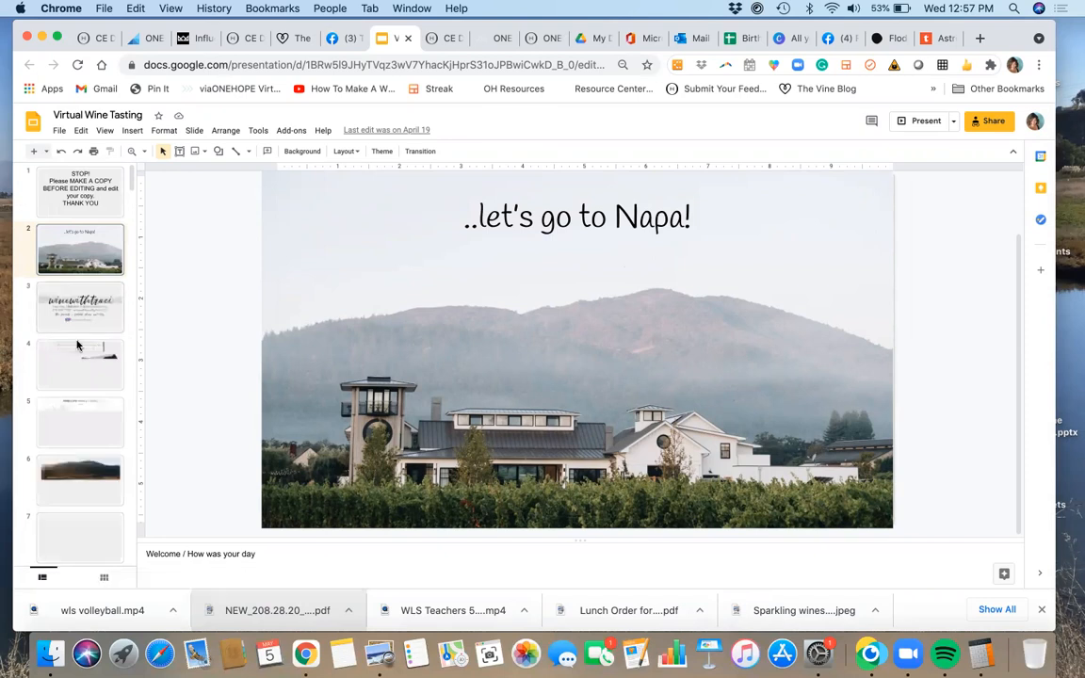
Preview the deck's winewithtraci slide, then return to the Facebook post.
left_click(81, 306)
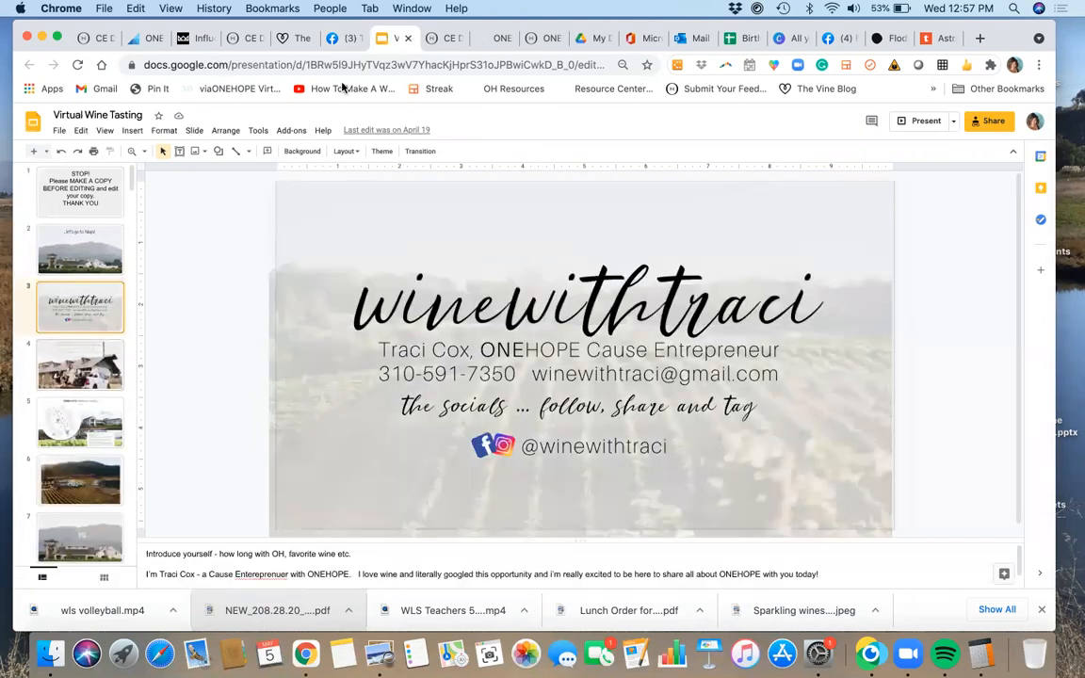
left_click(80, 364)
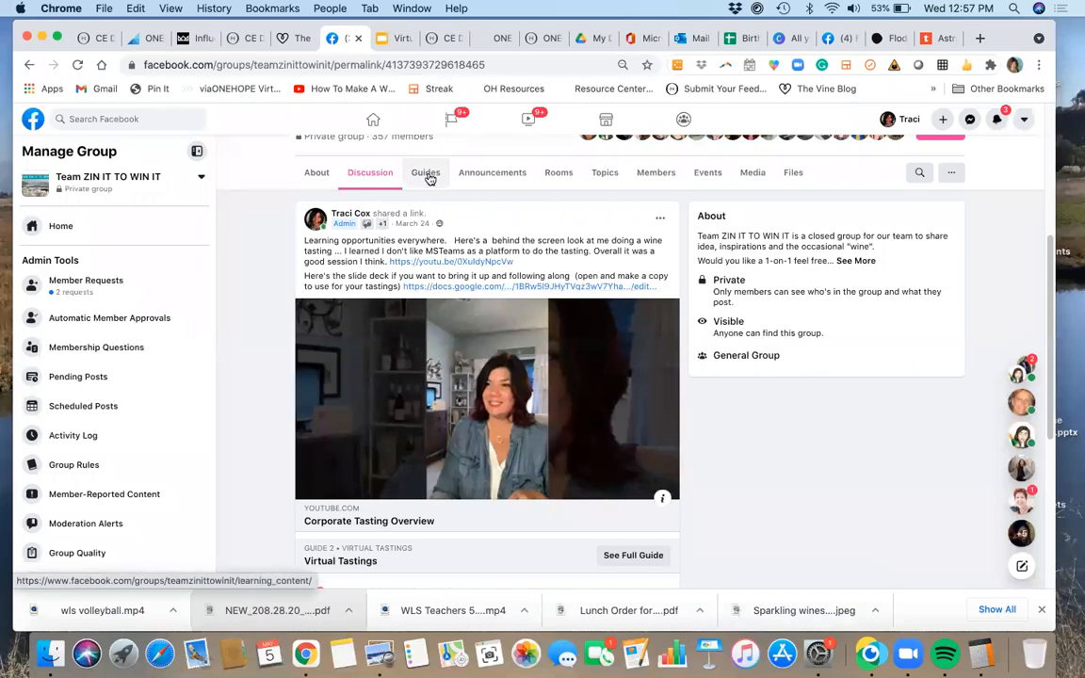
Browse the group's Guides from Host Coaching down to Non-profit Fundraising.
left_click(425, 172)
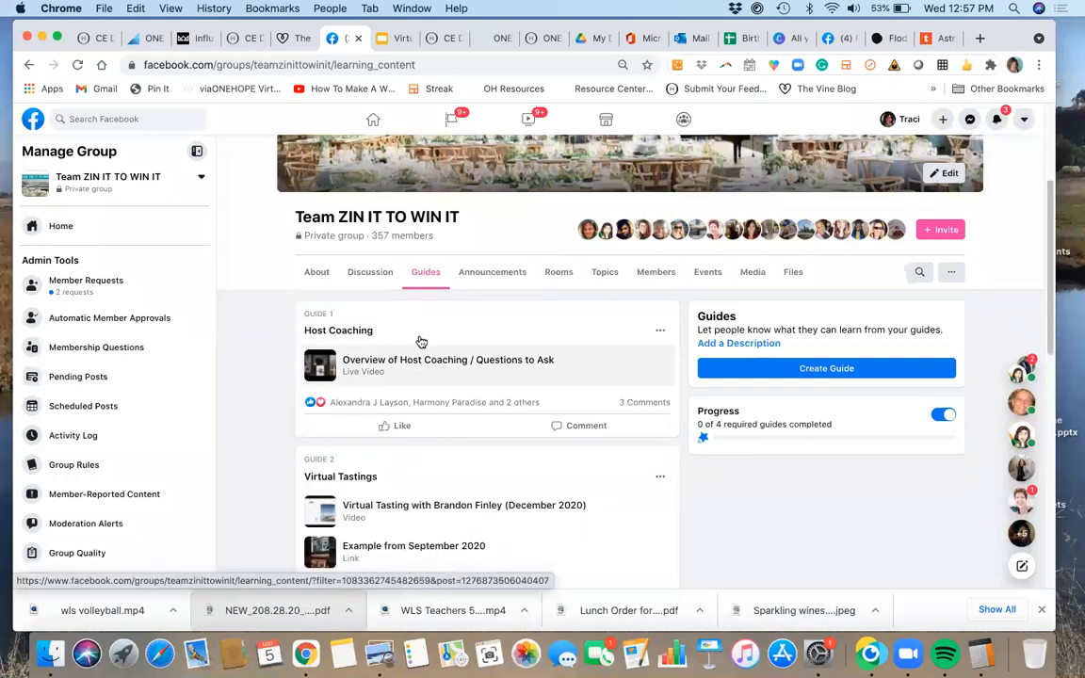
scroll("down", 3)
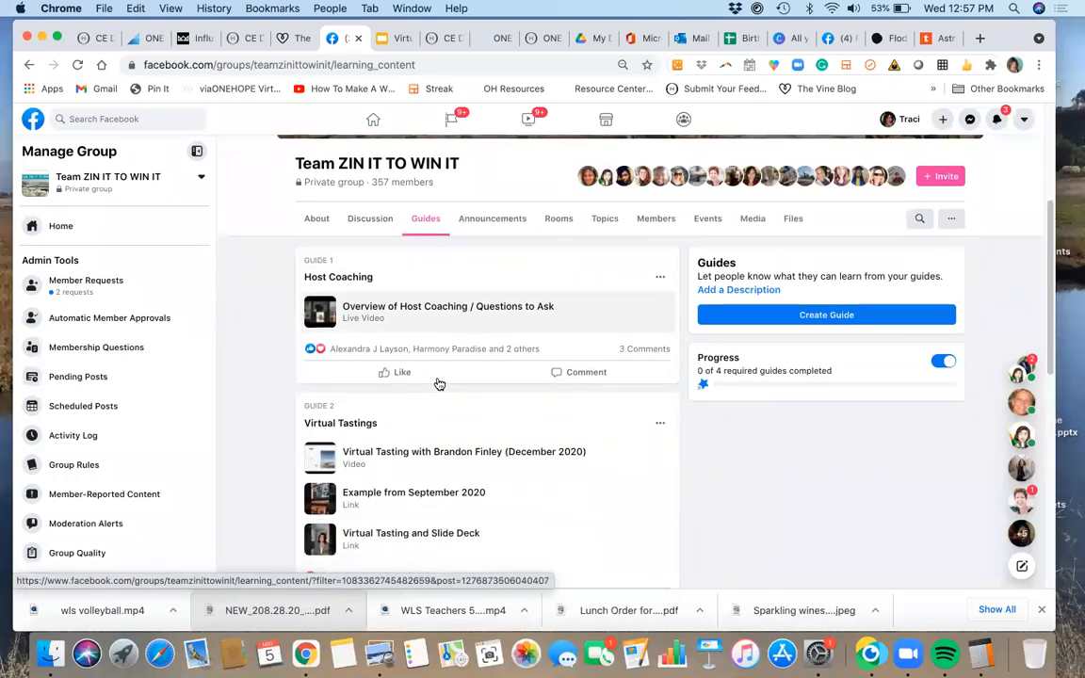
scroll("down", 3)
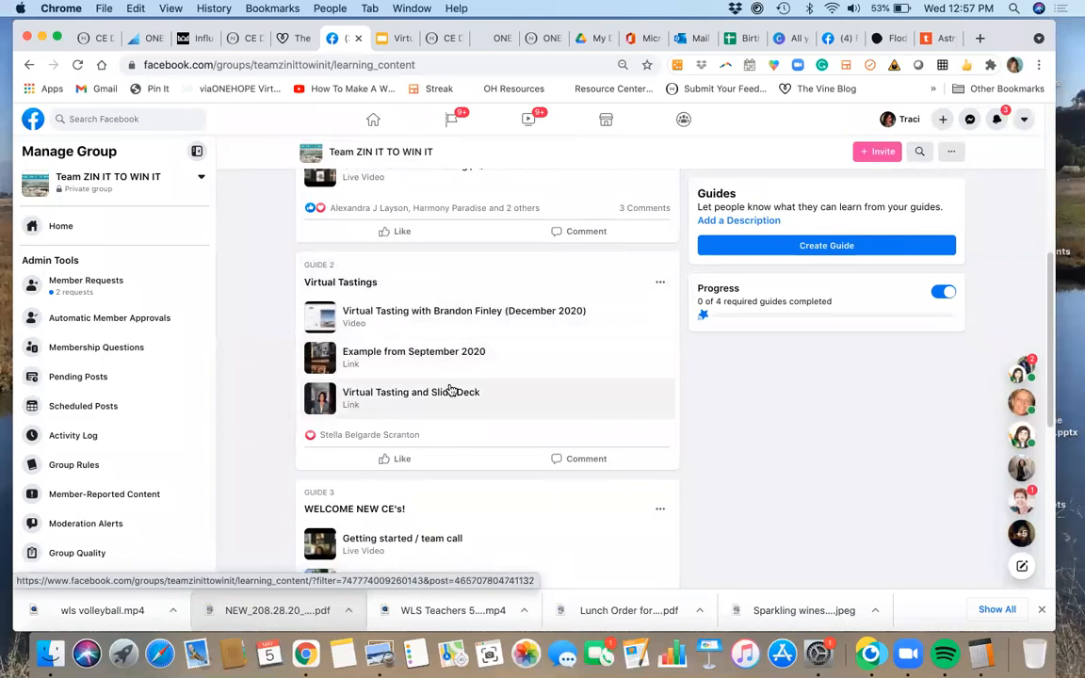
scroll("down", 3)
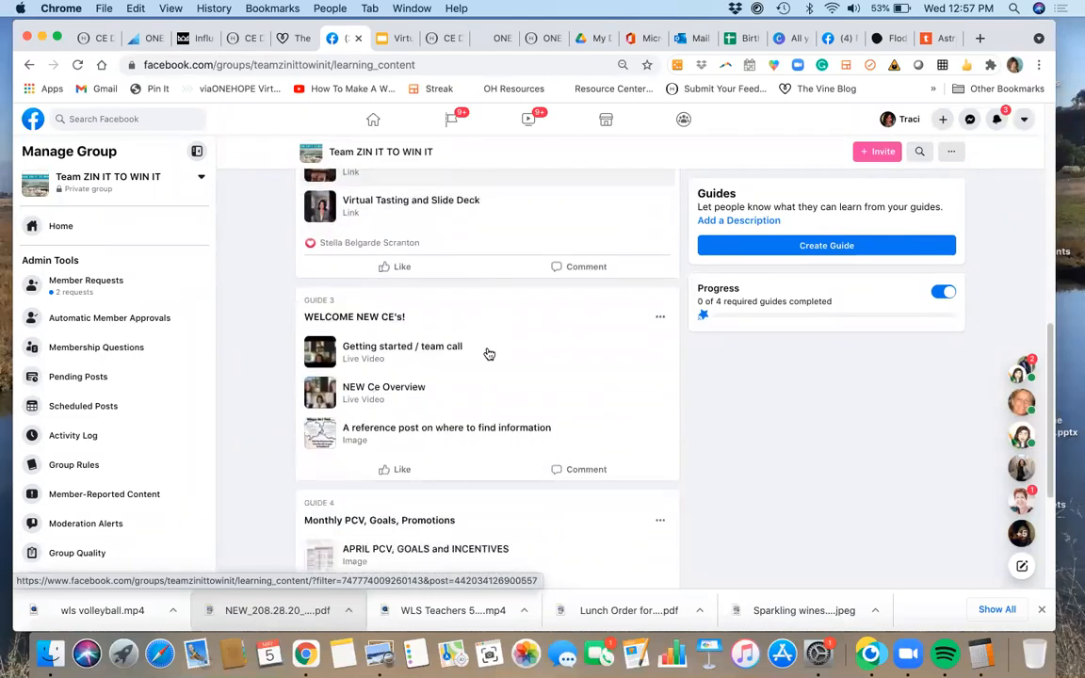
scroll("down", 3)
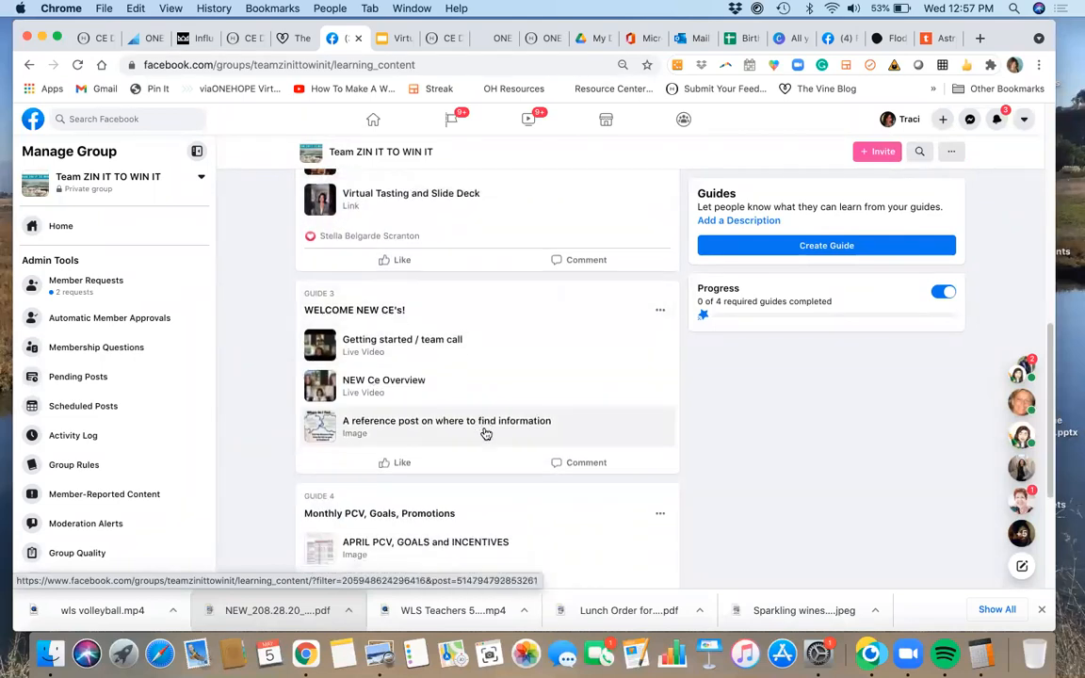
scroll("down", 3)
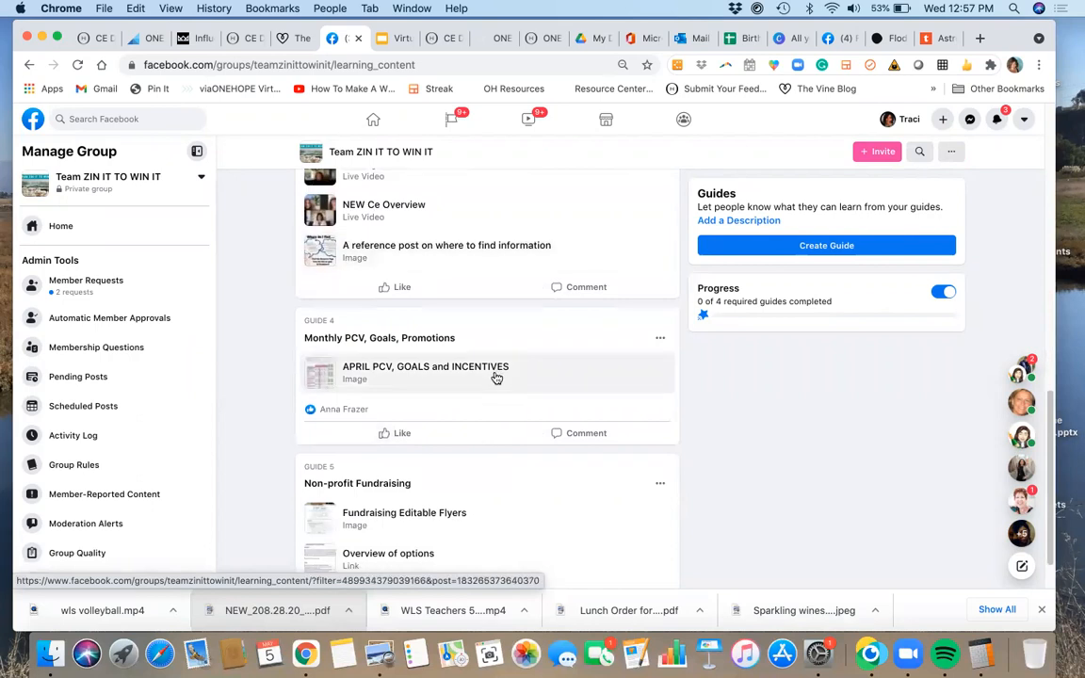
scroll("down", 3)
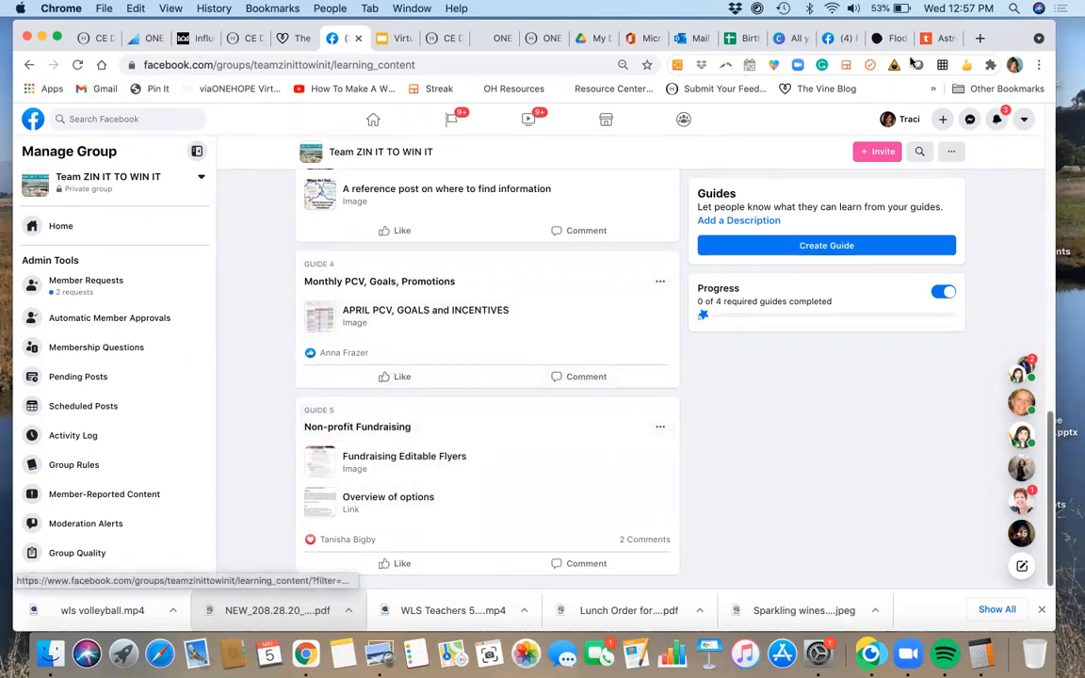
mouse_move(918, 64)
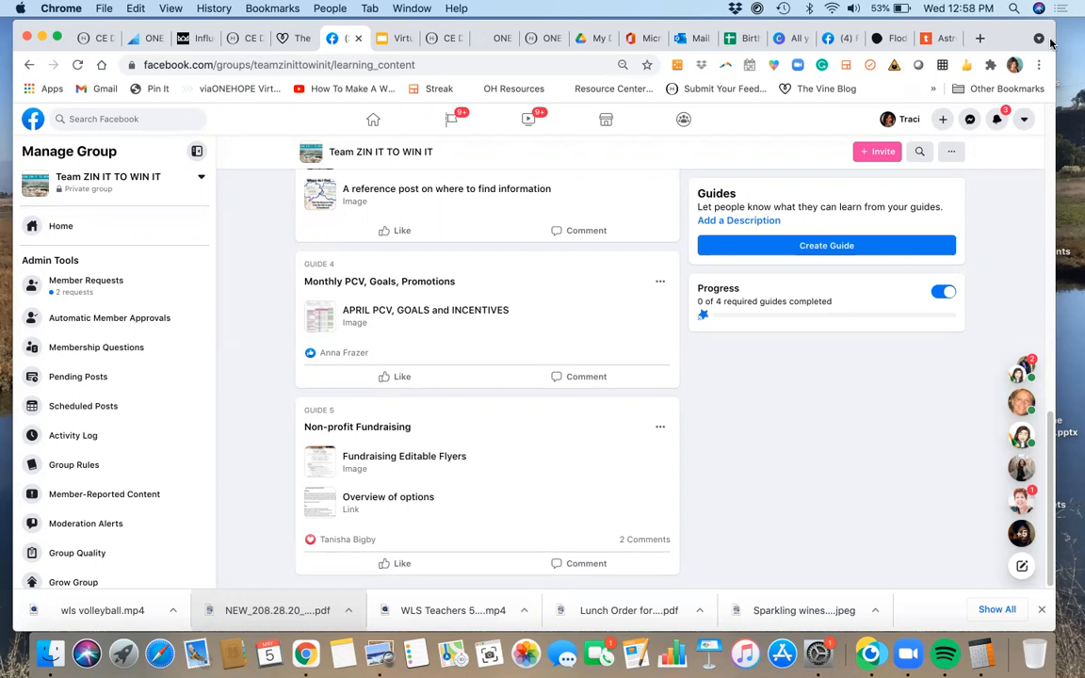
mouse_move(943, 119)
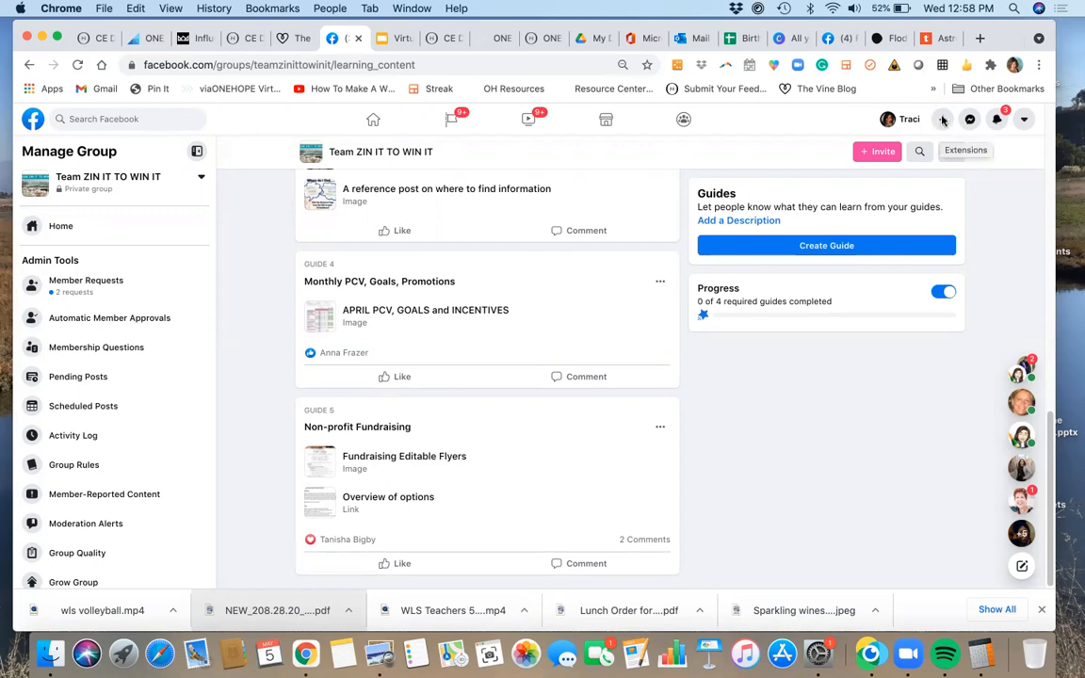